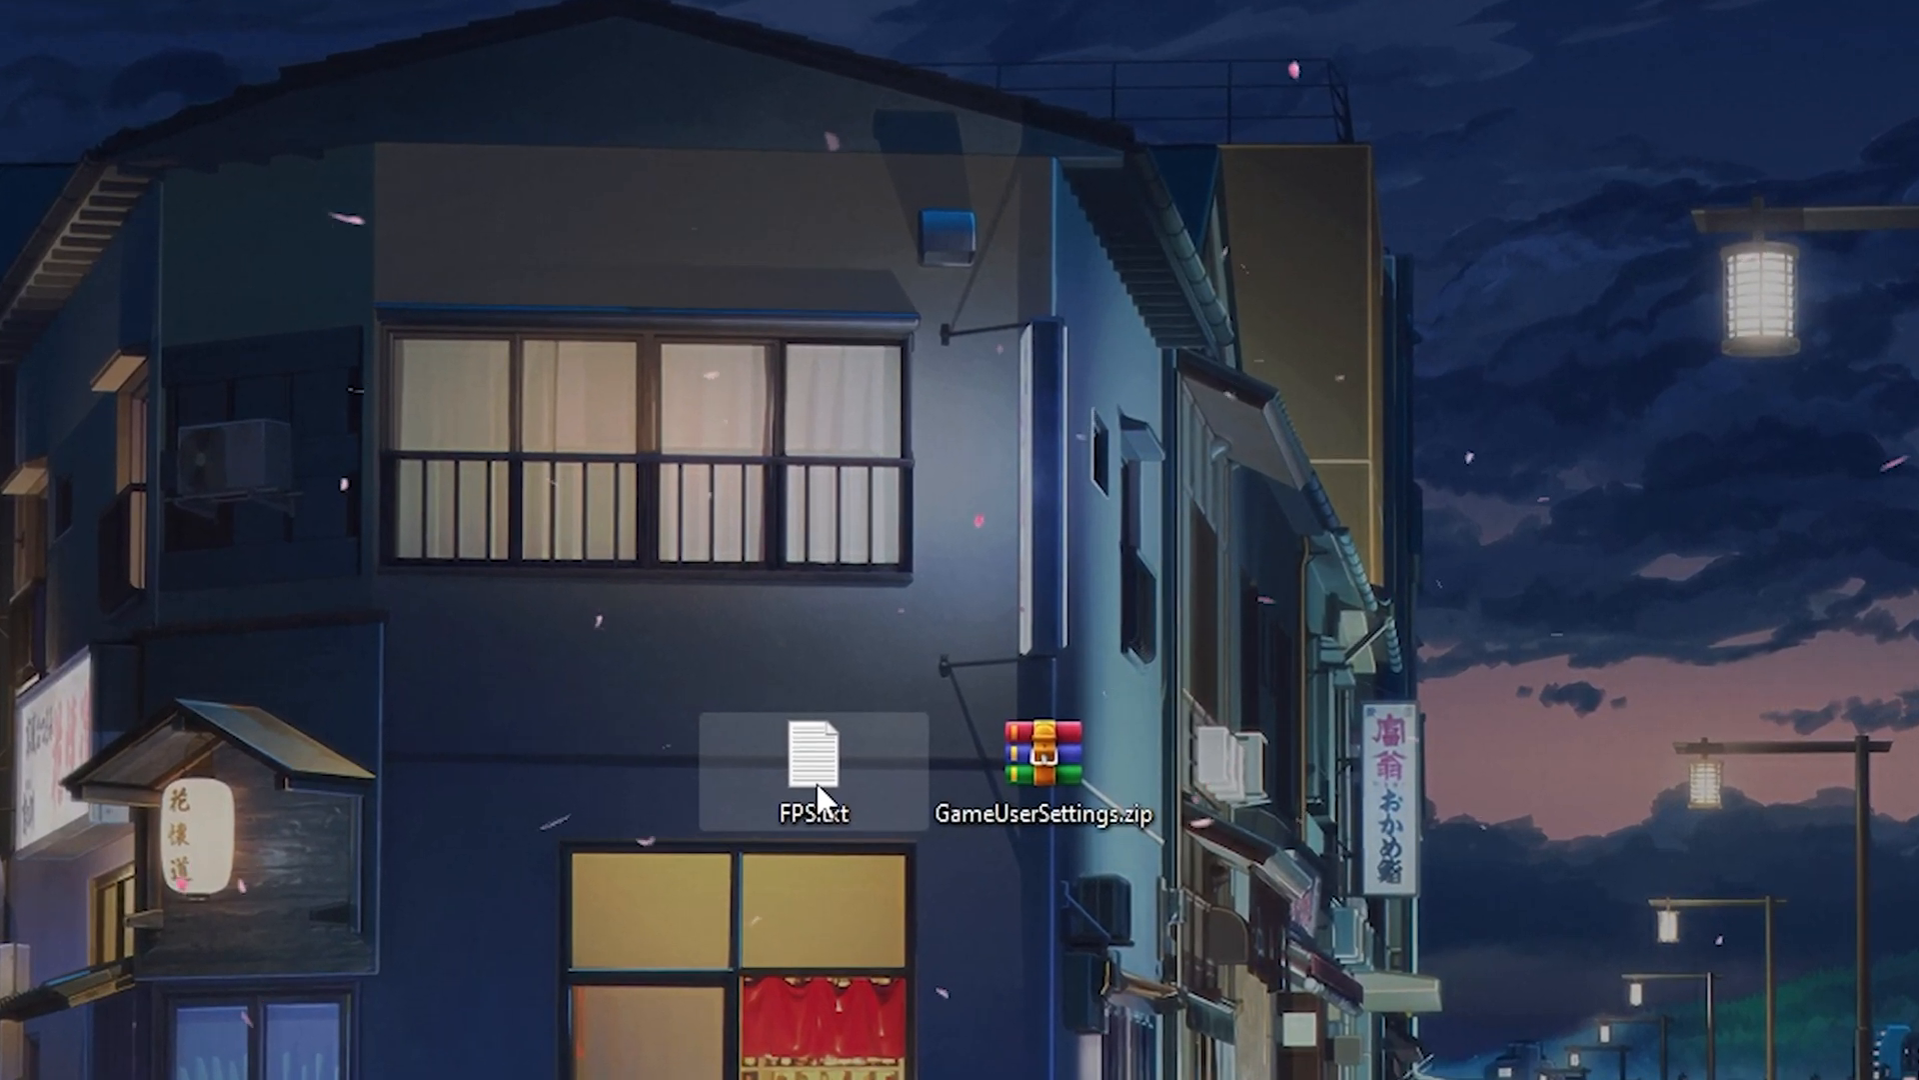
# Review the per-resolution FPS gains in FPS.txt, including 1024x768, then close Notepad.
pyautogui.doubleClick(818, 758)
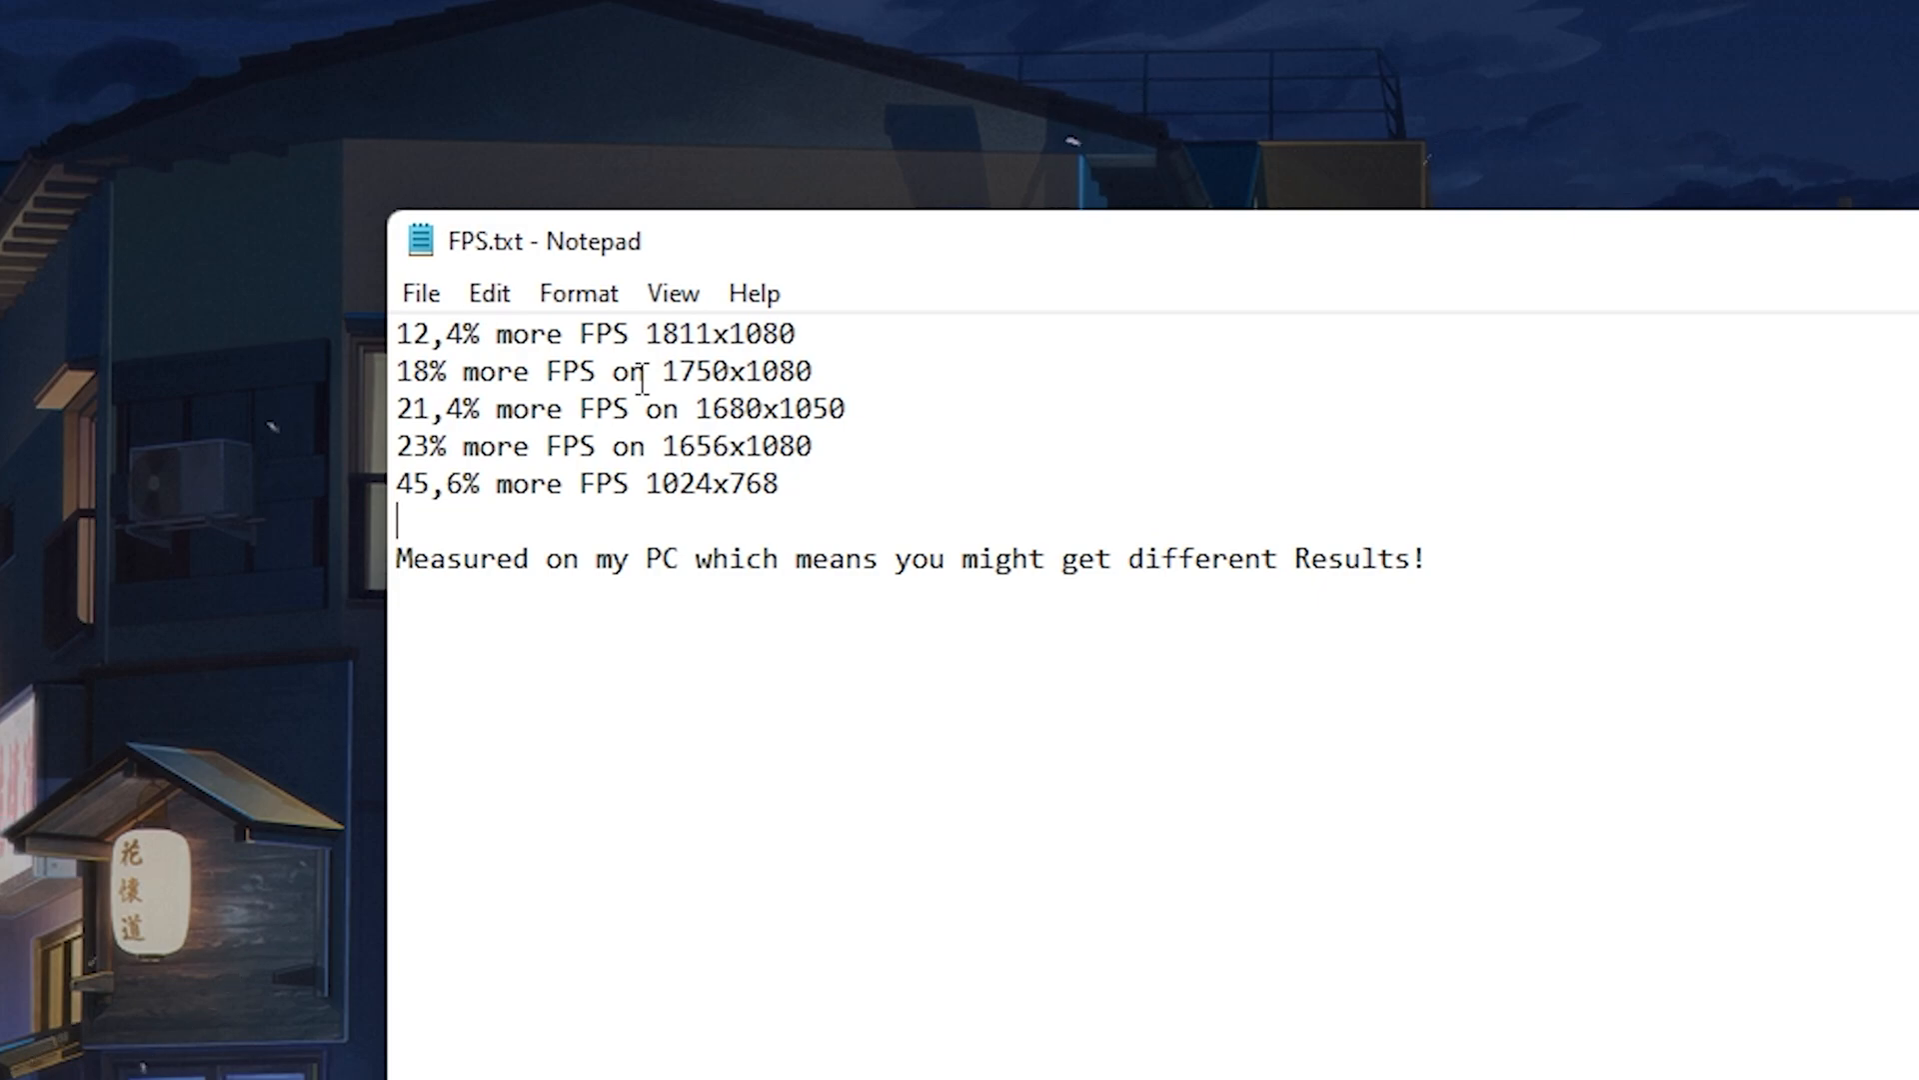
pyautogui.moveTo(819, 469)
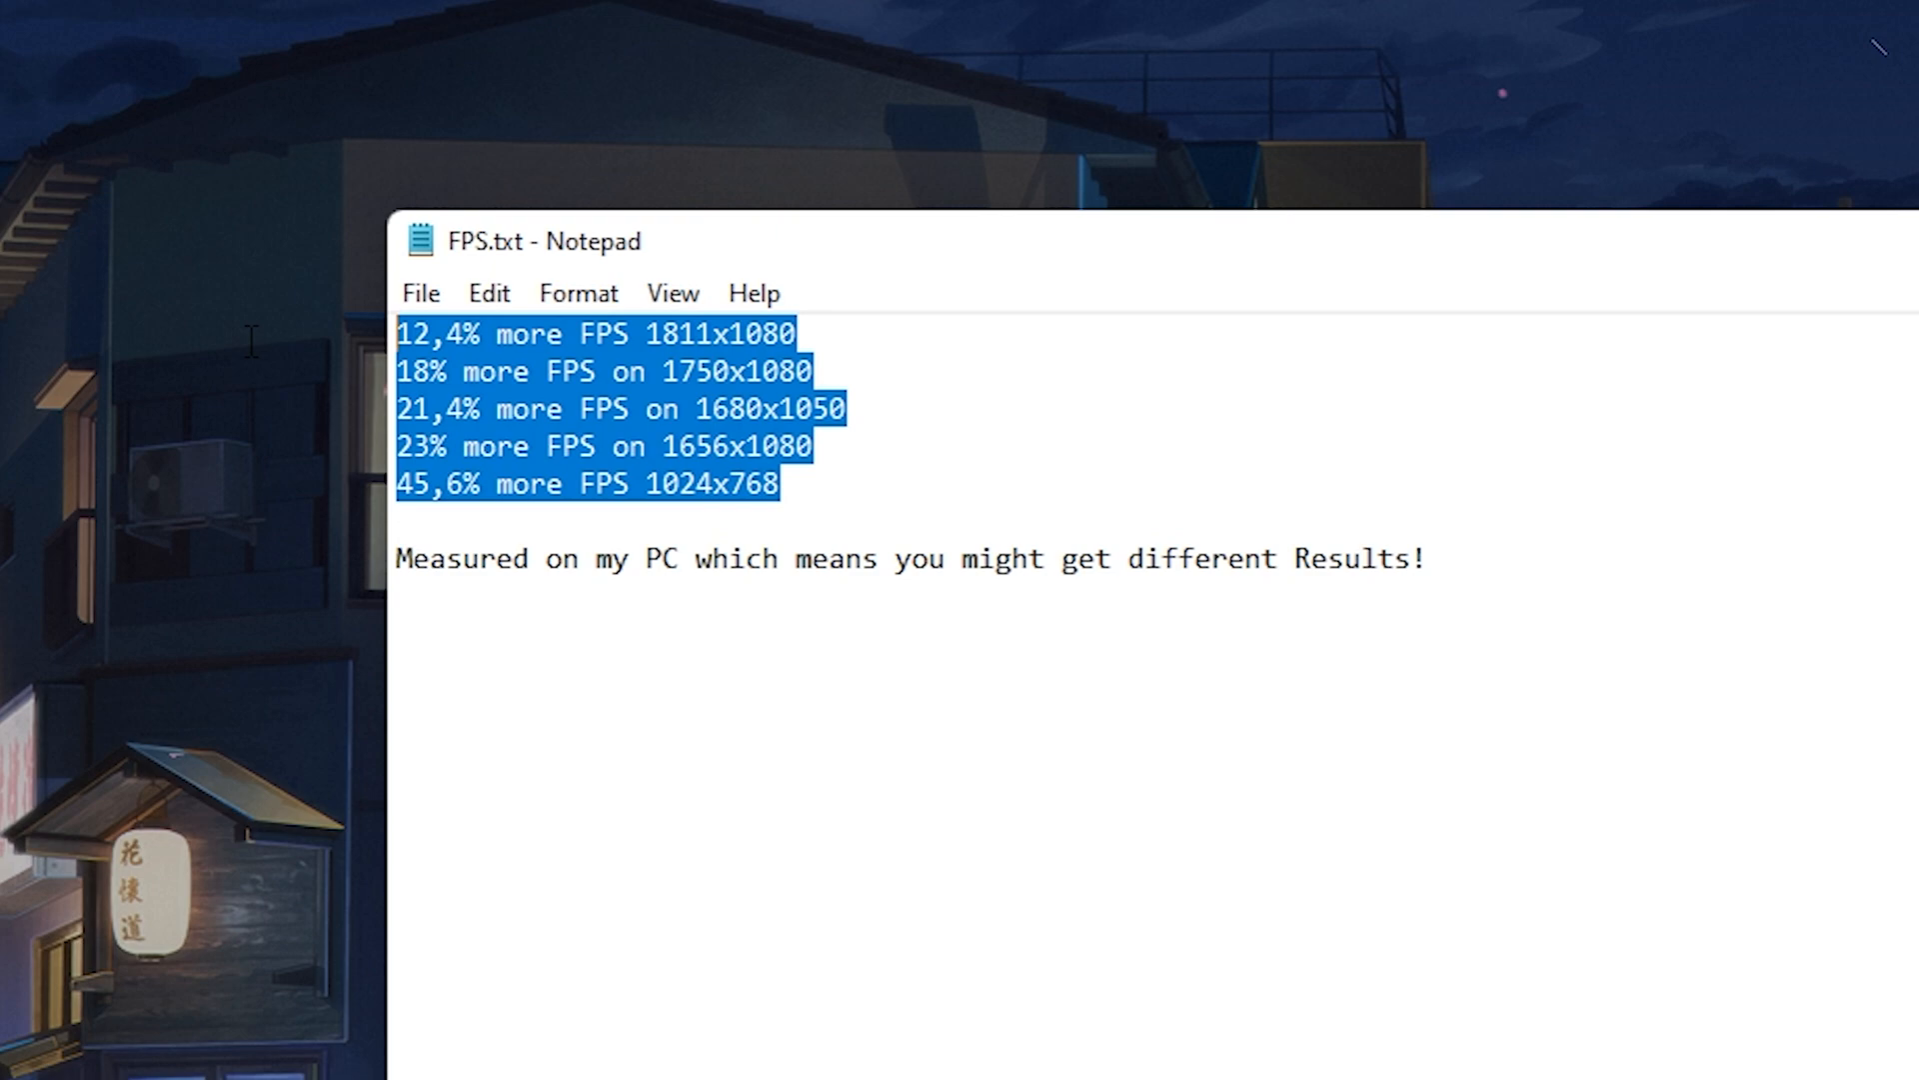
pyautogui.click(667, 445)
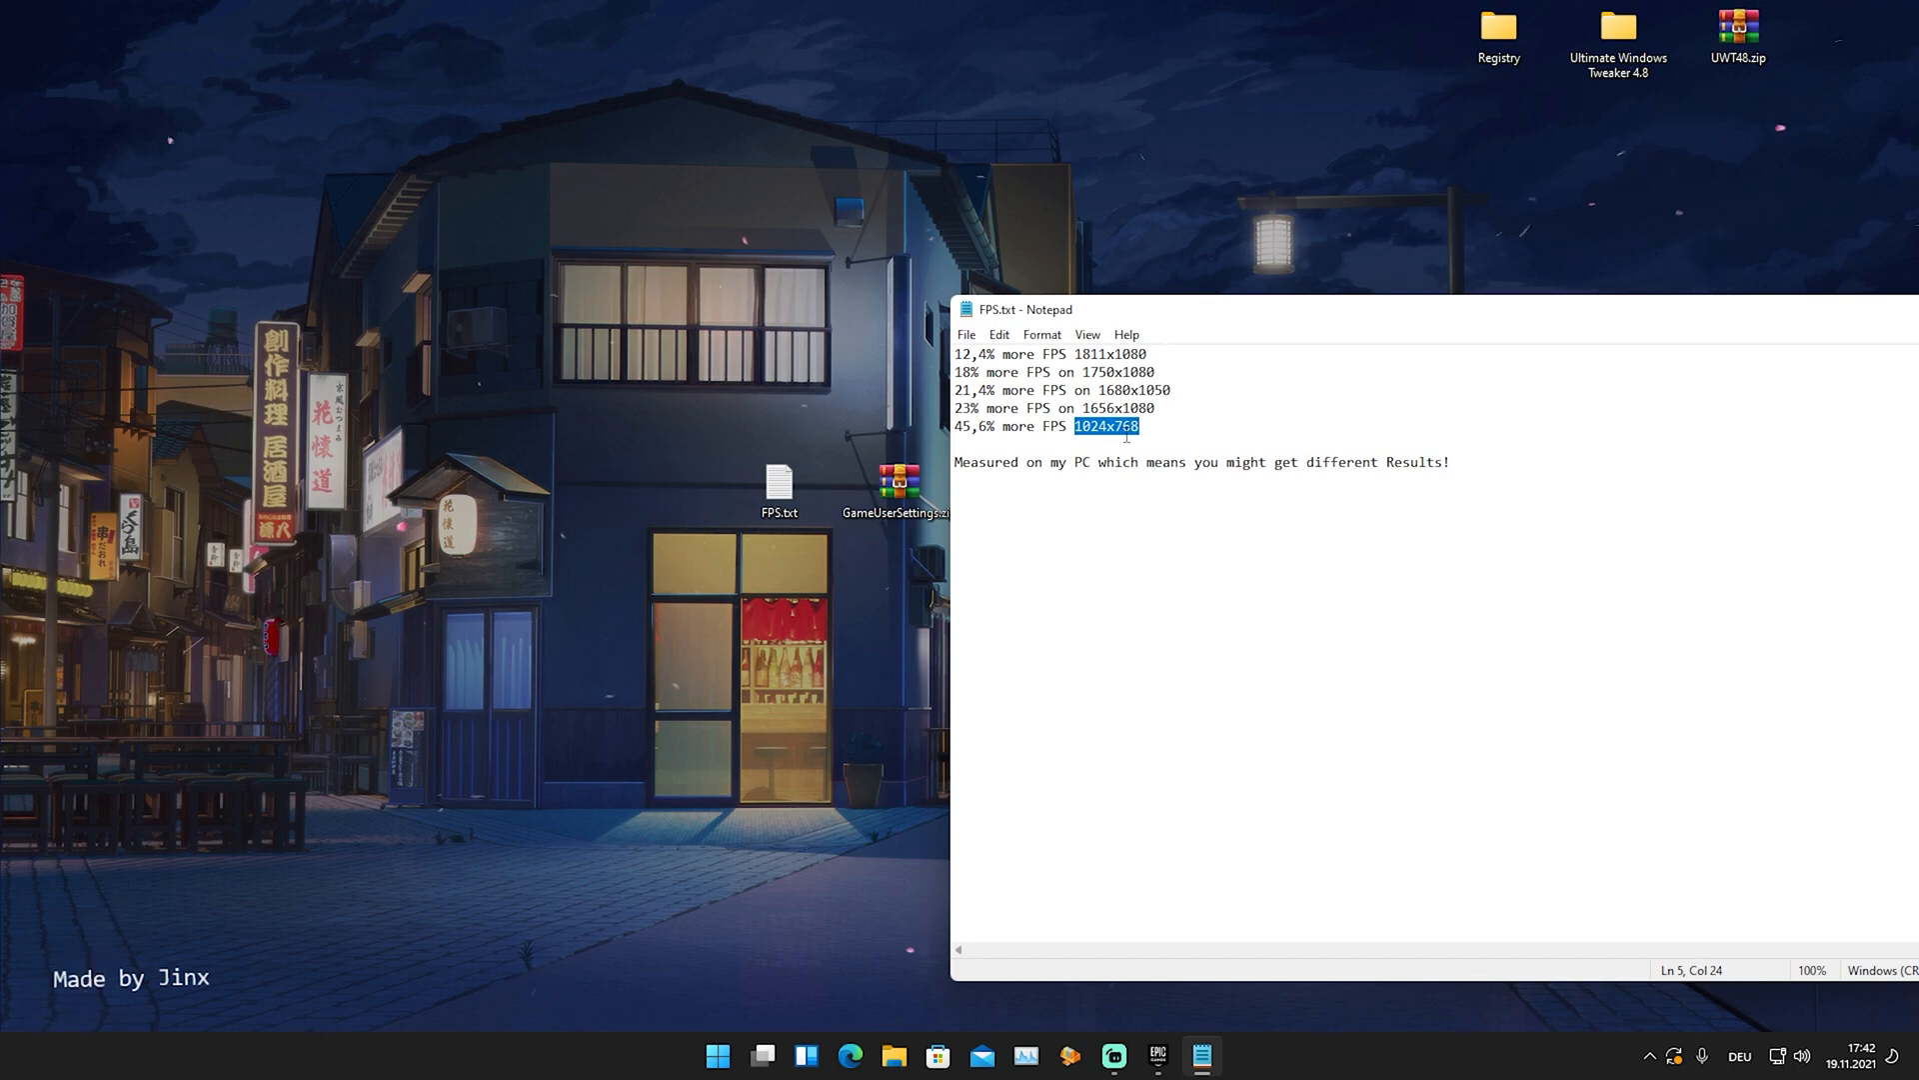
pyautogui.click(961, 426)
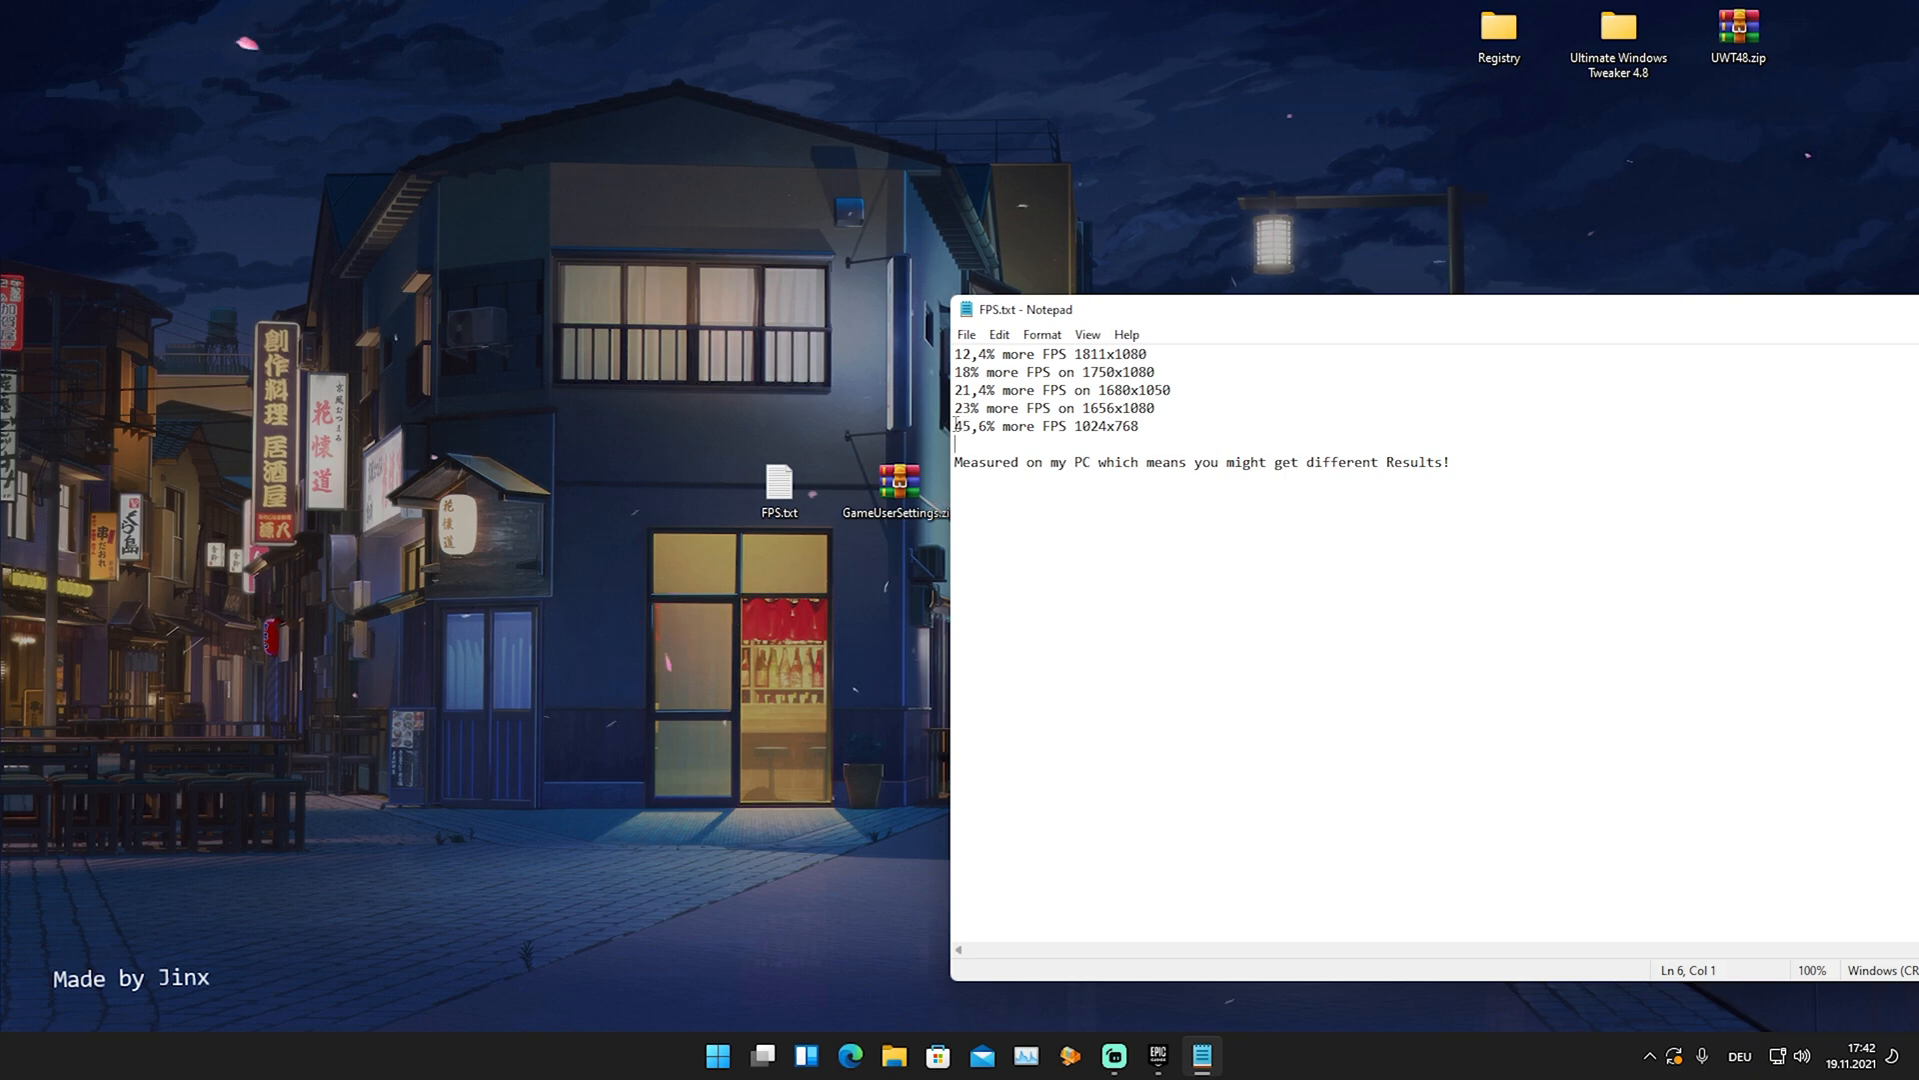
pyautogui.doubleClick(1104, 426)
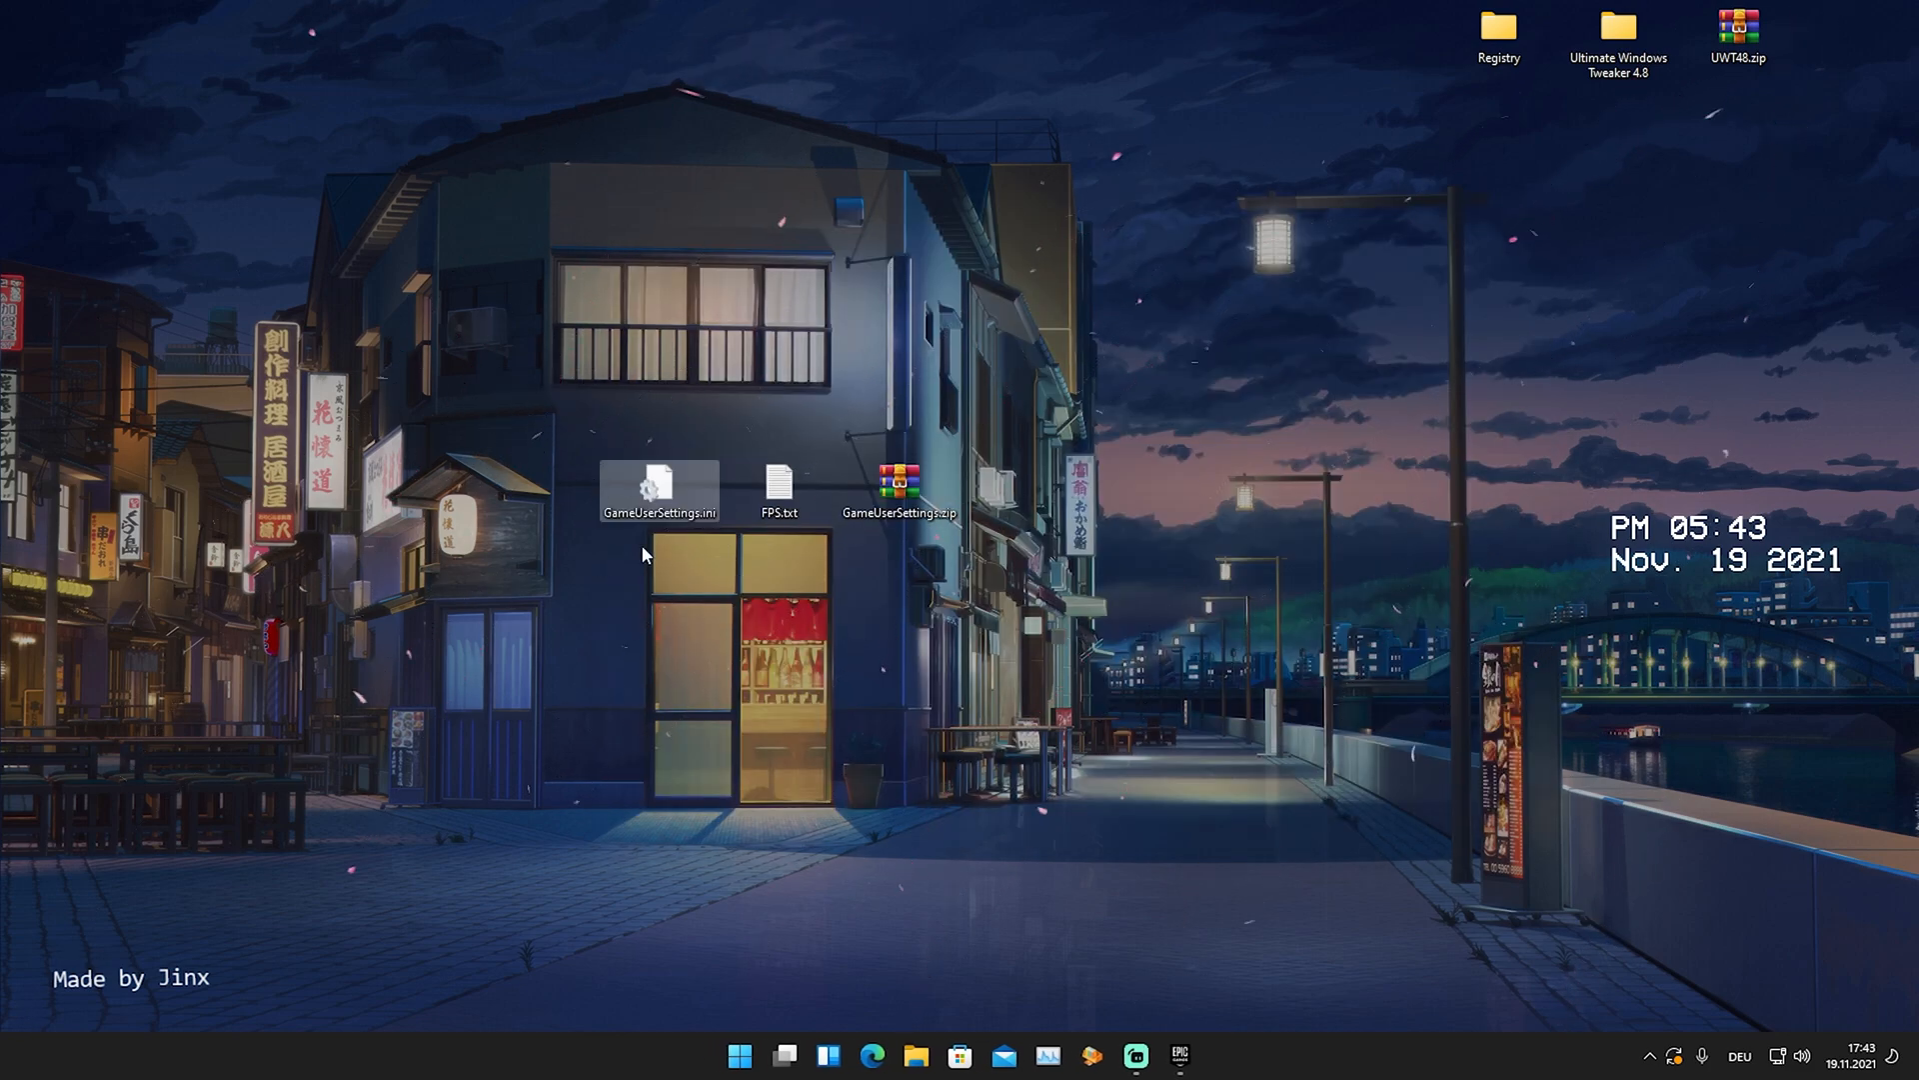
# Navigate from %temp% to FortniteGame's WindowsClient config folder and select GameUserSettings.ini.
pyautogui.click(737, 1055)
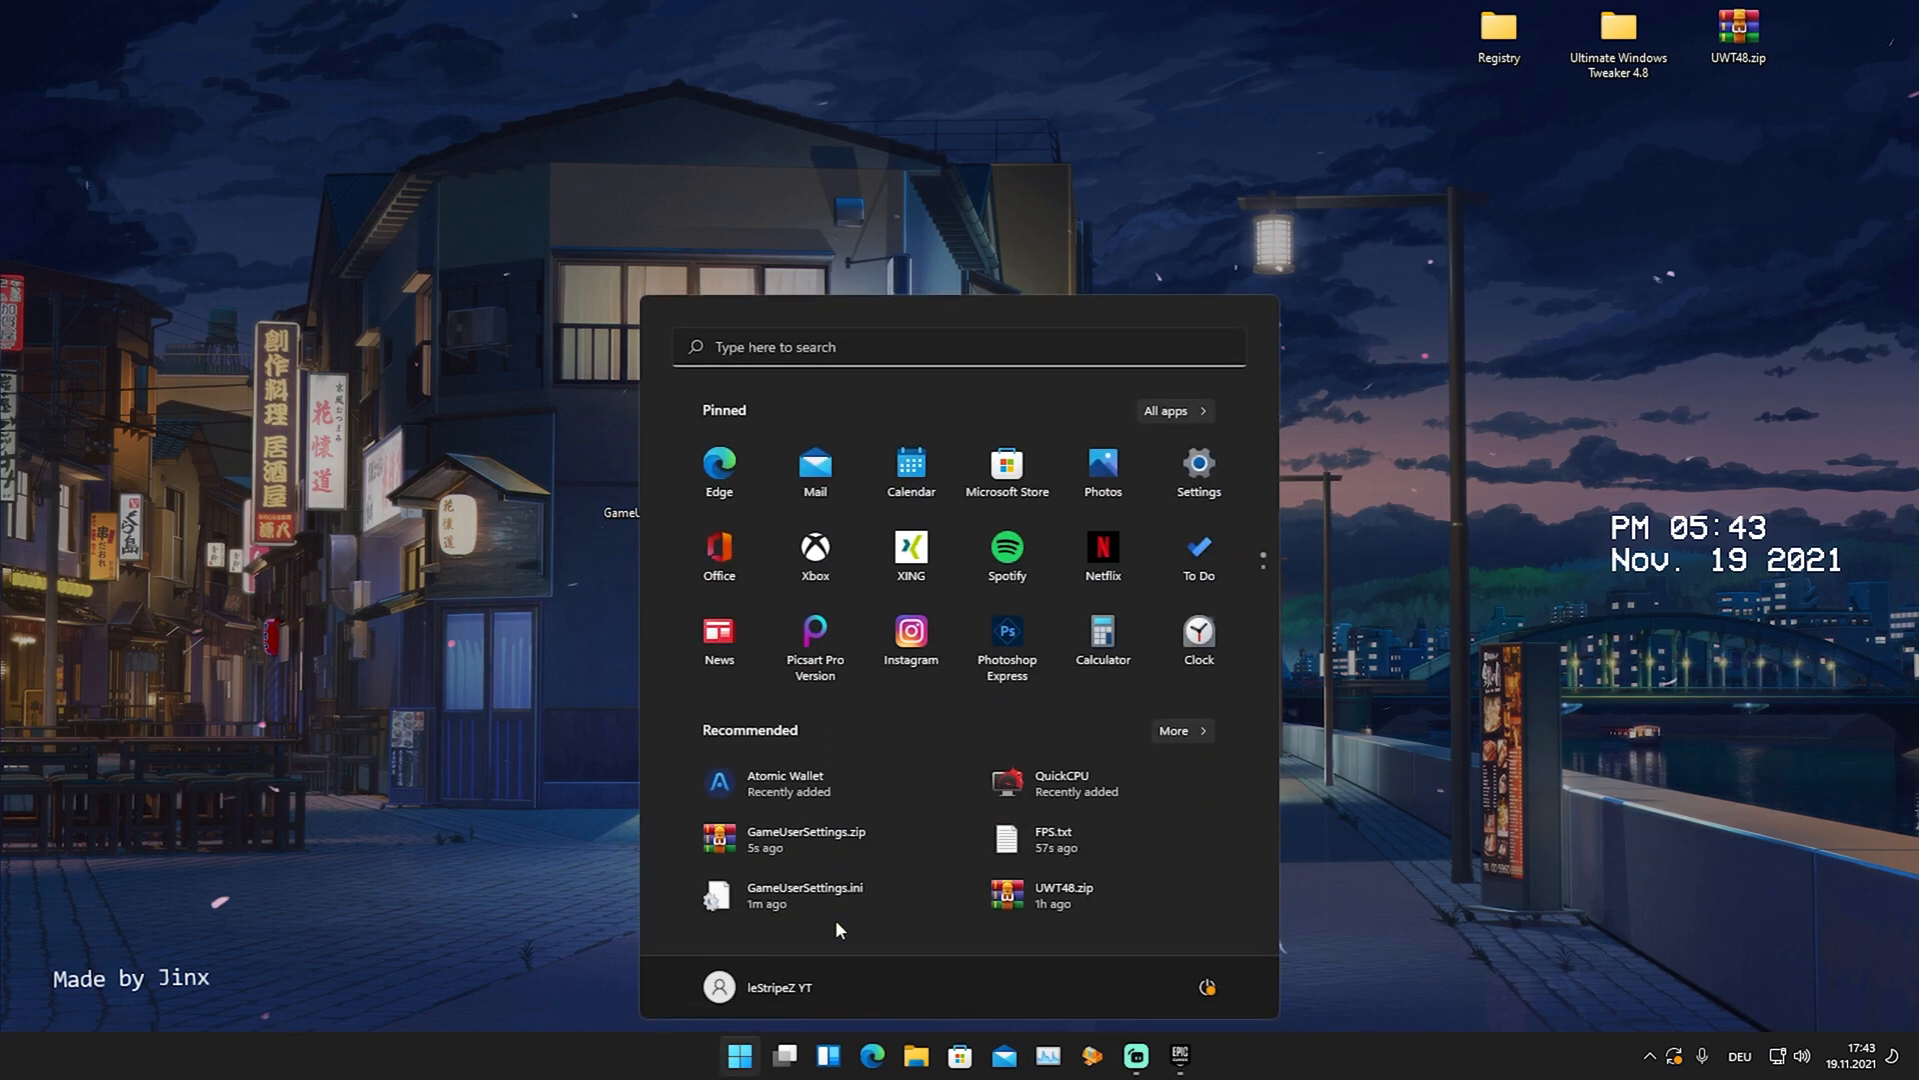
pyautogui.write('%temp%')
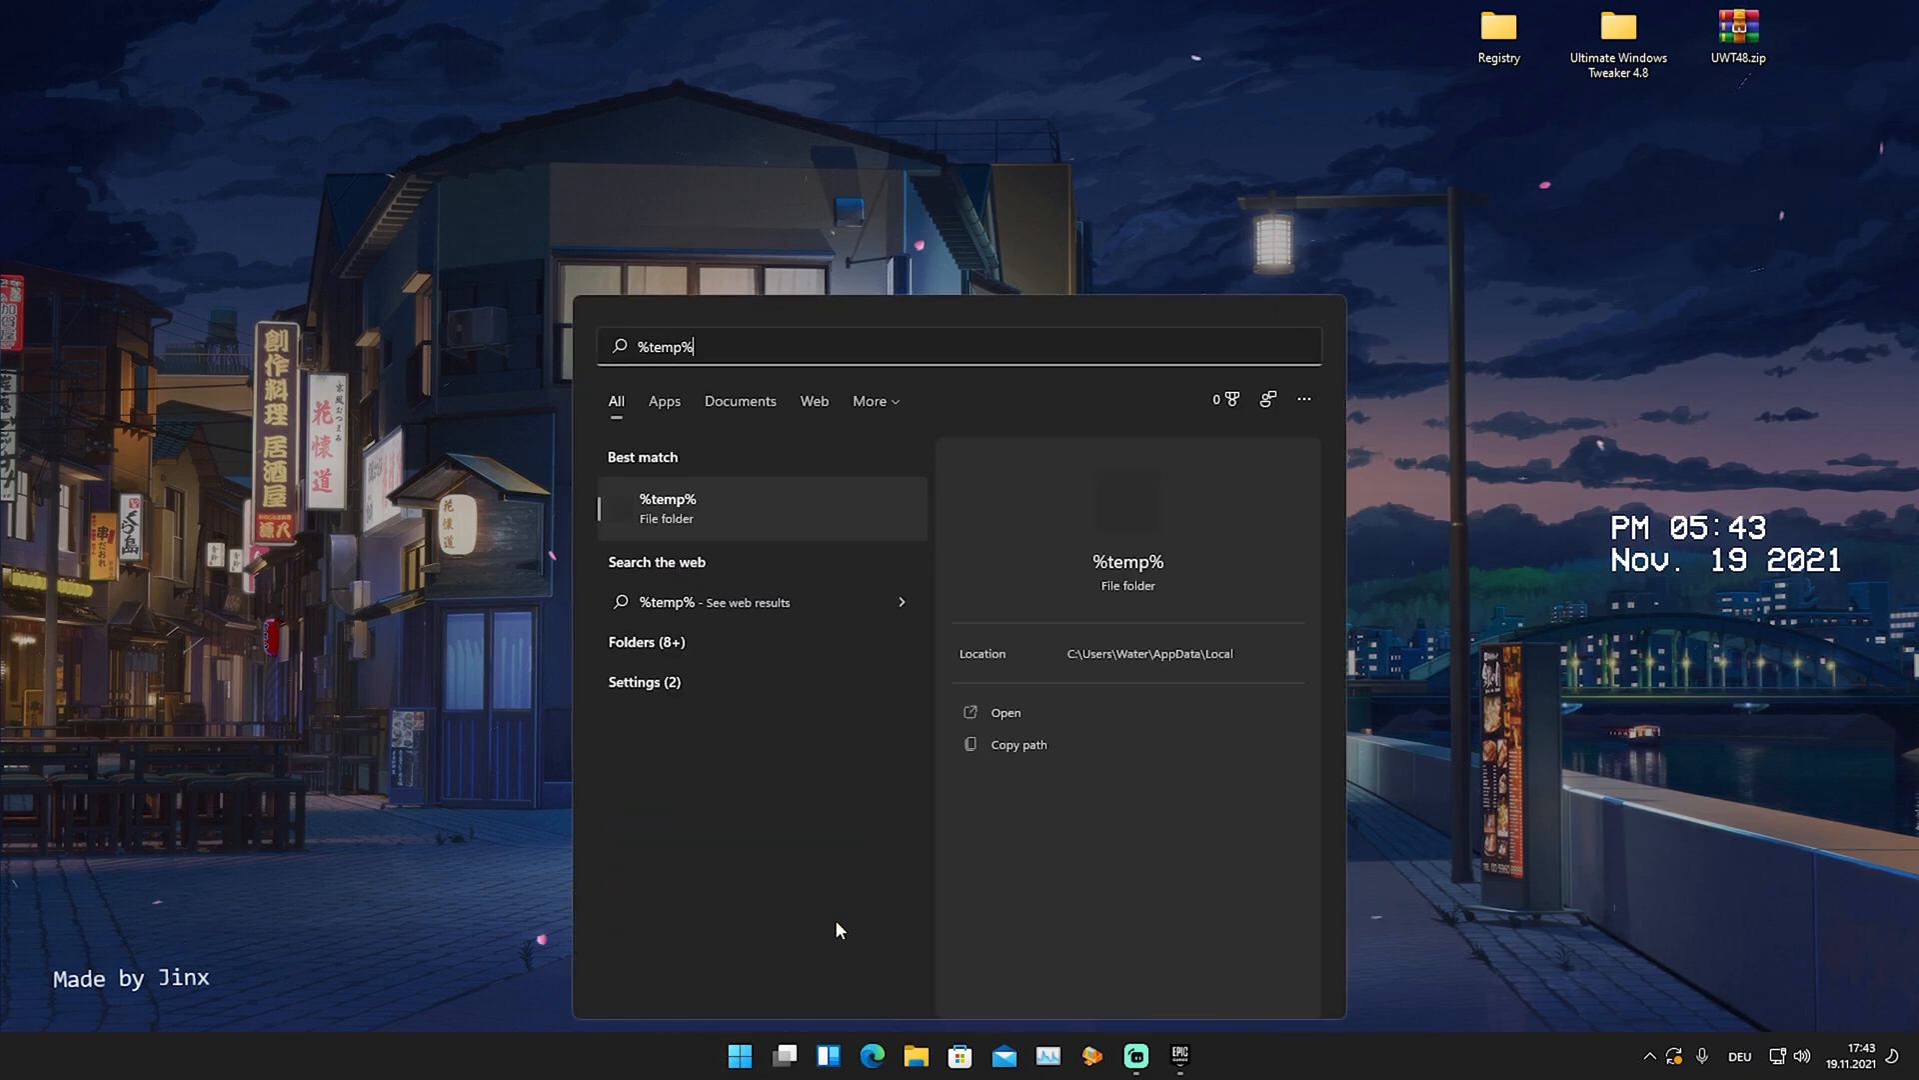
pyautogui.click(1007, 710)
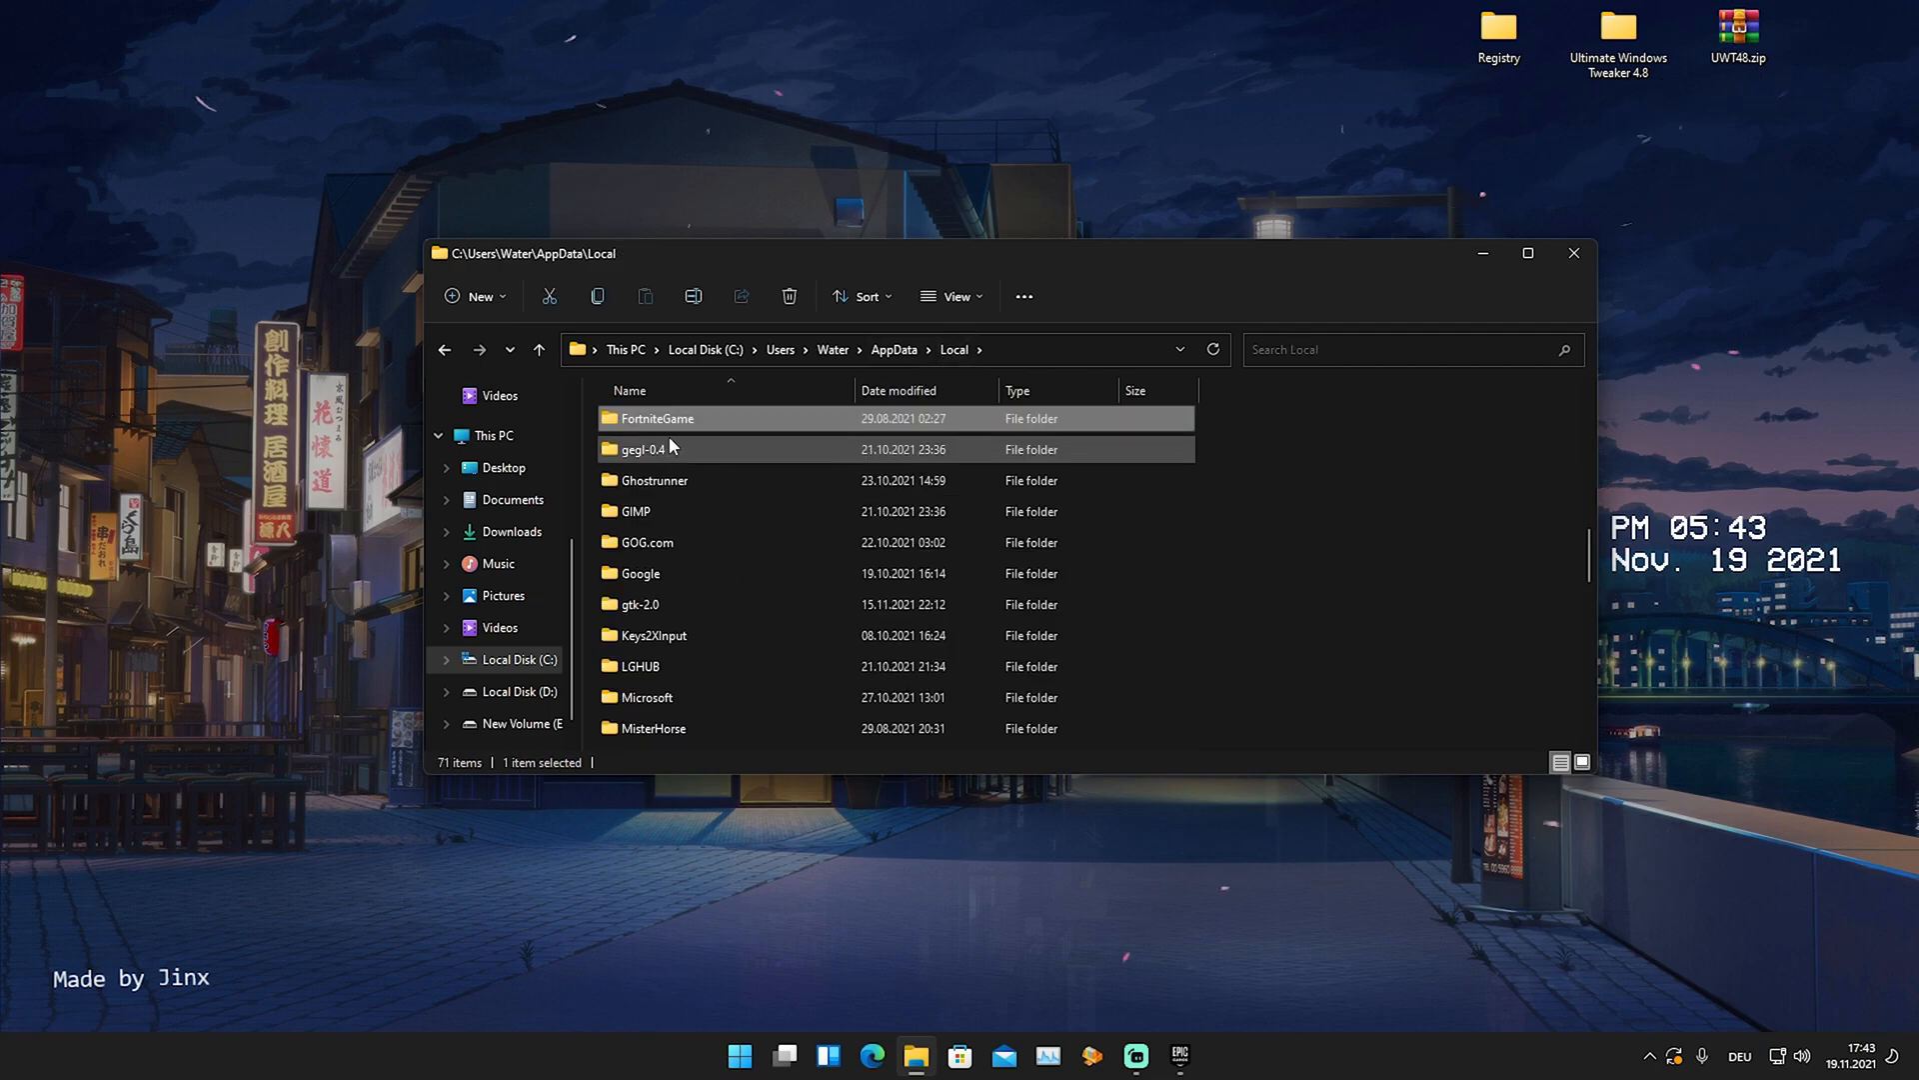
pyautogui.doubleClick(657, 418)
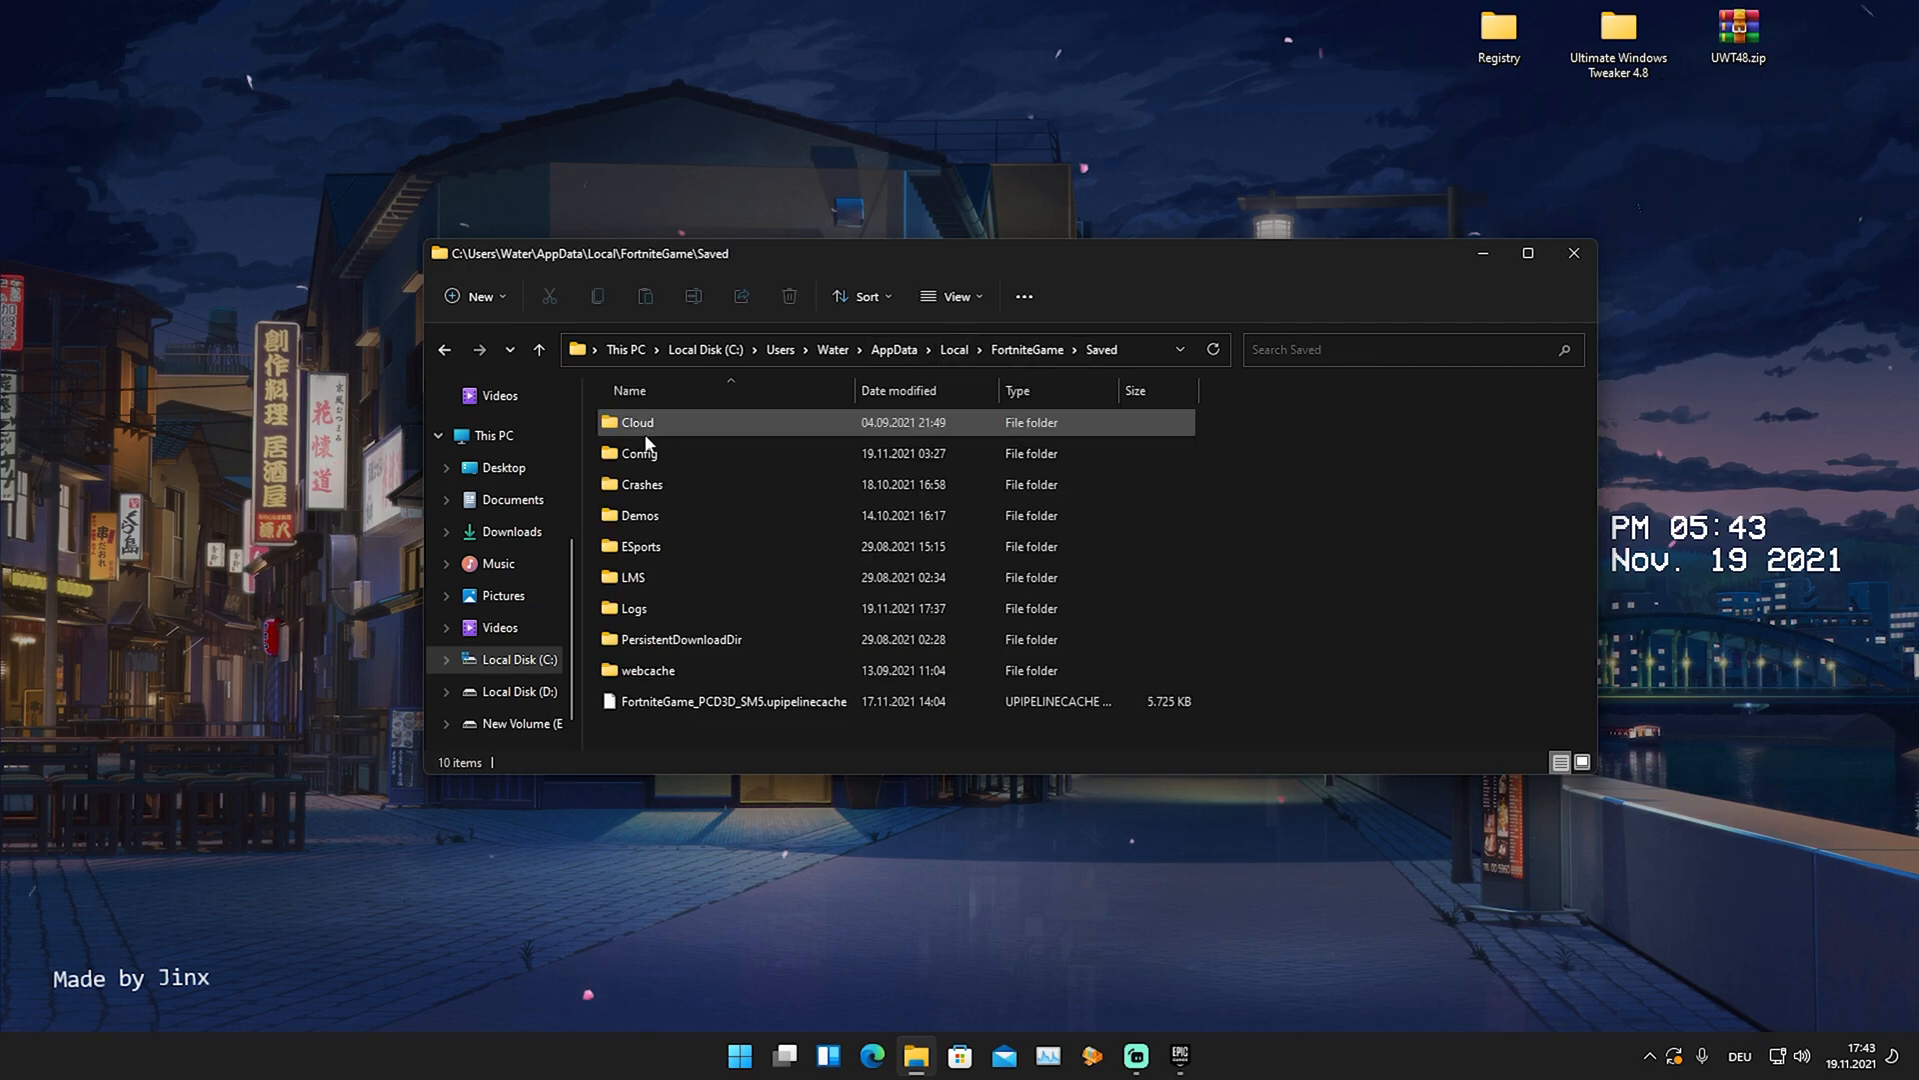
pyautogui.doubleClick(639, 453)
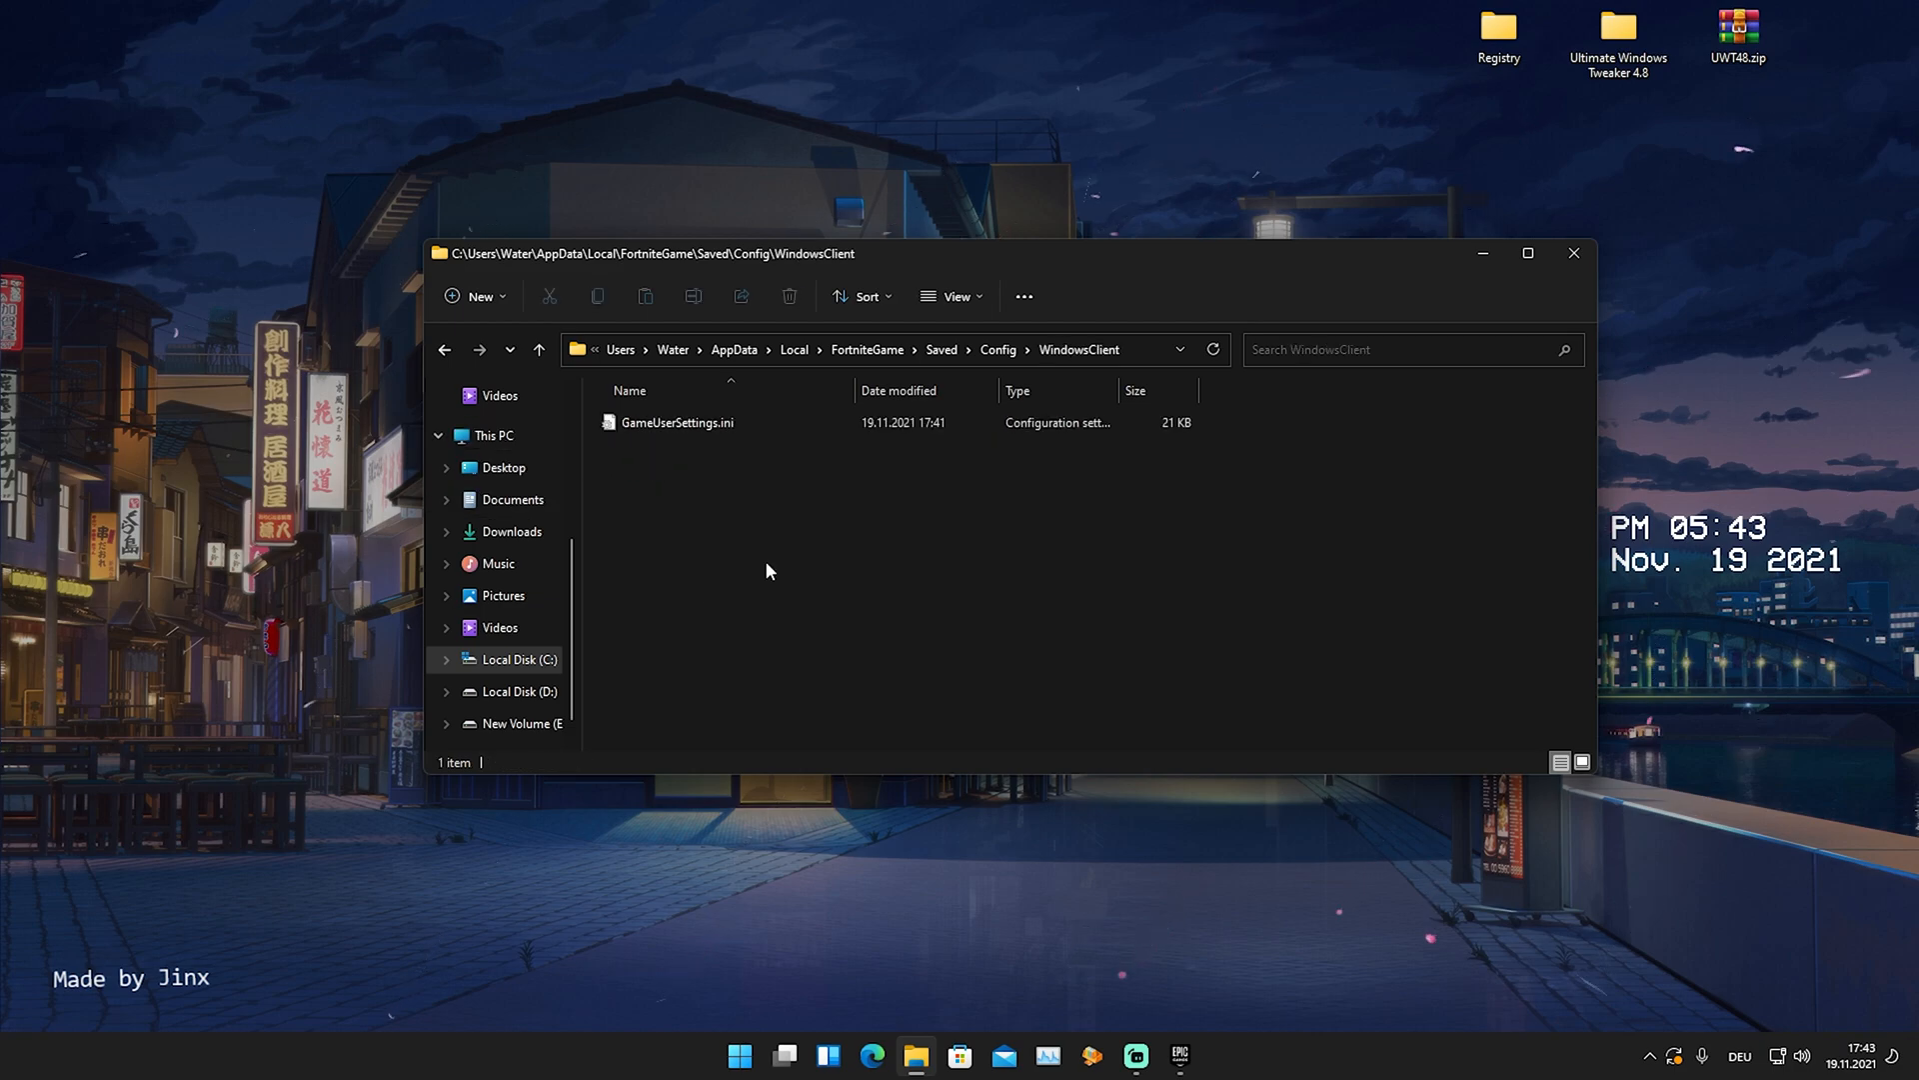
pyautogui.click(676, 422)
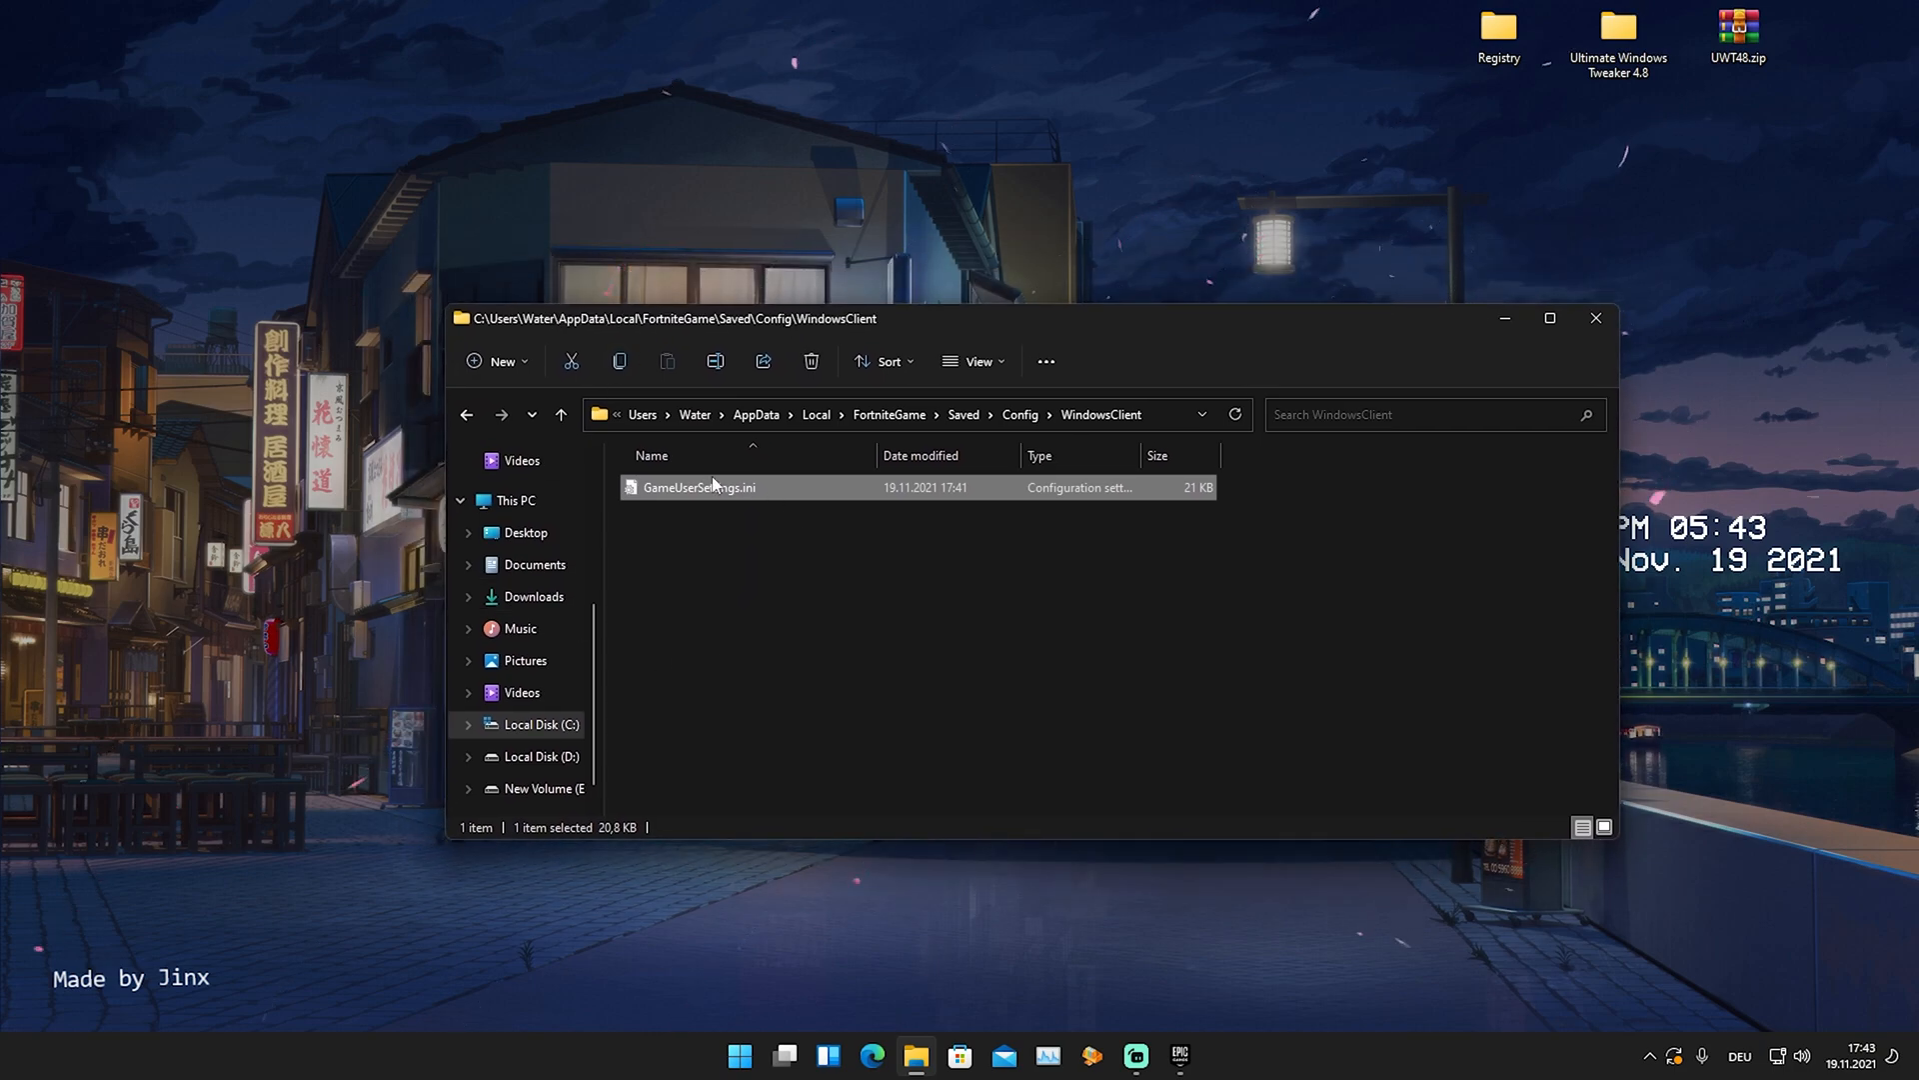
# Toggle the Read-only attribute in GameUserSettings.ini's Properties.
pyautogui.rightClick(699, 487)
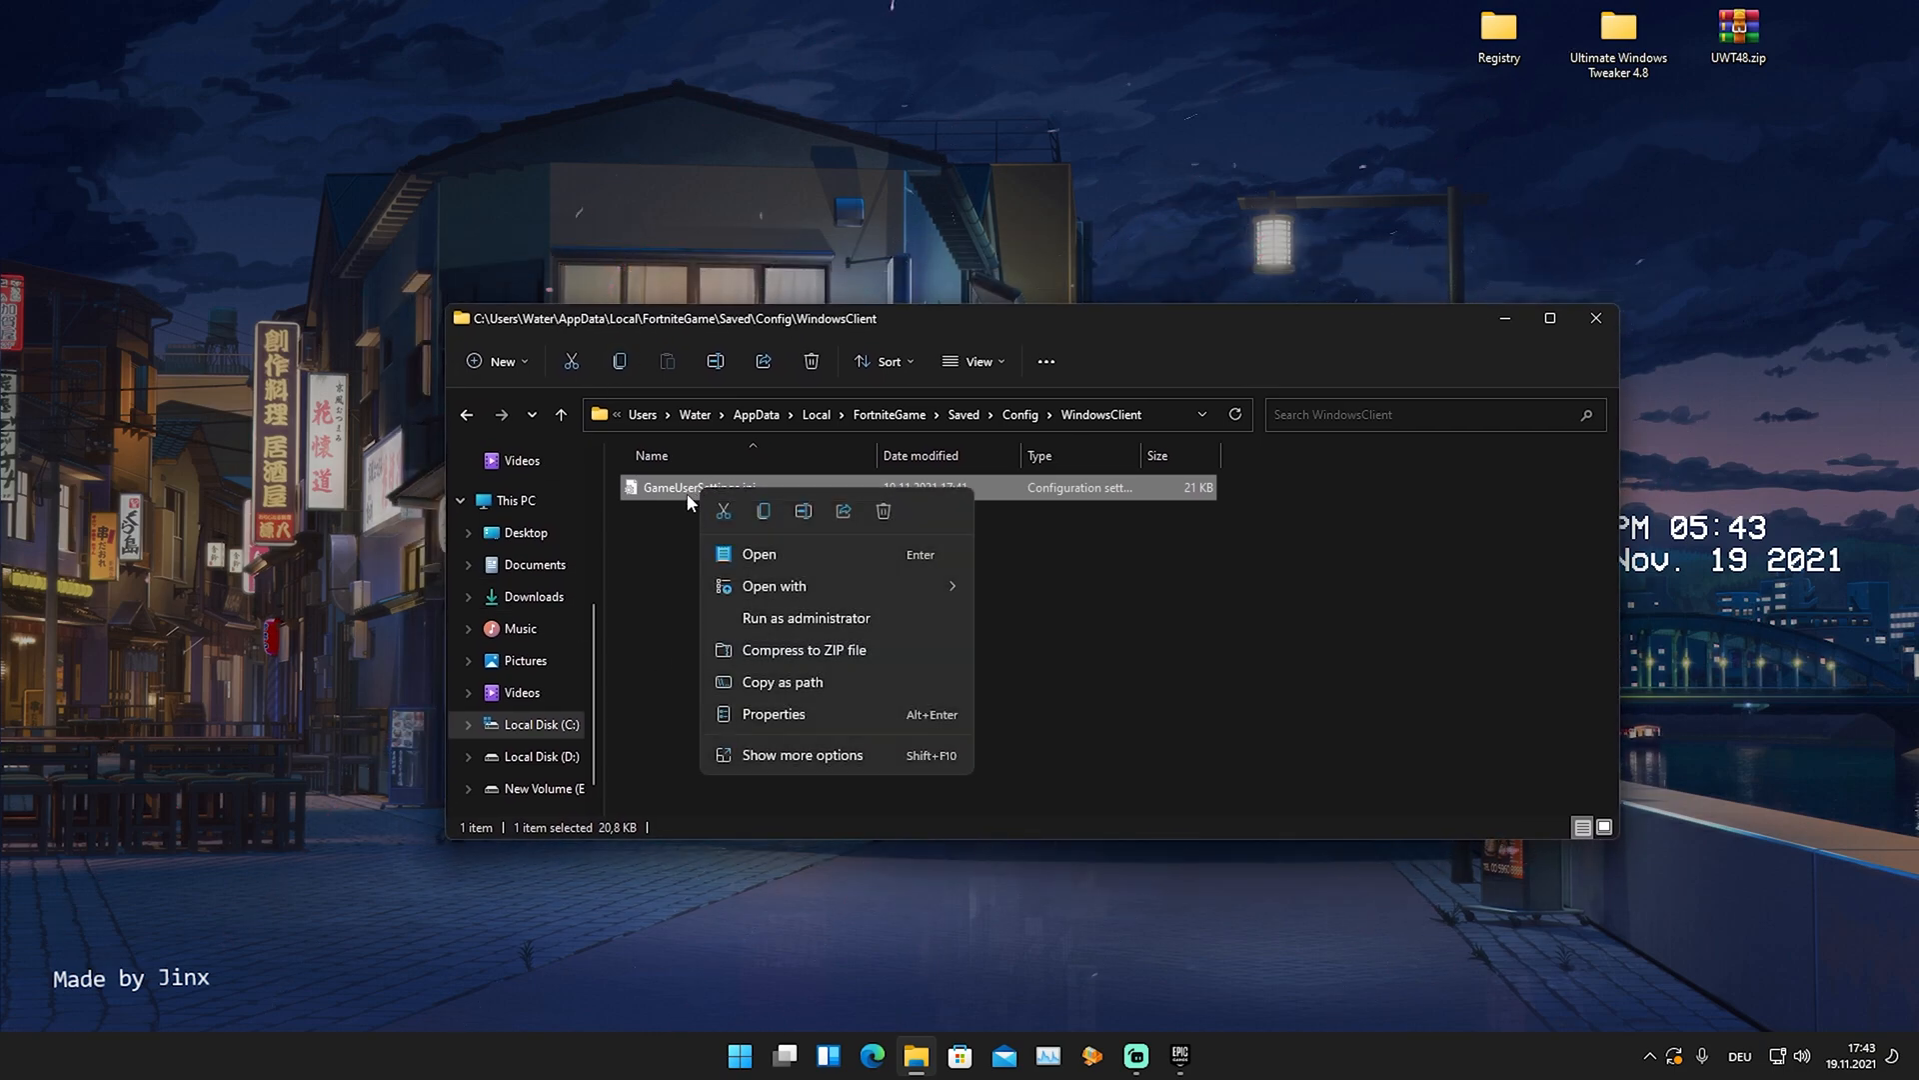
pyautogui.click(773, 714)
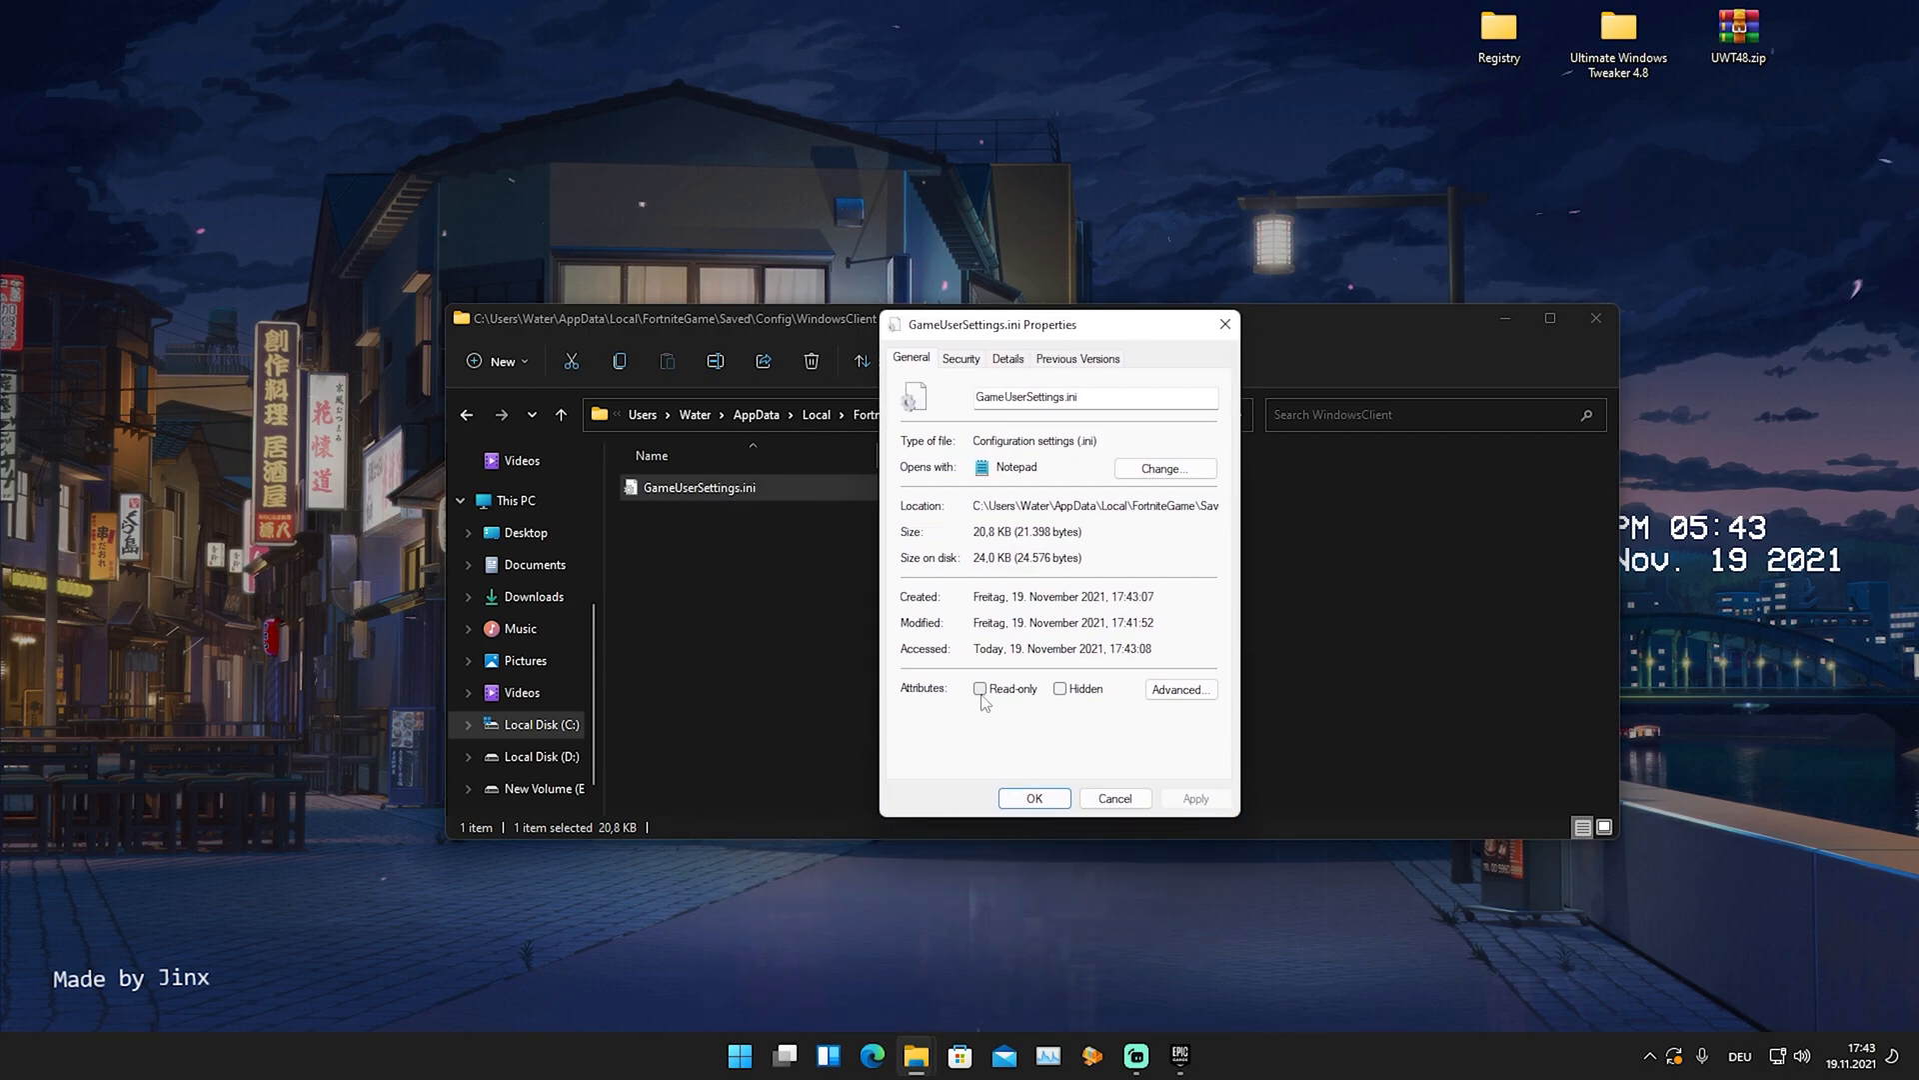
pyautogui.click(980, 688)
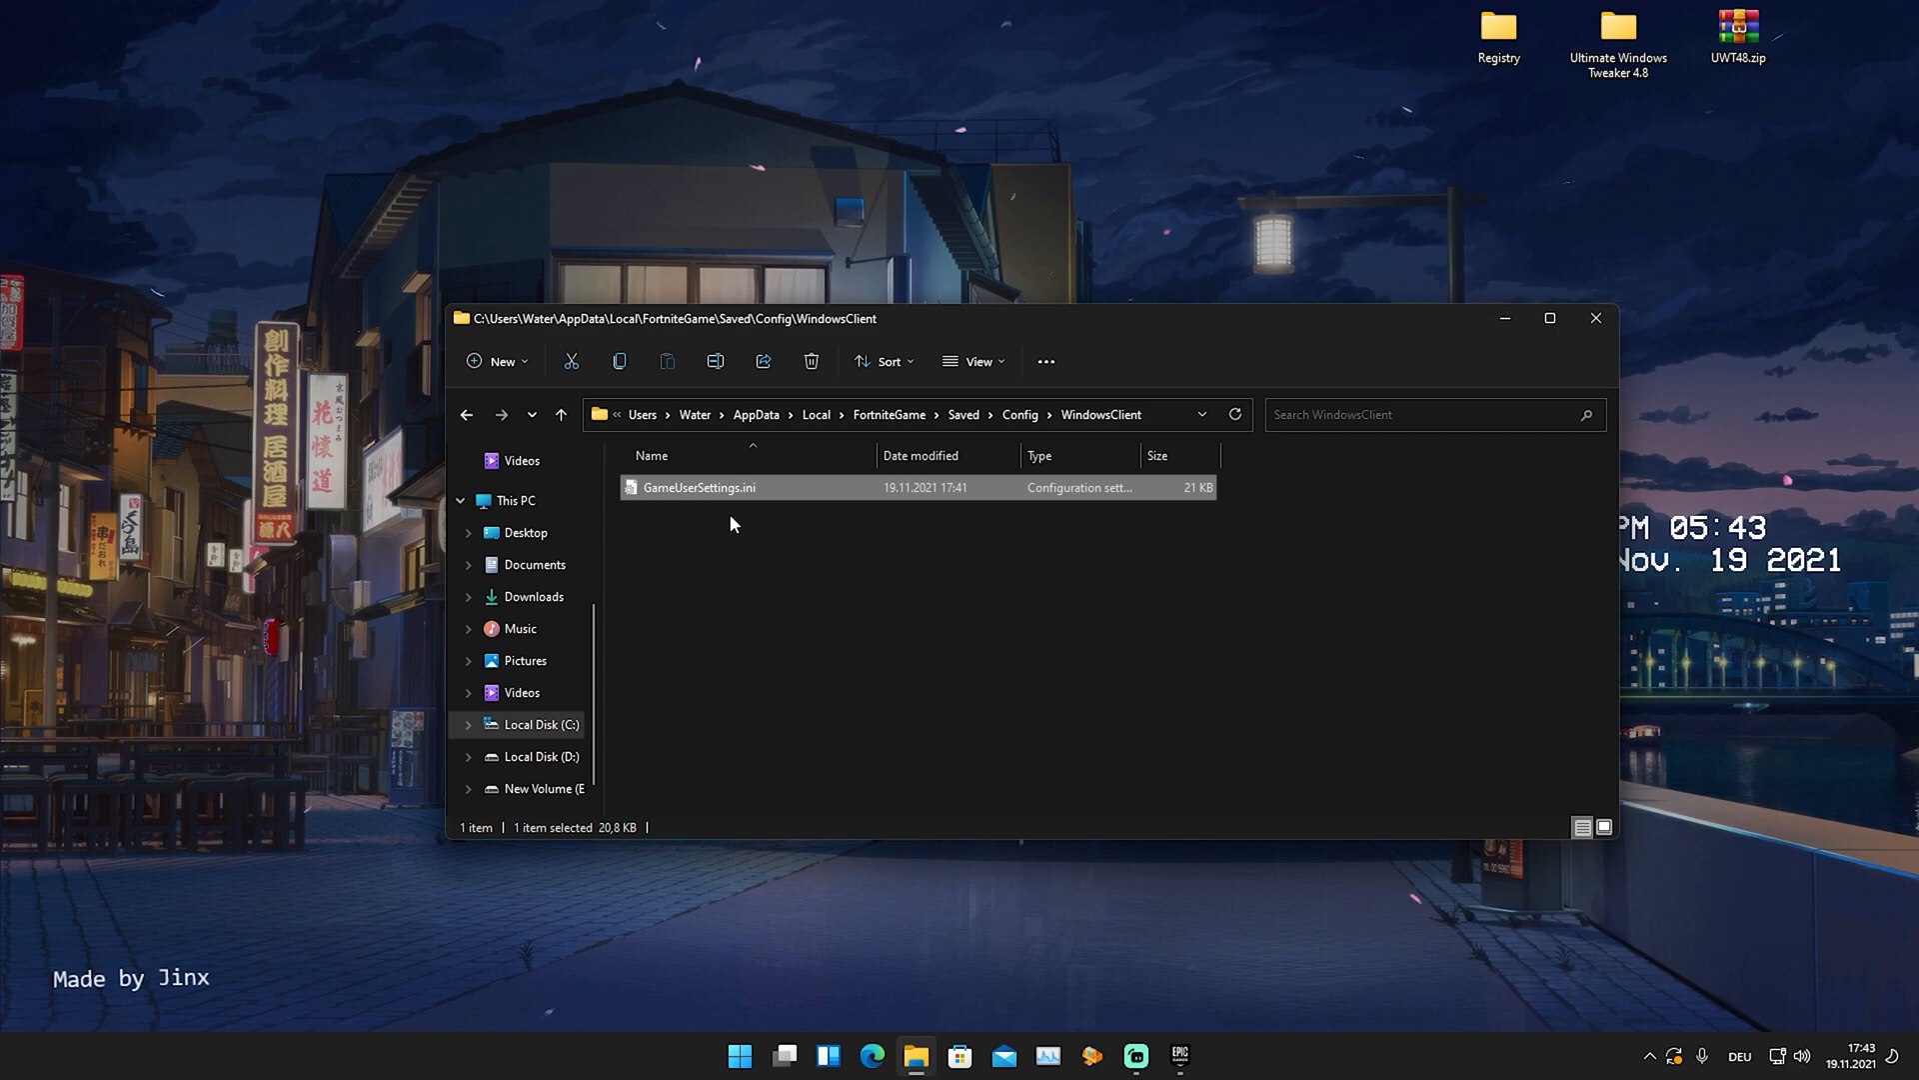
# Confirm GameUserSettings.ini sets ResolutionSizeX/Y to 1024x768, then close Notepad.
pyautogui.doubleClick(699, 487)
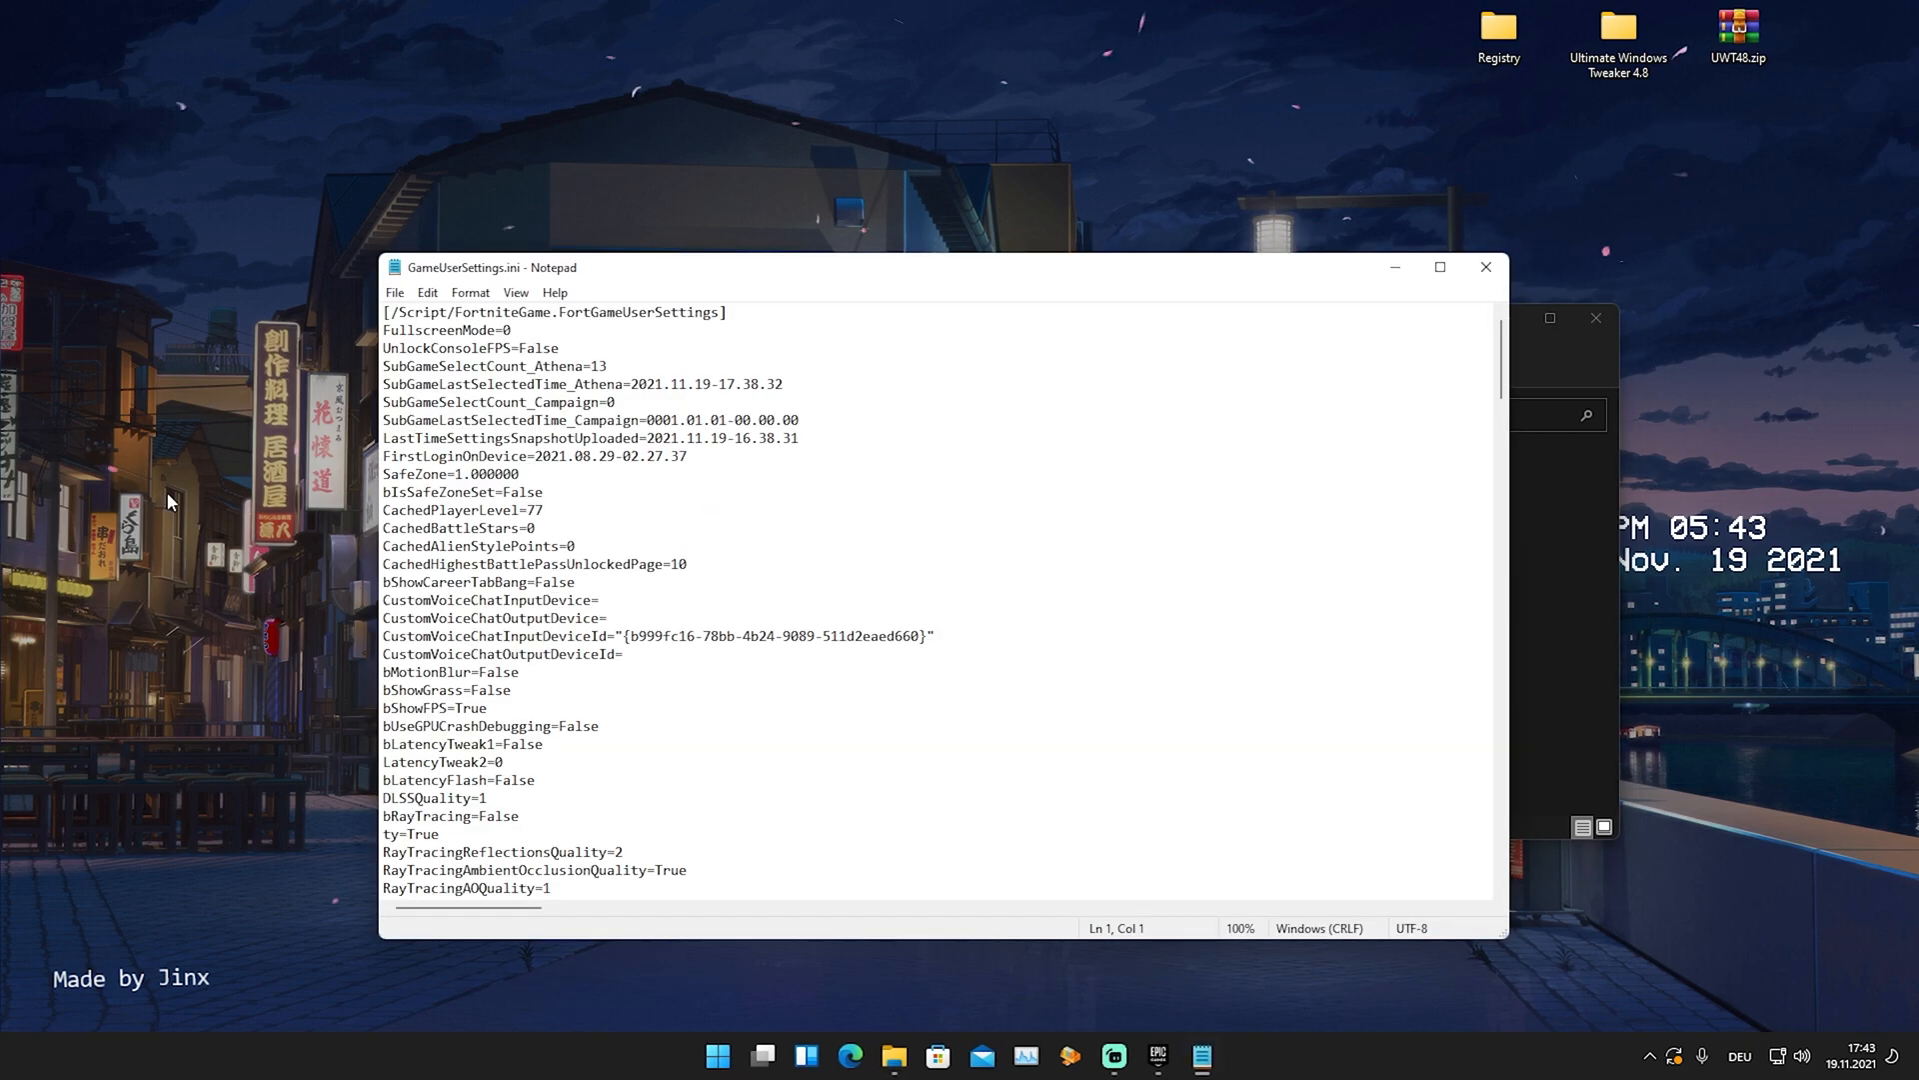
pyautogui.scroll(-3)
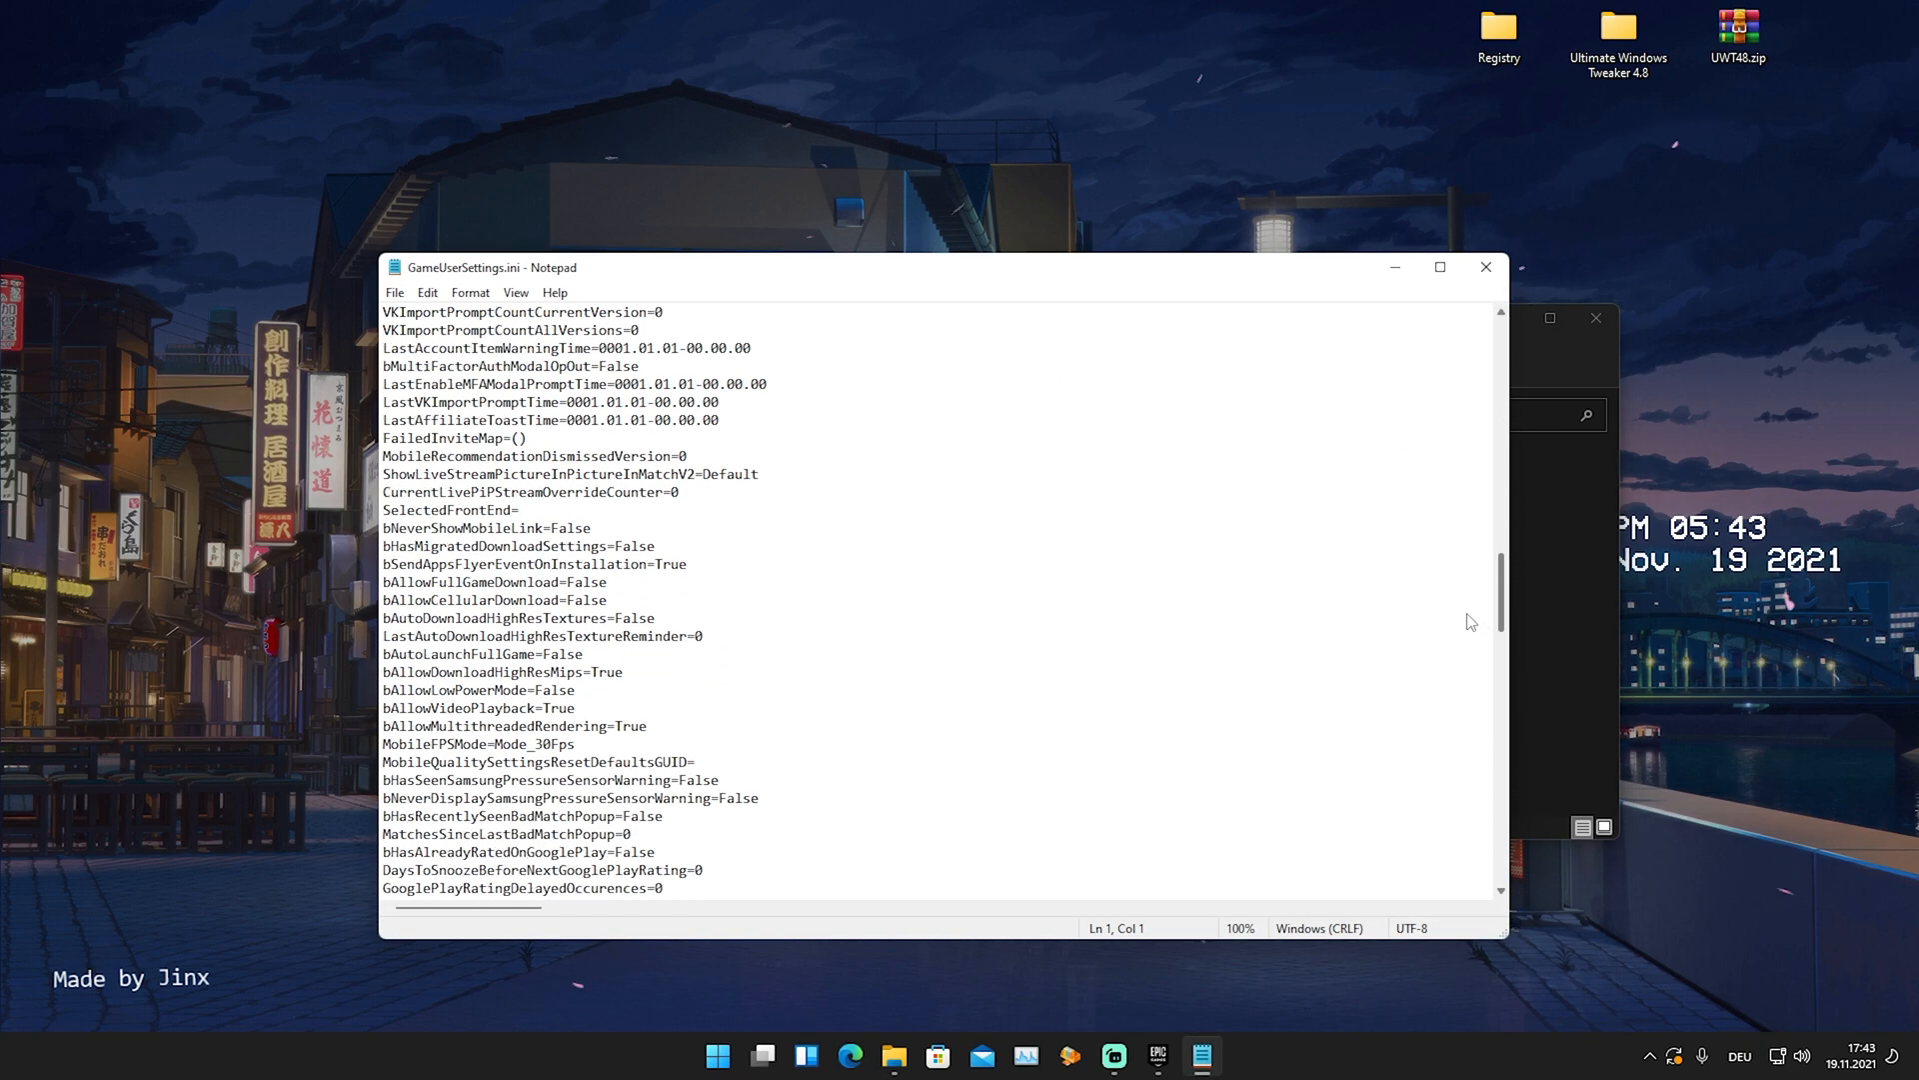
pyautogui.scroll(-3)
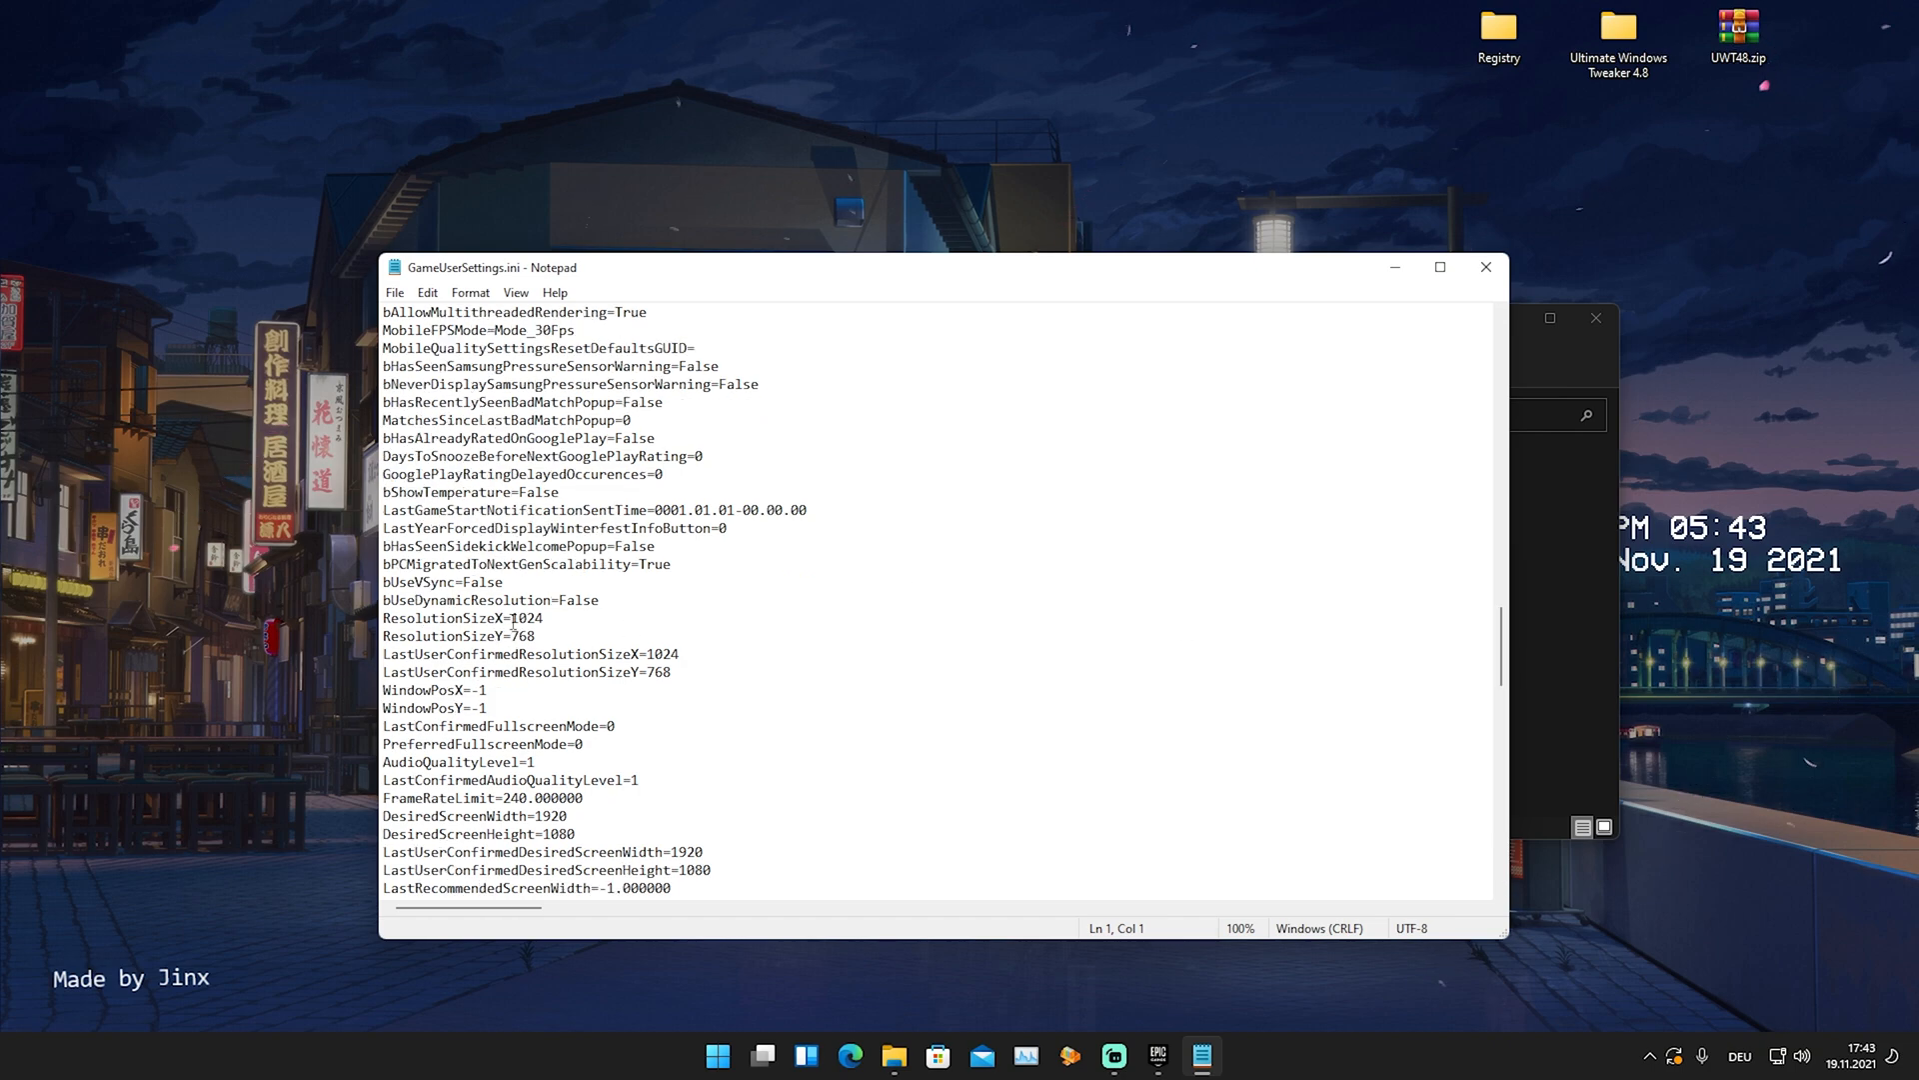
pyautogui.click(508, 618)
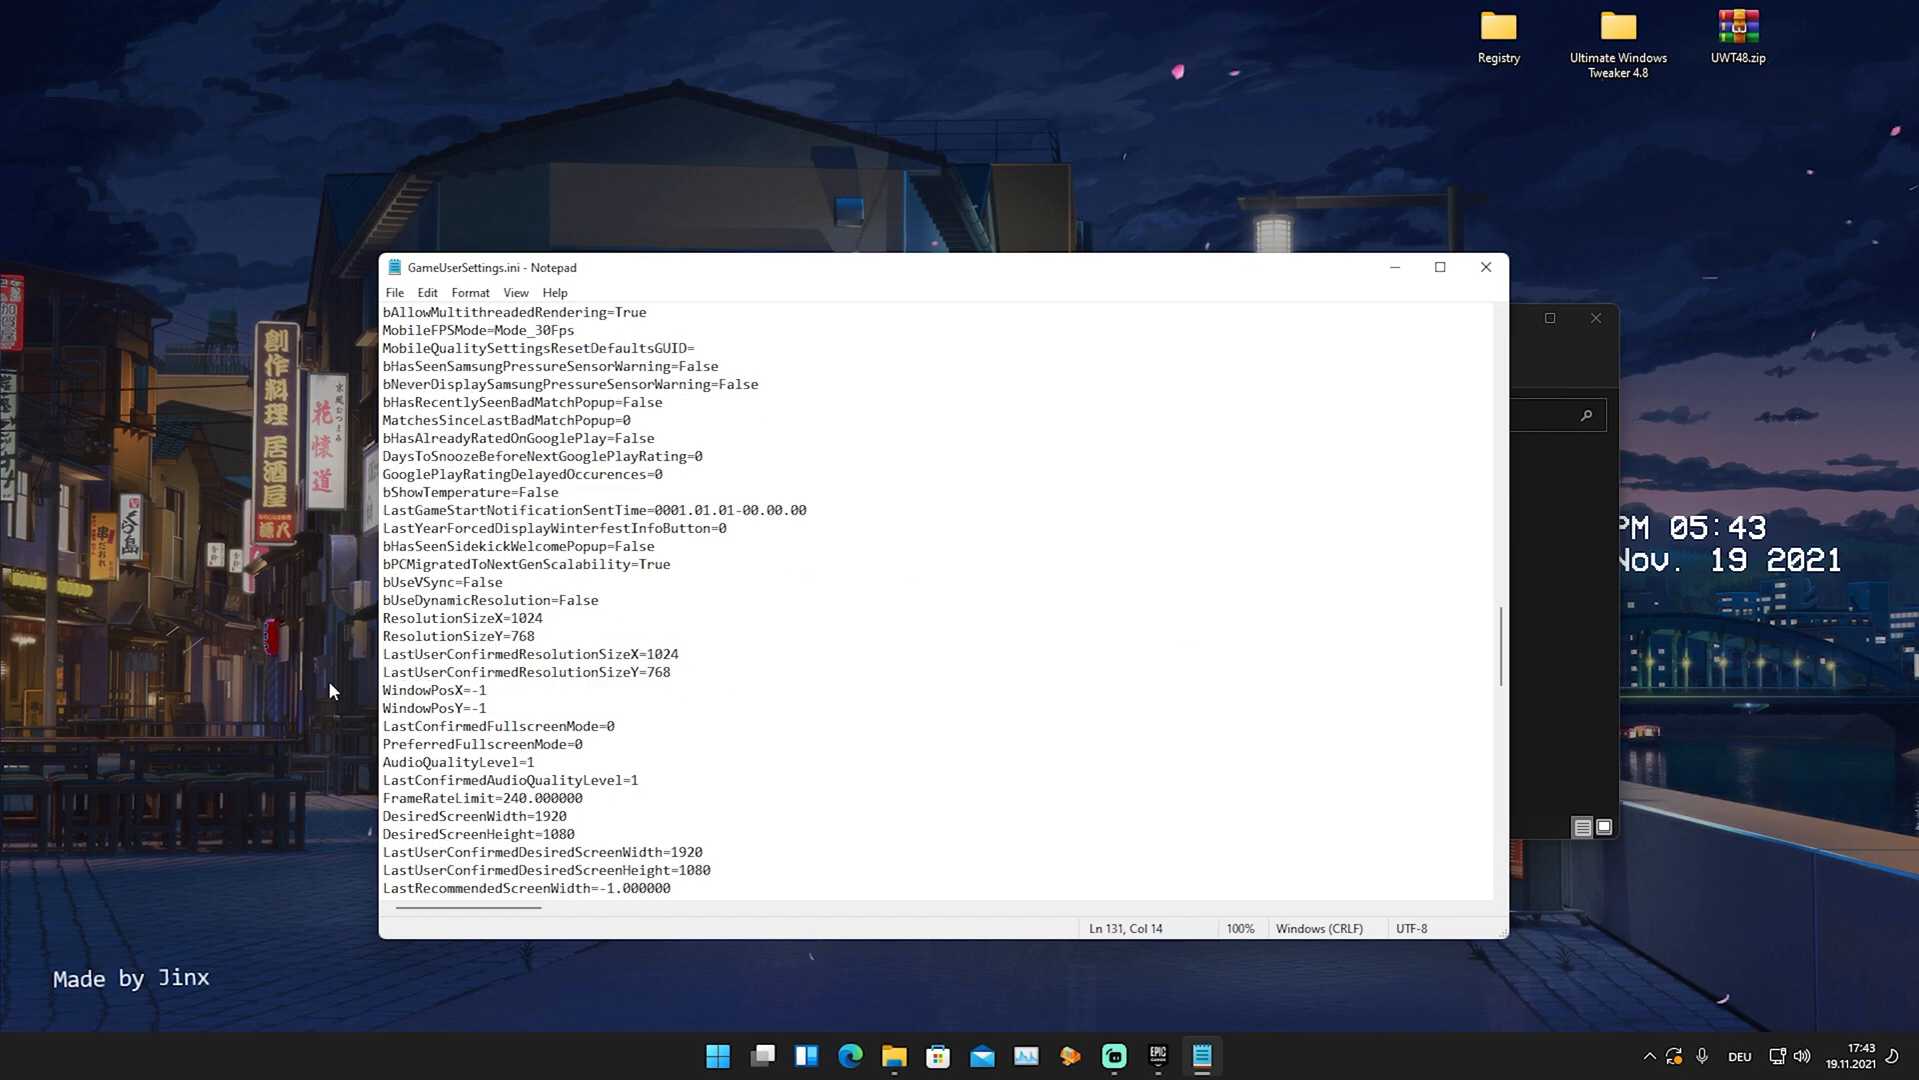
pyautogui.scroll(3)
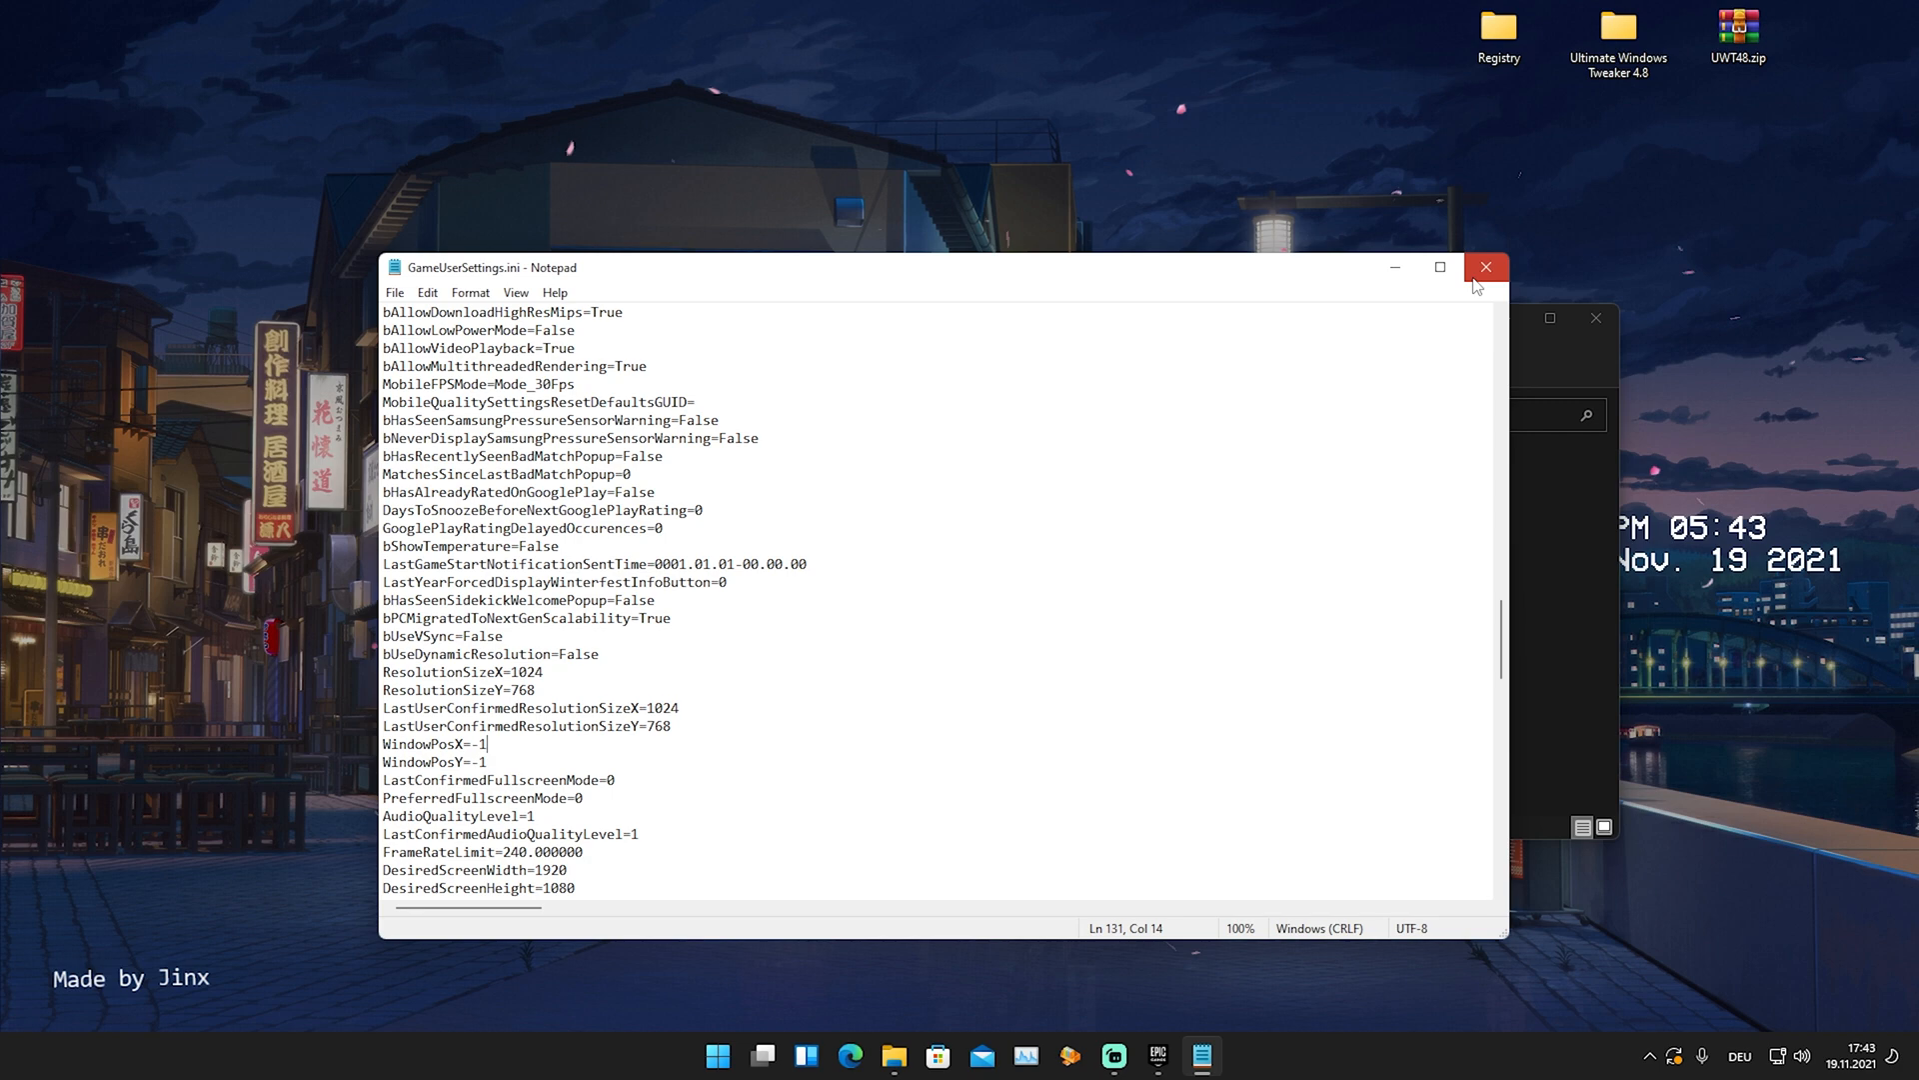
pyautogui.click(1486, 267)
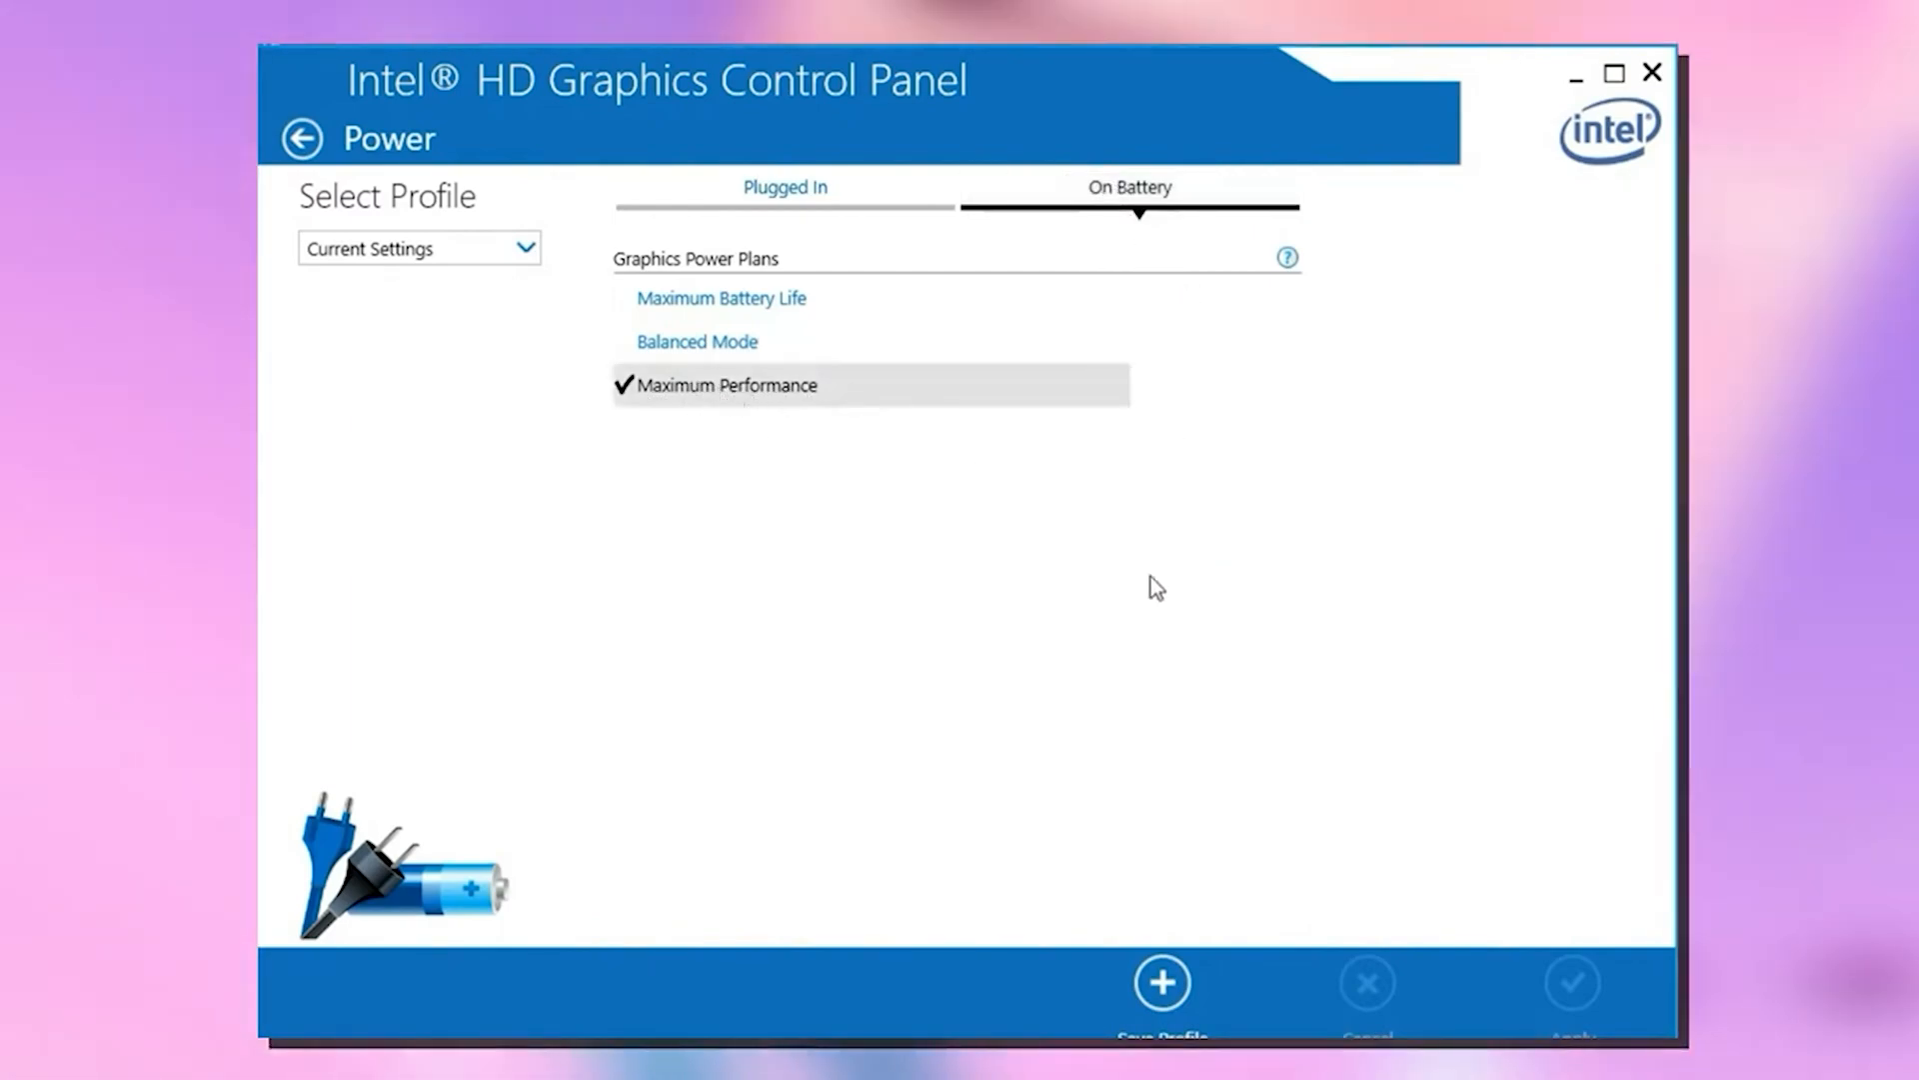
# Disable total color correction under Video > Color Enhancement > Advanced.
pyautogui.click(301, 137)
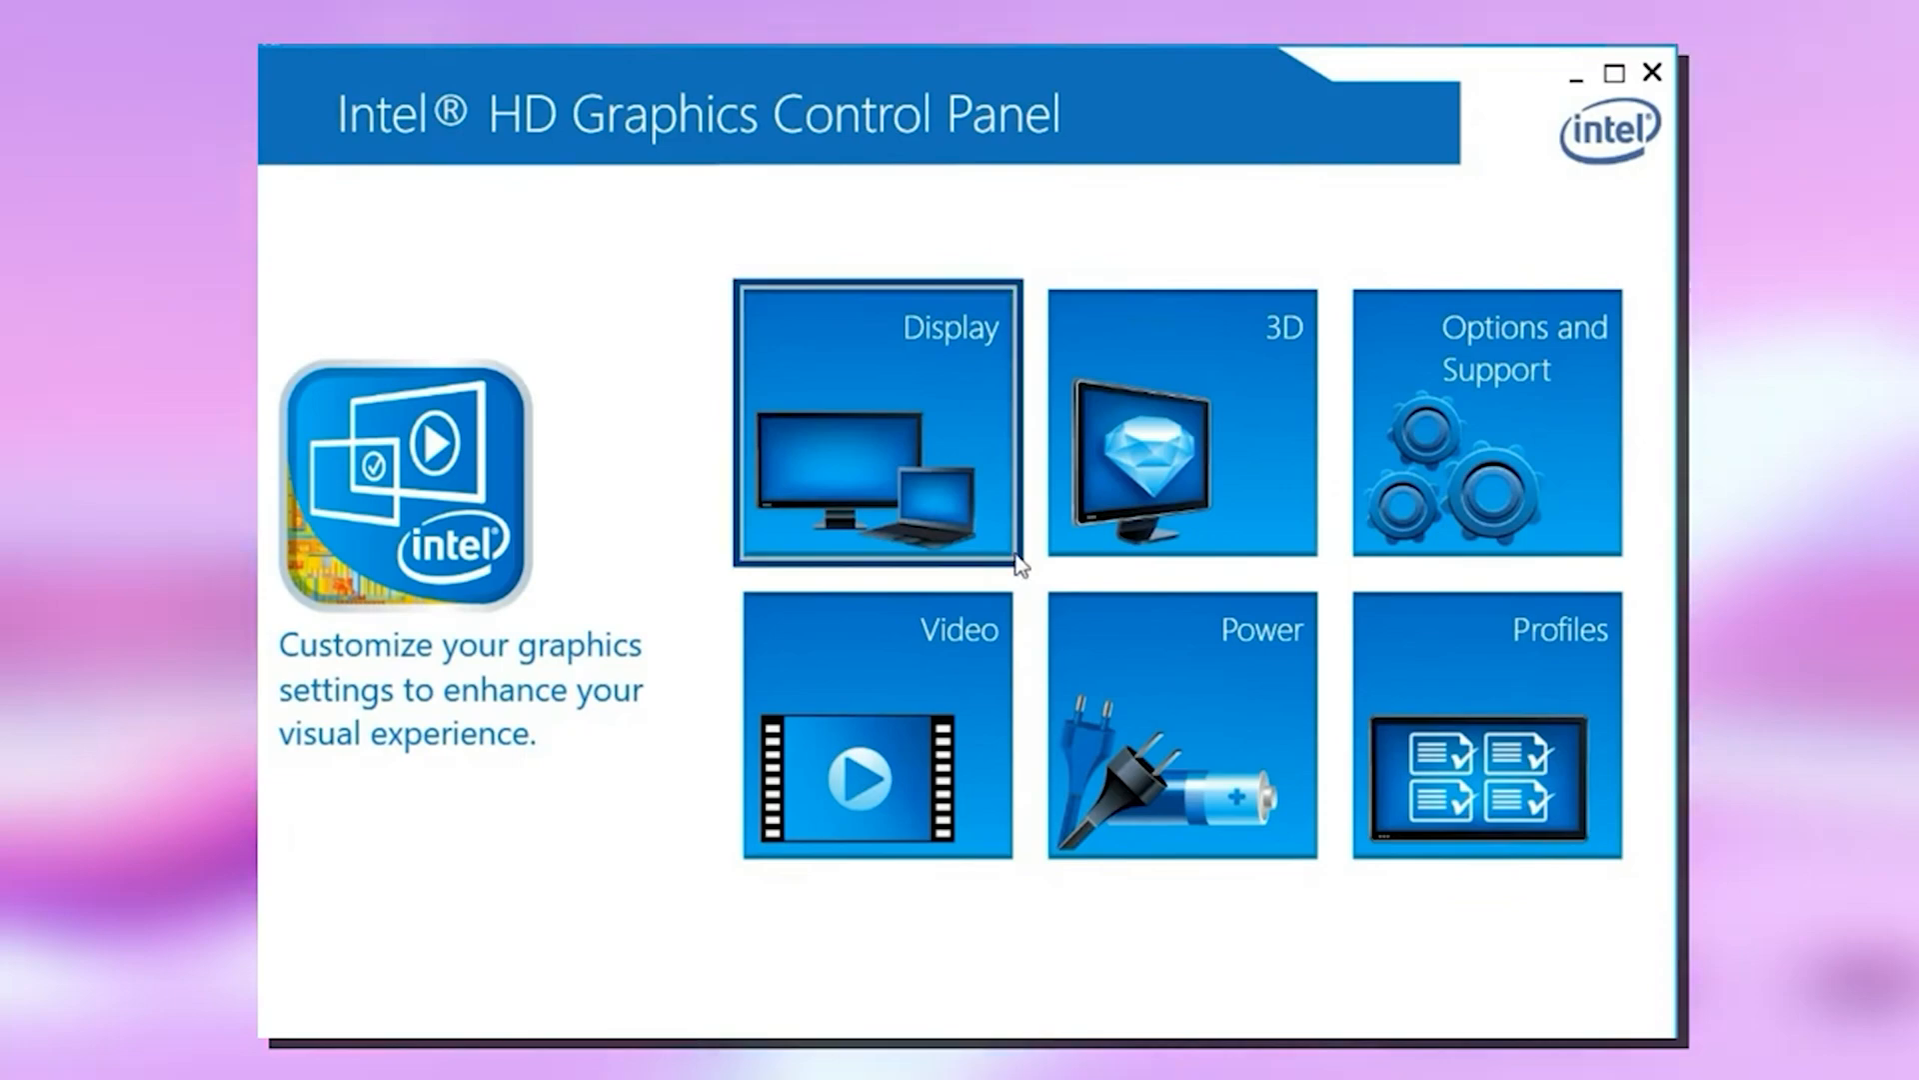
pyautogui.click(875, 725)
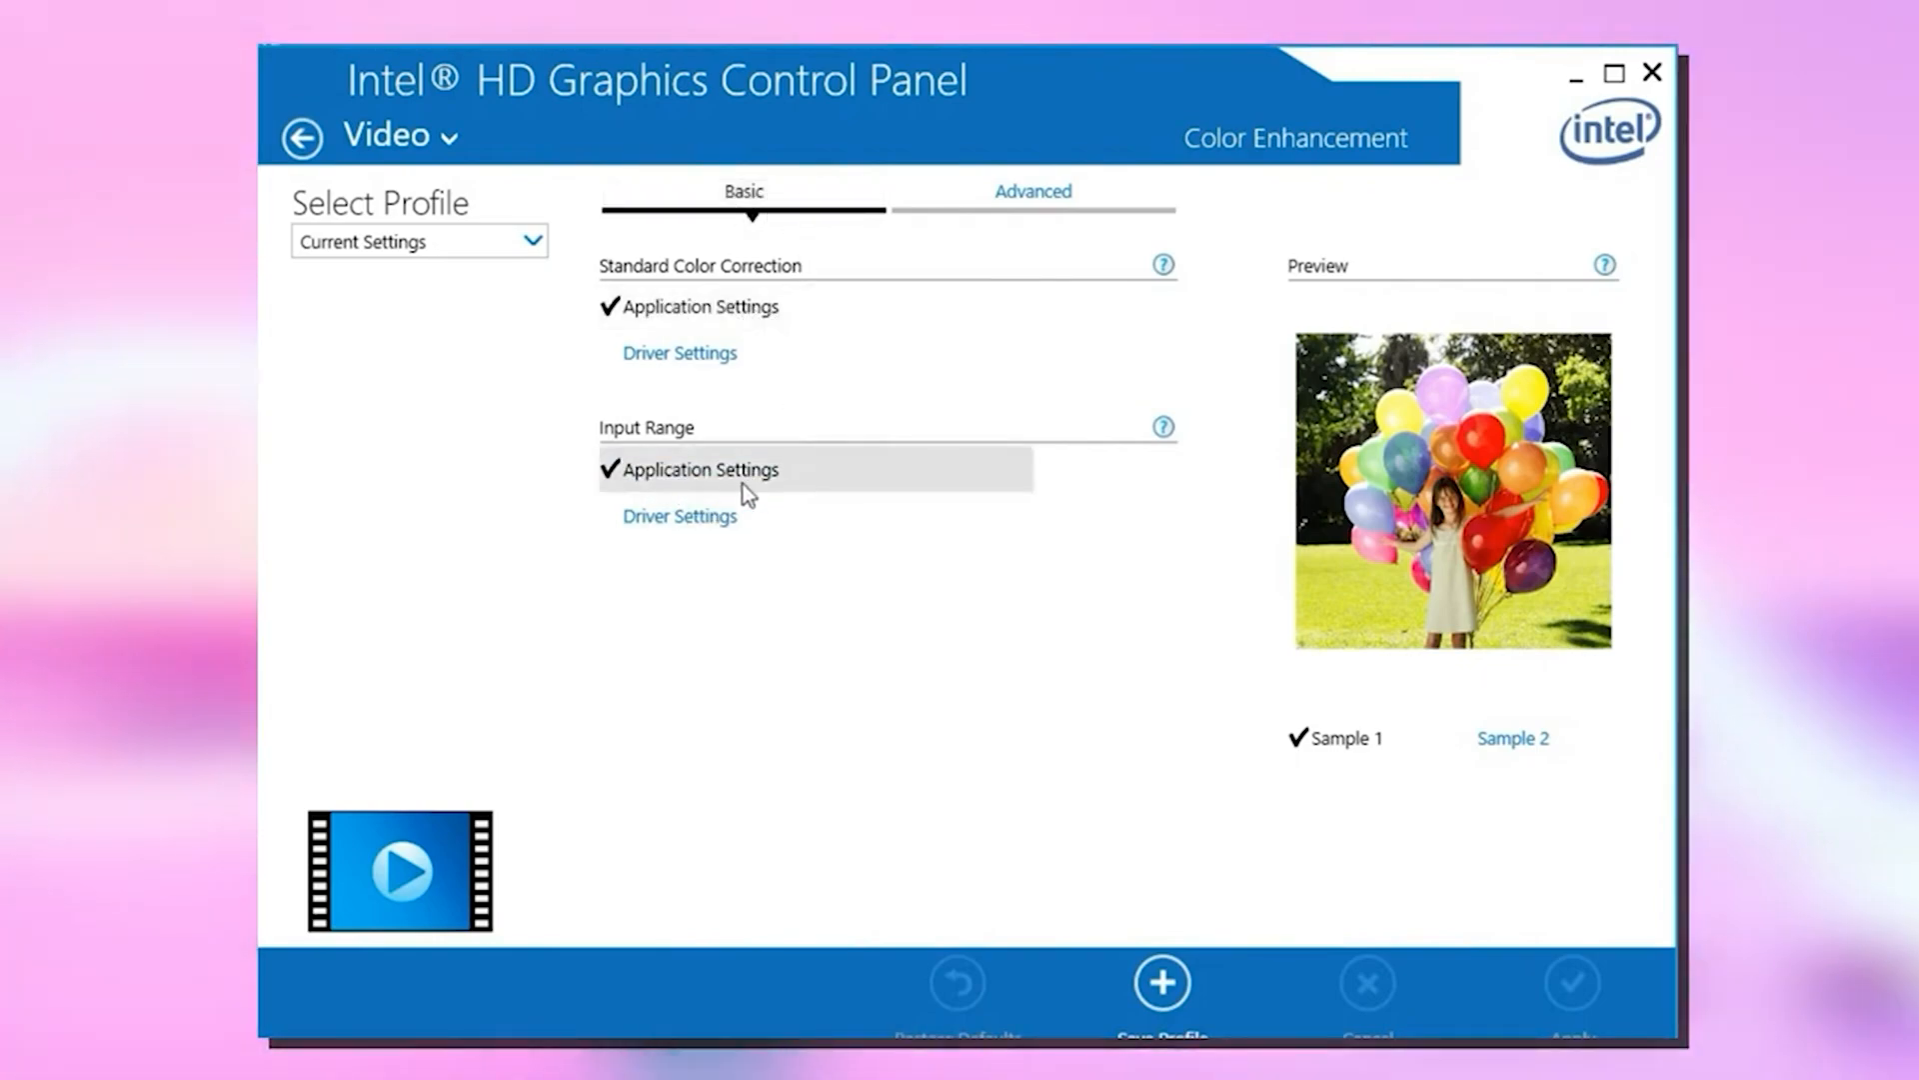
pyautogui.click(1032, 191)
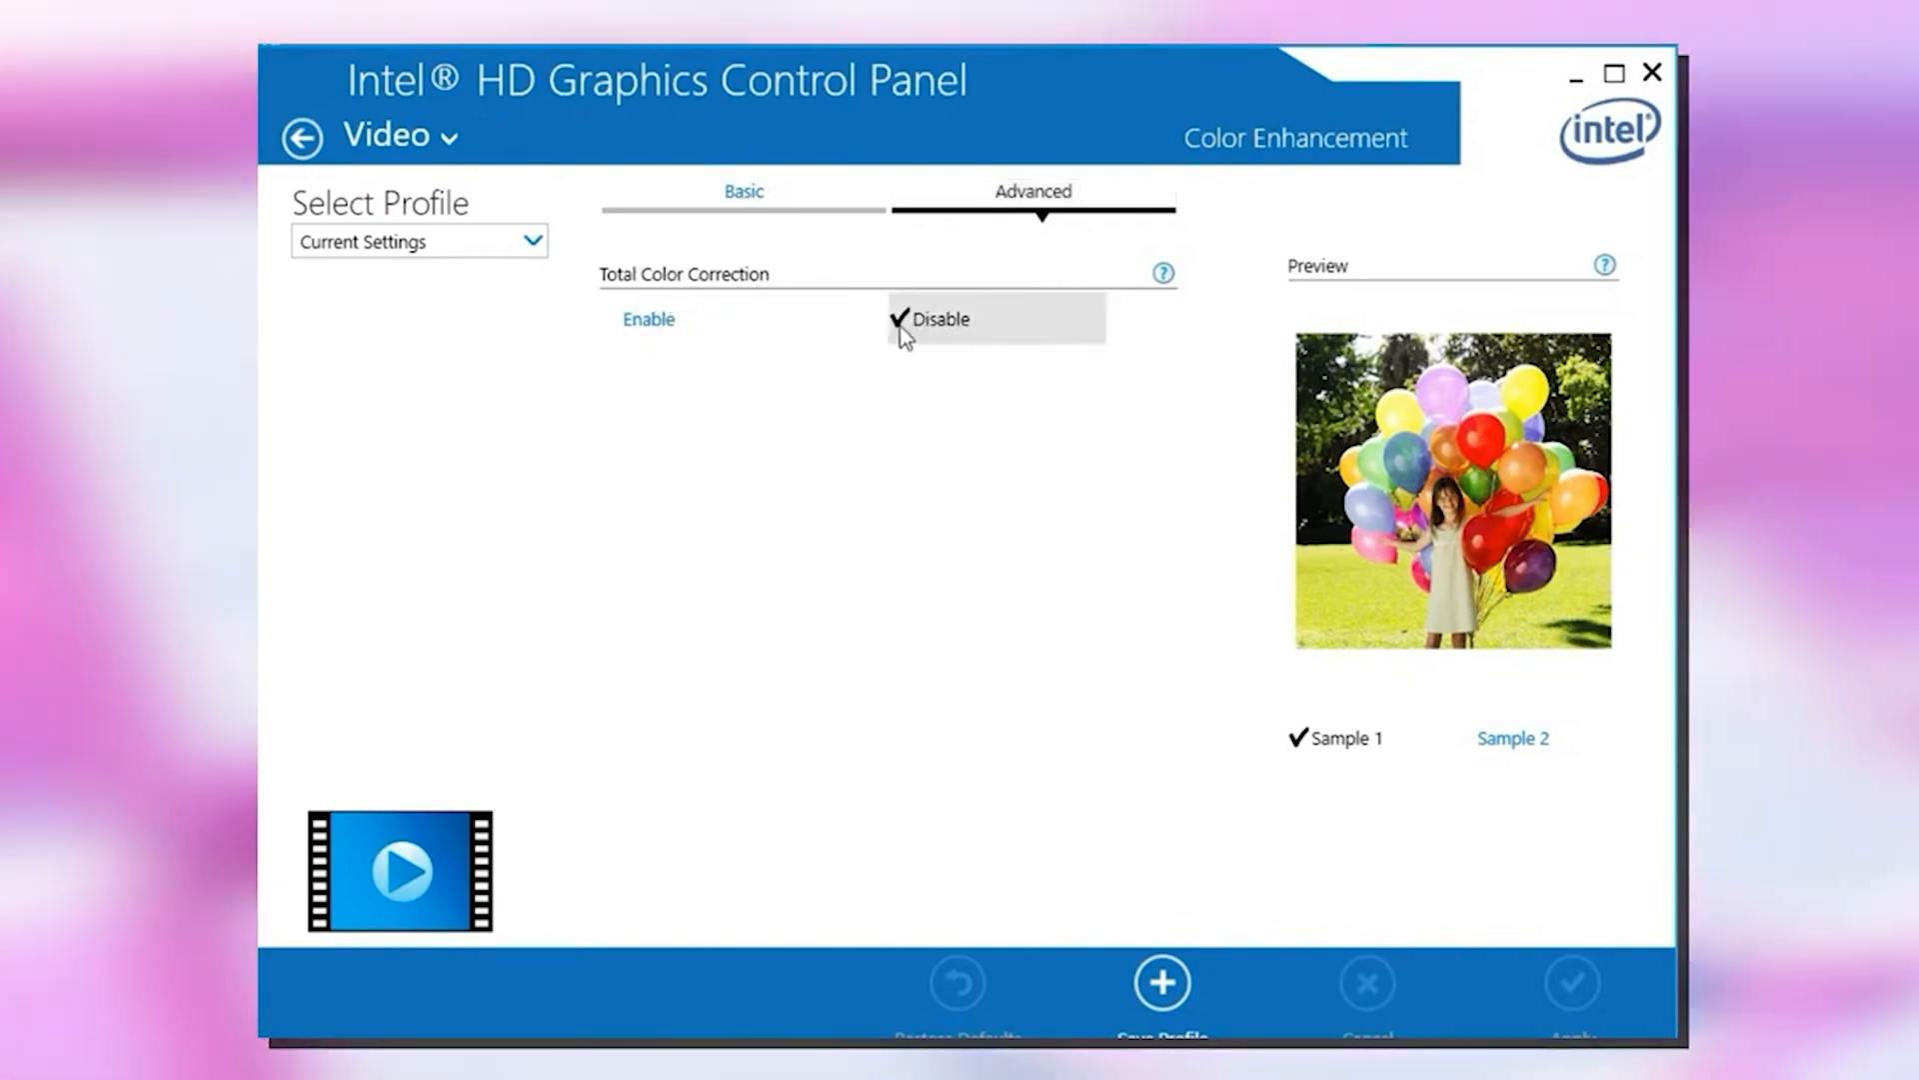
pyautogui.moveTo(496, 202)
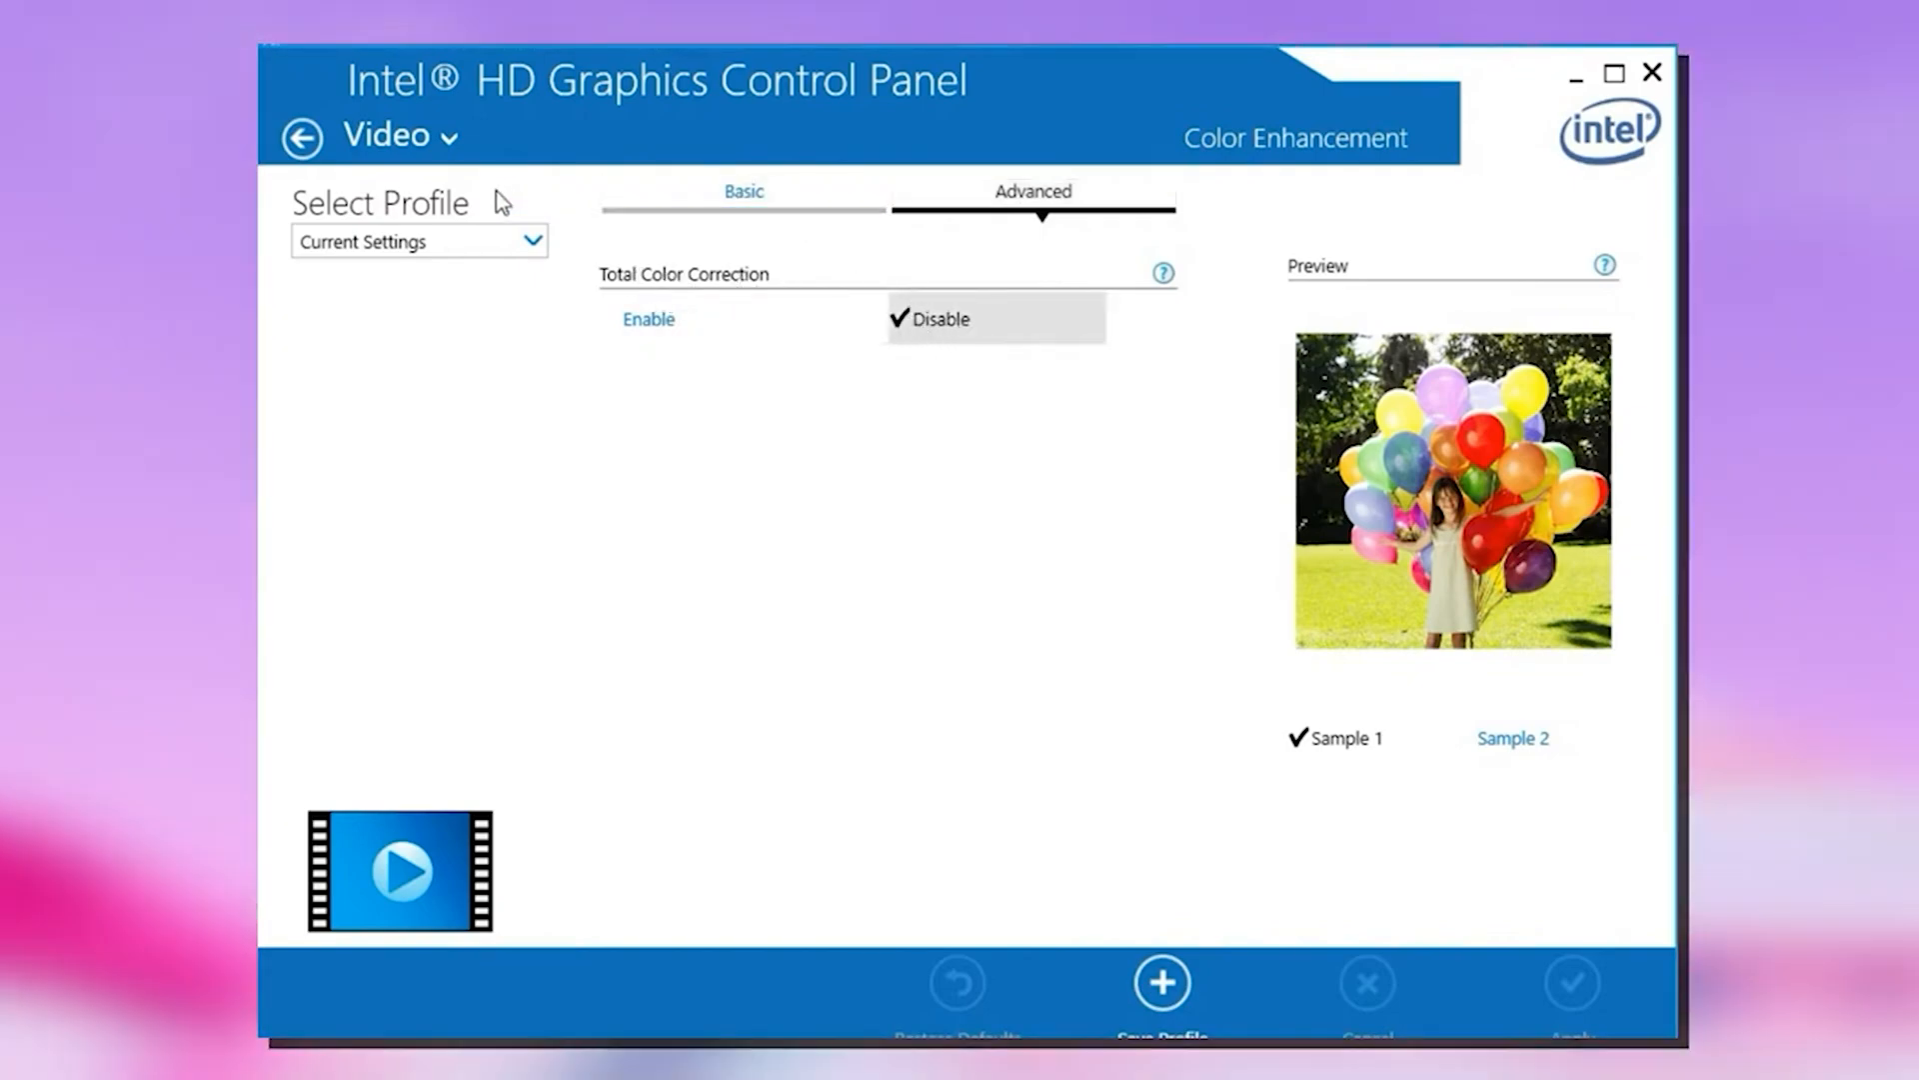
pyautogui.click(1652, 72)
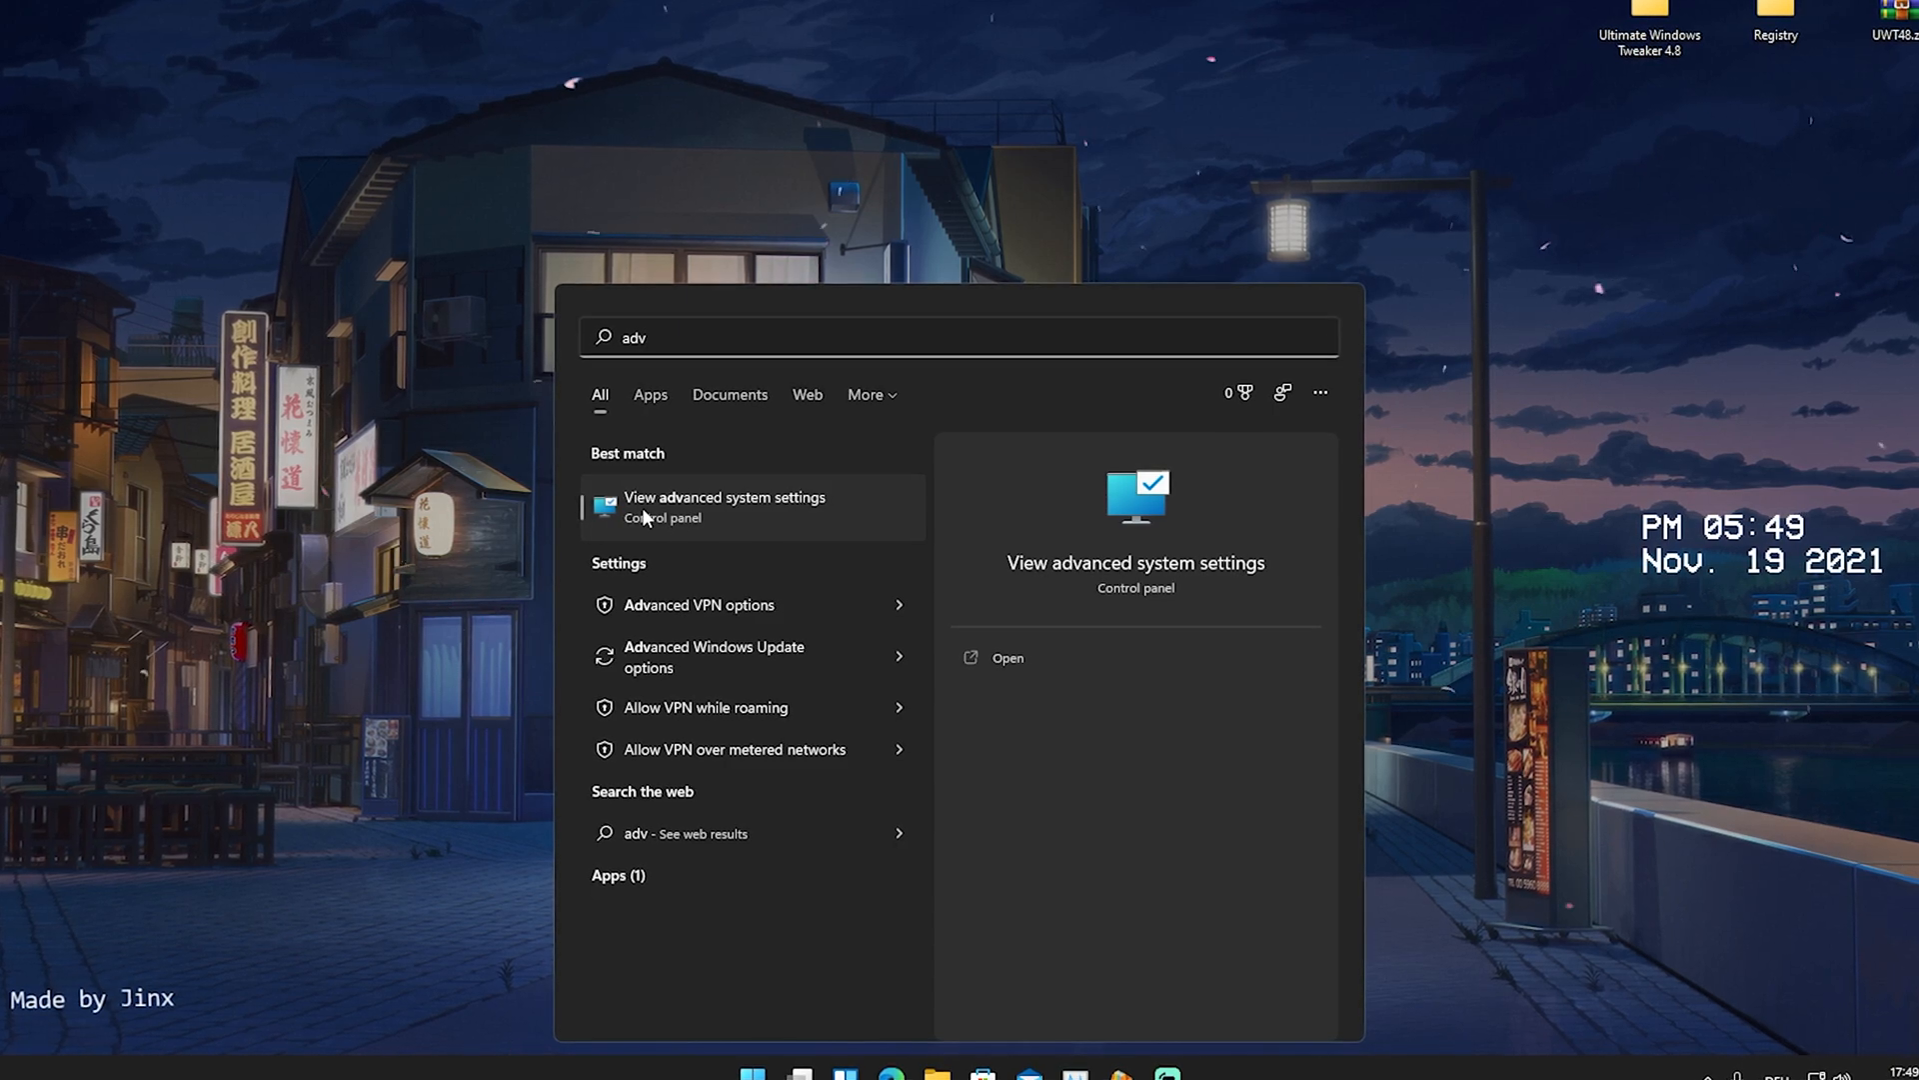
# Open advanced system settings and its Performance settings.
pyautogui.click(725, 506)
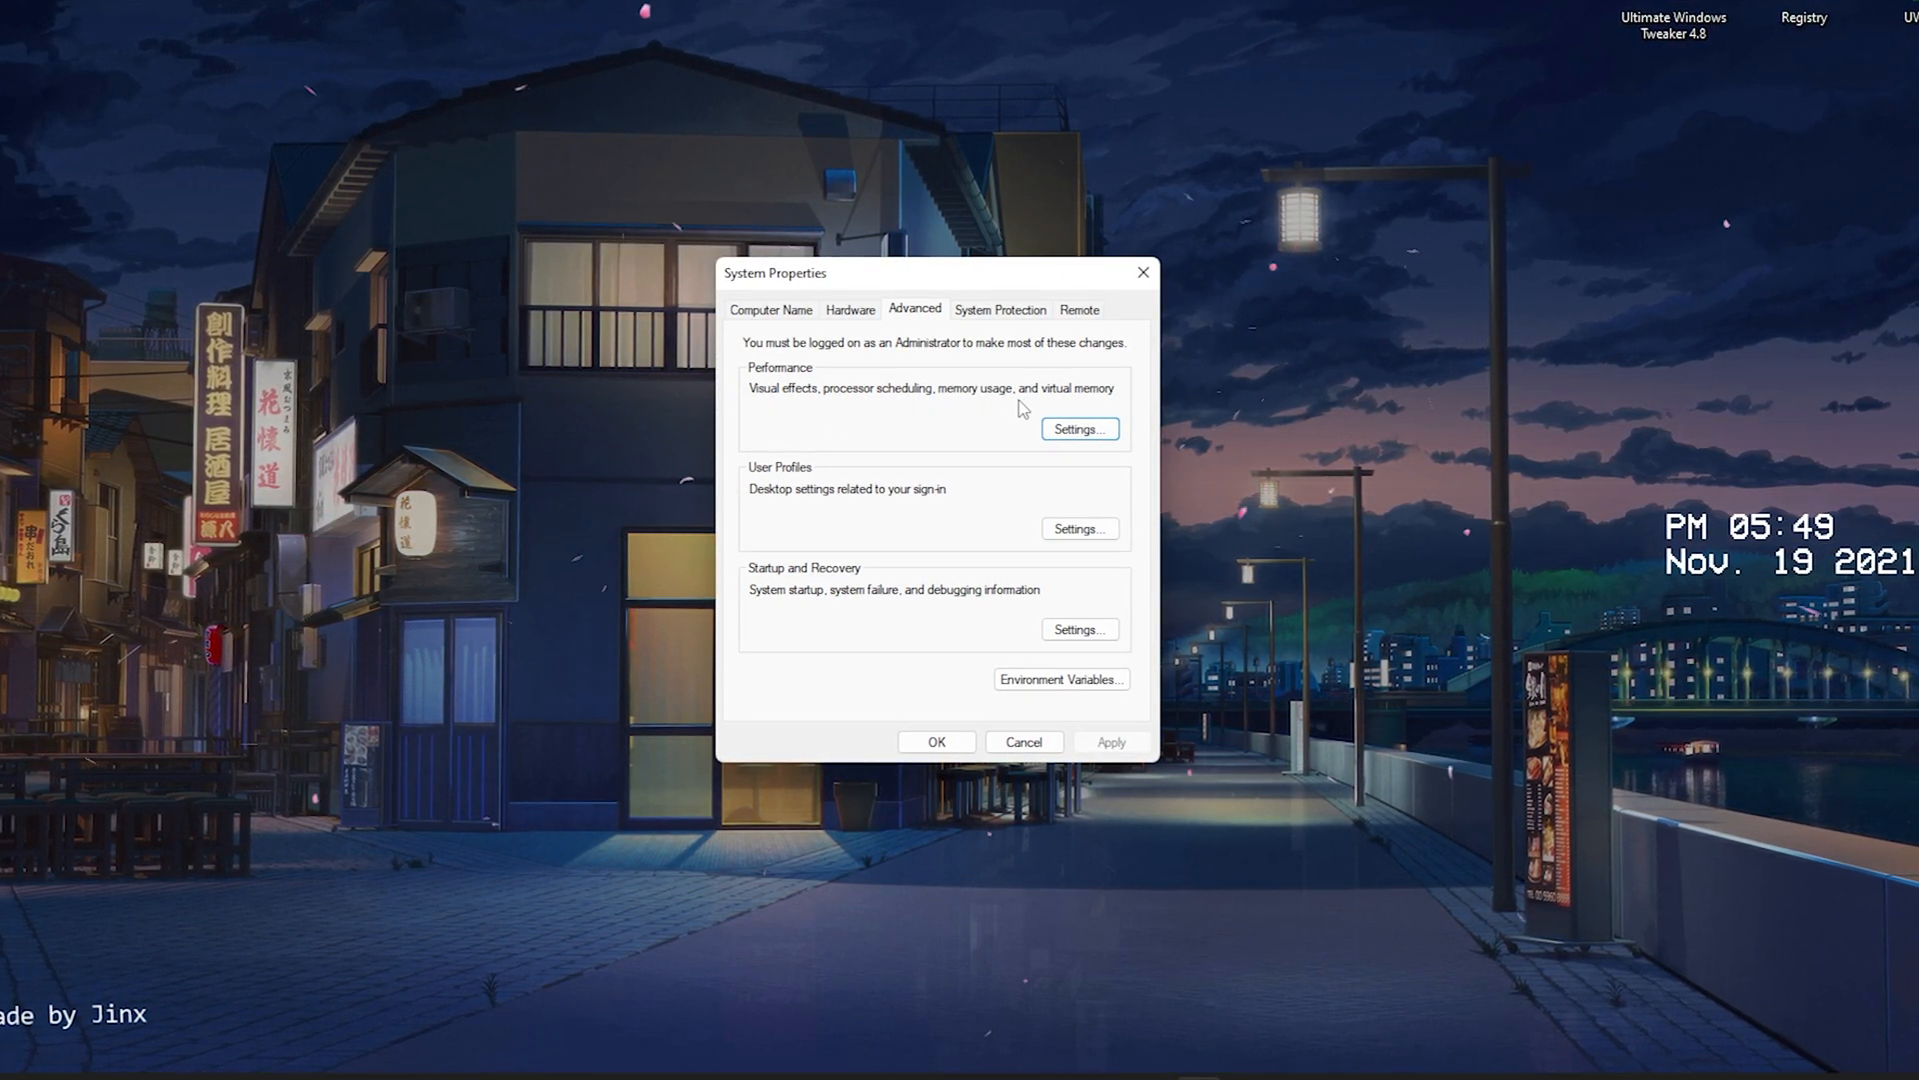
pyautogui.click(1079, 429)
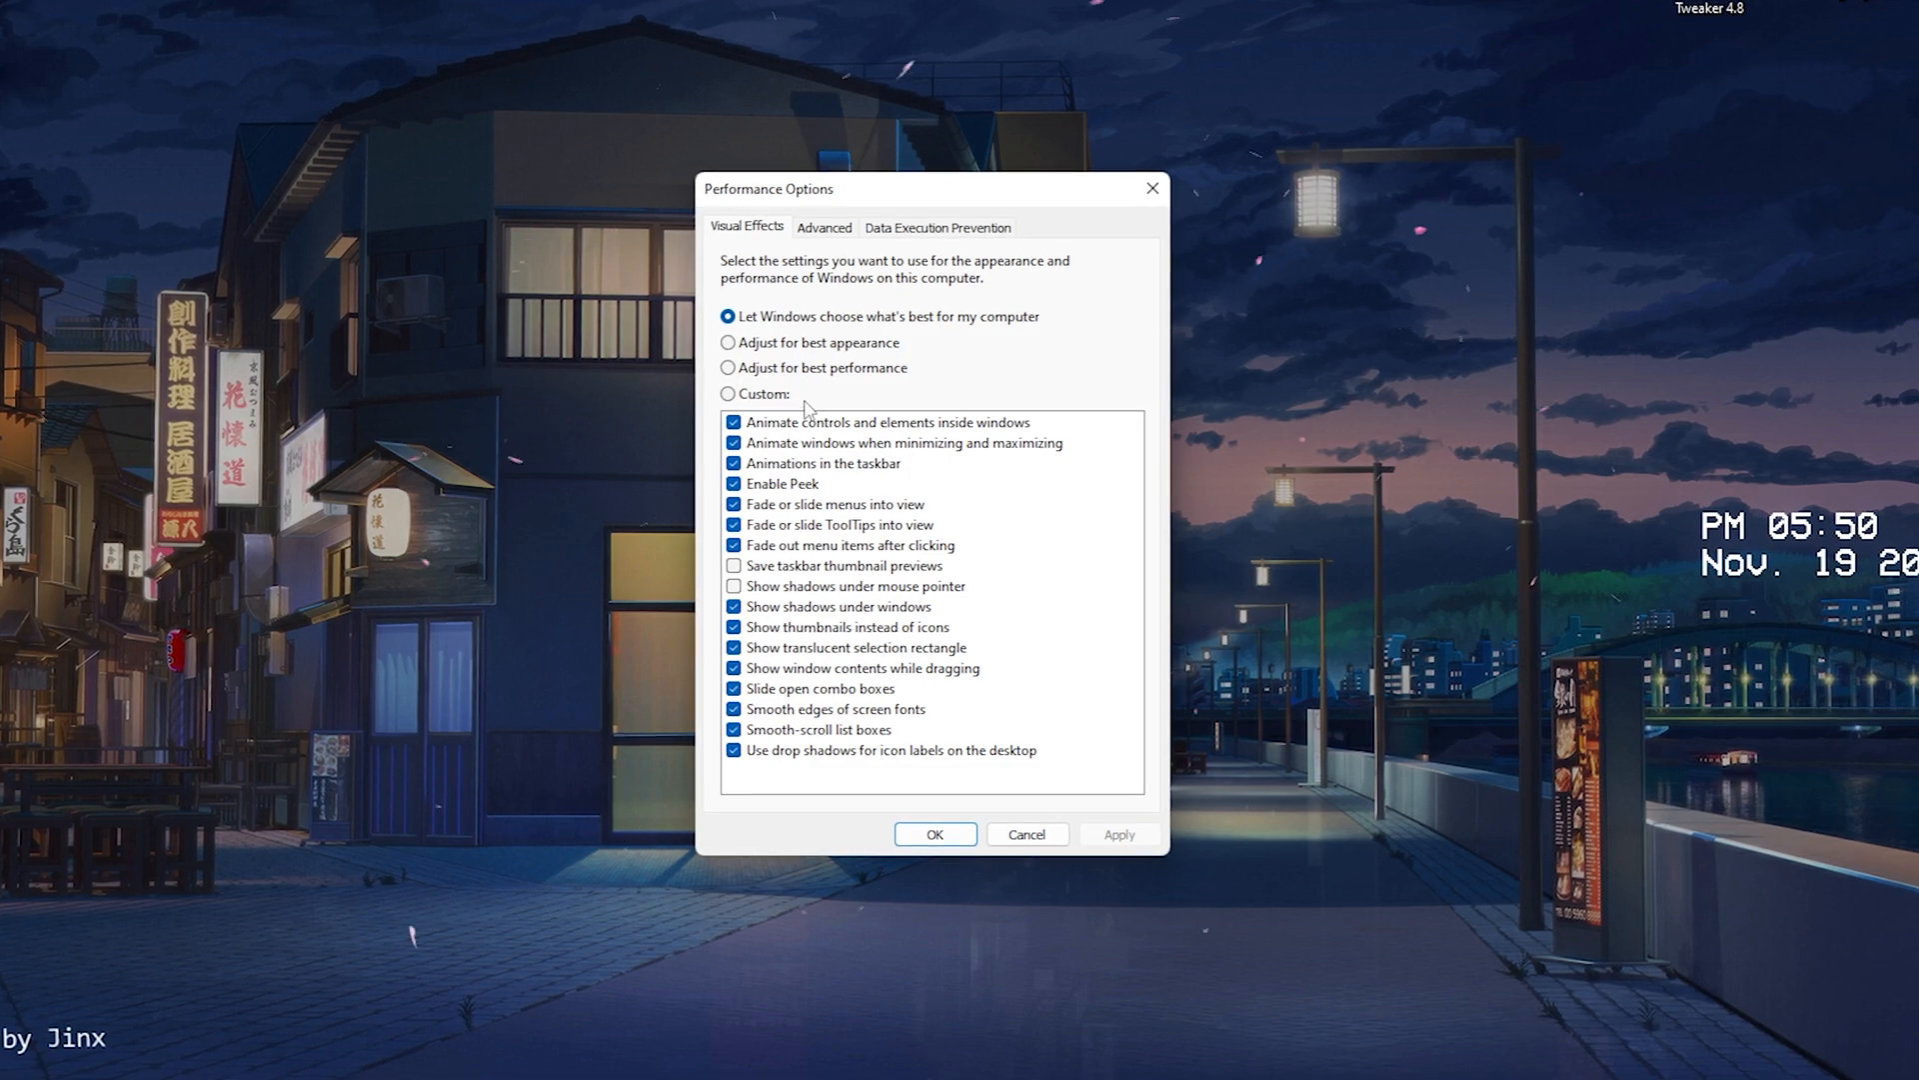
# Choose 'Adjust for best performance', apply it, and close Performance Options.
pyautogui.click(729, 367)
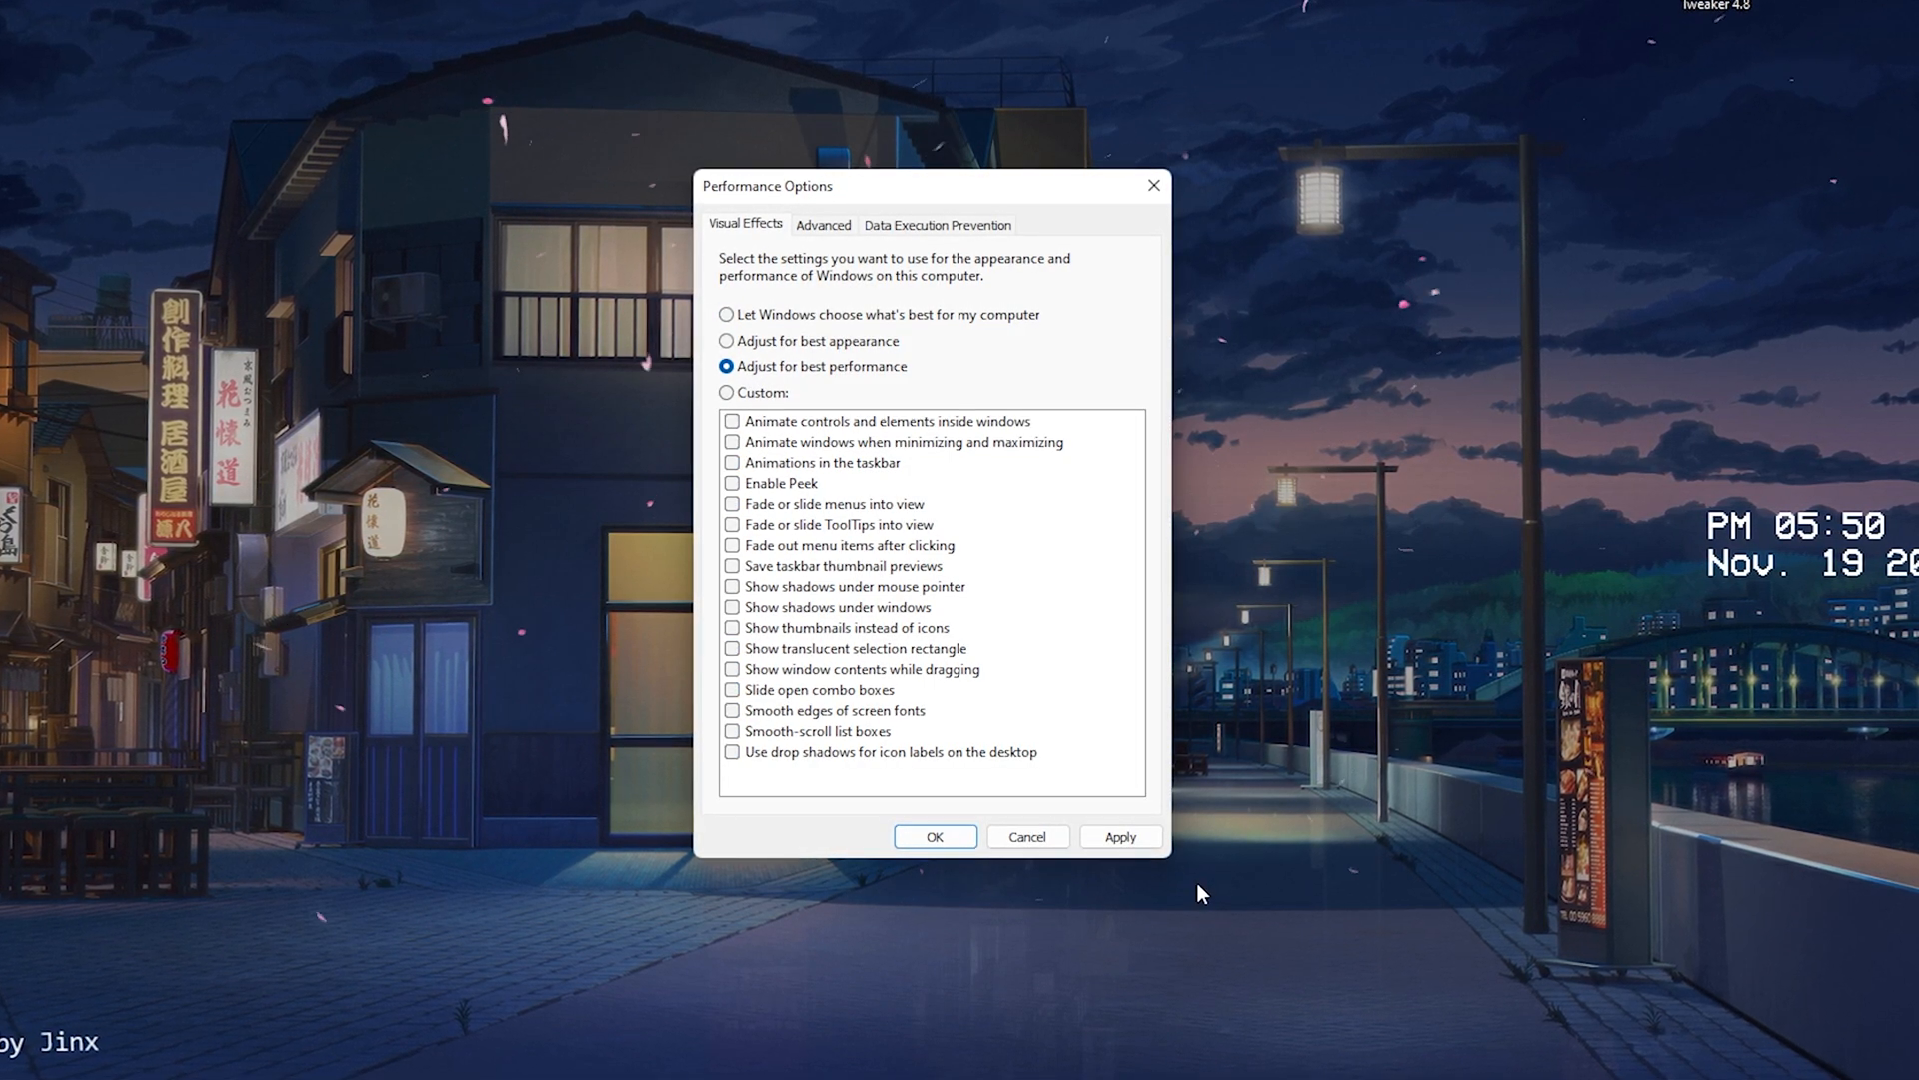
pyautogui.click(1119, 835)
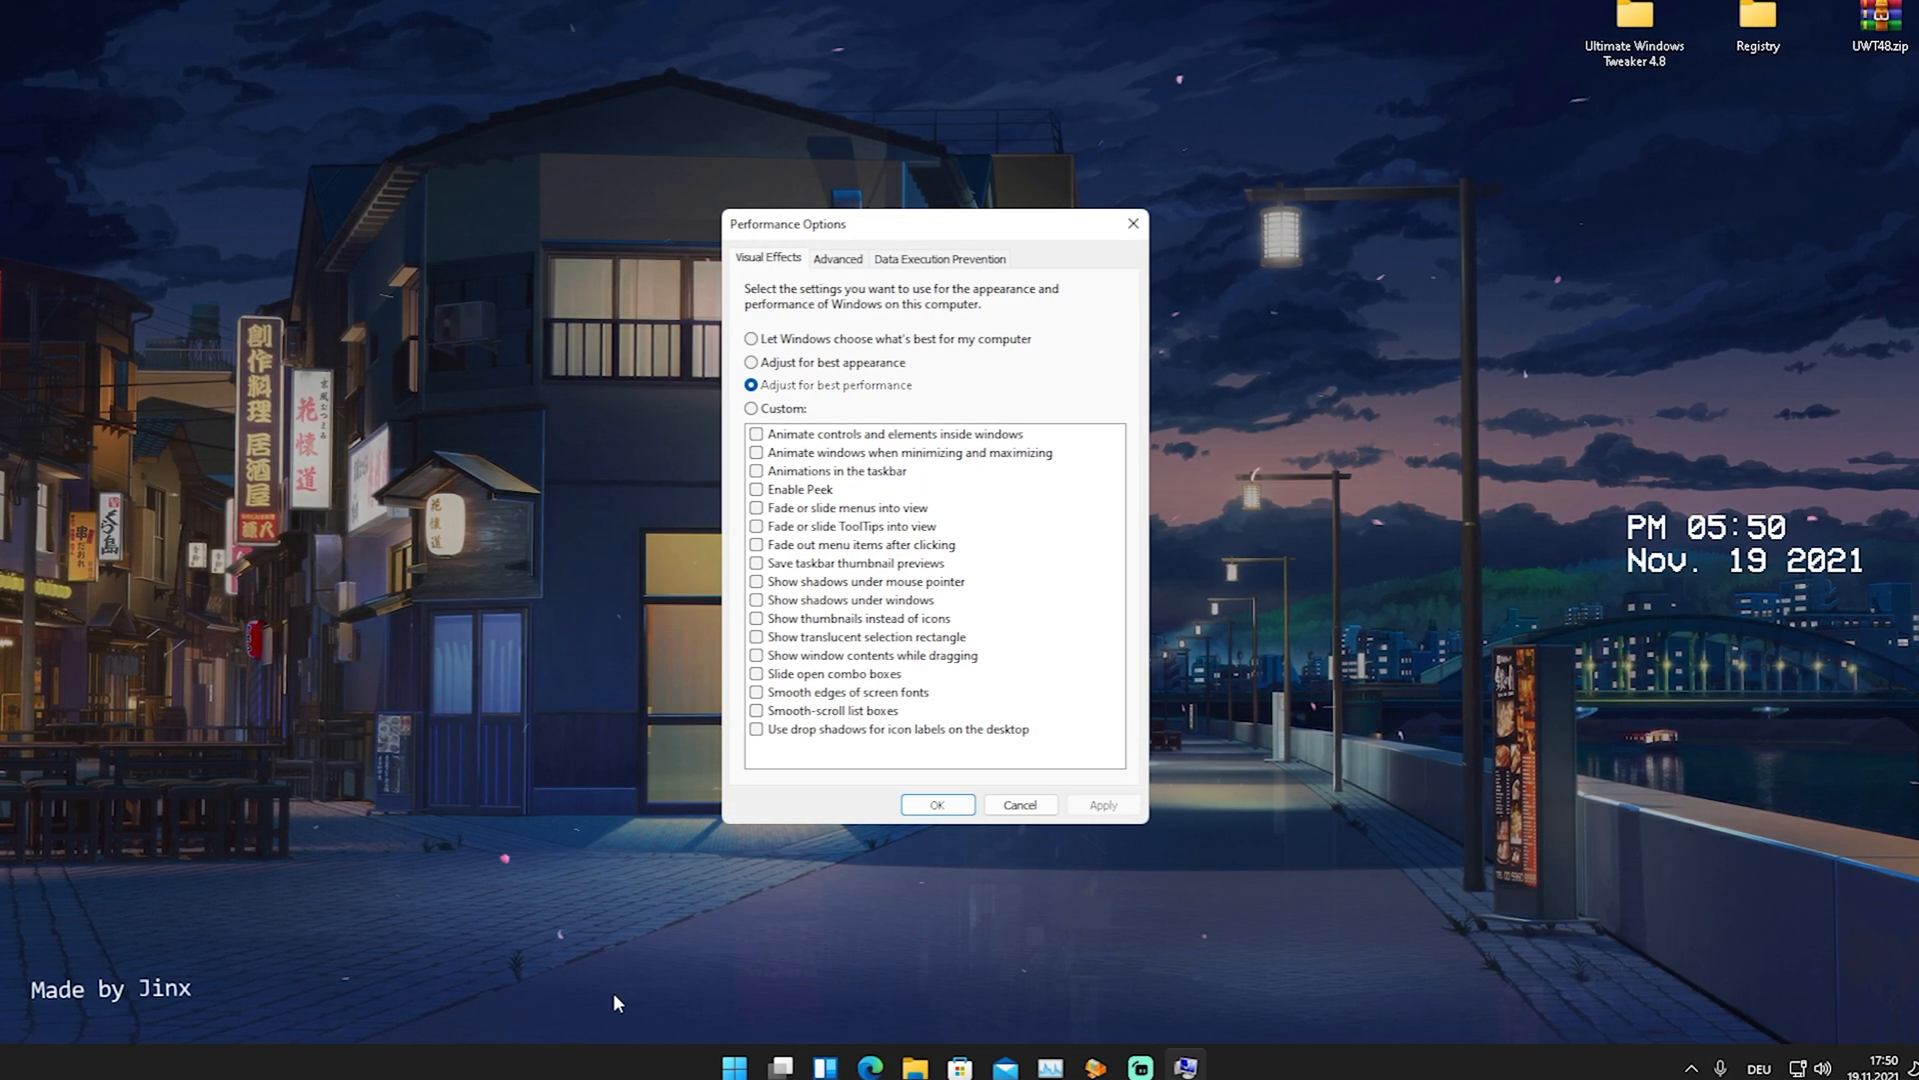
pyautogui.click(733, 1067)
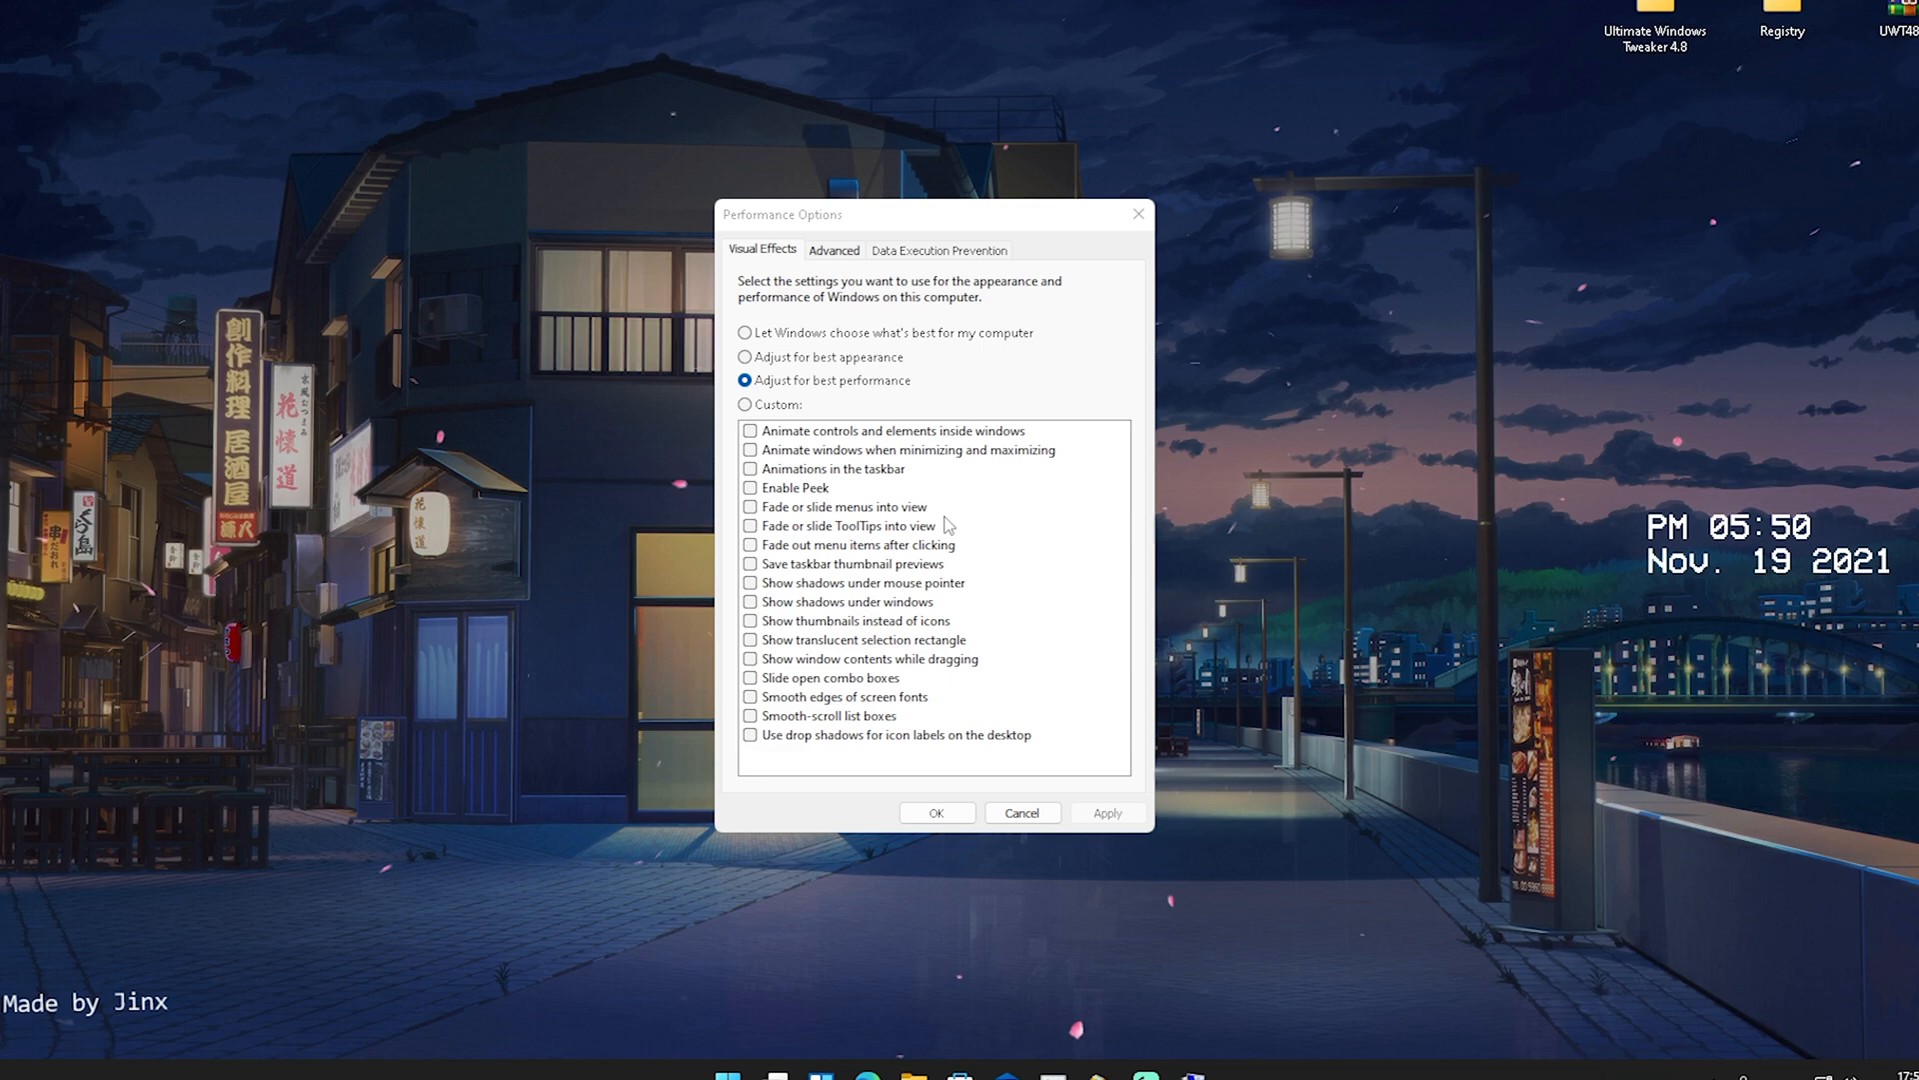
pyautogui.click(1021, 812)
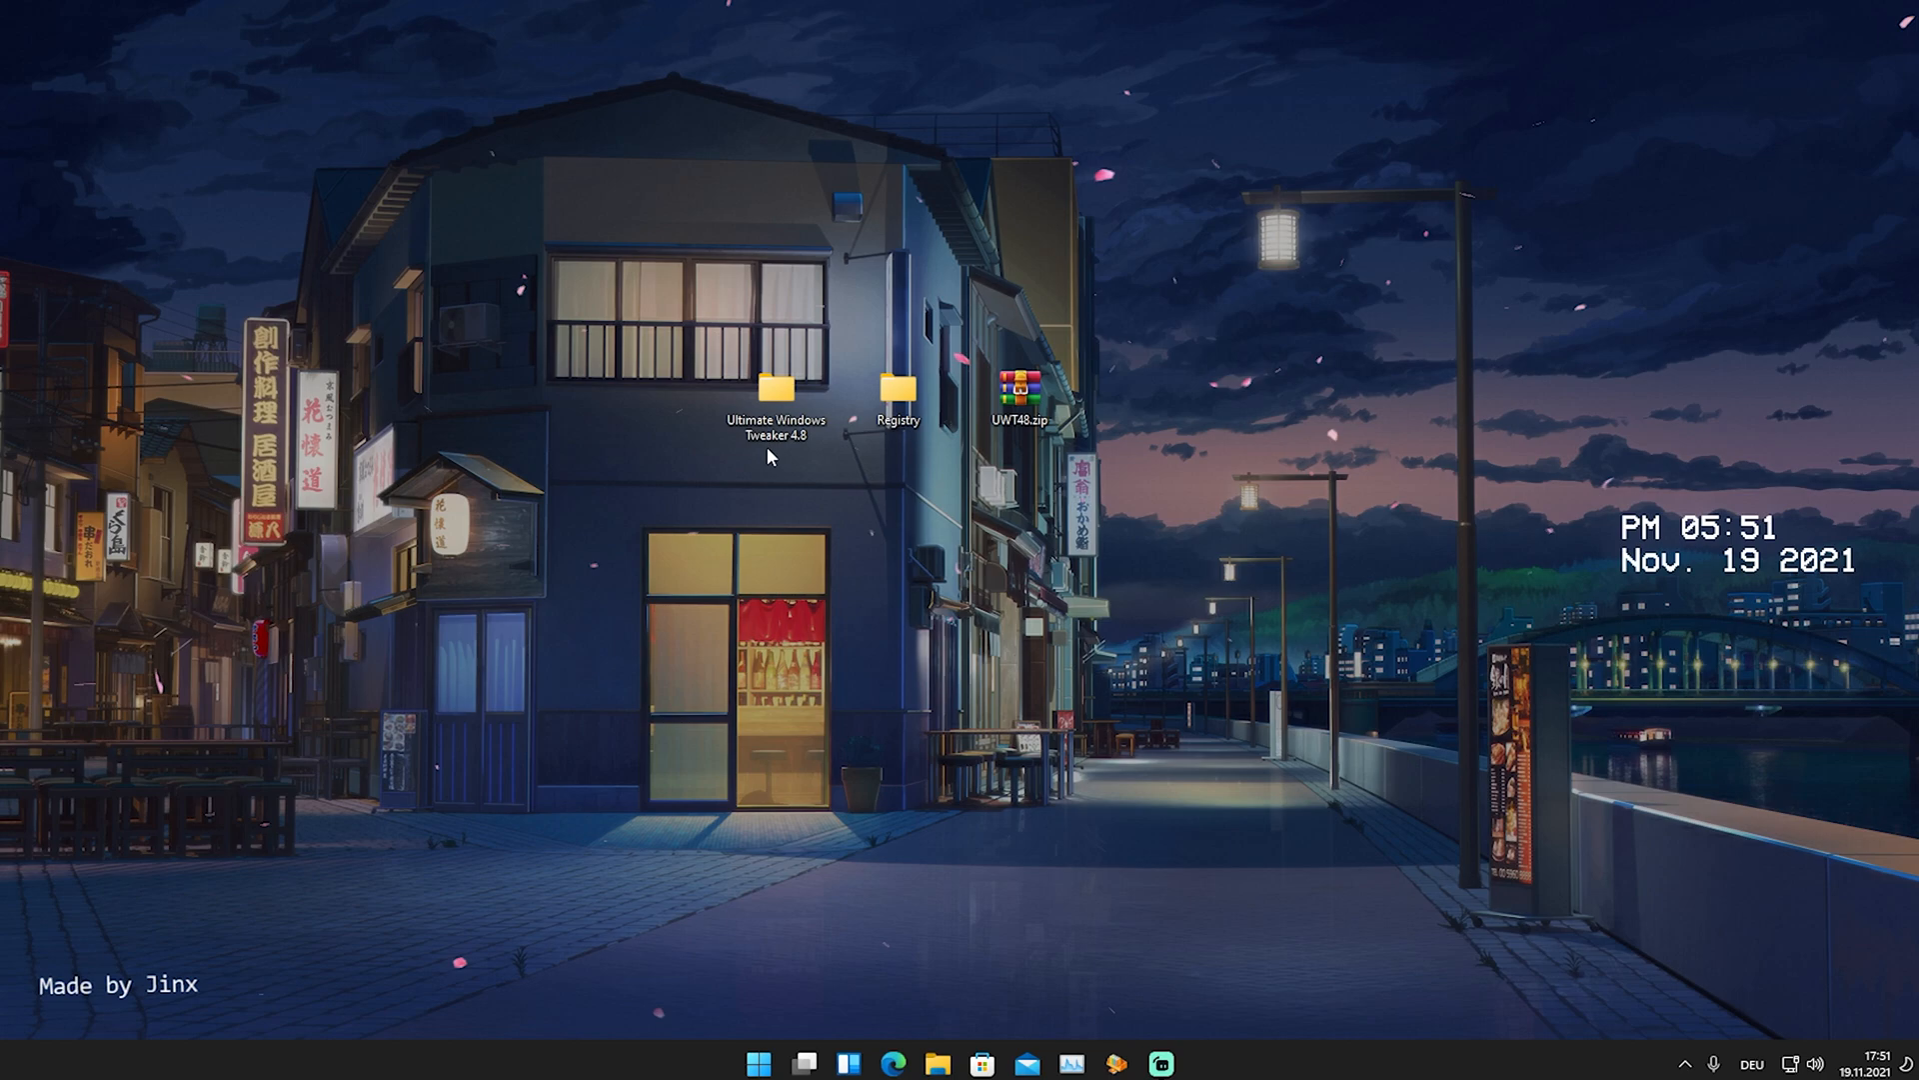
# Launch Ultimate Windows Tweaker 4.8 from its folder and close the Explorer window.
pyautogui.doubleClick(776, 387)
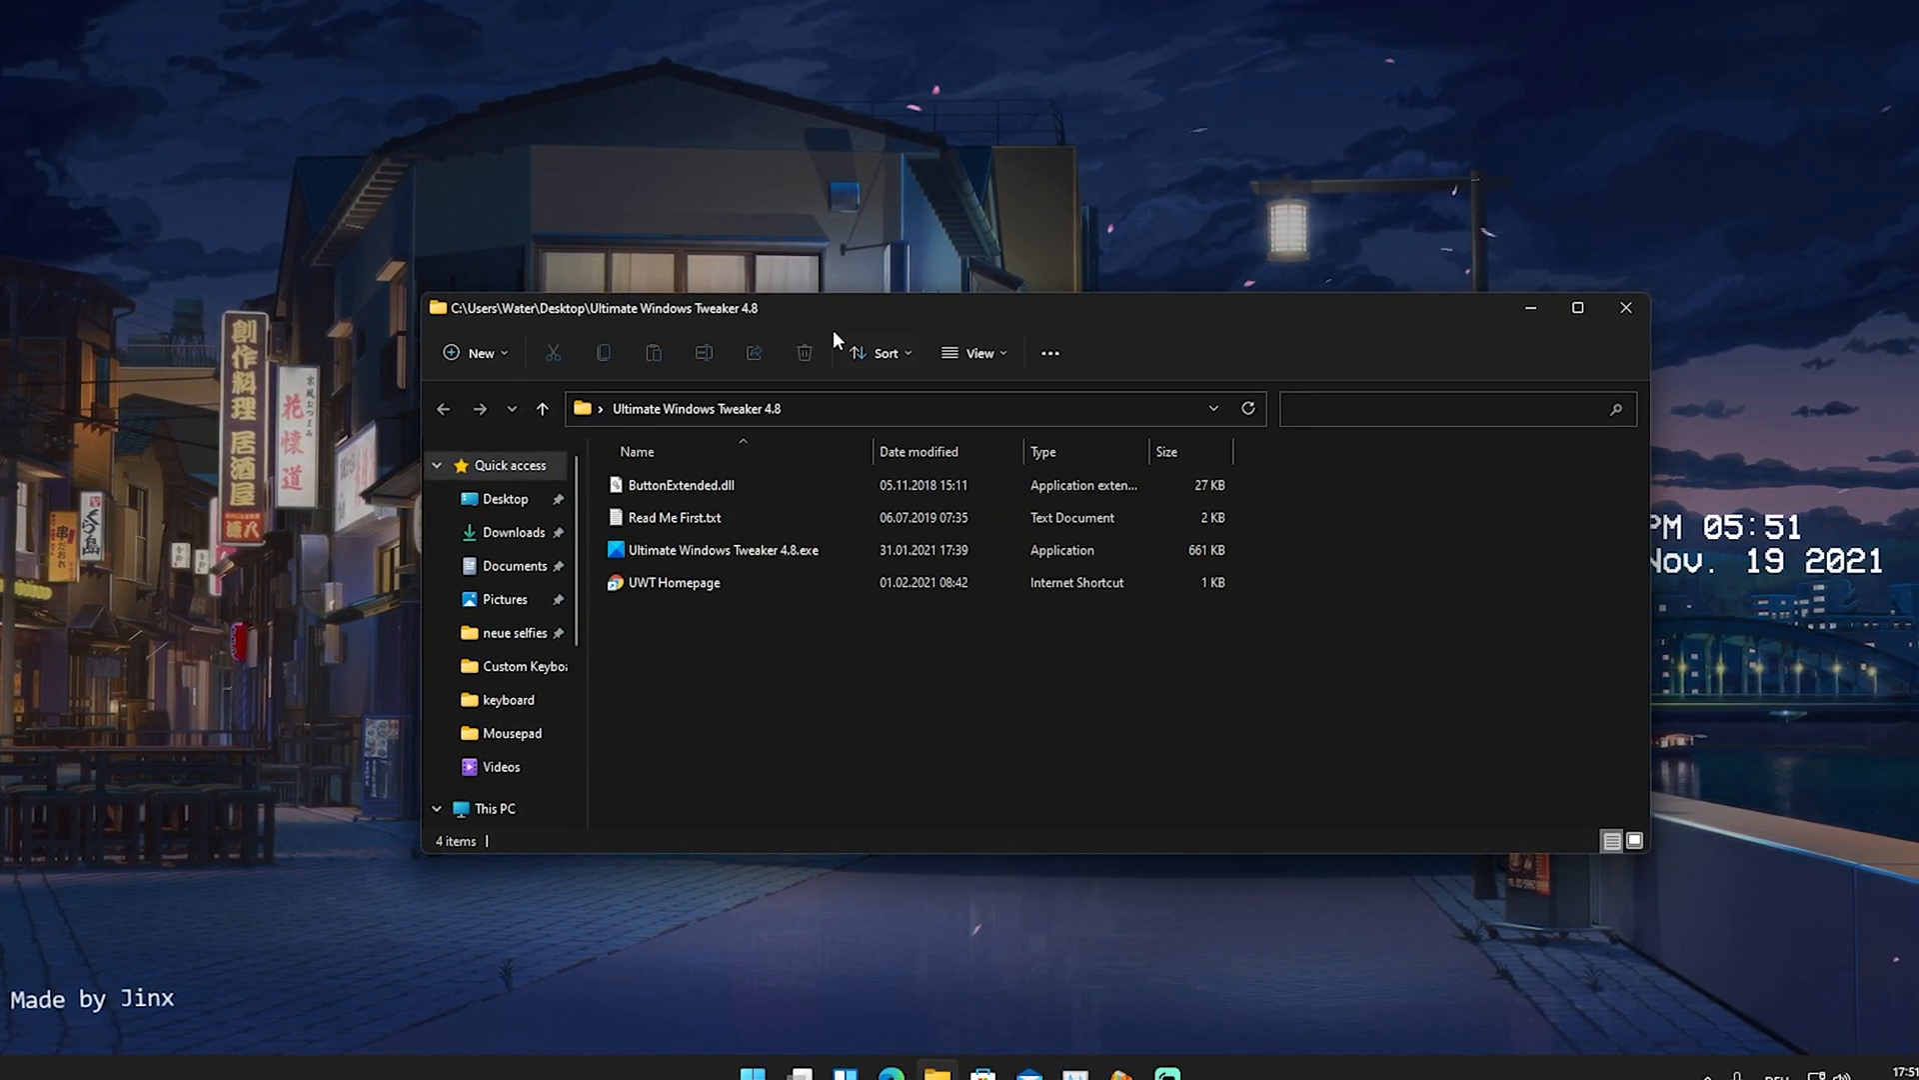
pyautogui.moveTo(655, 549)
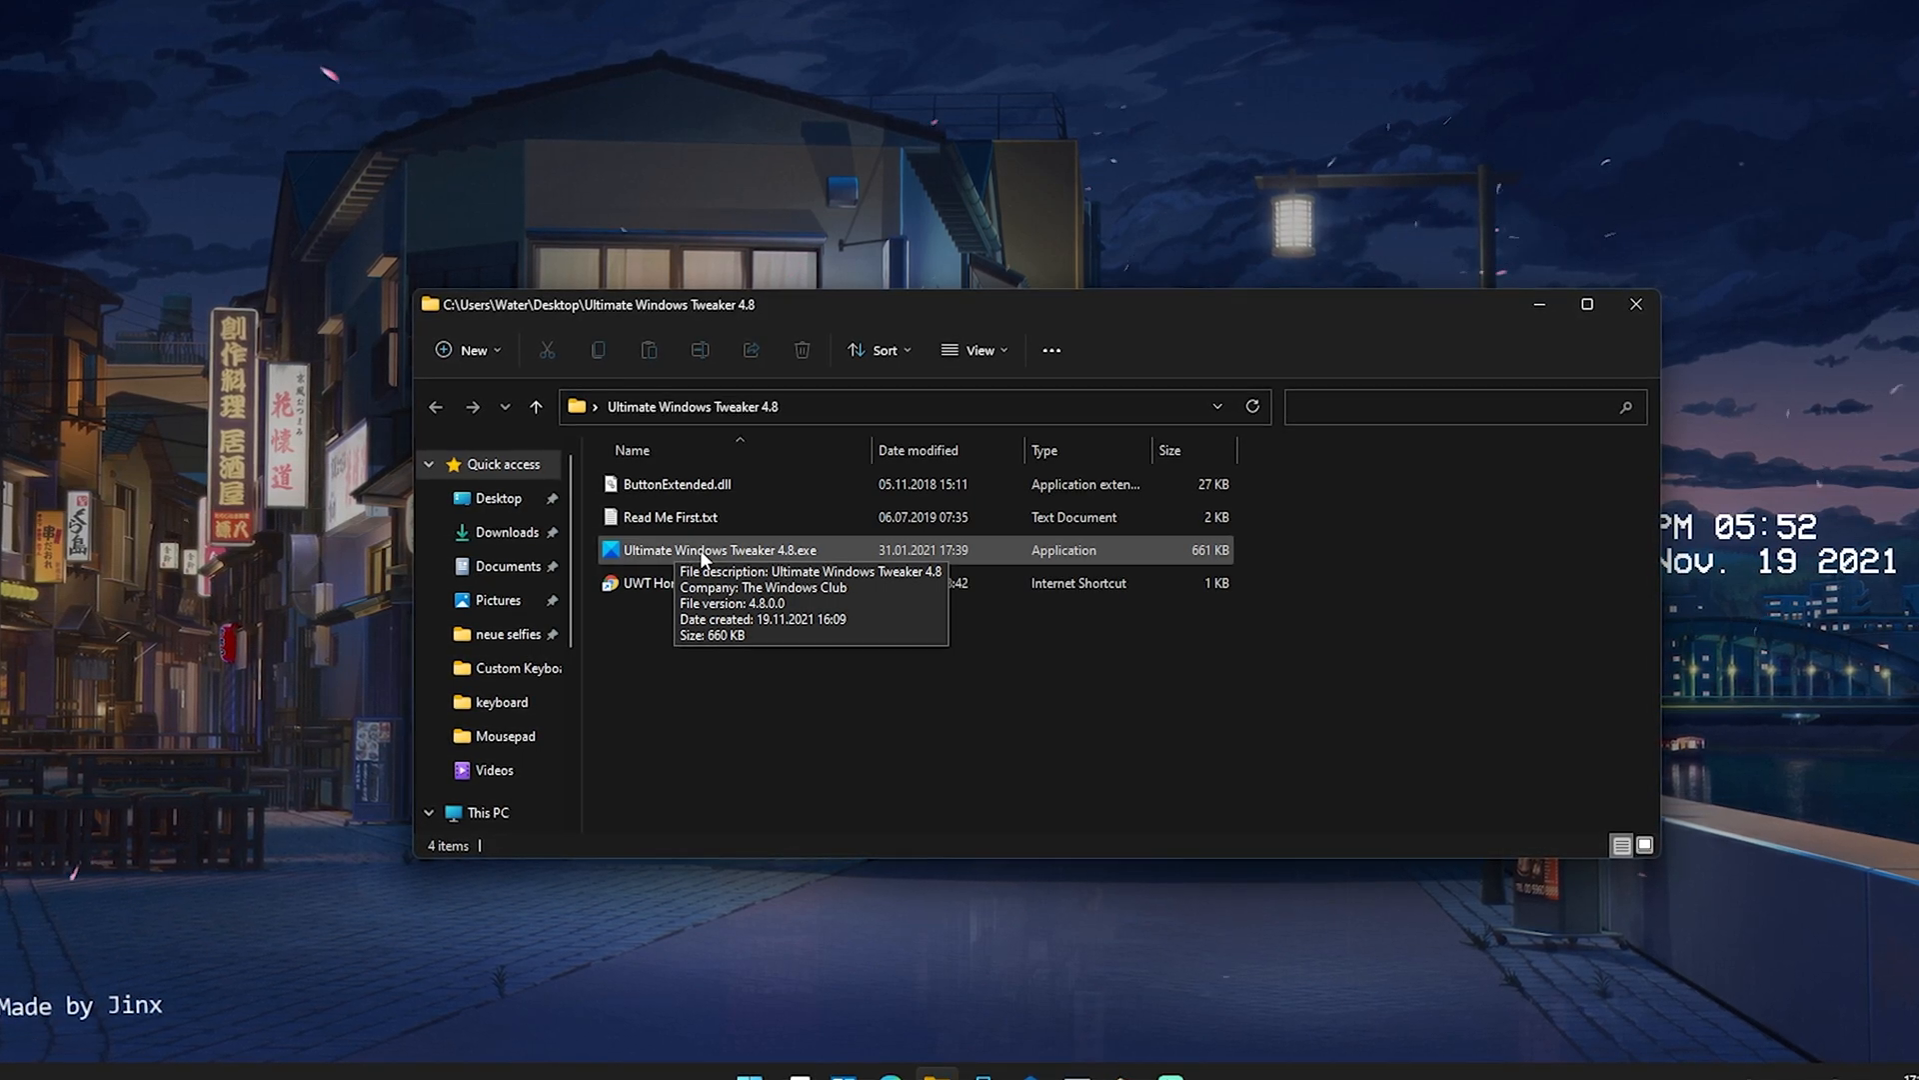
pyautogui.doubleClick(719, 549)
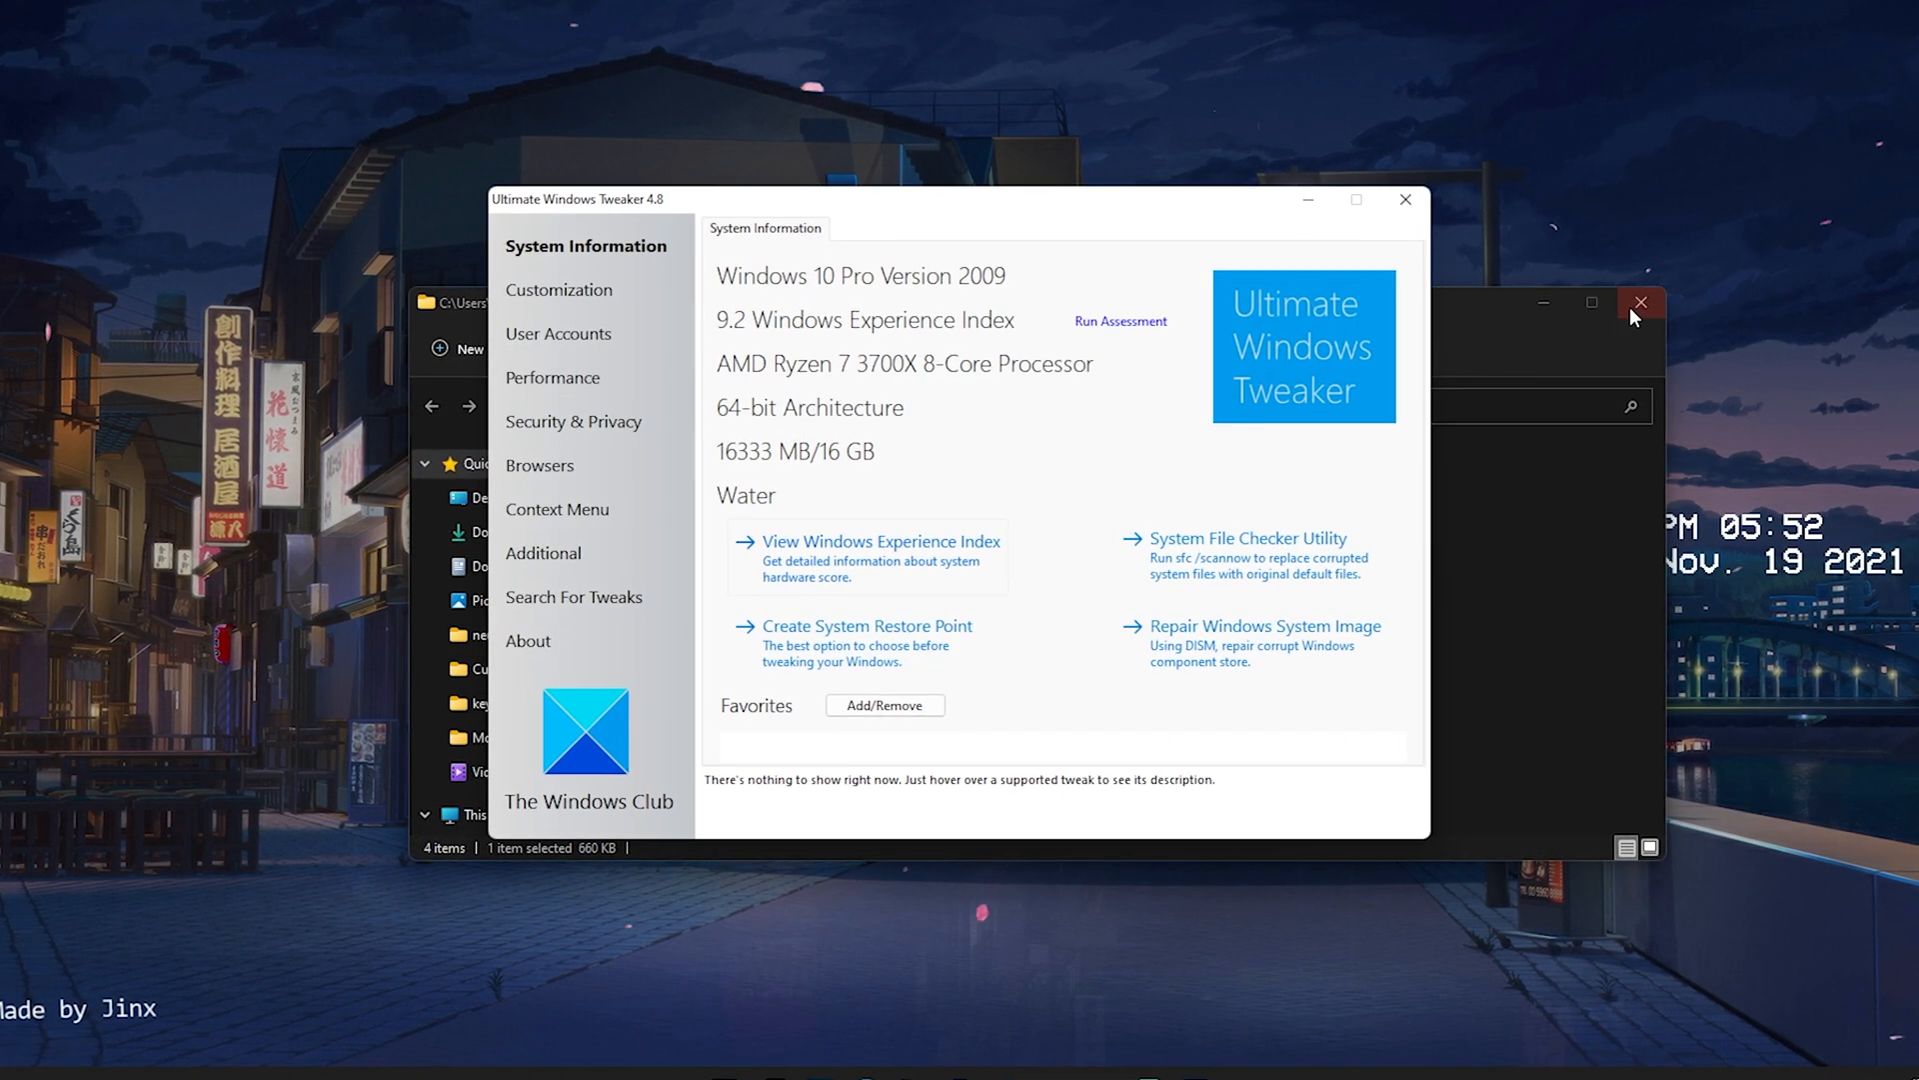
pyautogui.click(1640, 302)
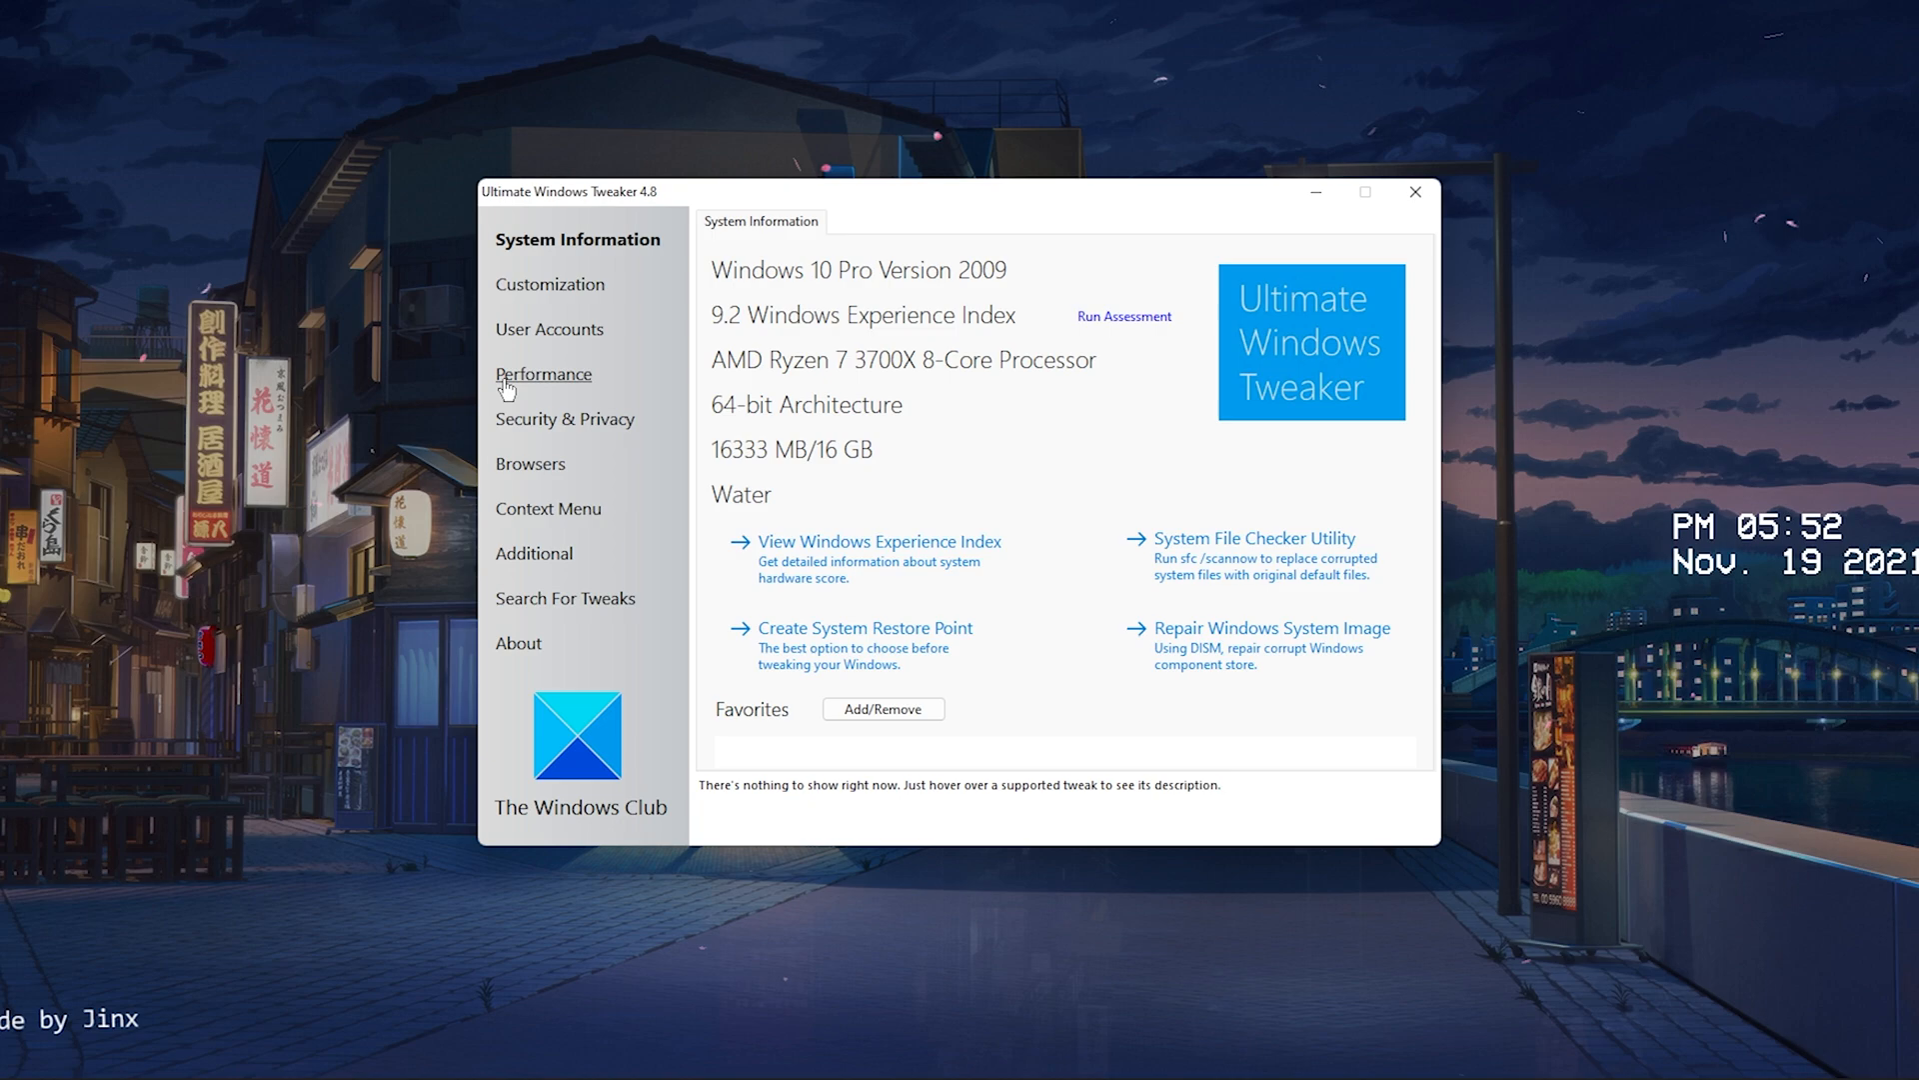
# Enable the Windows Time, Prefetch, Edge preloading and search indexer tweaks and apply them.
pyautogui.click(541, 375)
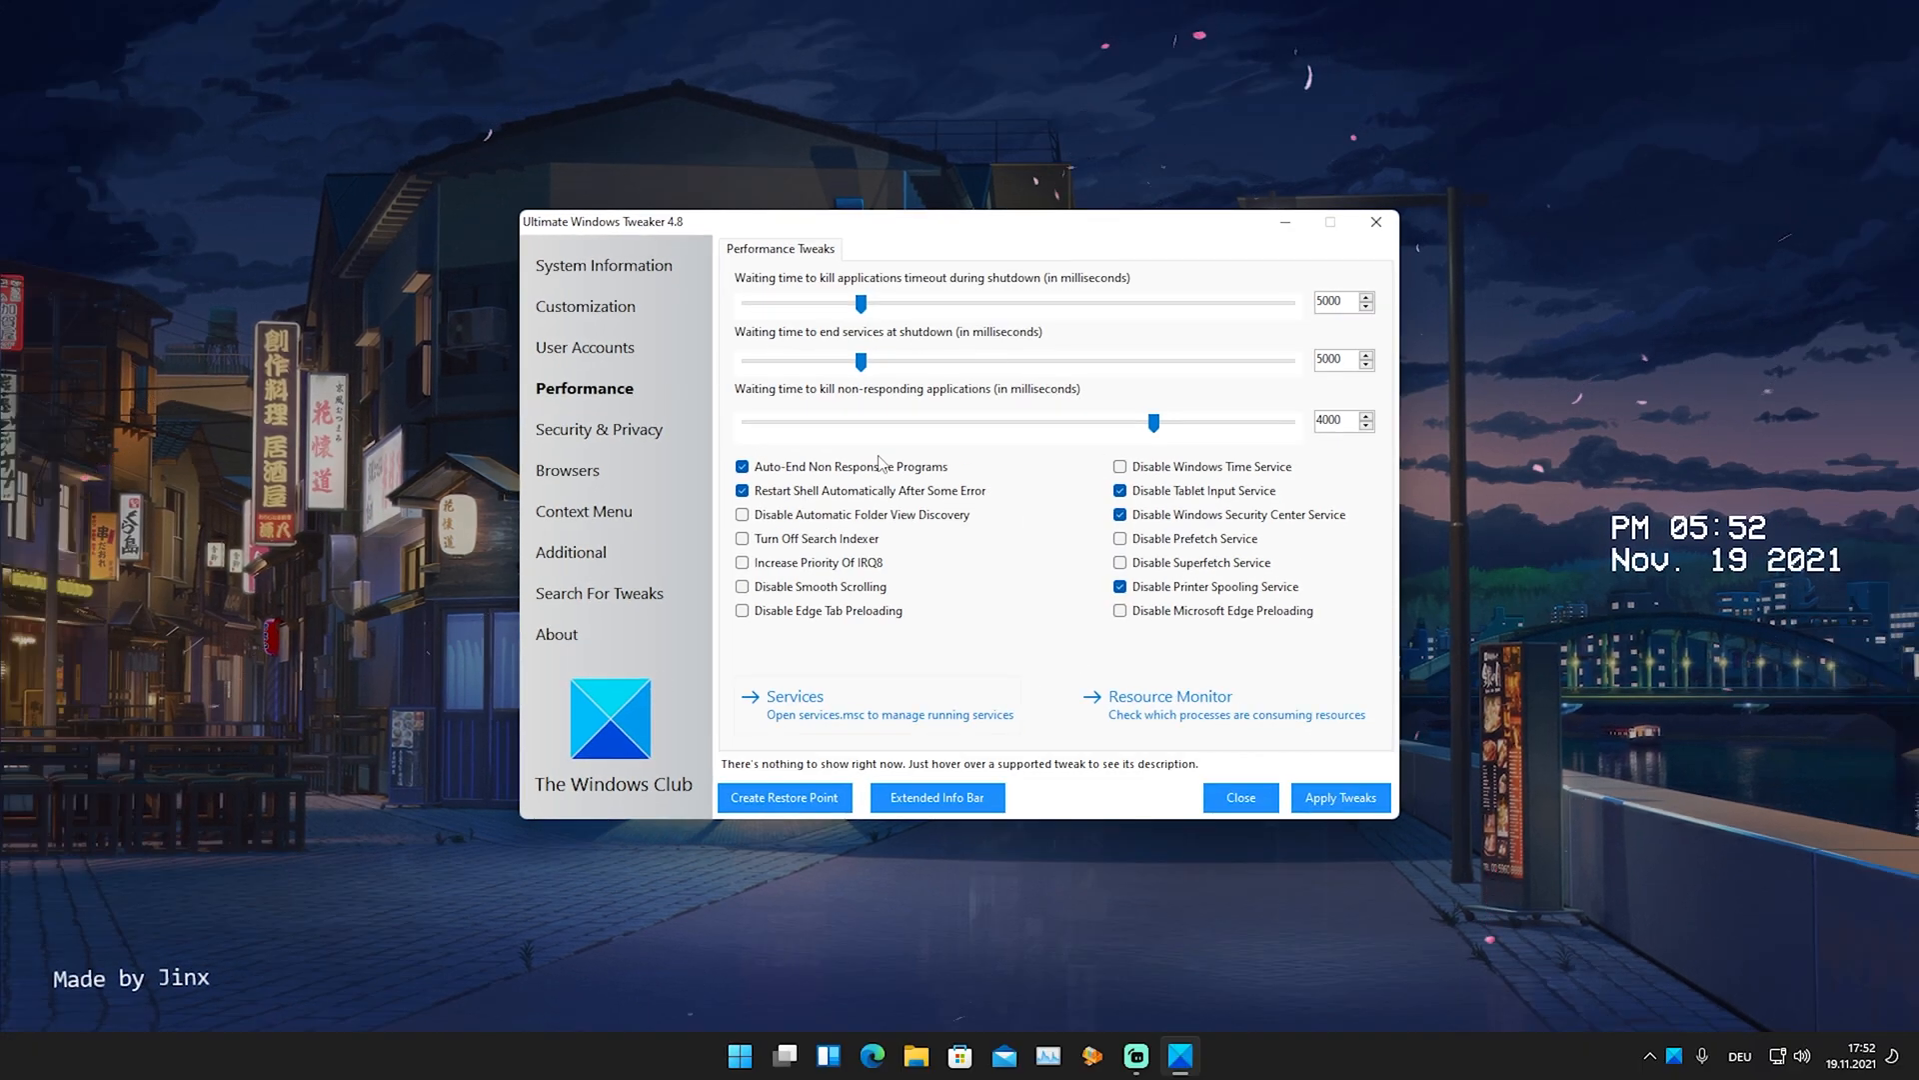
pyautogui.moveTo(983, 491)
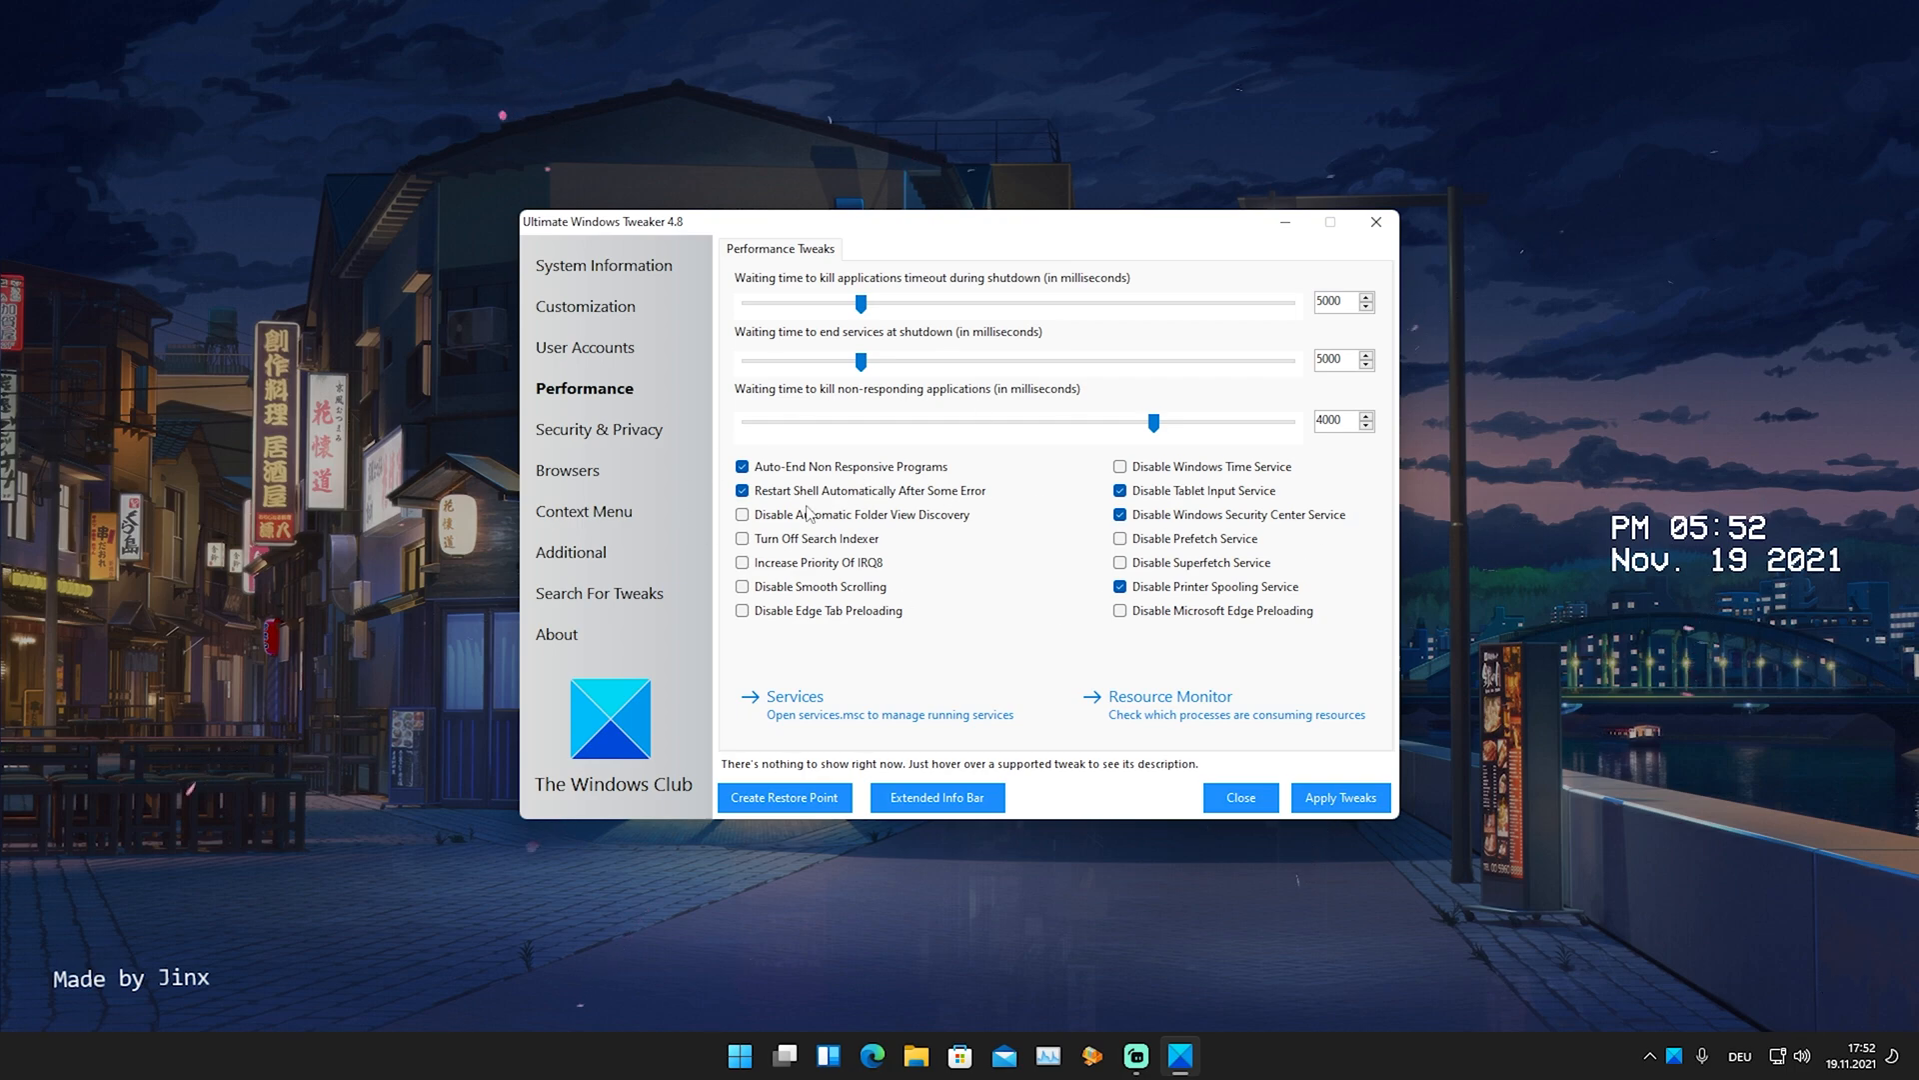
pyautogui.moveTo(871, 514)
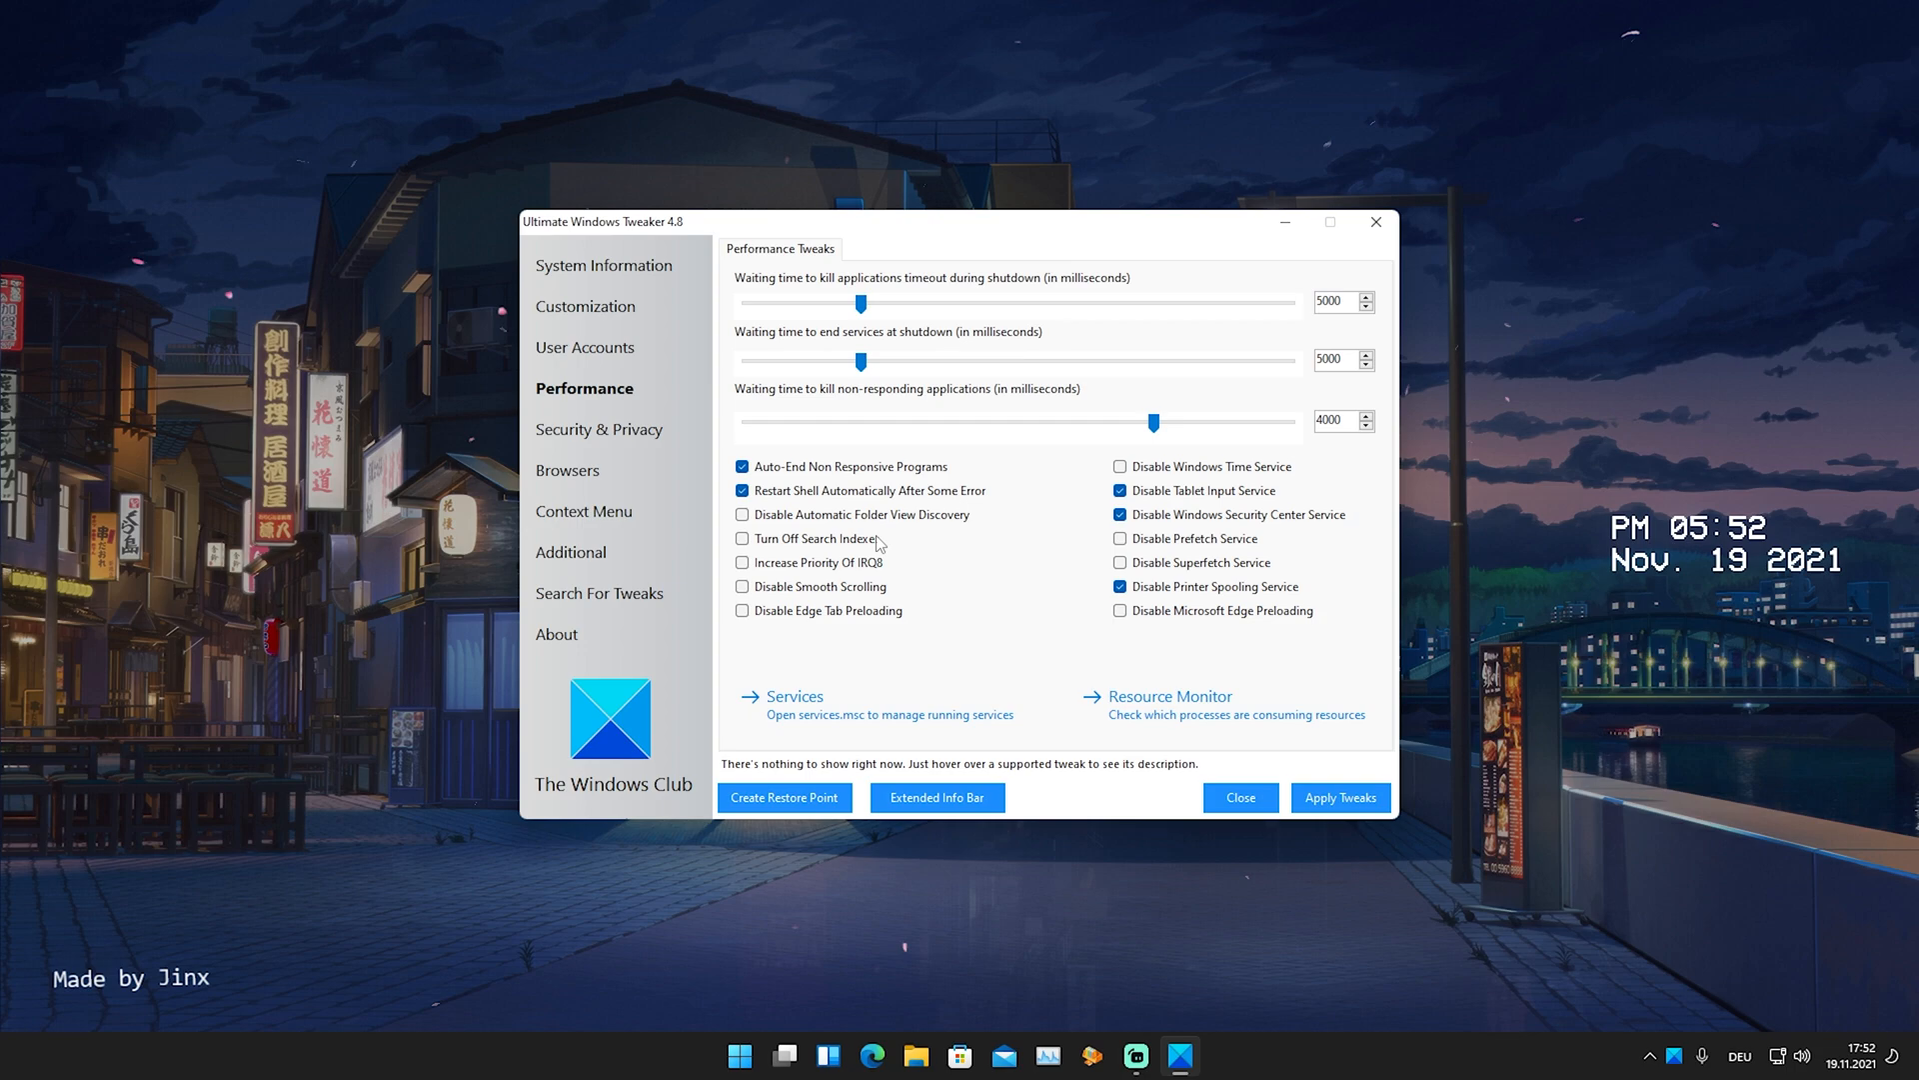
pyautogui.moveTo(1182, 467)
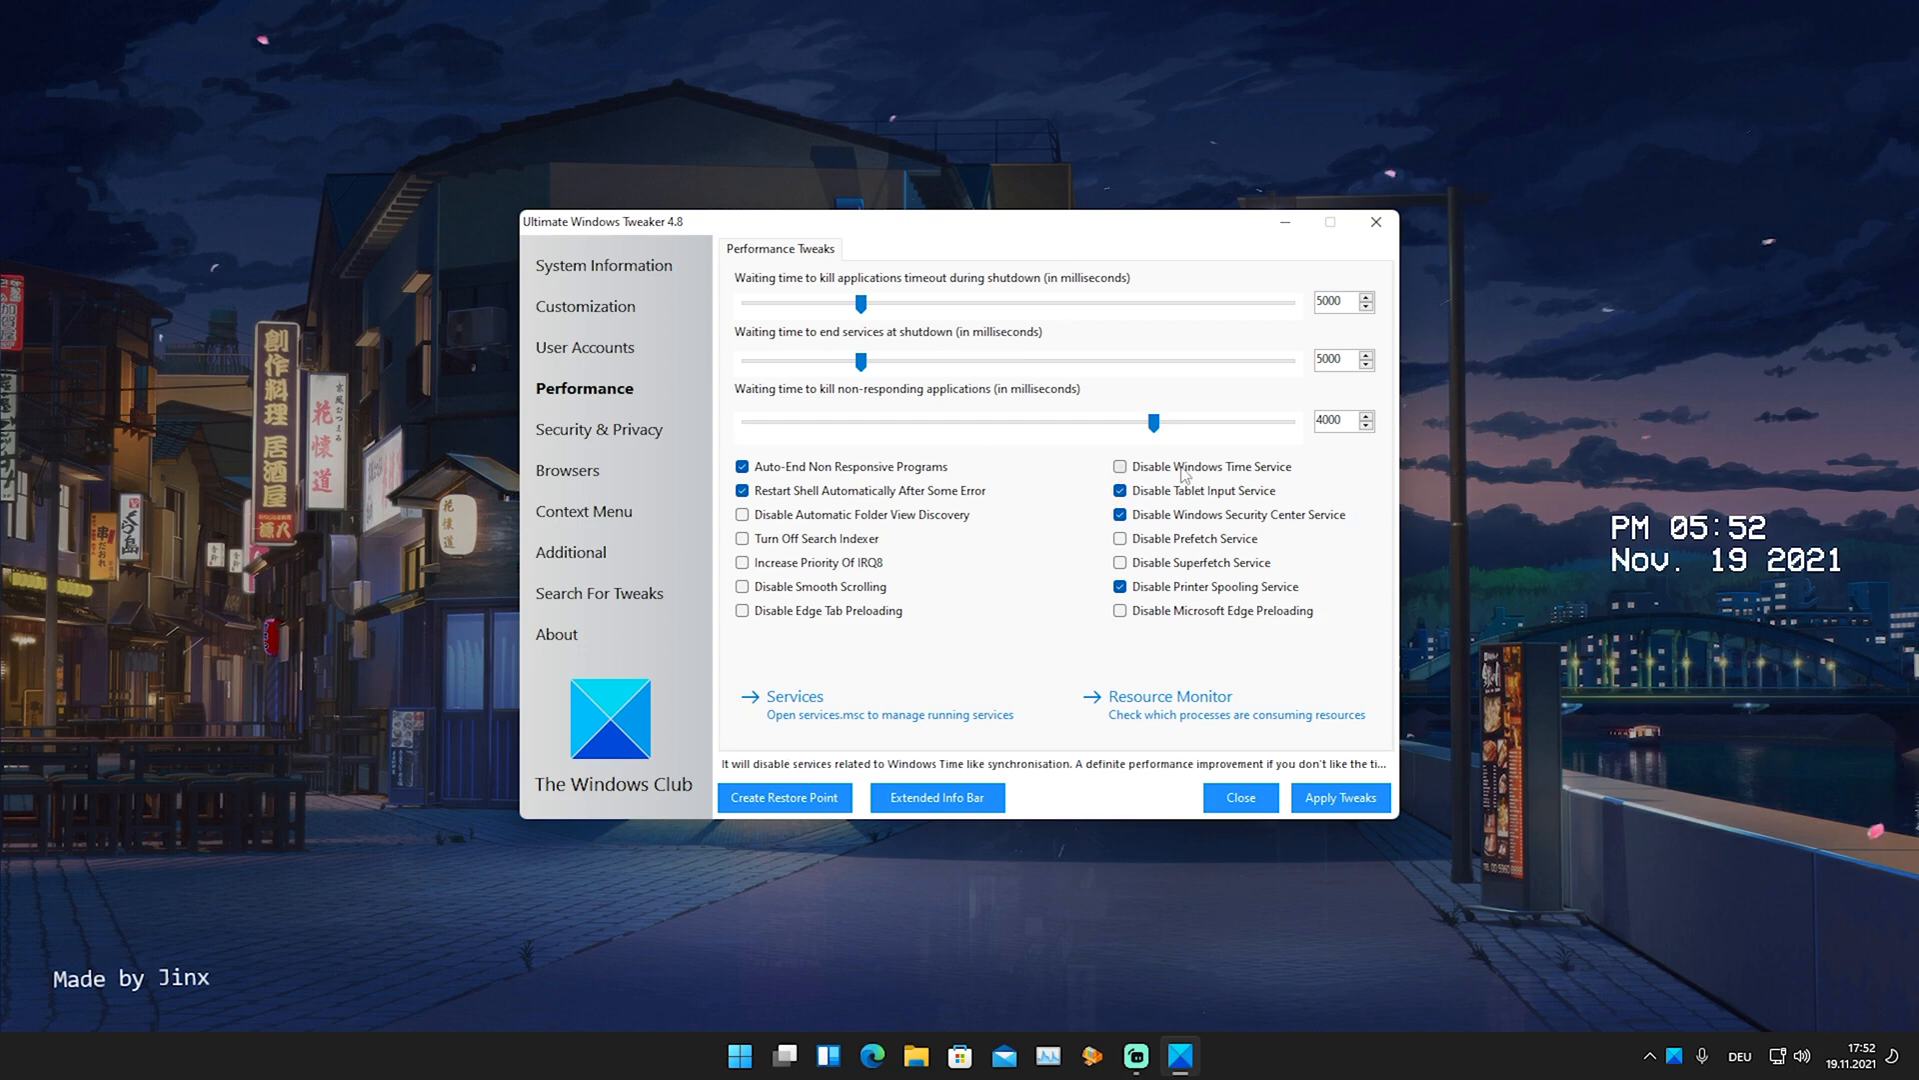
pyautogui.click(1118, 467)
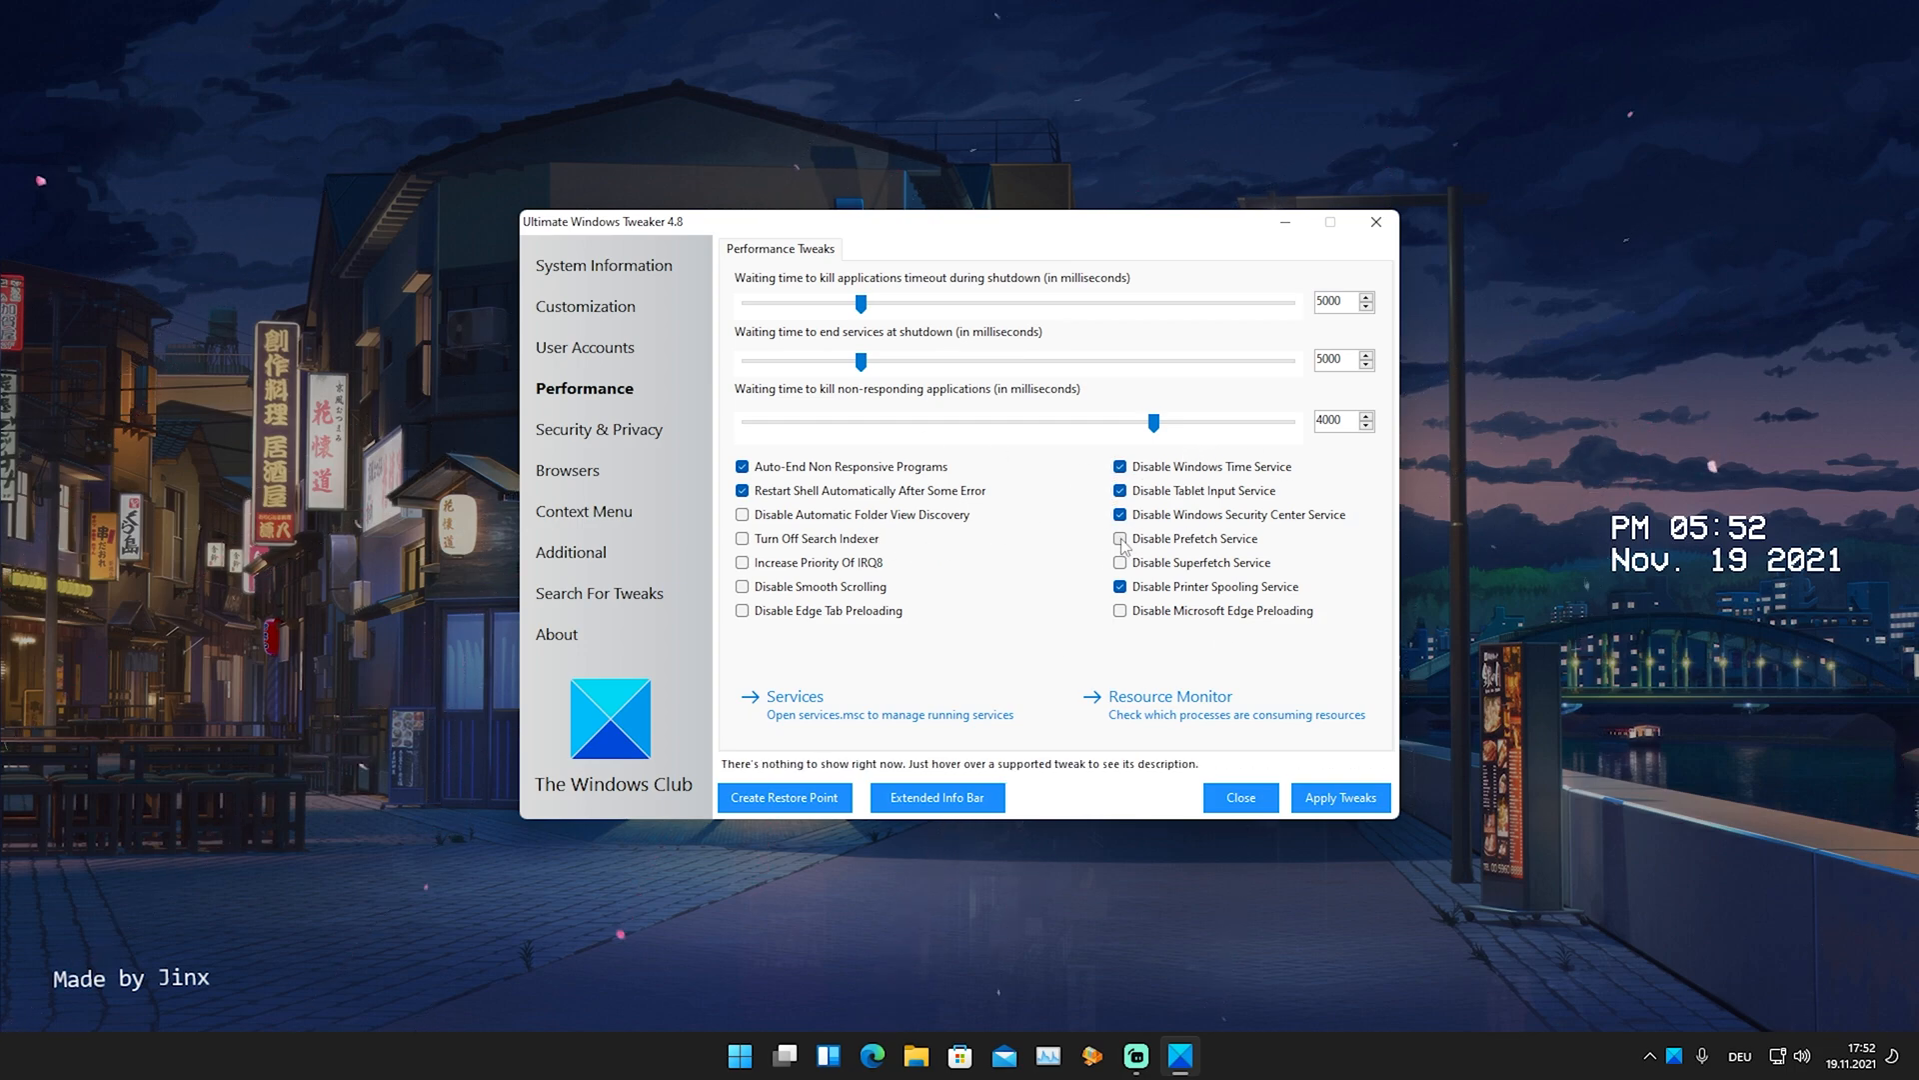
pyautogui.click(1118, 539)
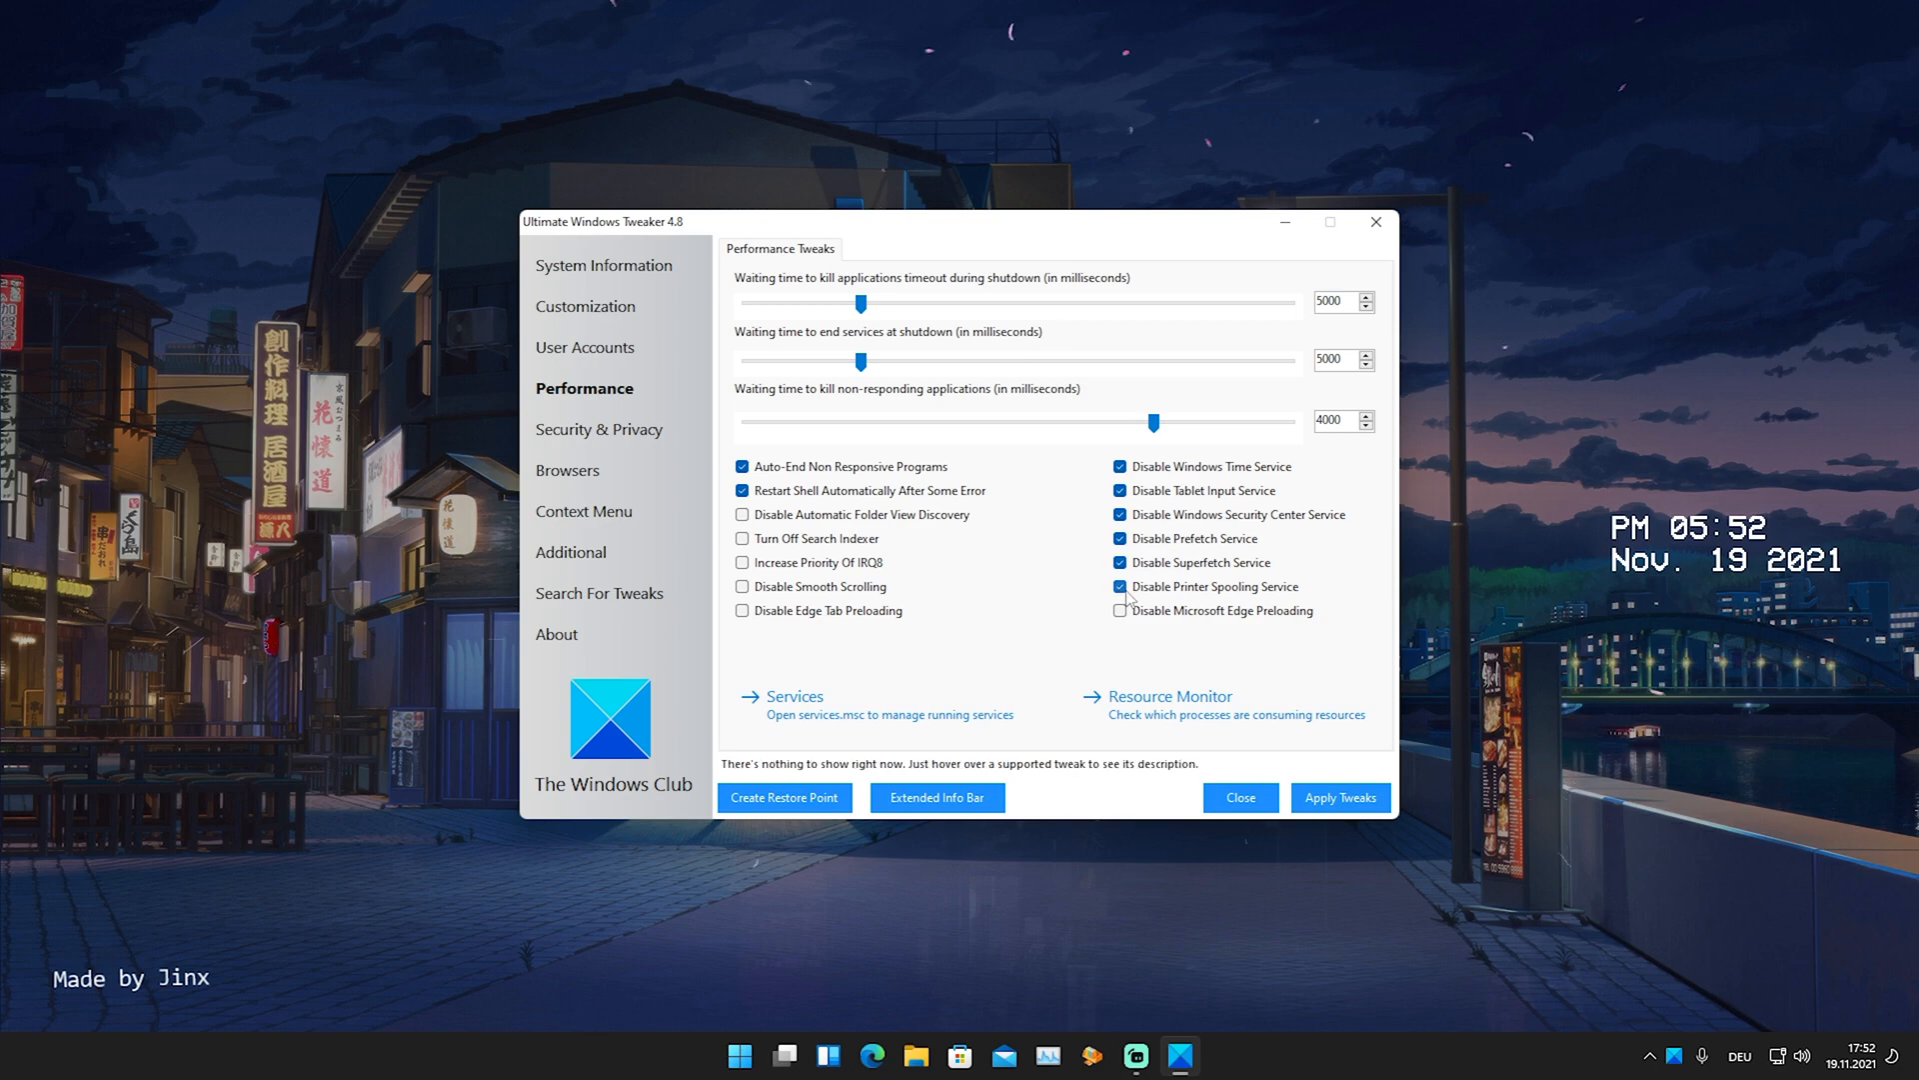
pyautogui.click(1119, 610)
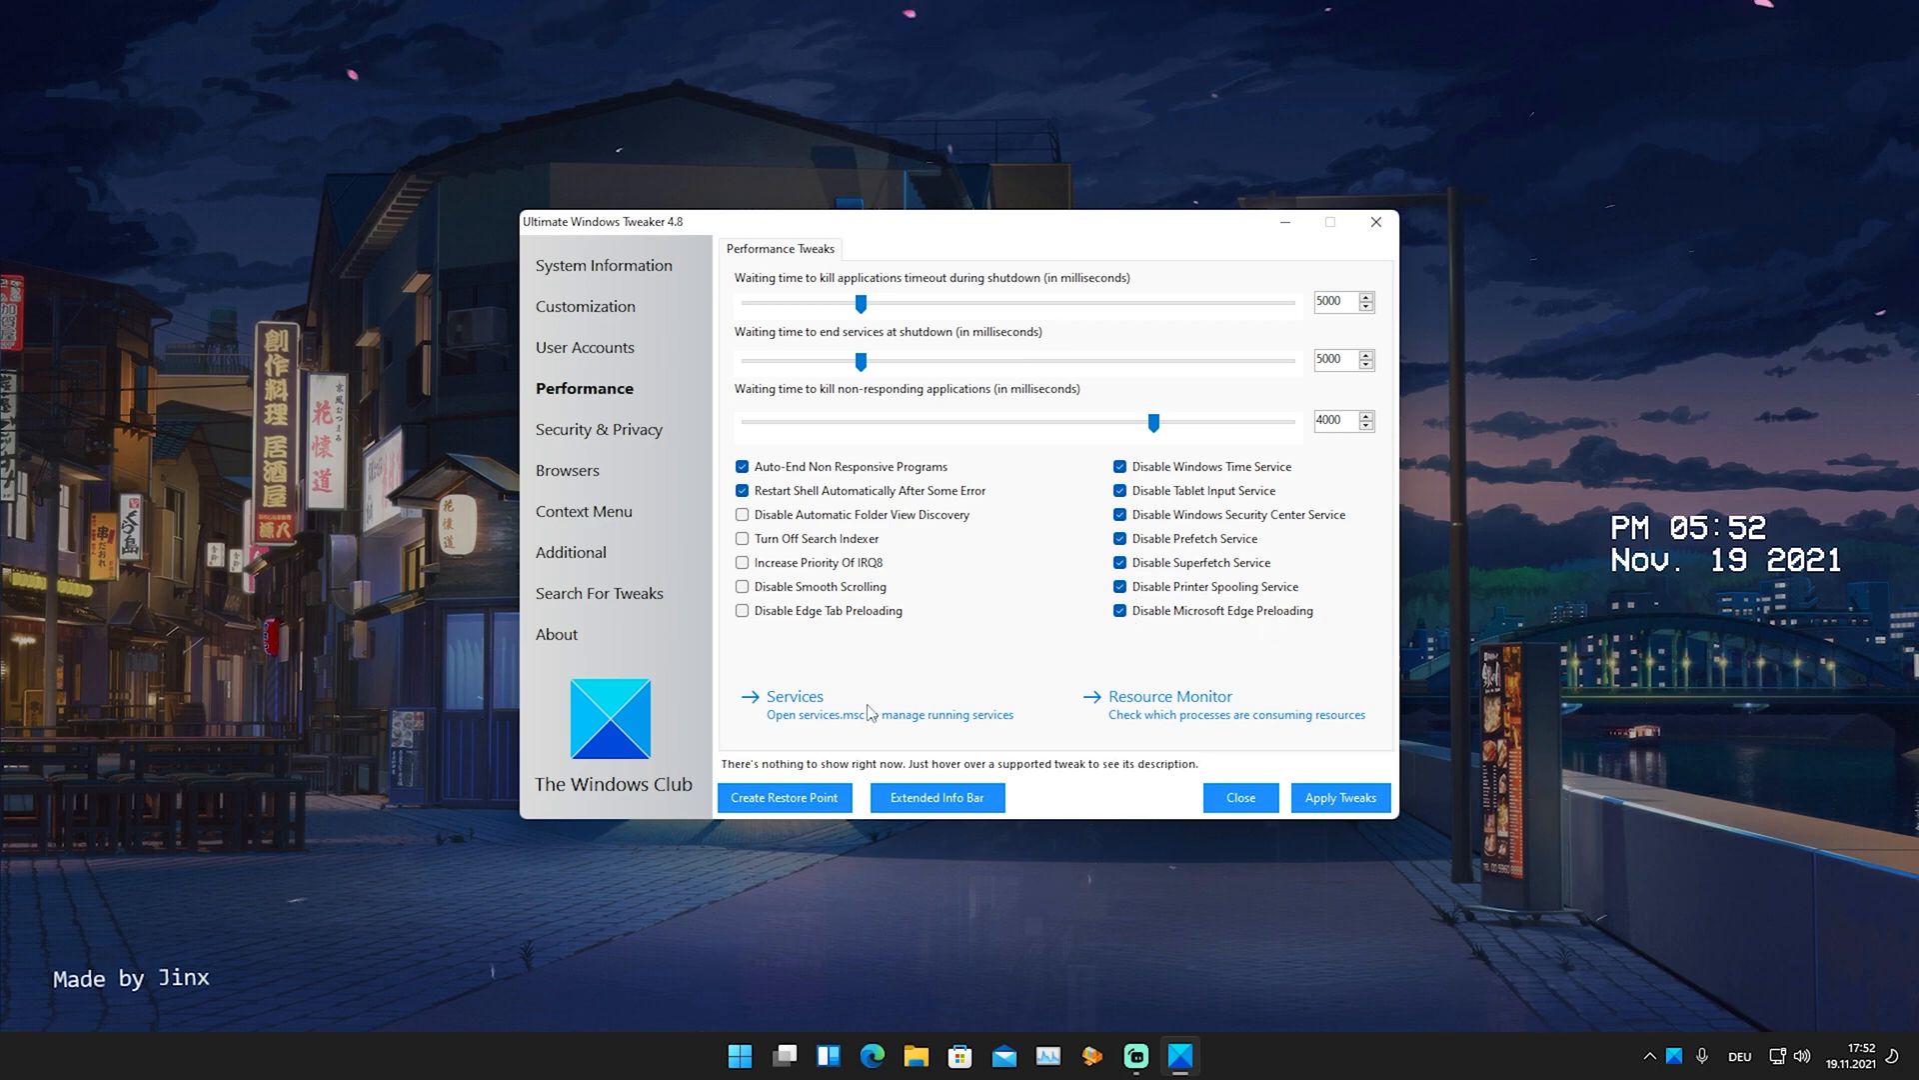
pyautogui.click(742, 610)
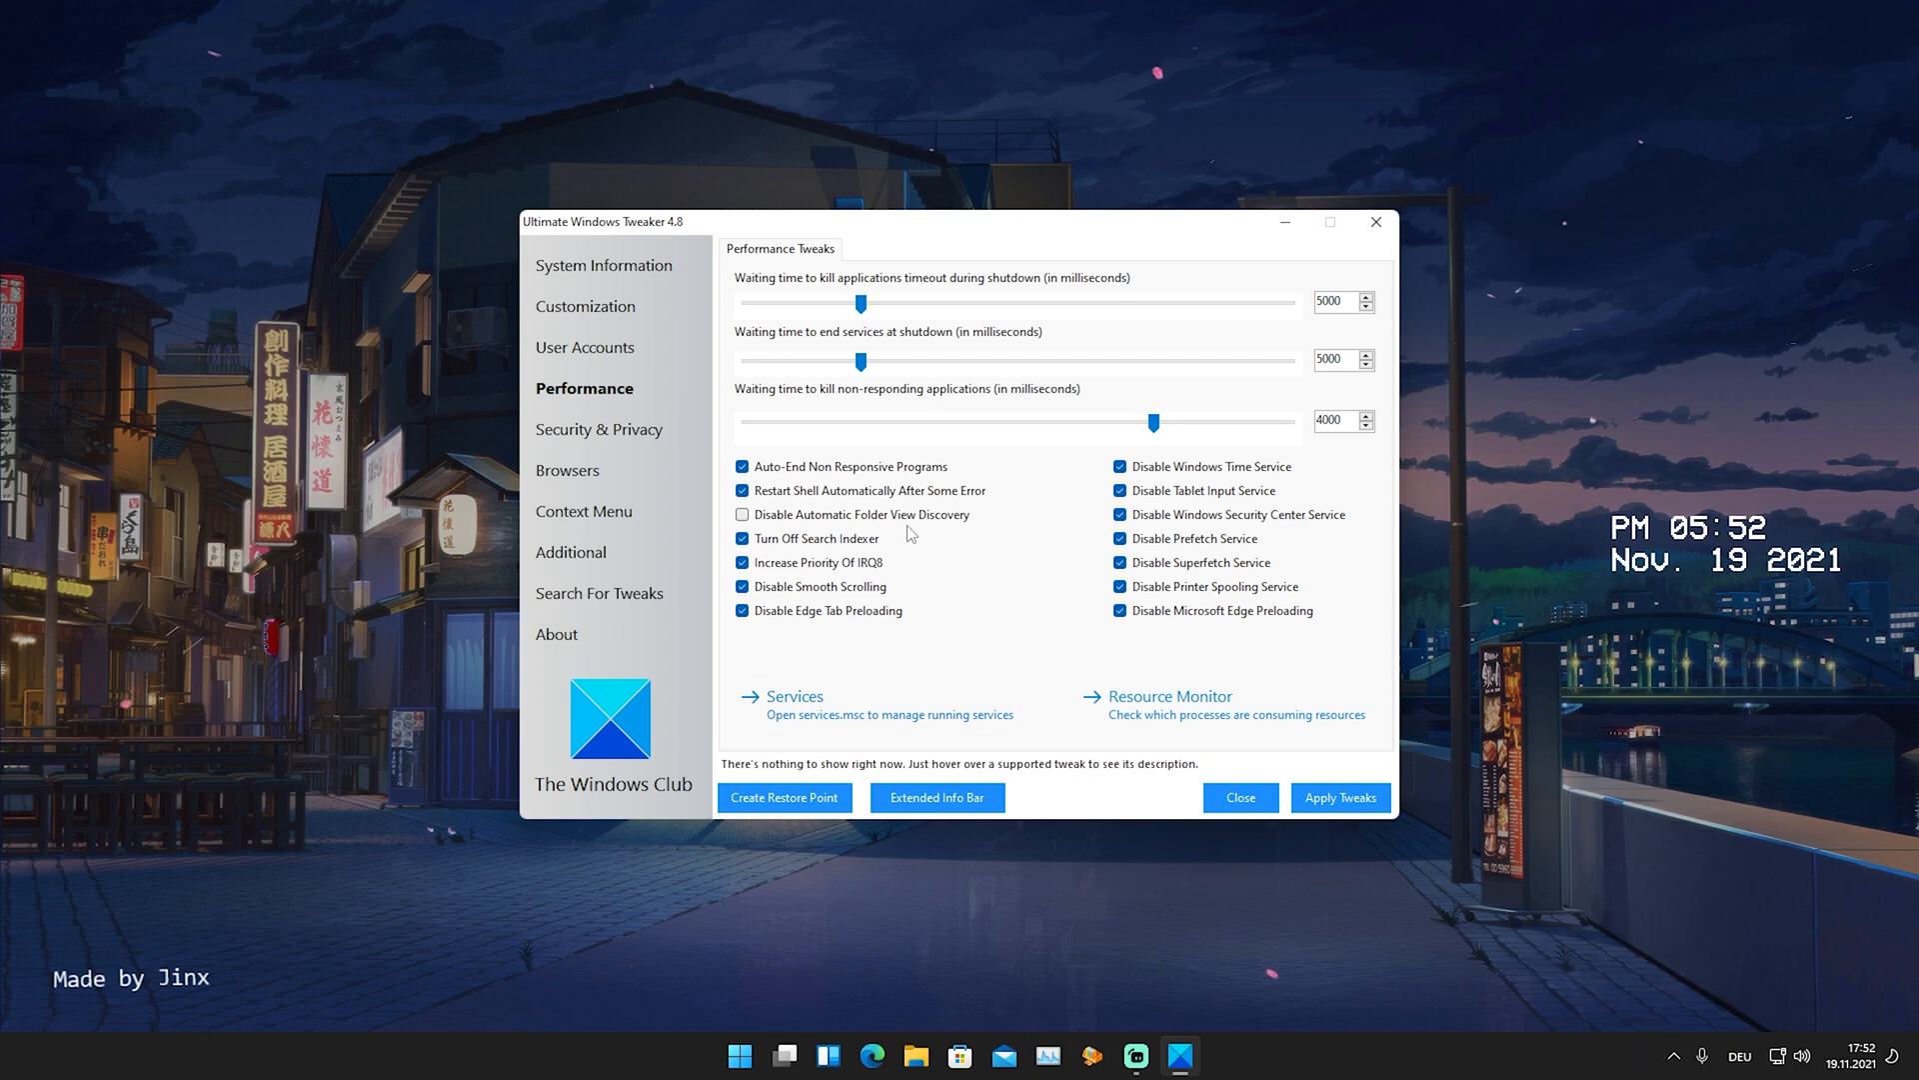
pyautogui.moveTo(924, 687)
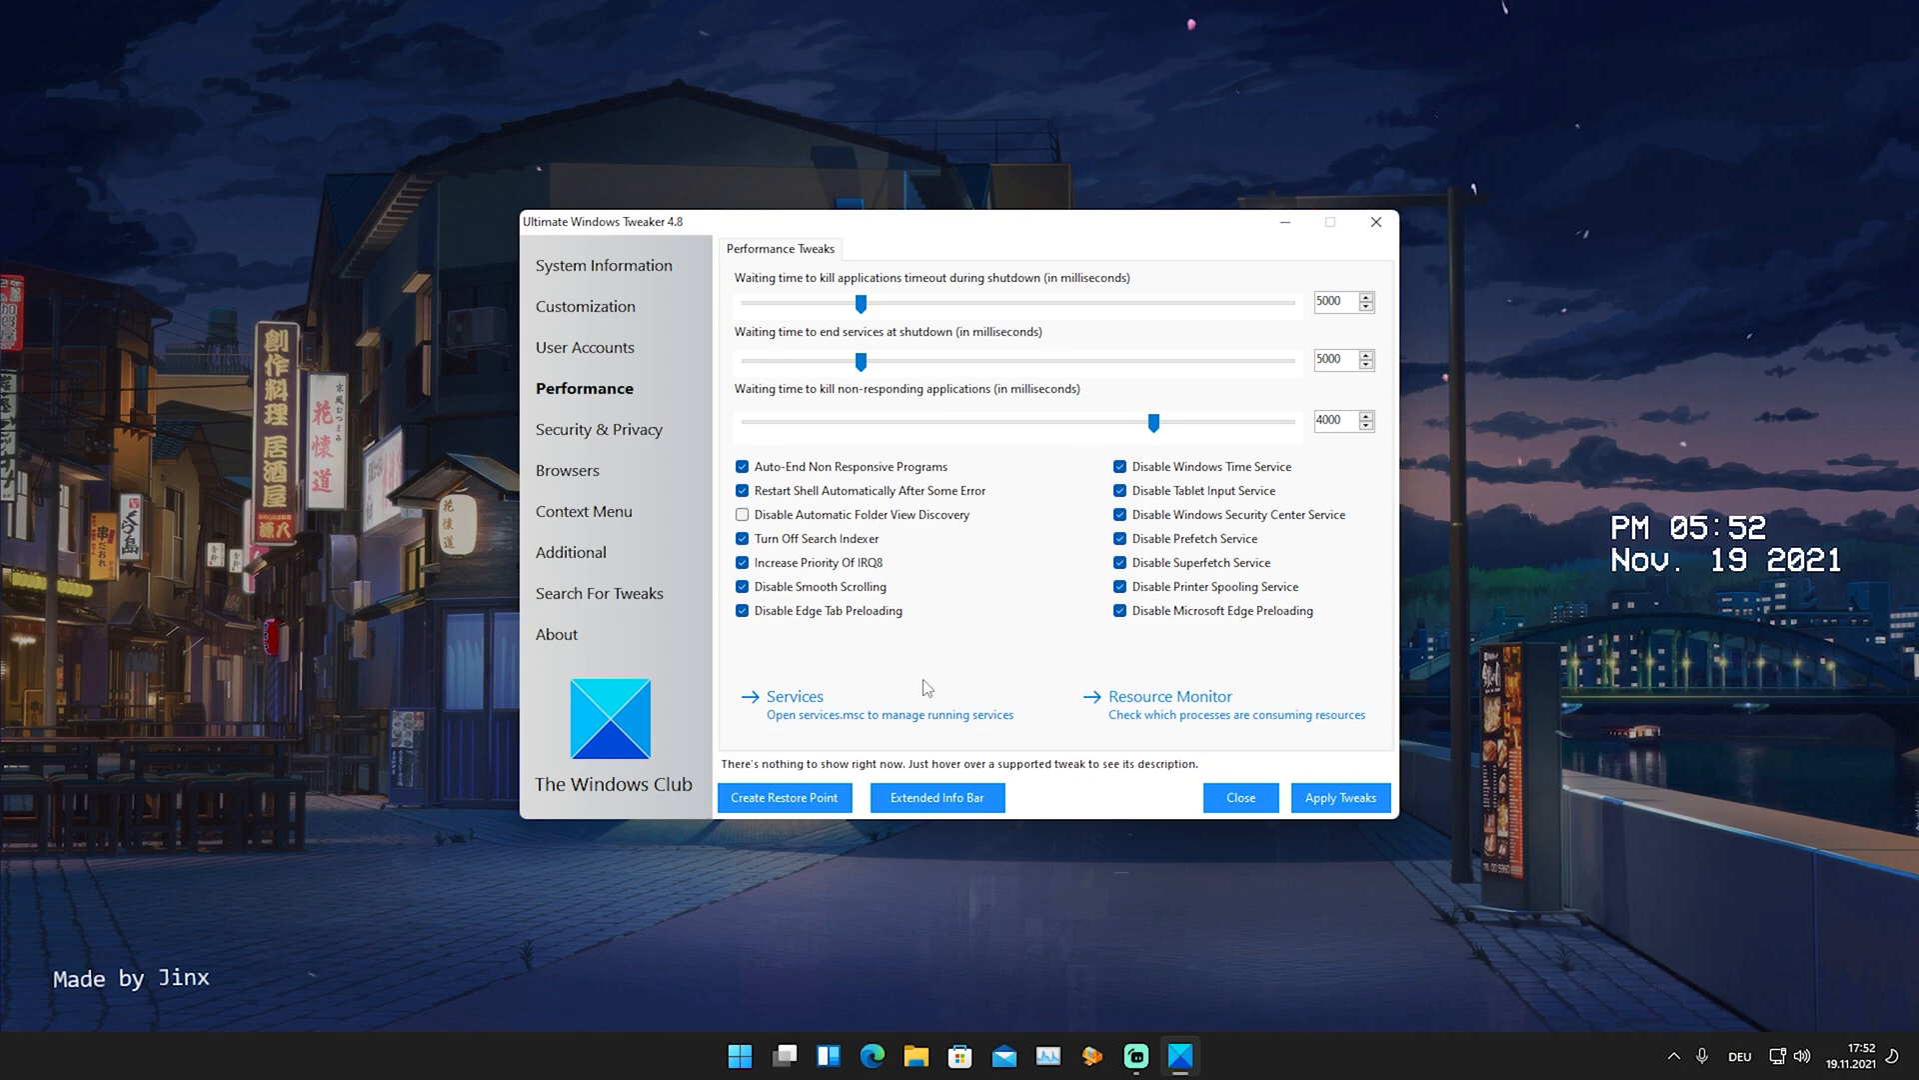
pyautogui.moveTo(1026, 566)
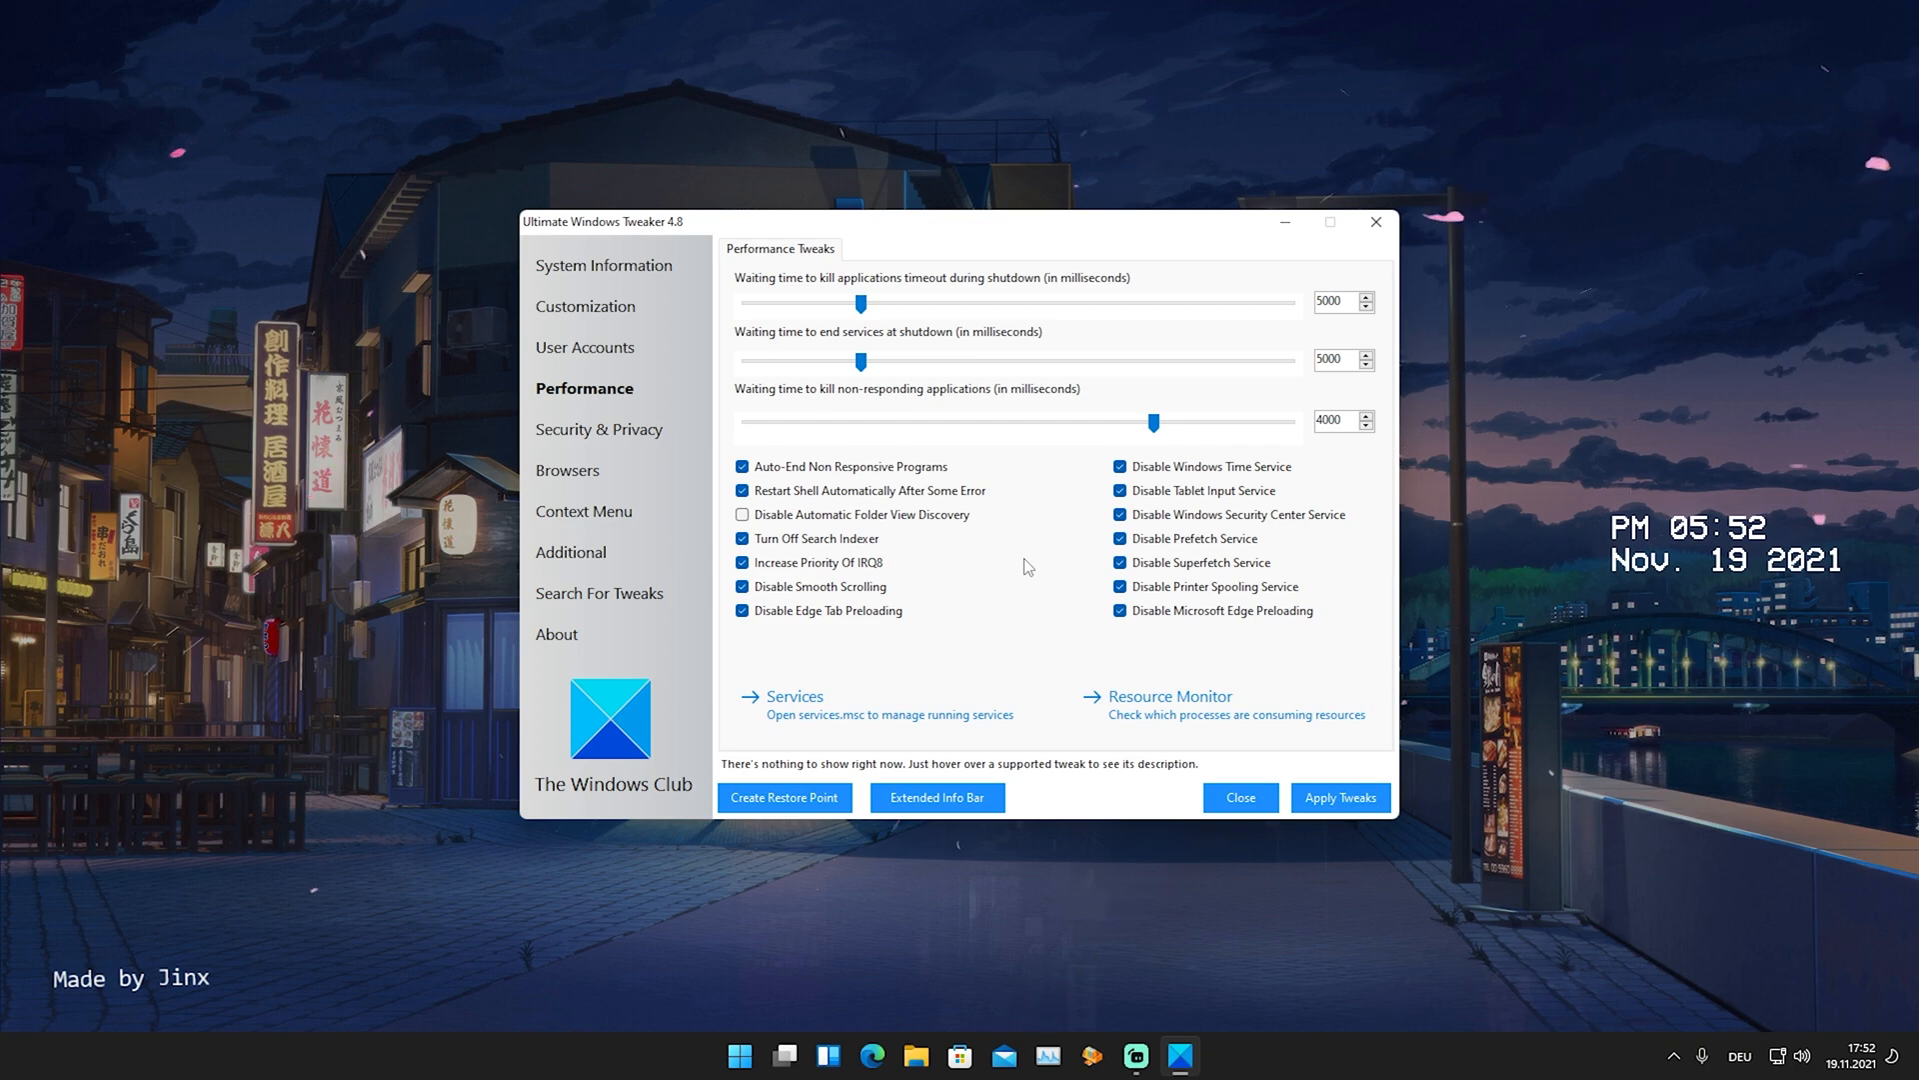
pyautogui.moveTo(970, 599)
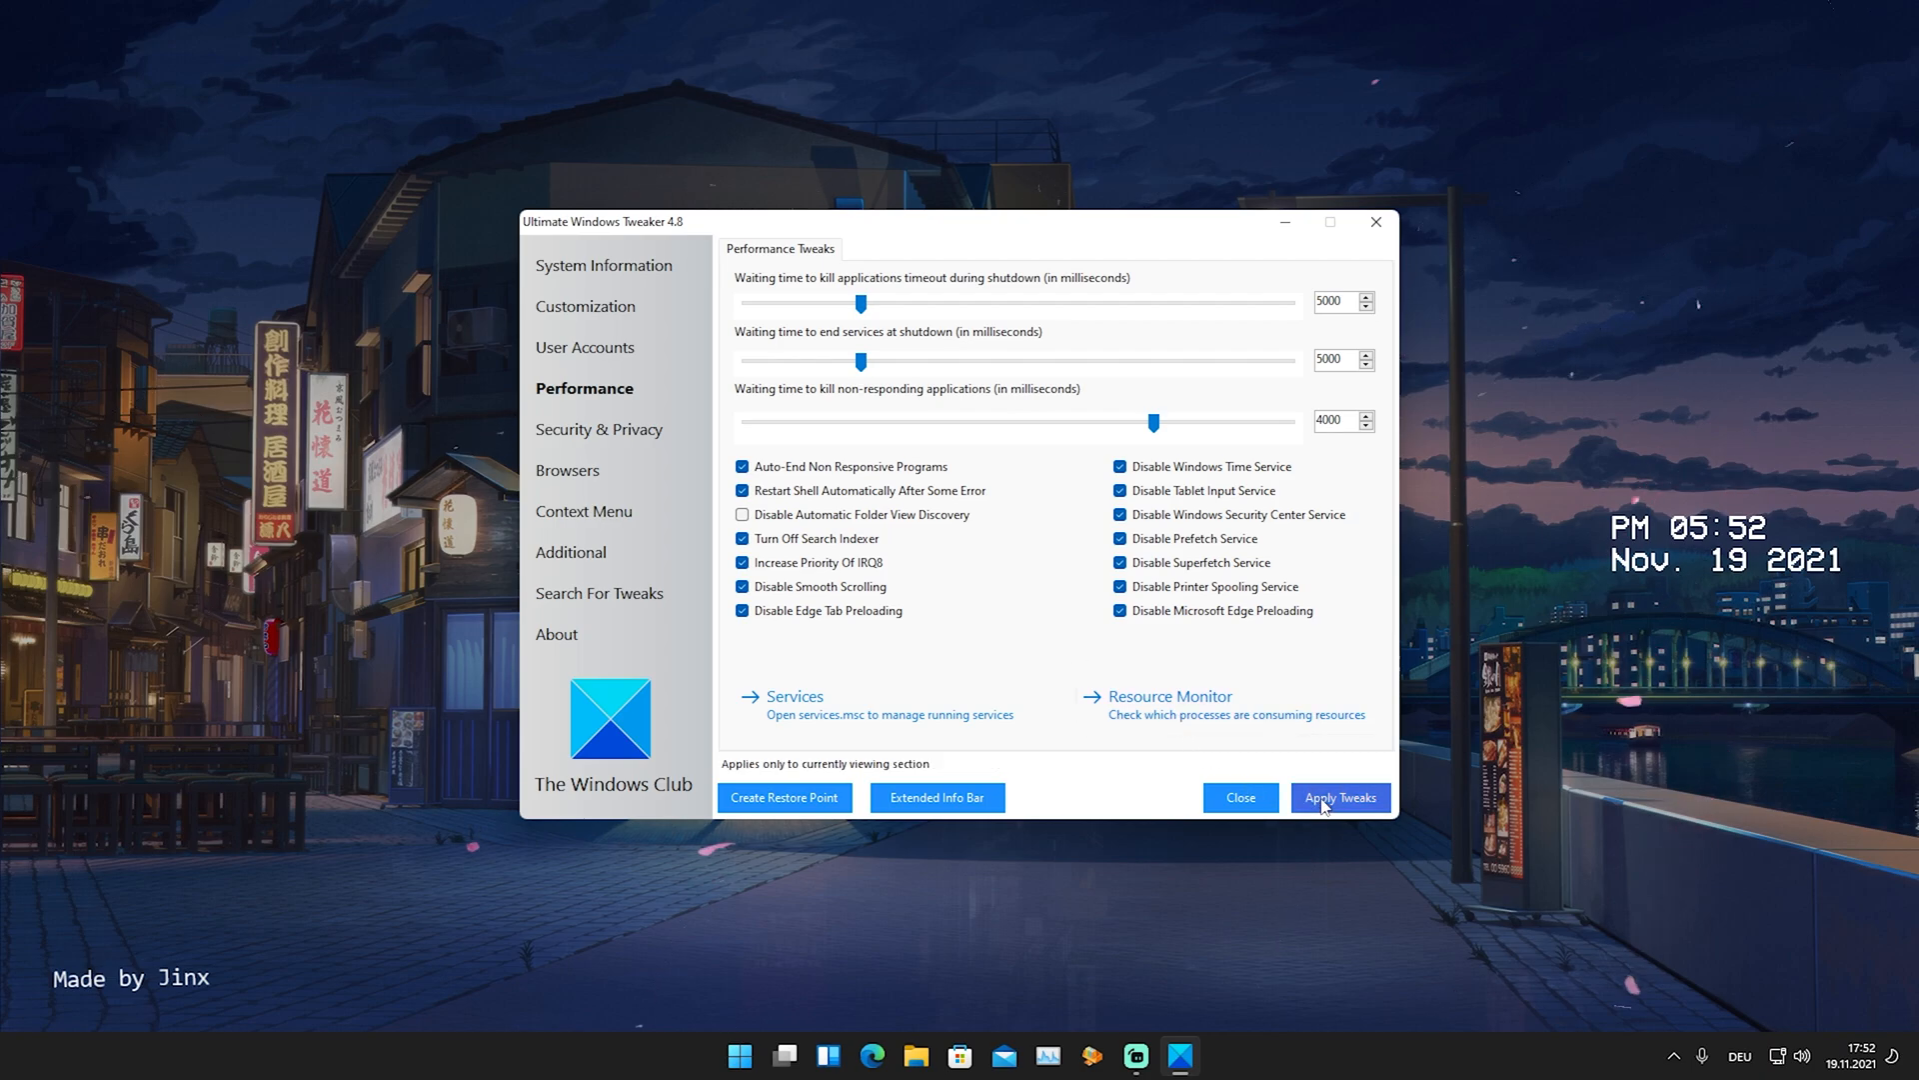
pyautogui.click(1340, 796)
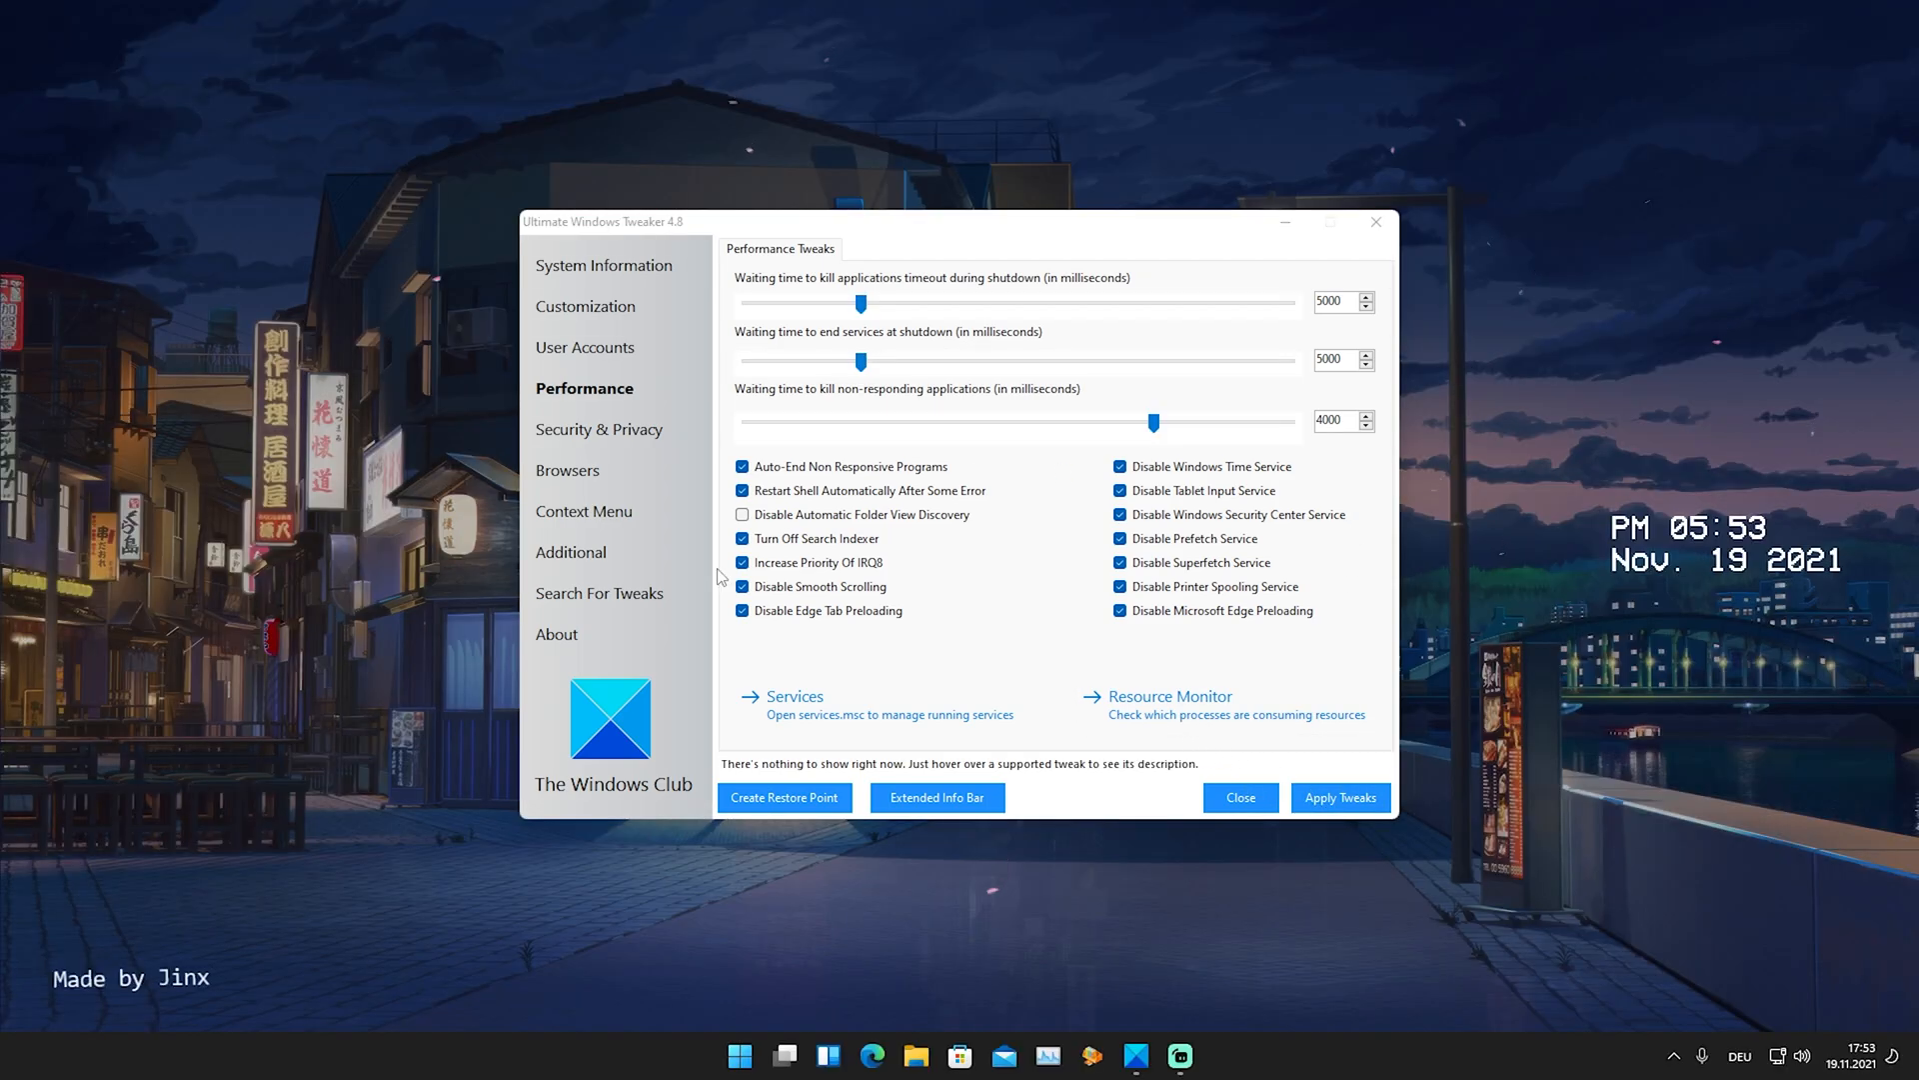
pyautogui.moveTo(790, 616)
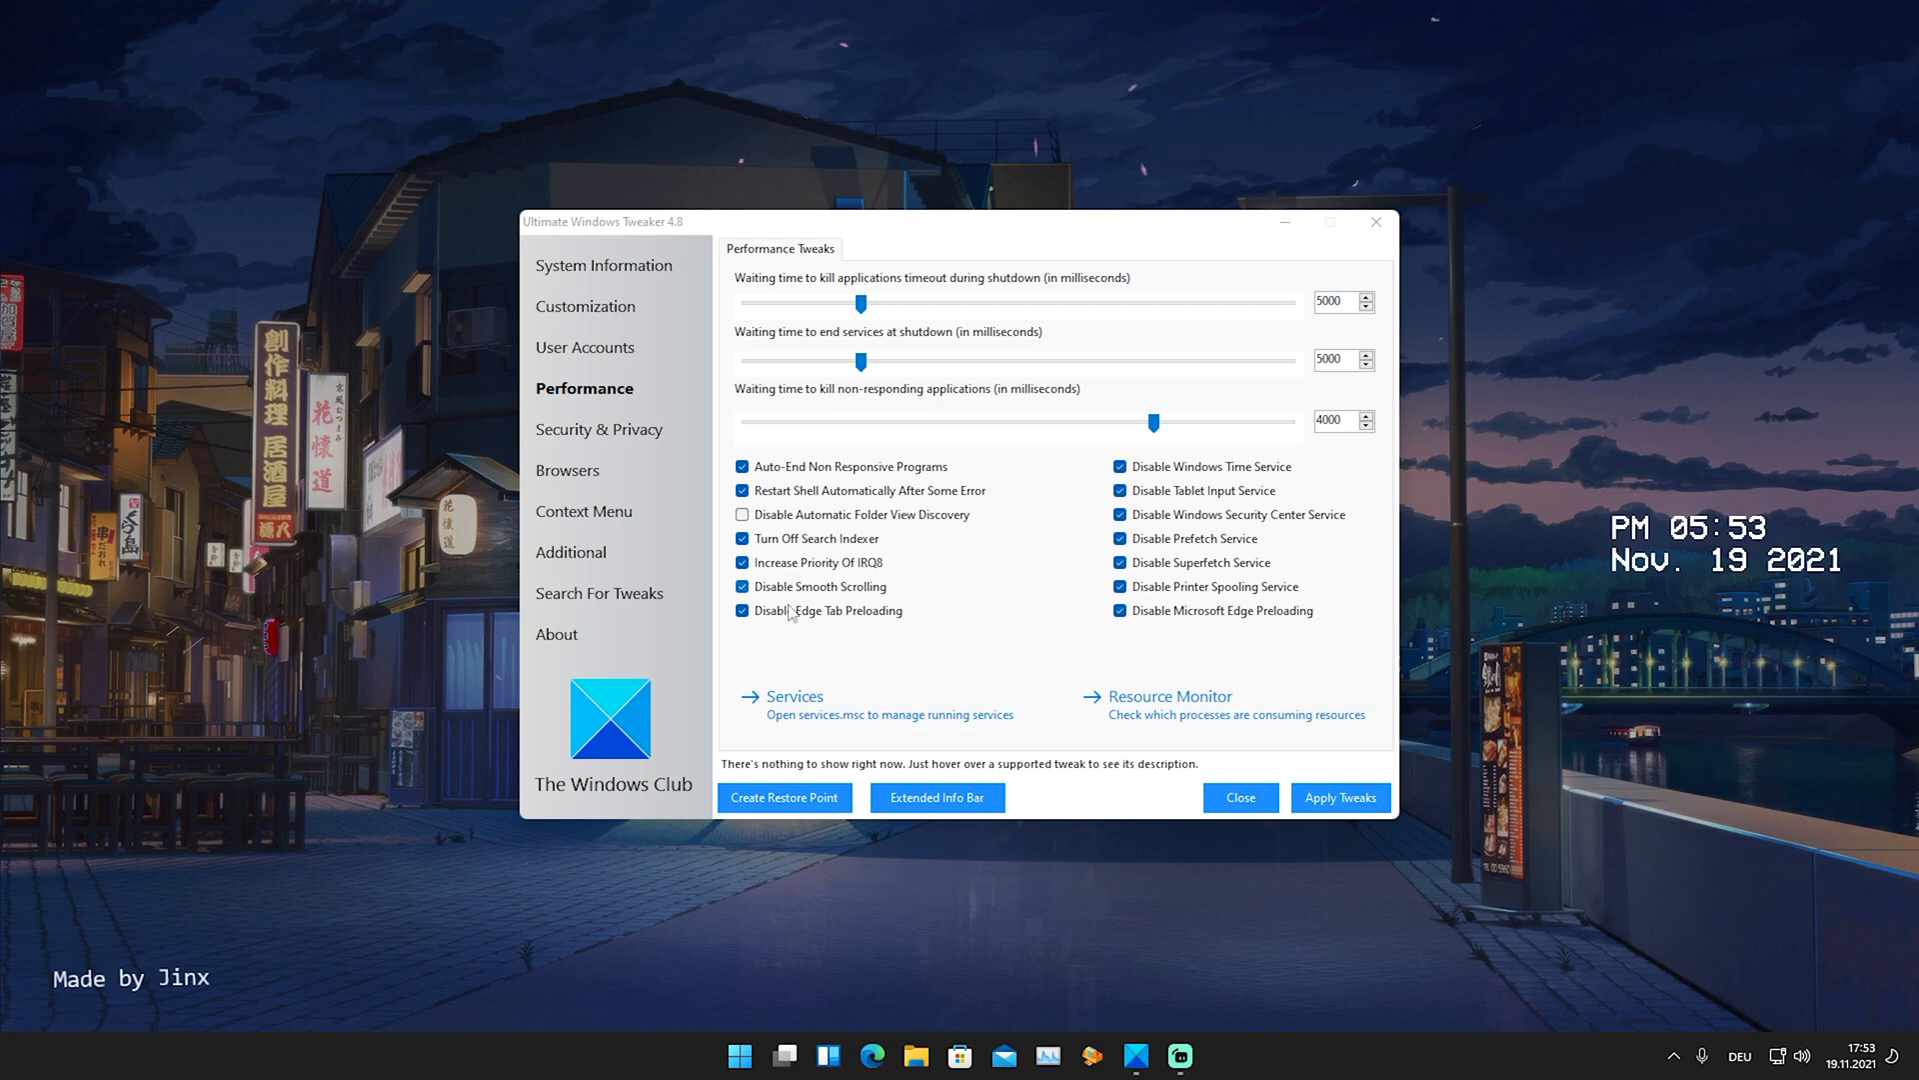
pyautogui.moveTo(1026, 650)
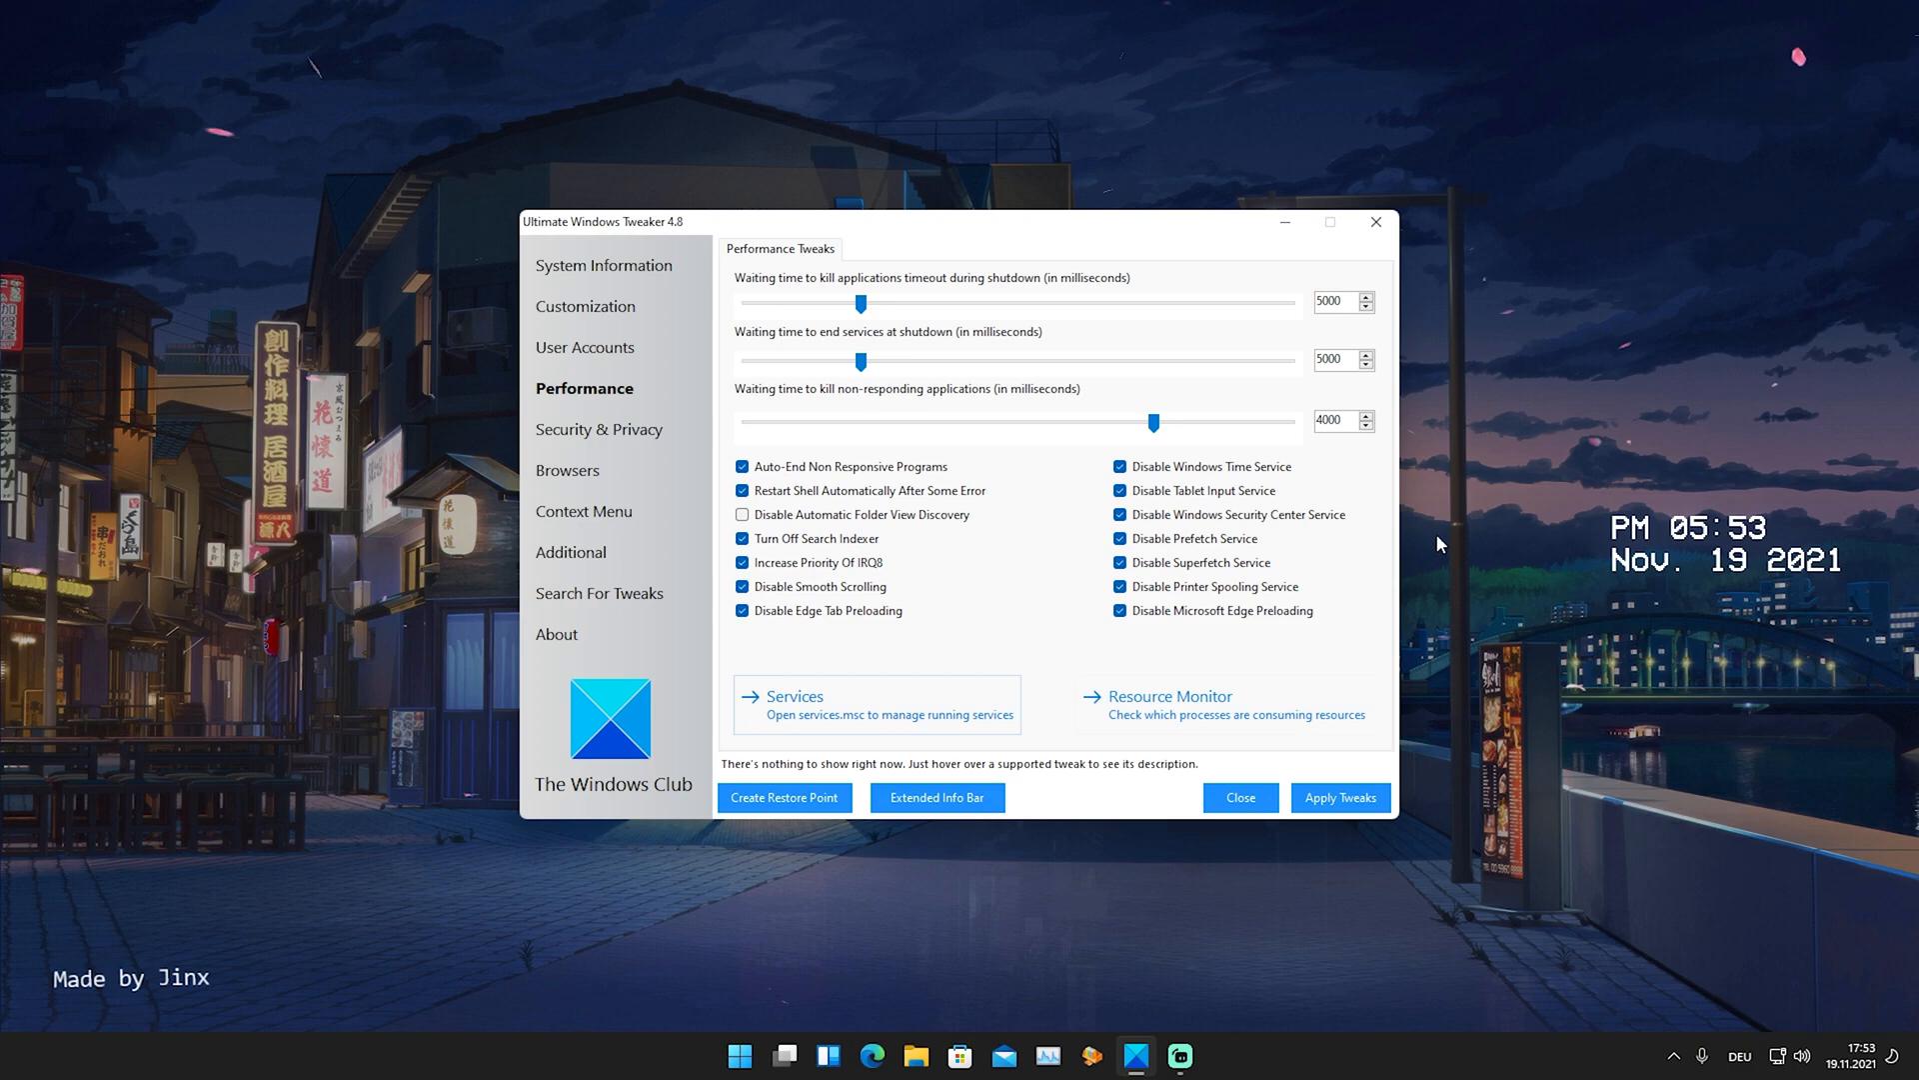
pyautogui.moveTo(956, 631)
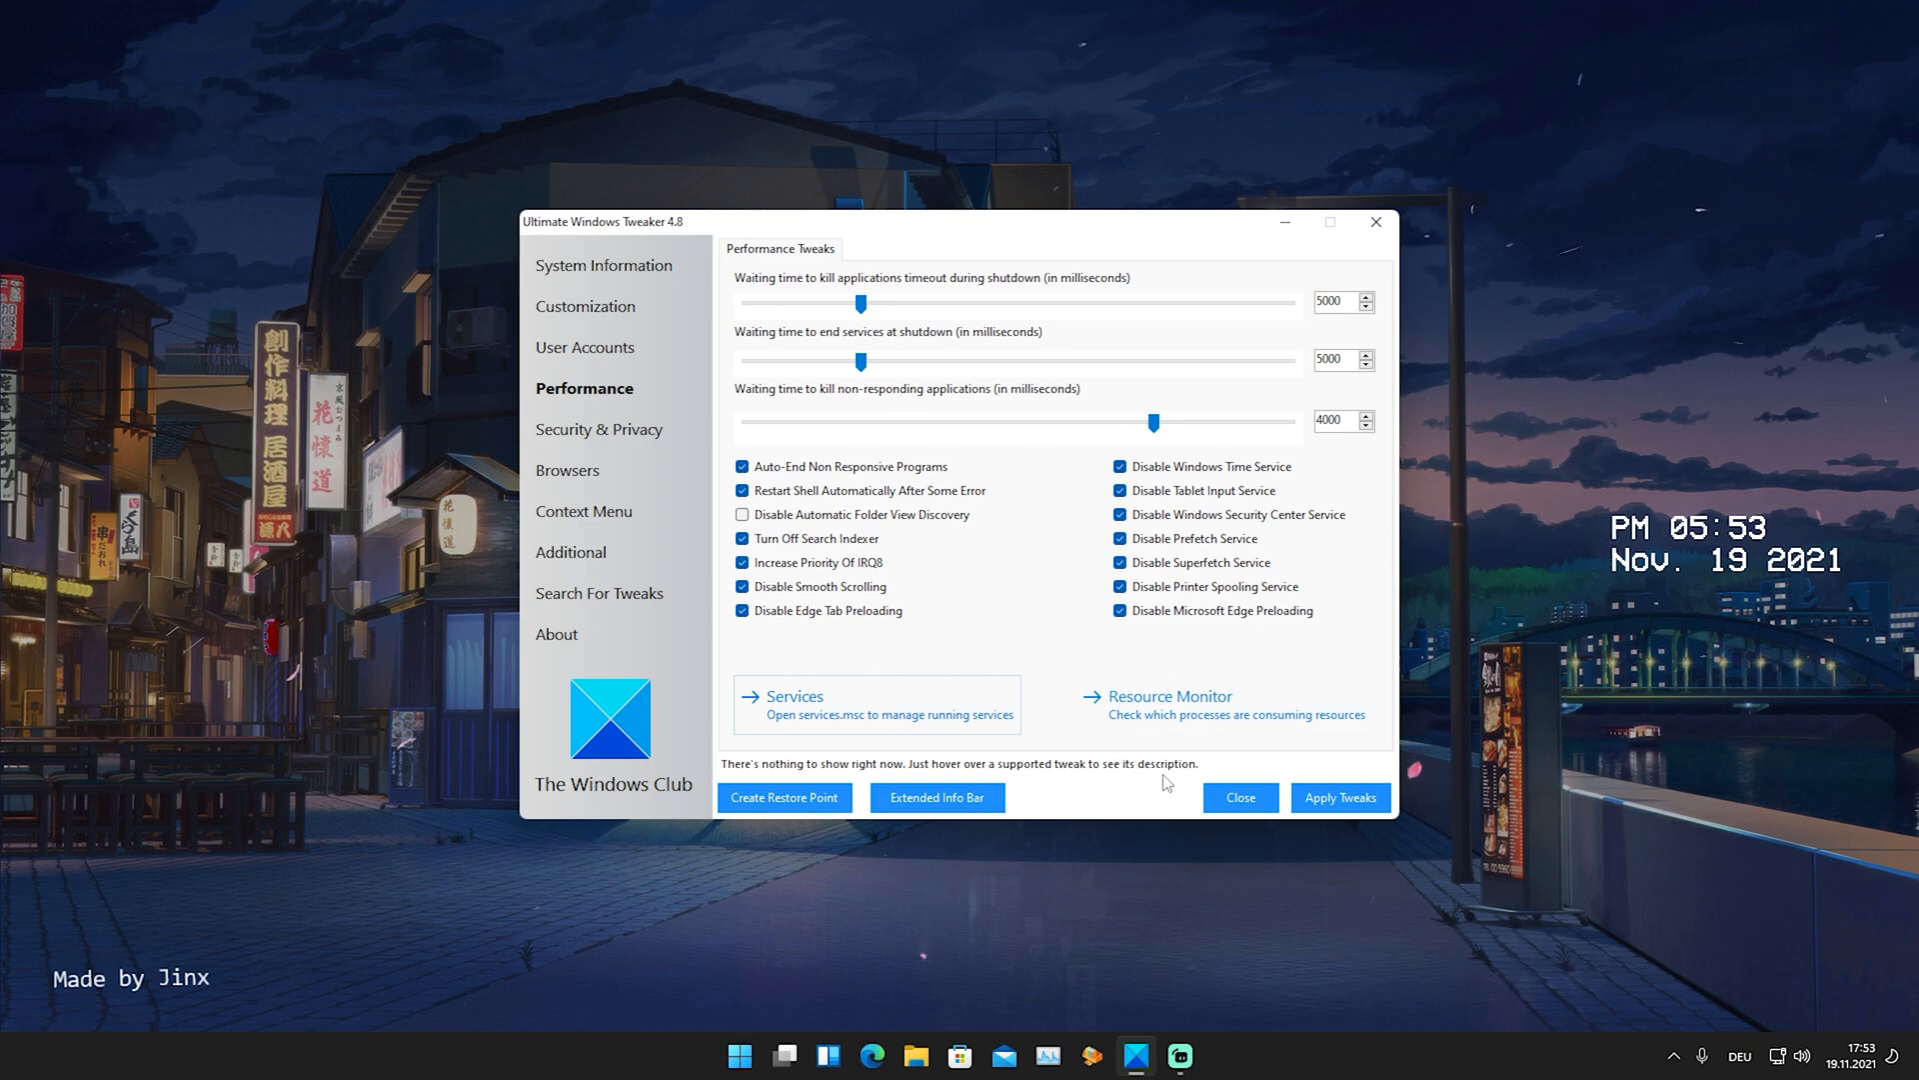
pyautogui.click(1337, 797)
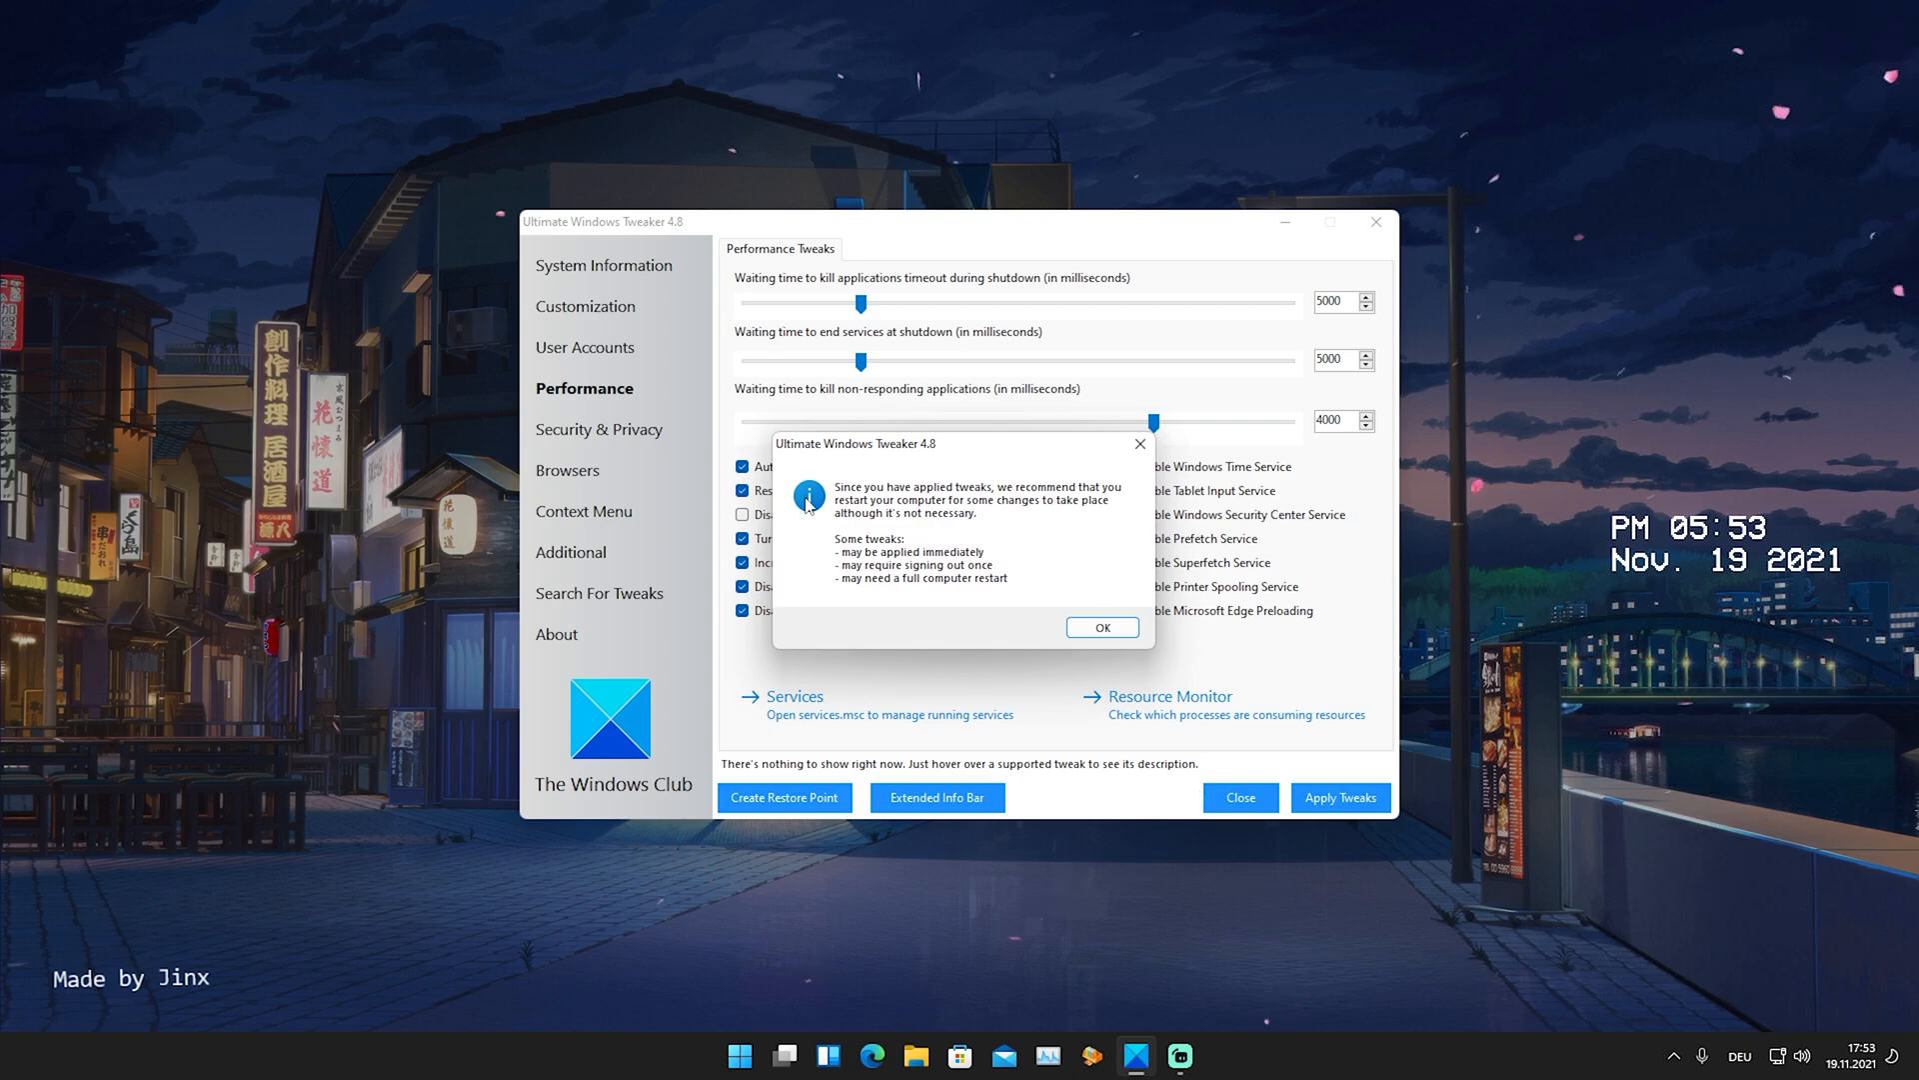
pyautogui.moveTo(1016, 547)
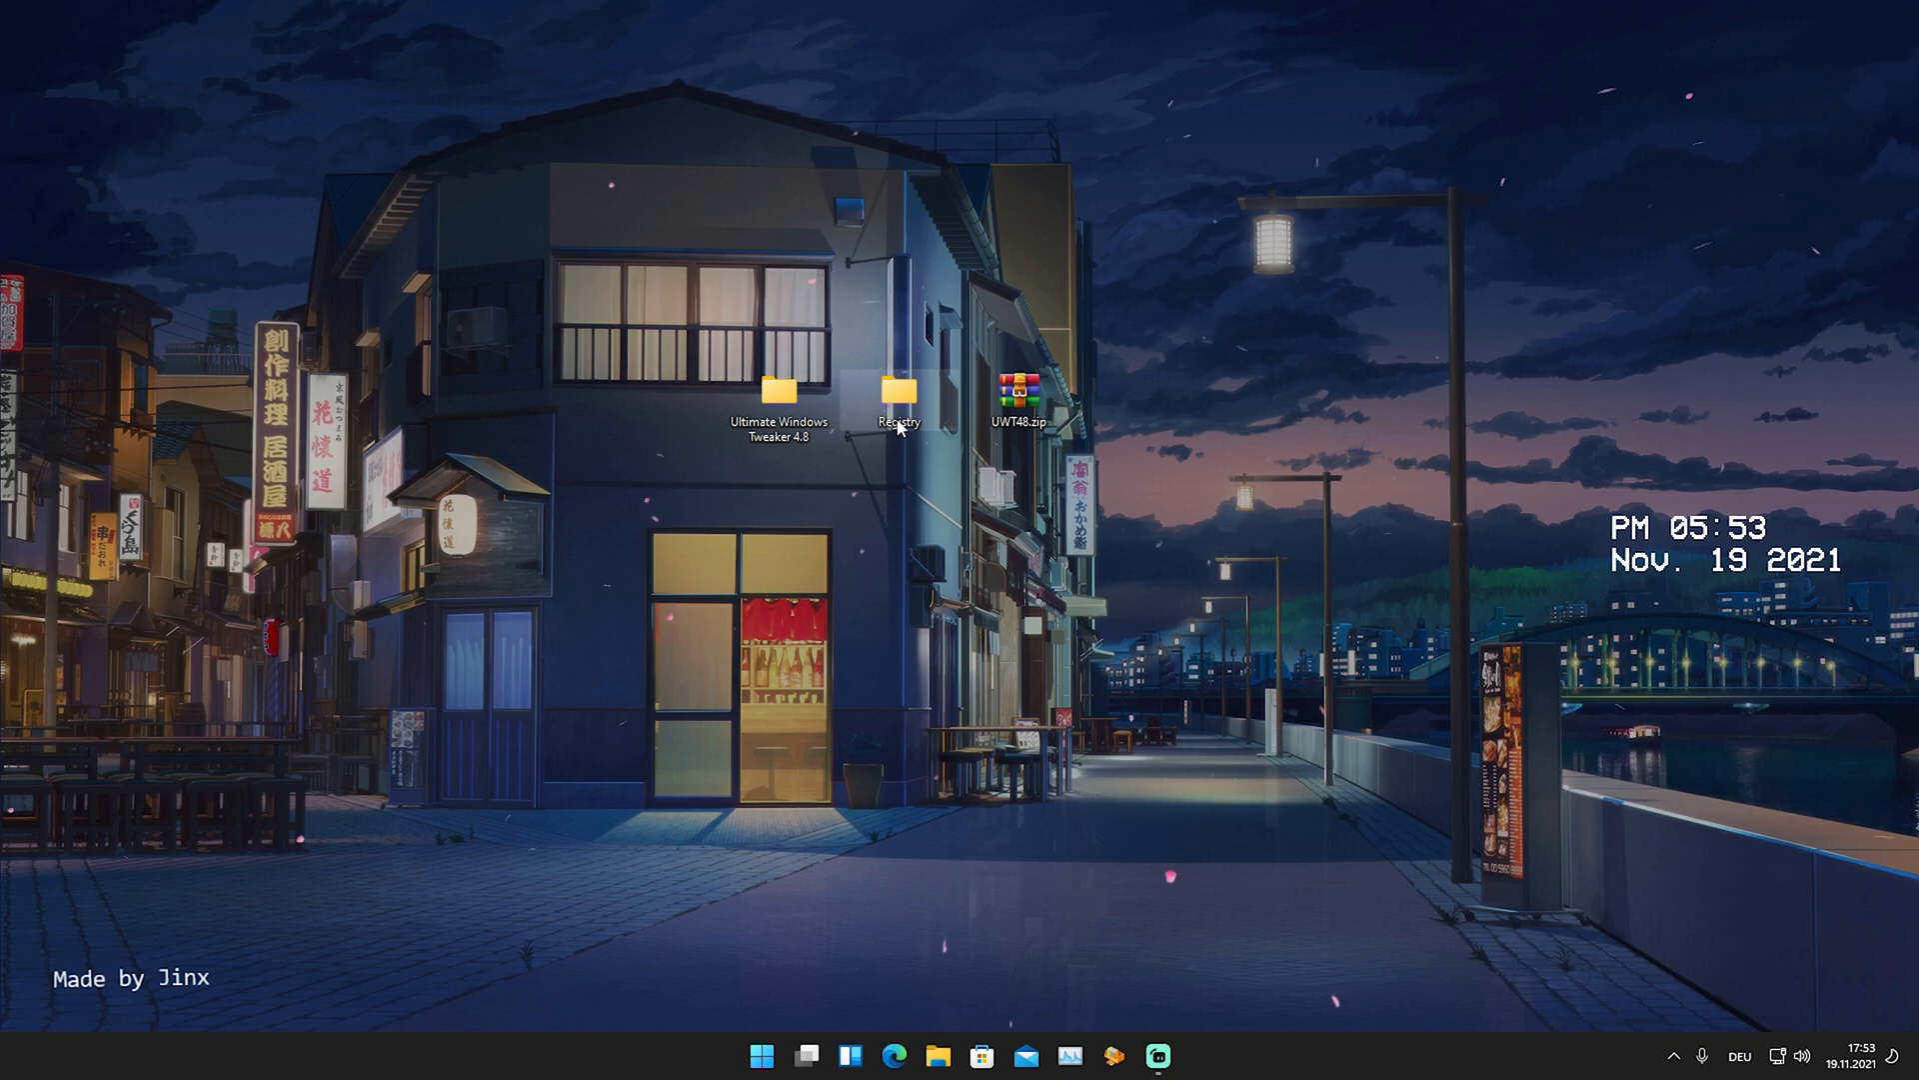
# Browse the Registry folder's 14 .reg tweak files and select FN-HighPriority.
pyautogui.doubleClick(897, 392)
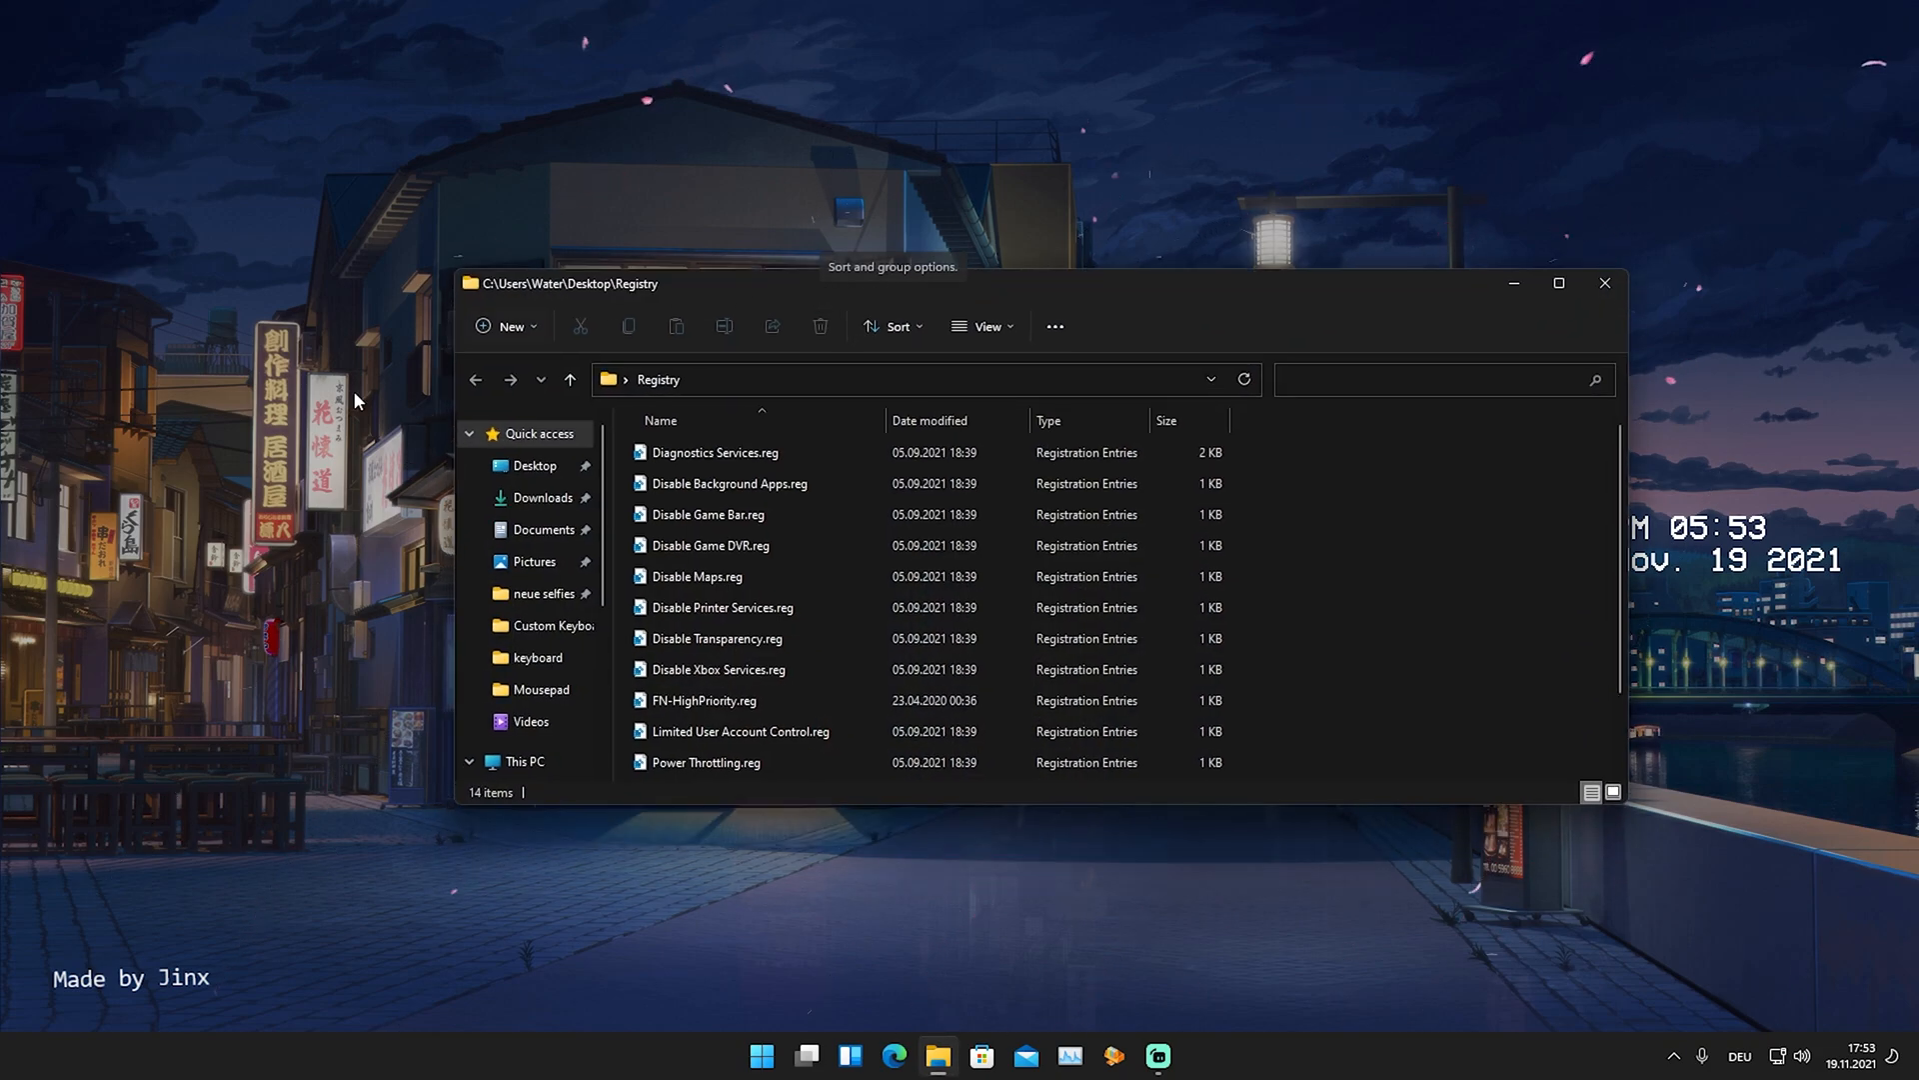
pyautogui.click(696, 576)
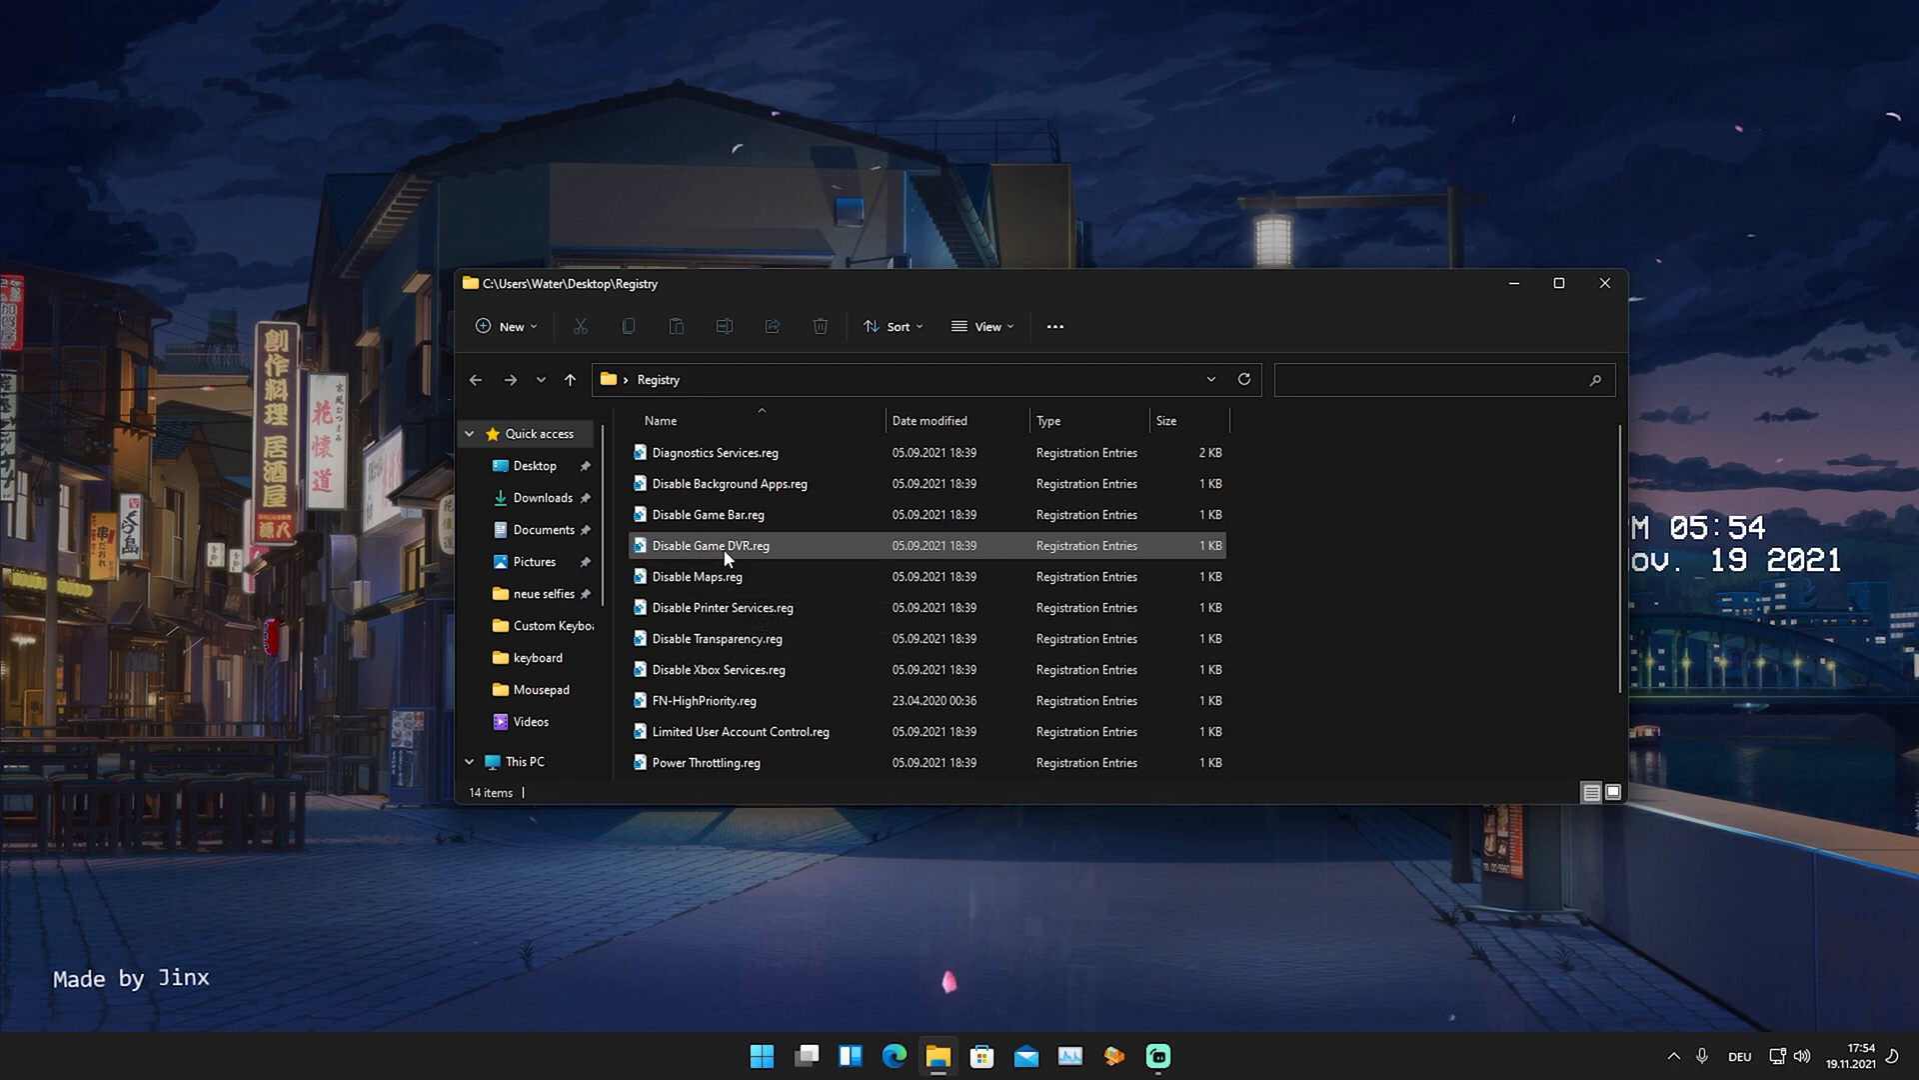
pyautogui.scroll(-3)
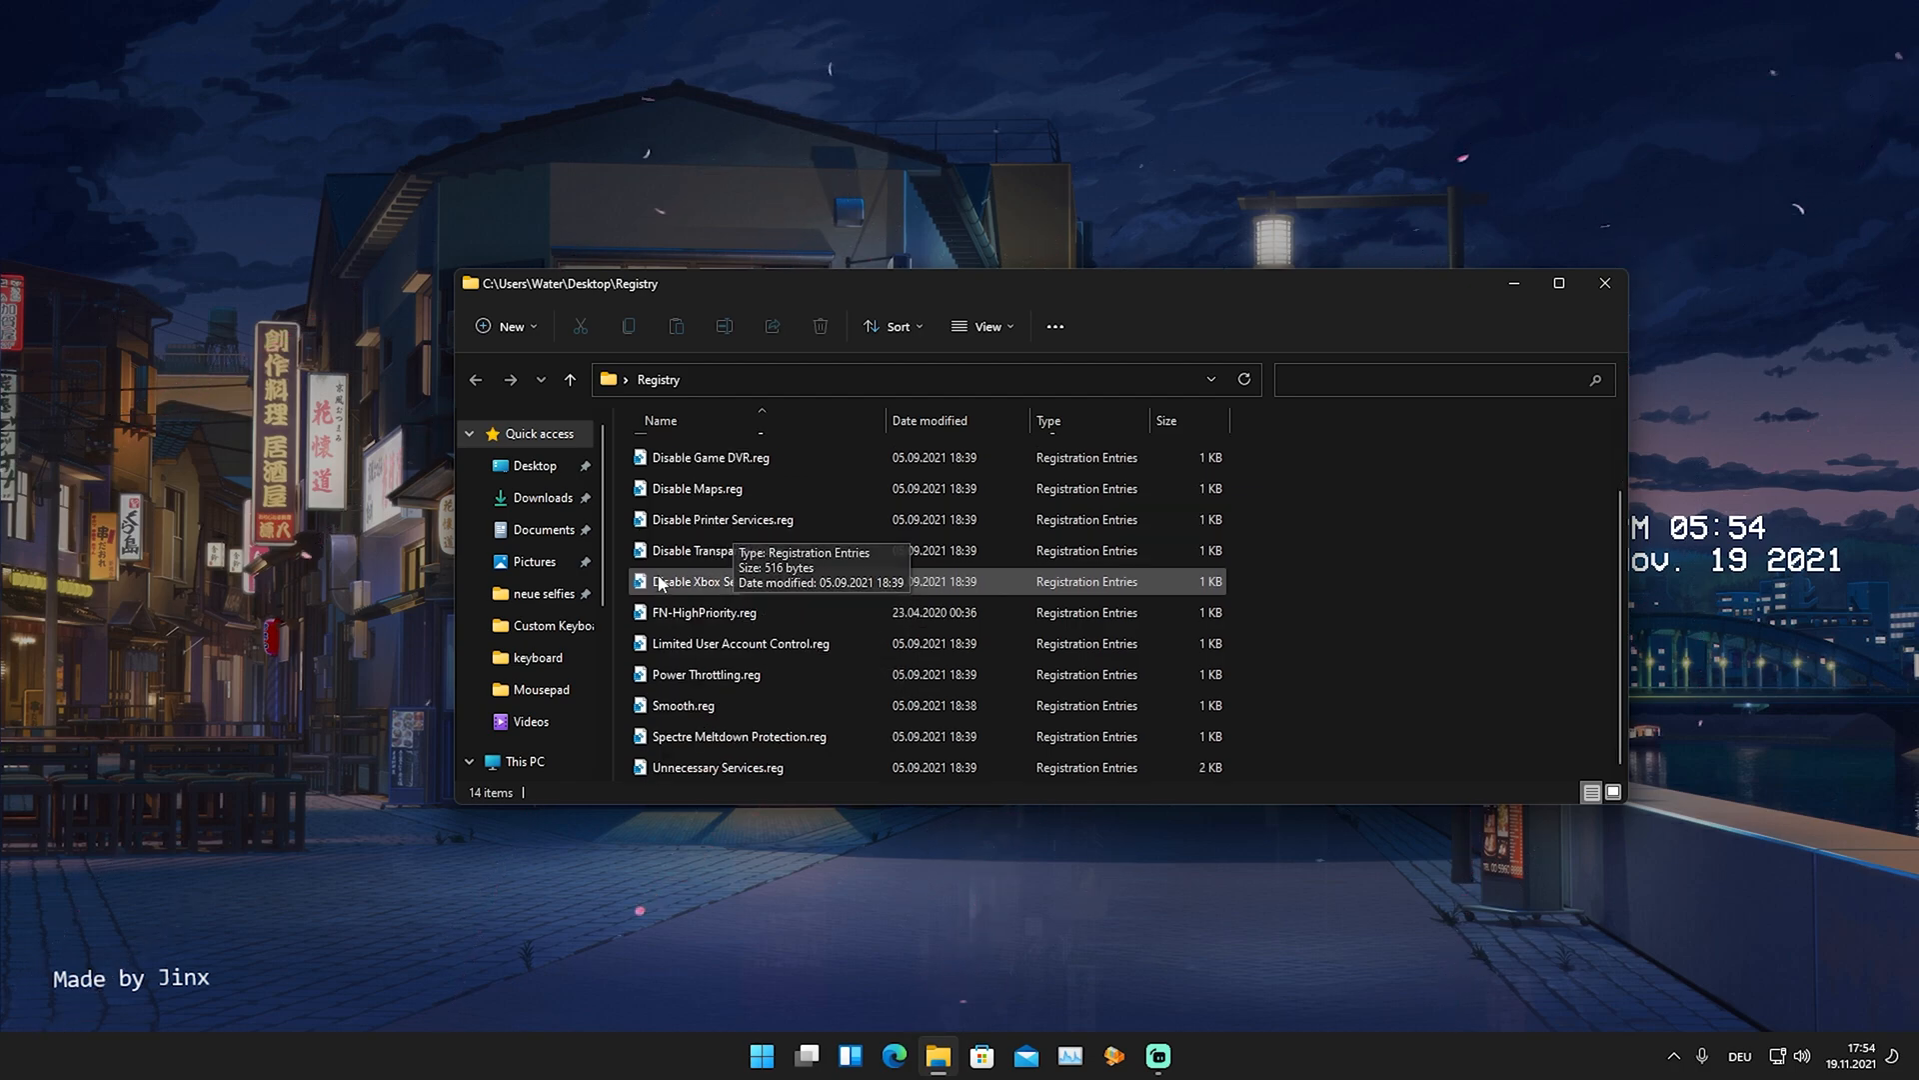
pyautogui.scroll(3)
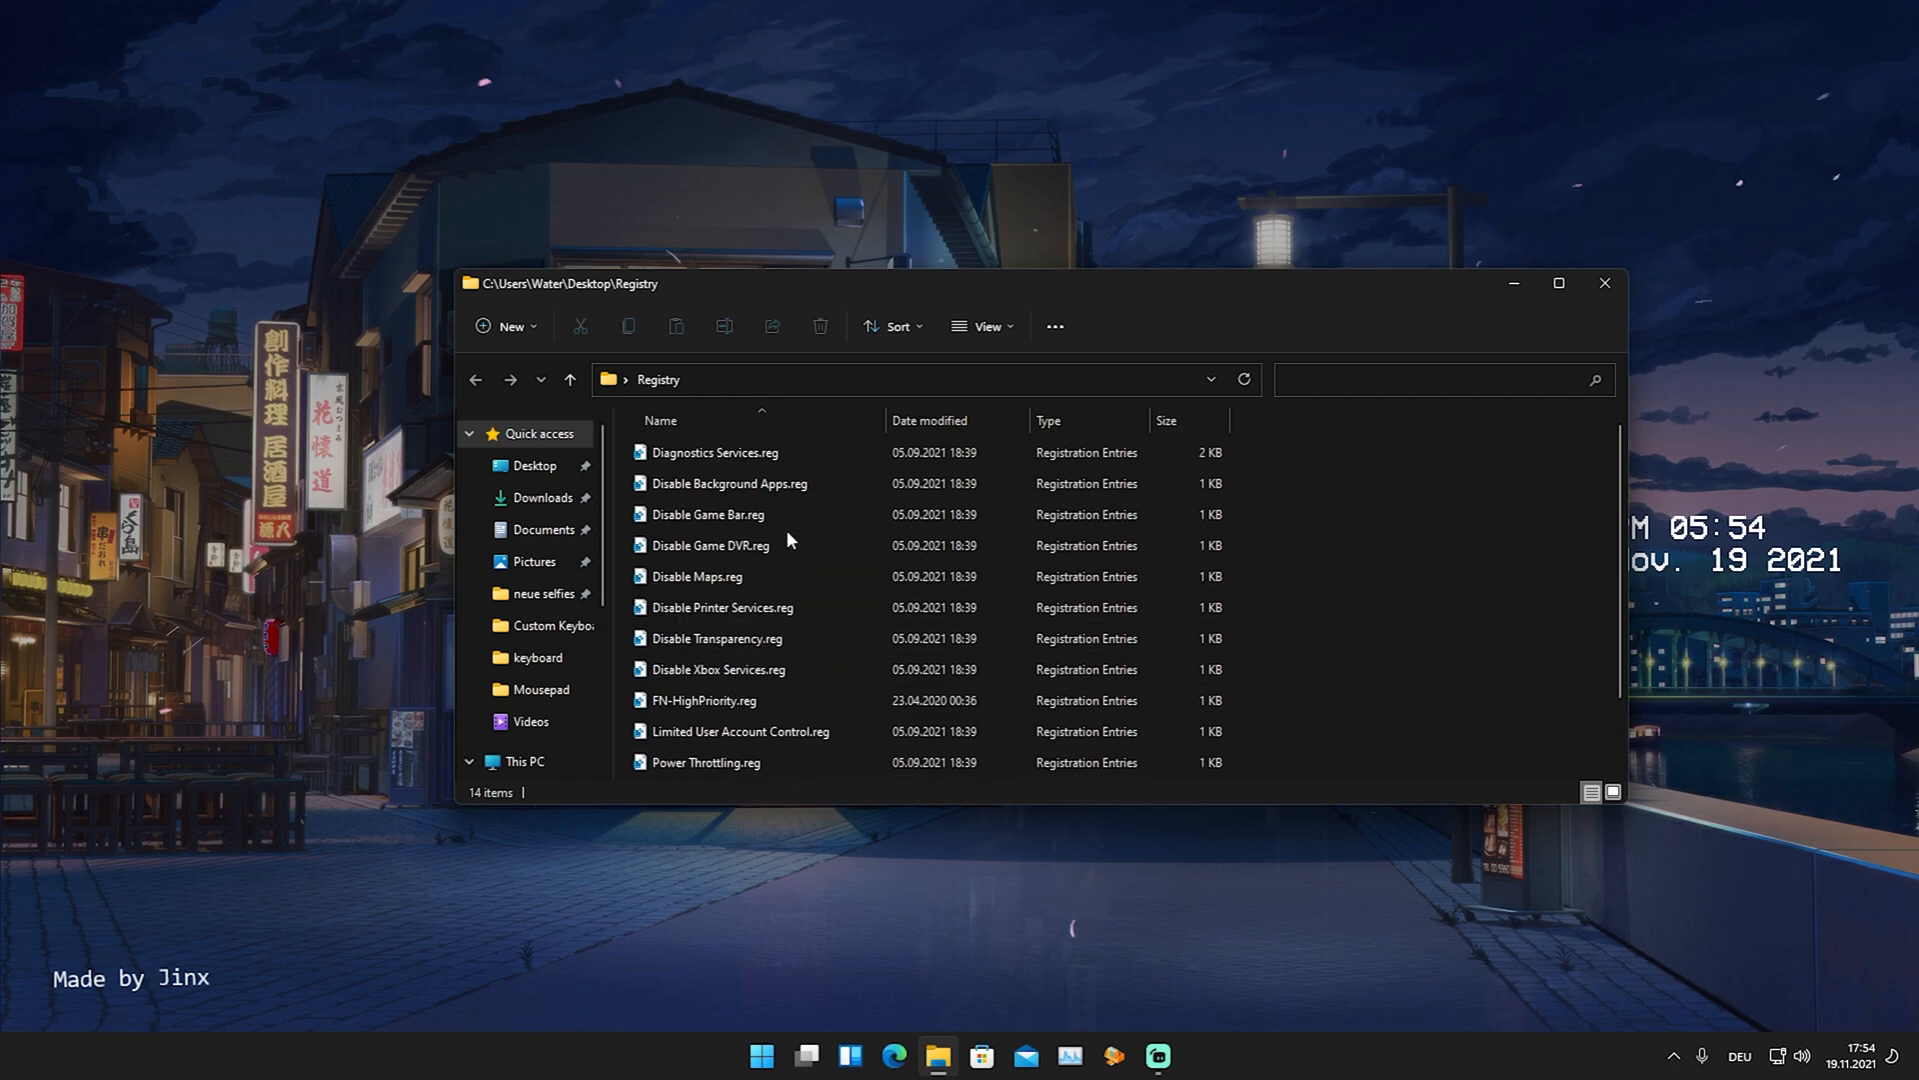
pyautogui.scroll(-3)
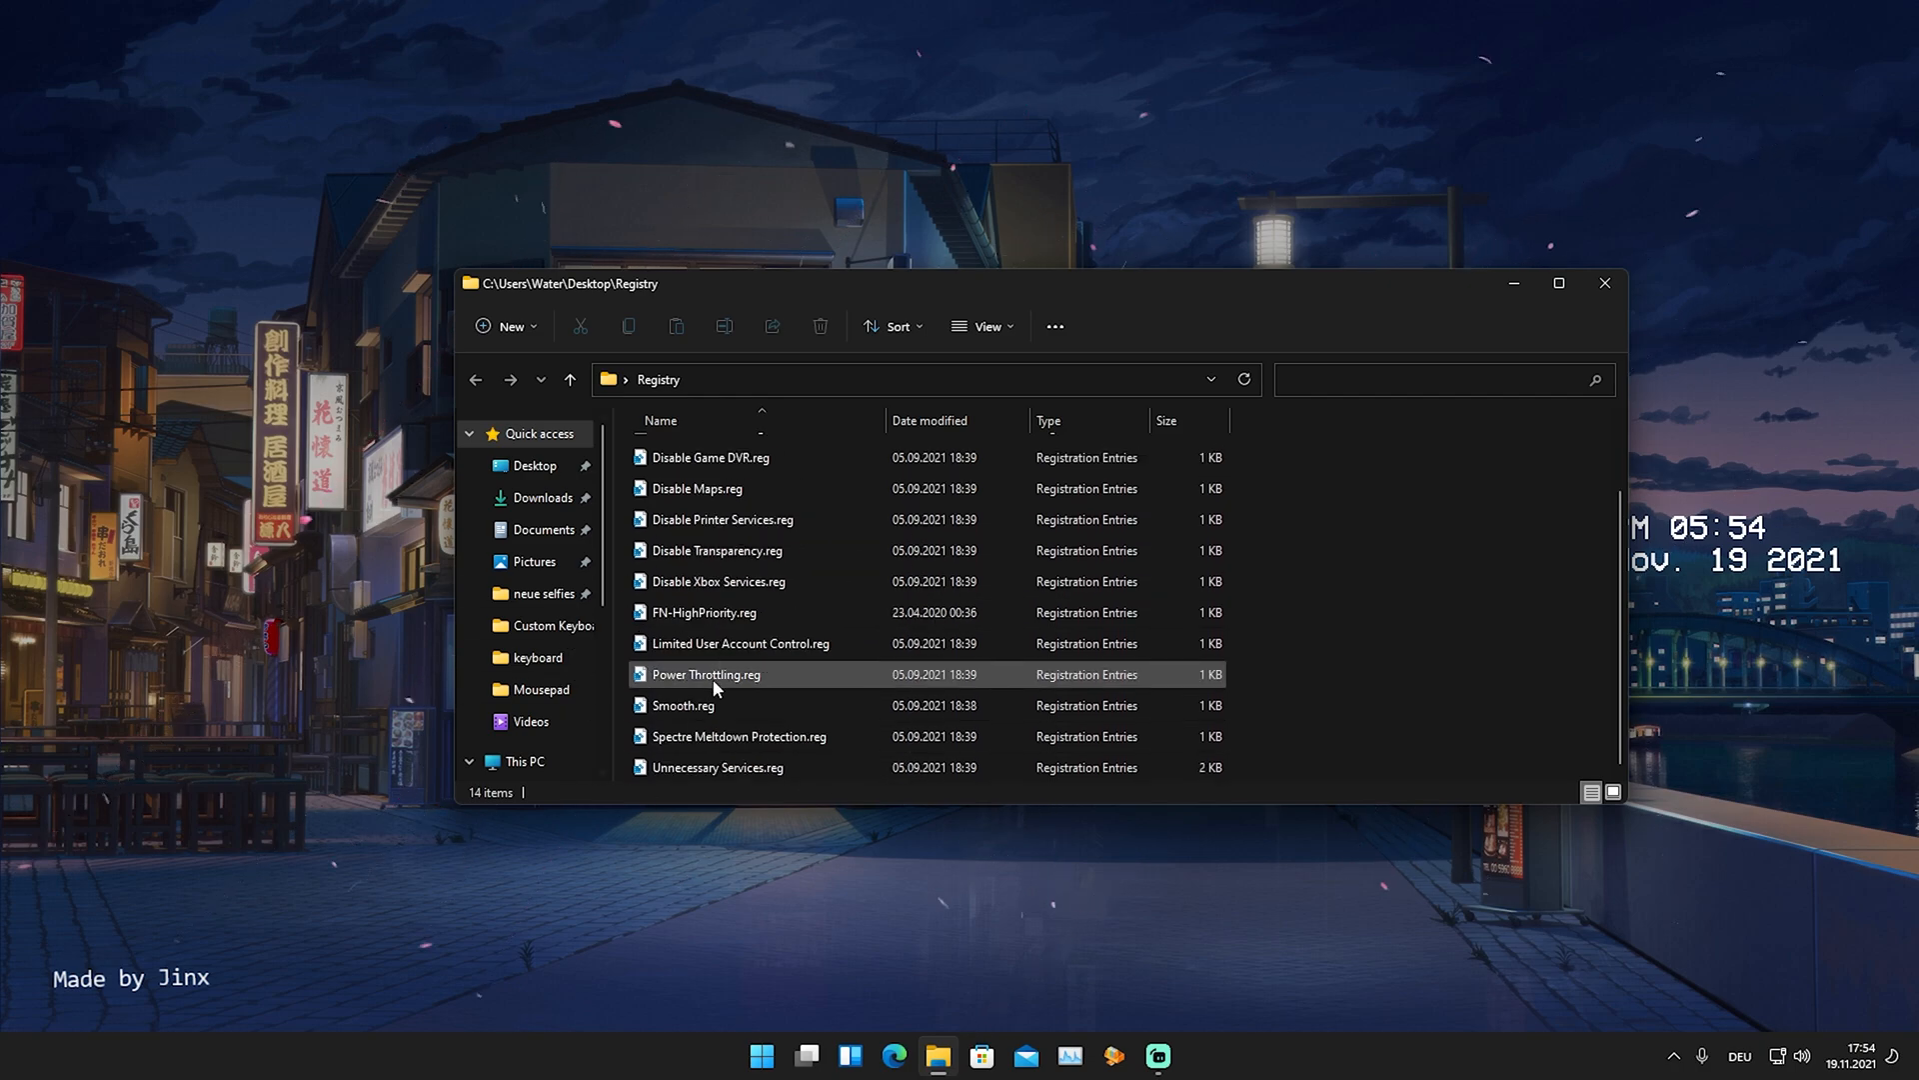
pyautogui.moveTo(792, 673)
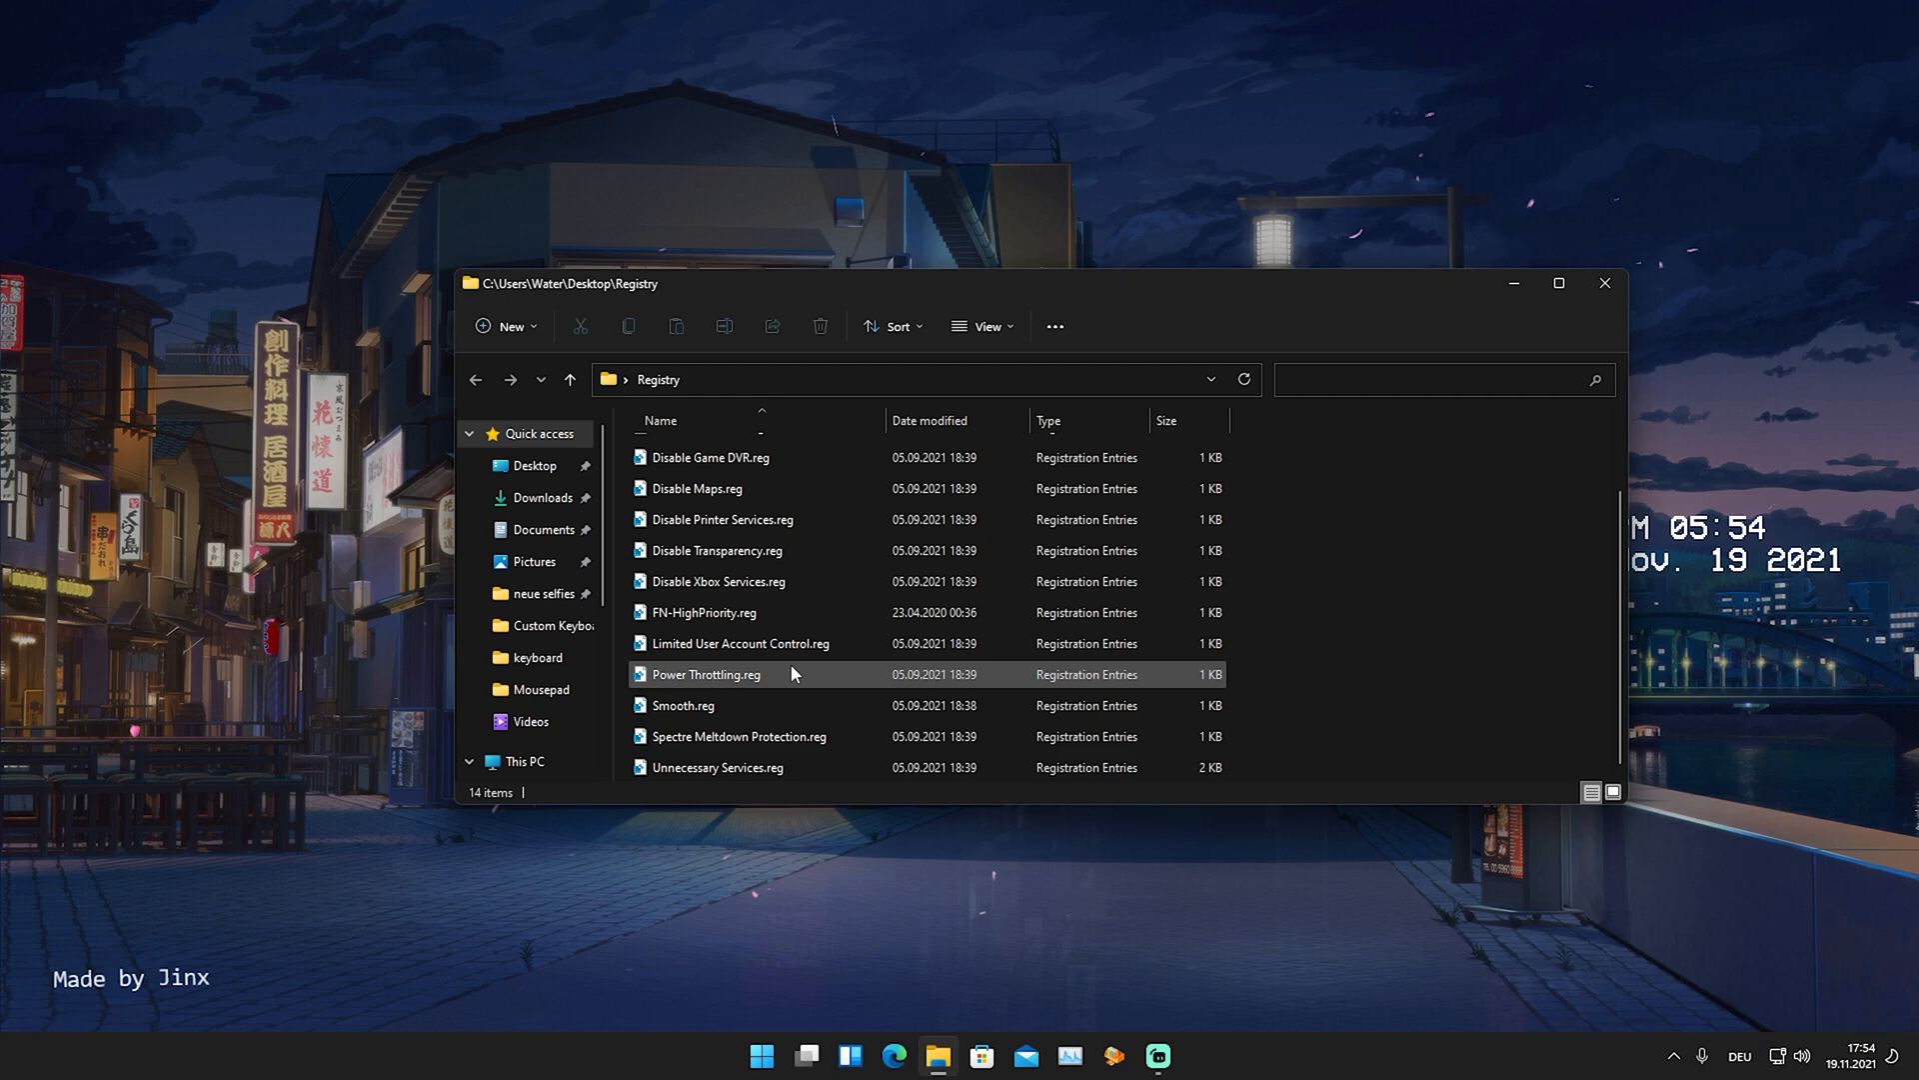
pyautogui.click(703, 611)
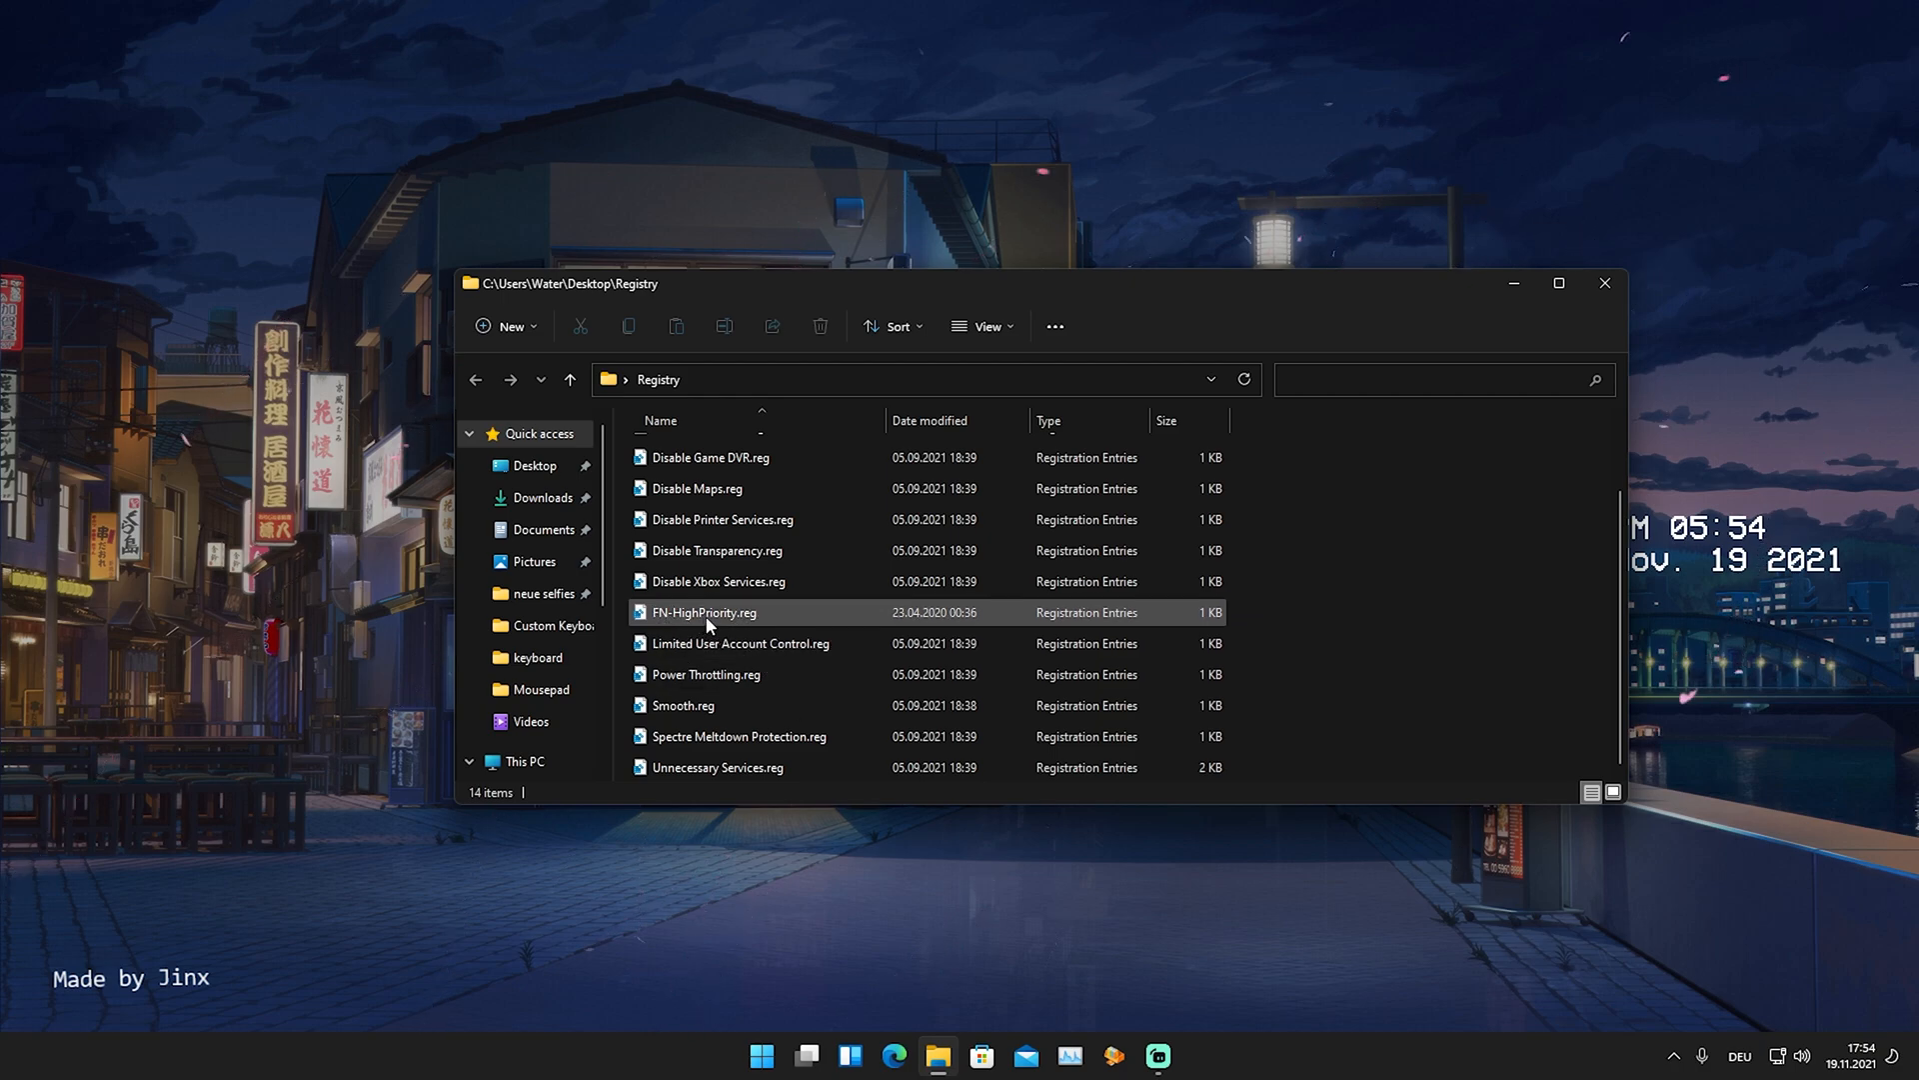
pyautogui.moveTo(704, 618)
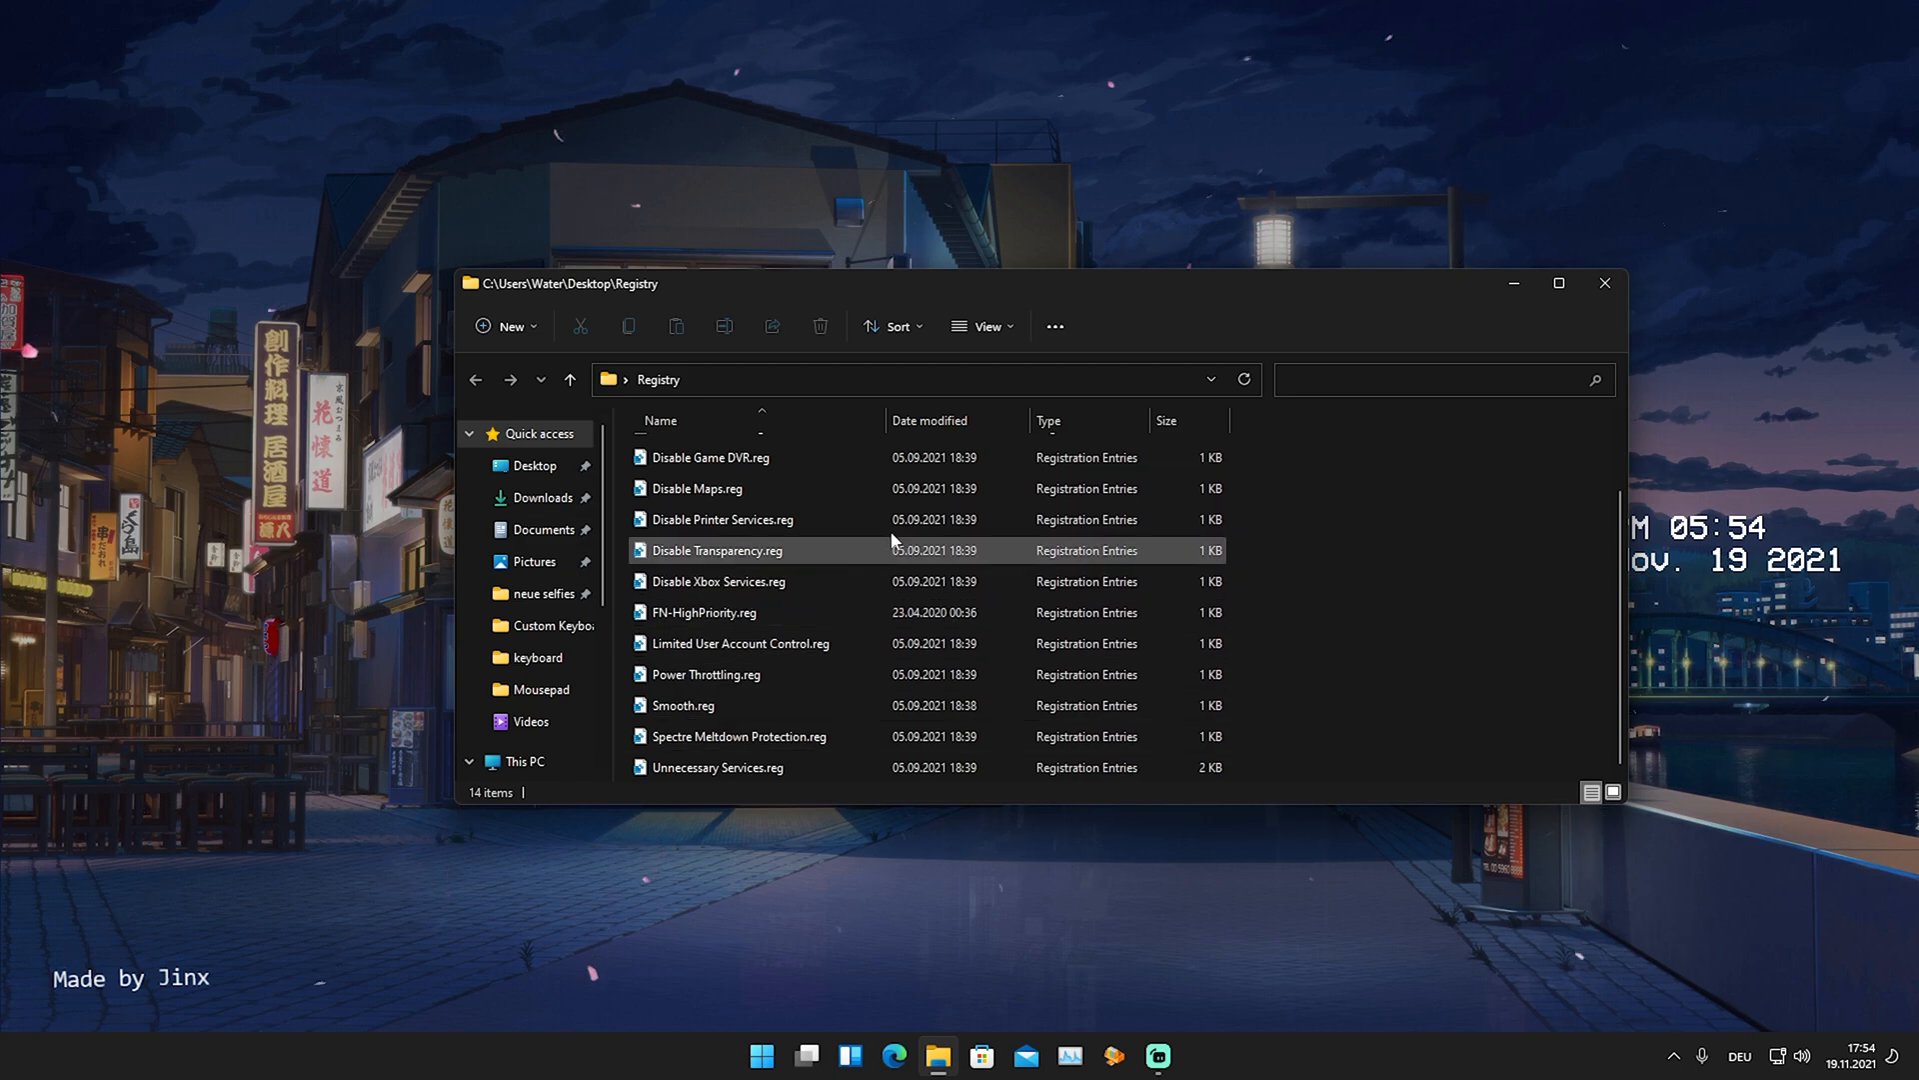
# Merge Disable Game Bar.reg into the registry and acknowledge the success message.
pyautogui.doubleClick(711, 457)
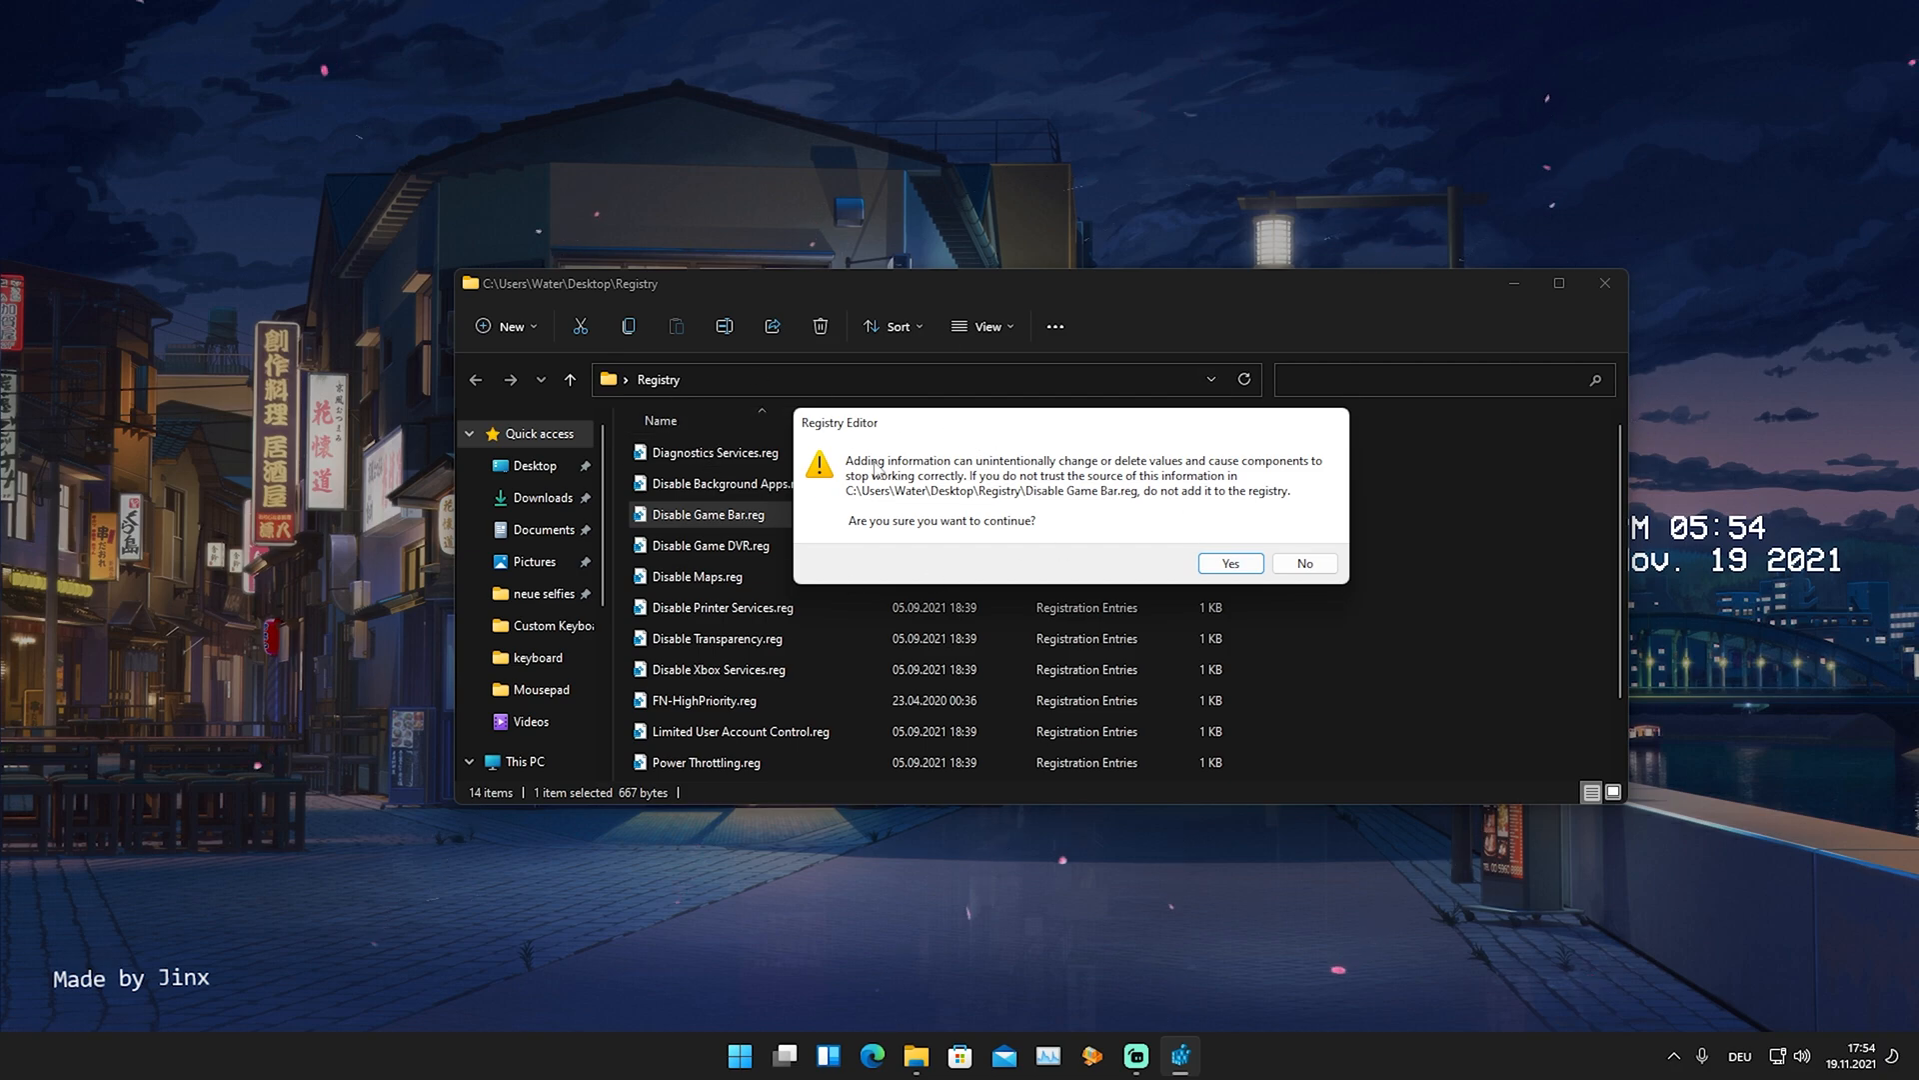
pyautogui.moveTo(1183, 540)
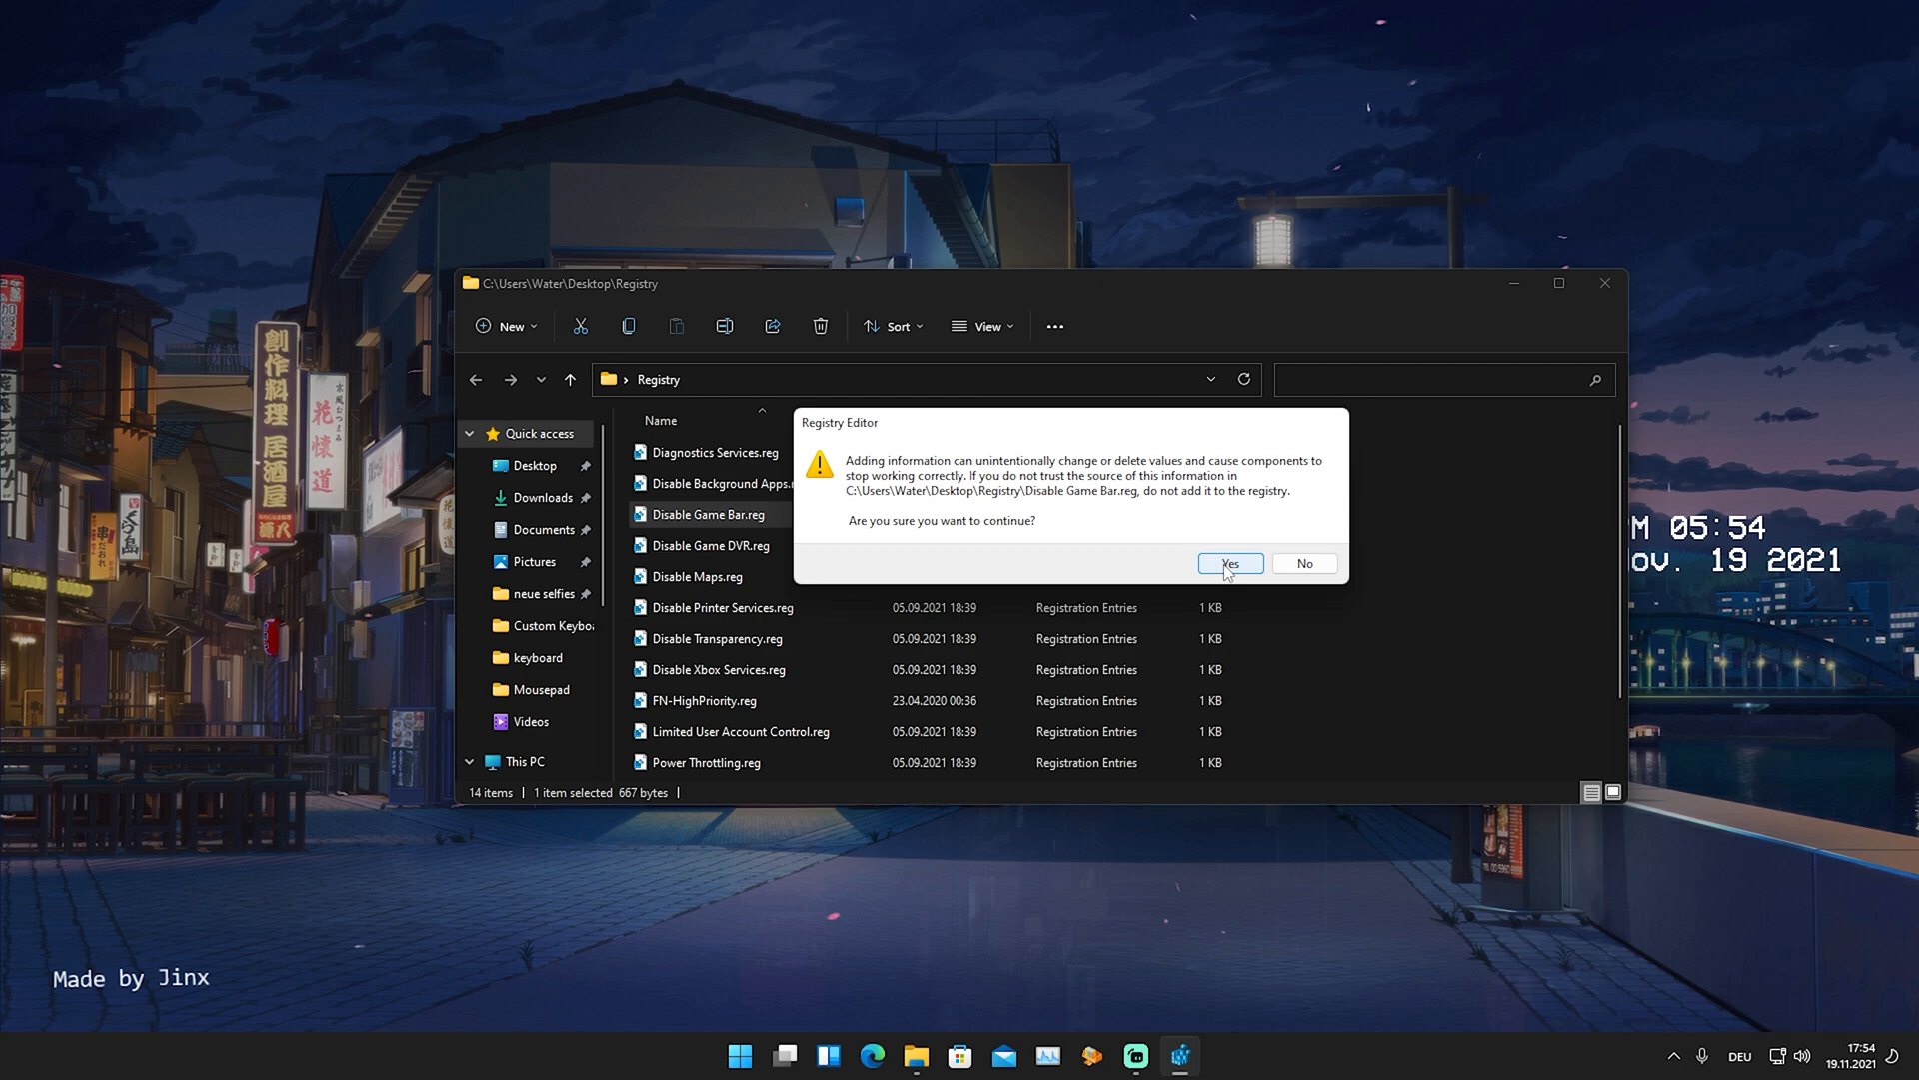
pyautogui.click(1229, 563)
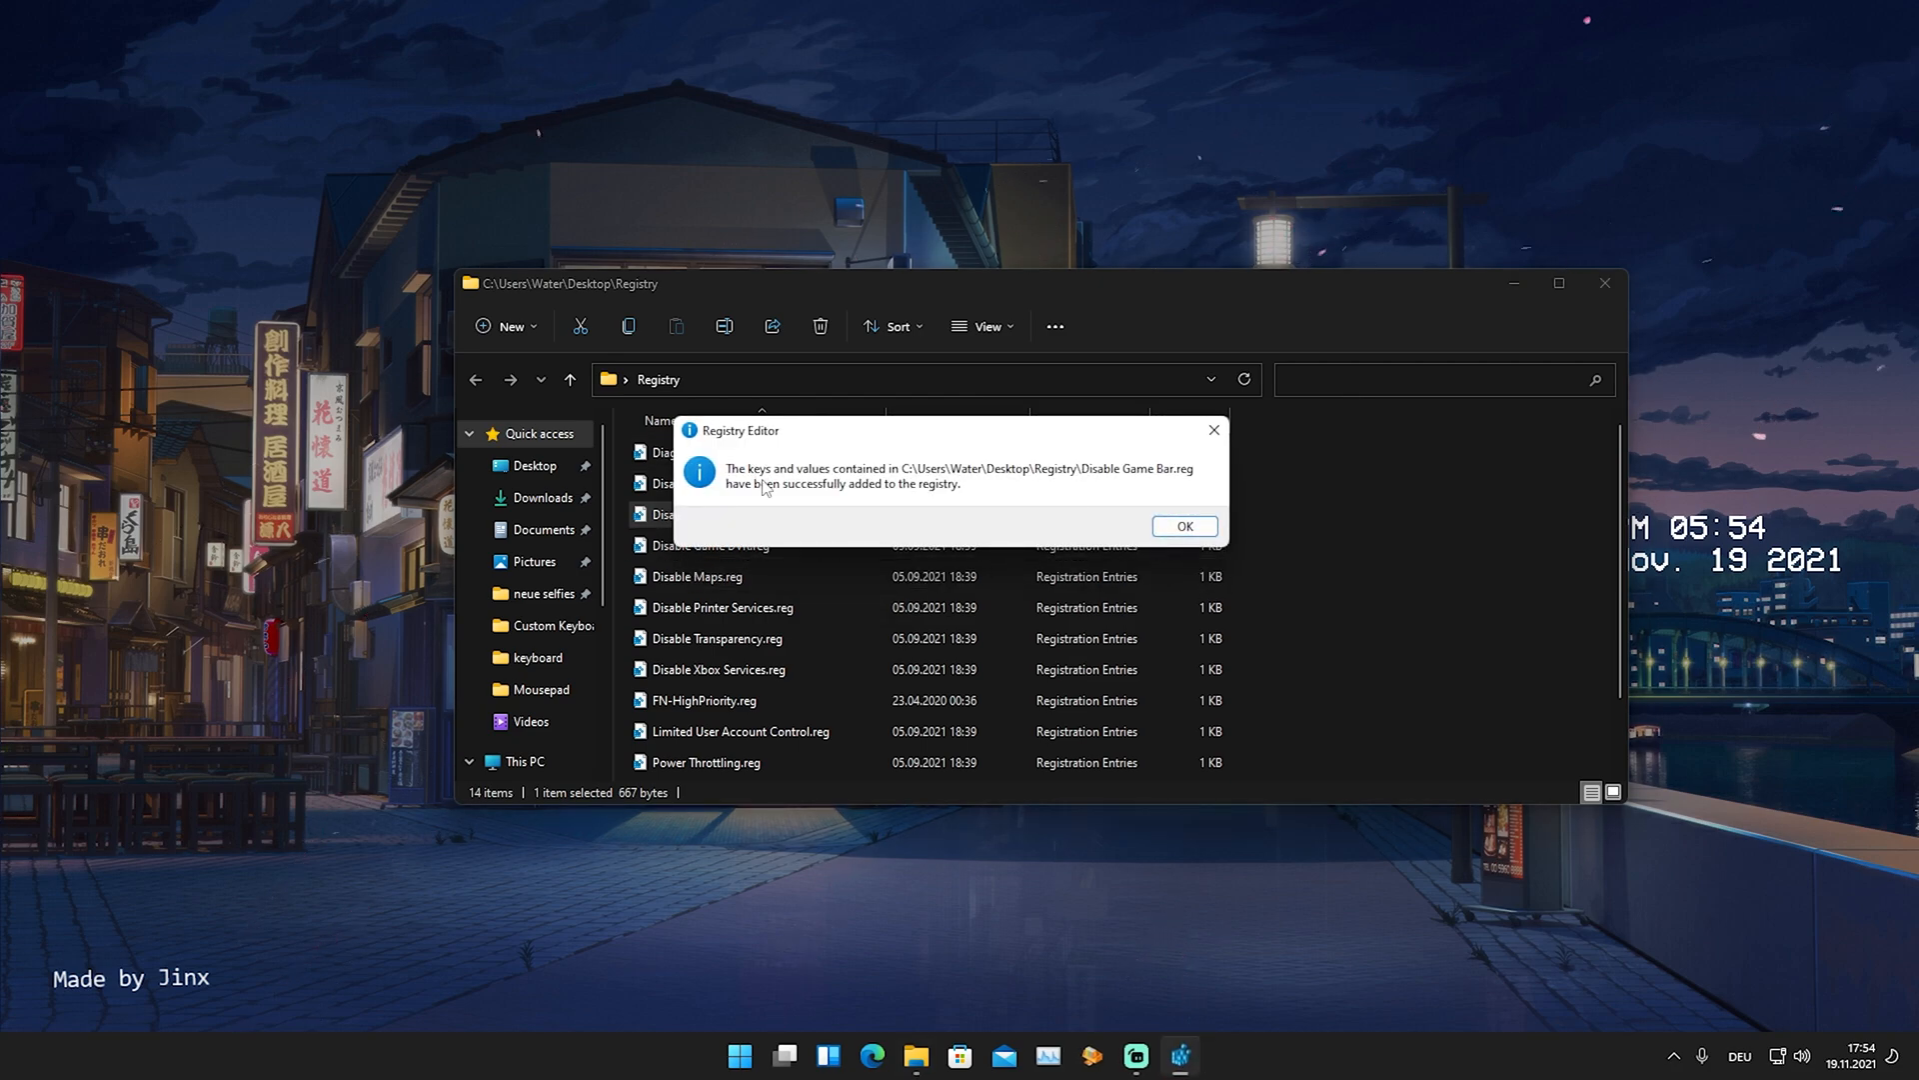
pyautogui.moveTo(1074, 462)
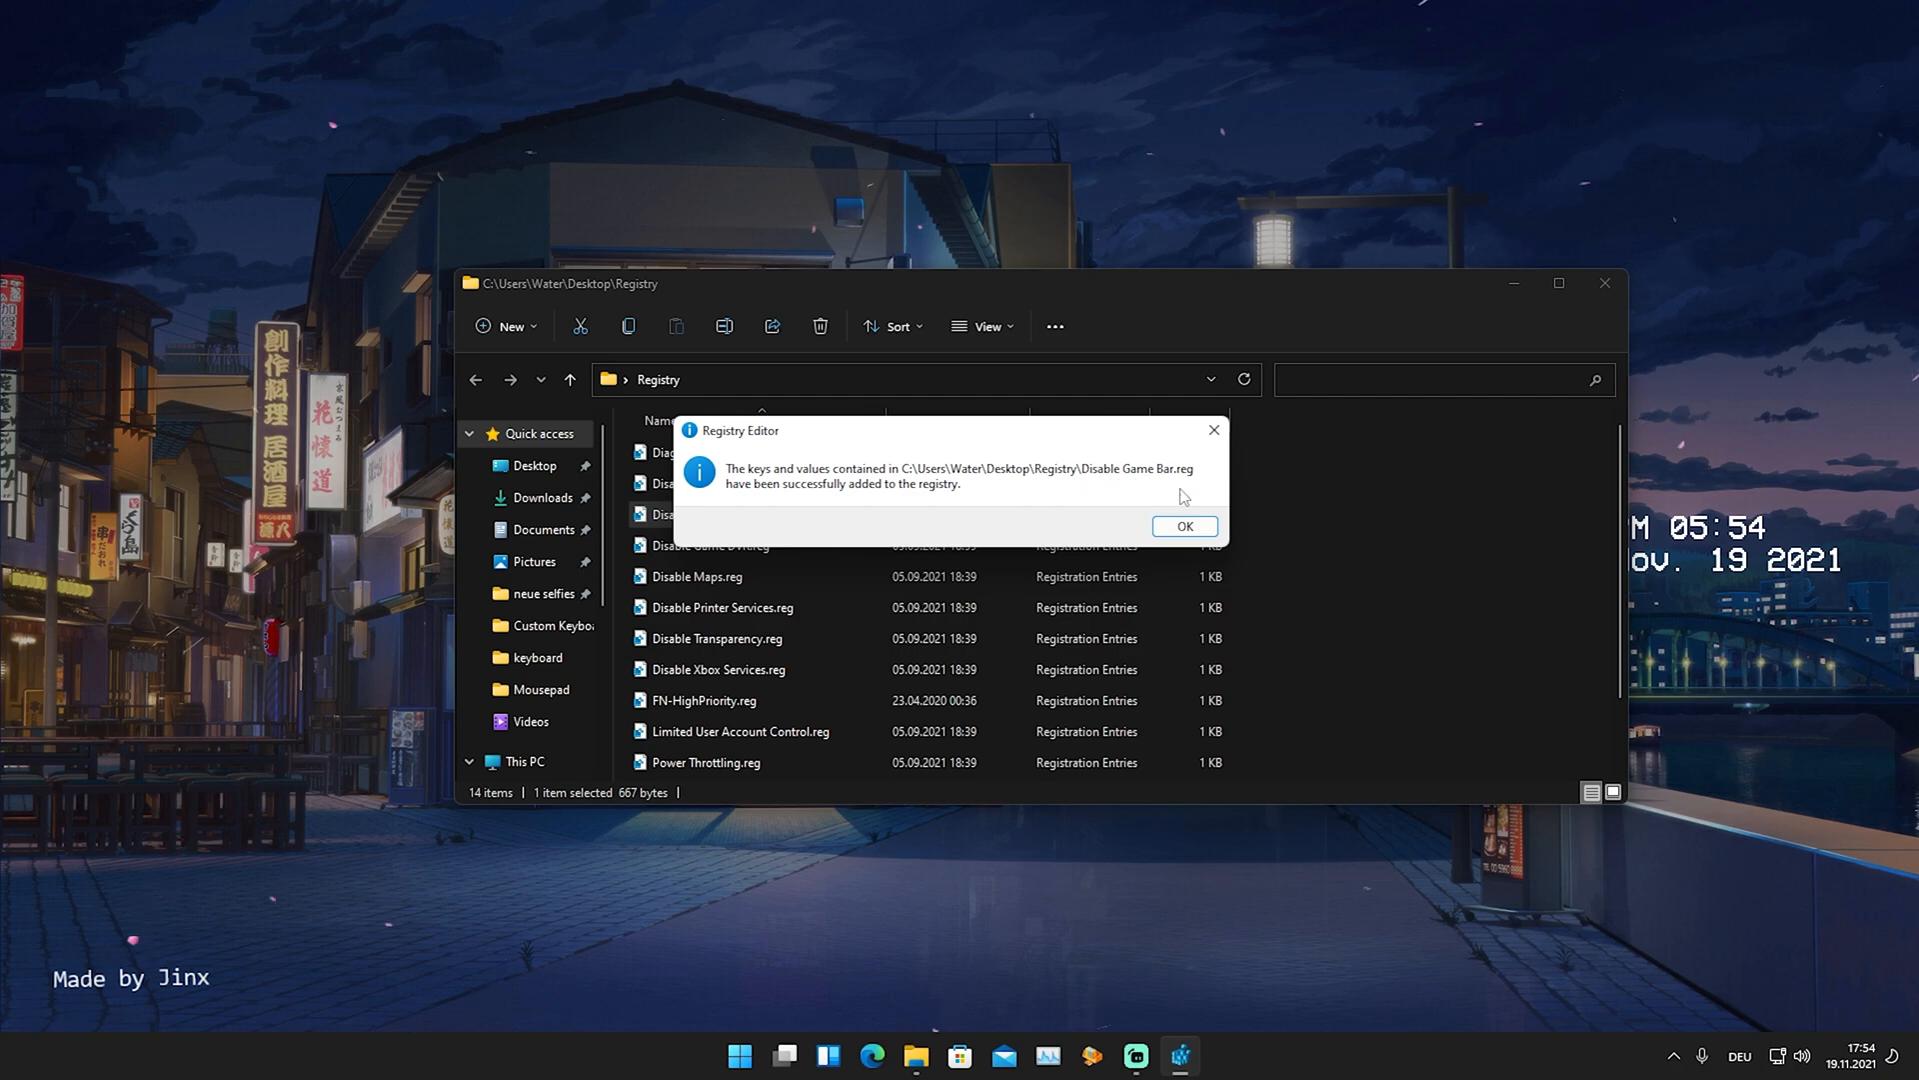
pyautogui.moveTo(1121, 491)
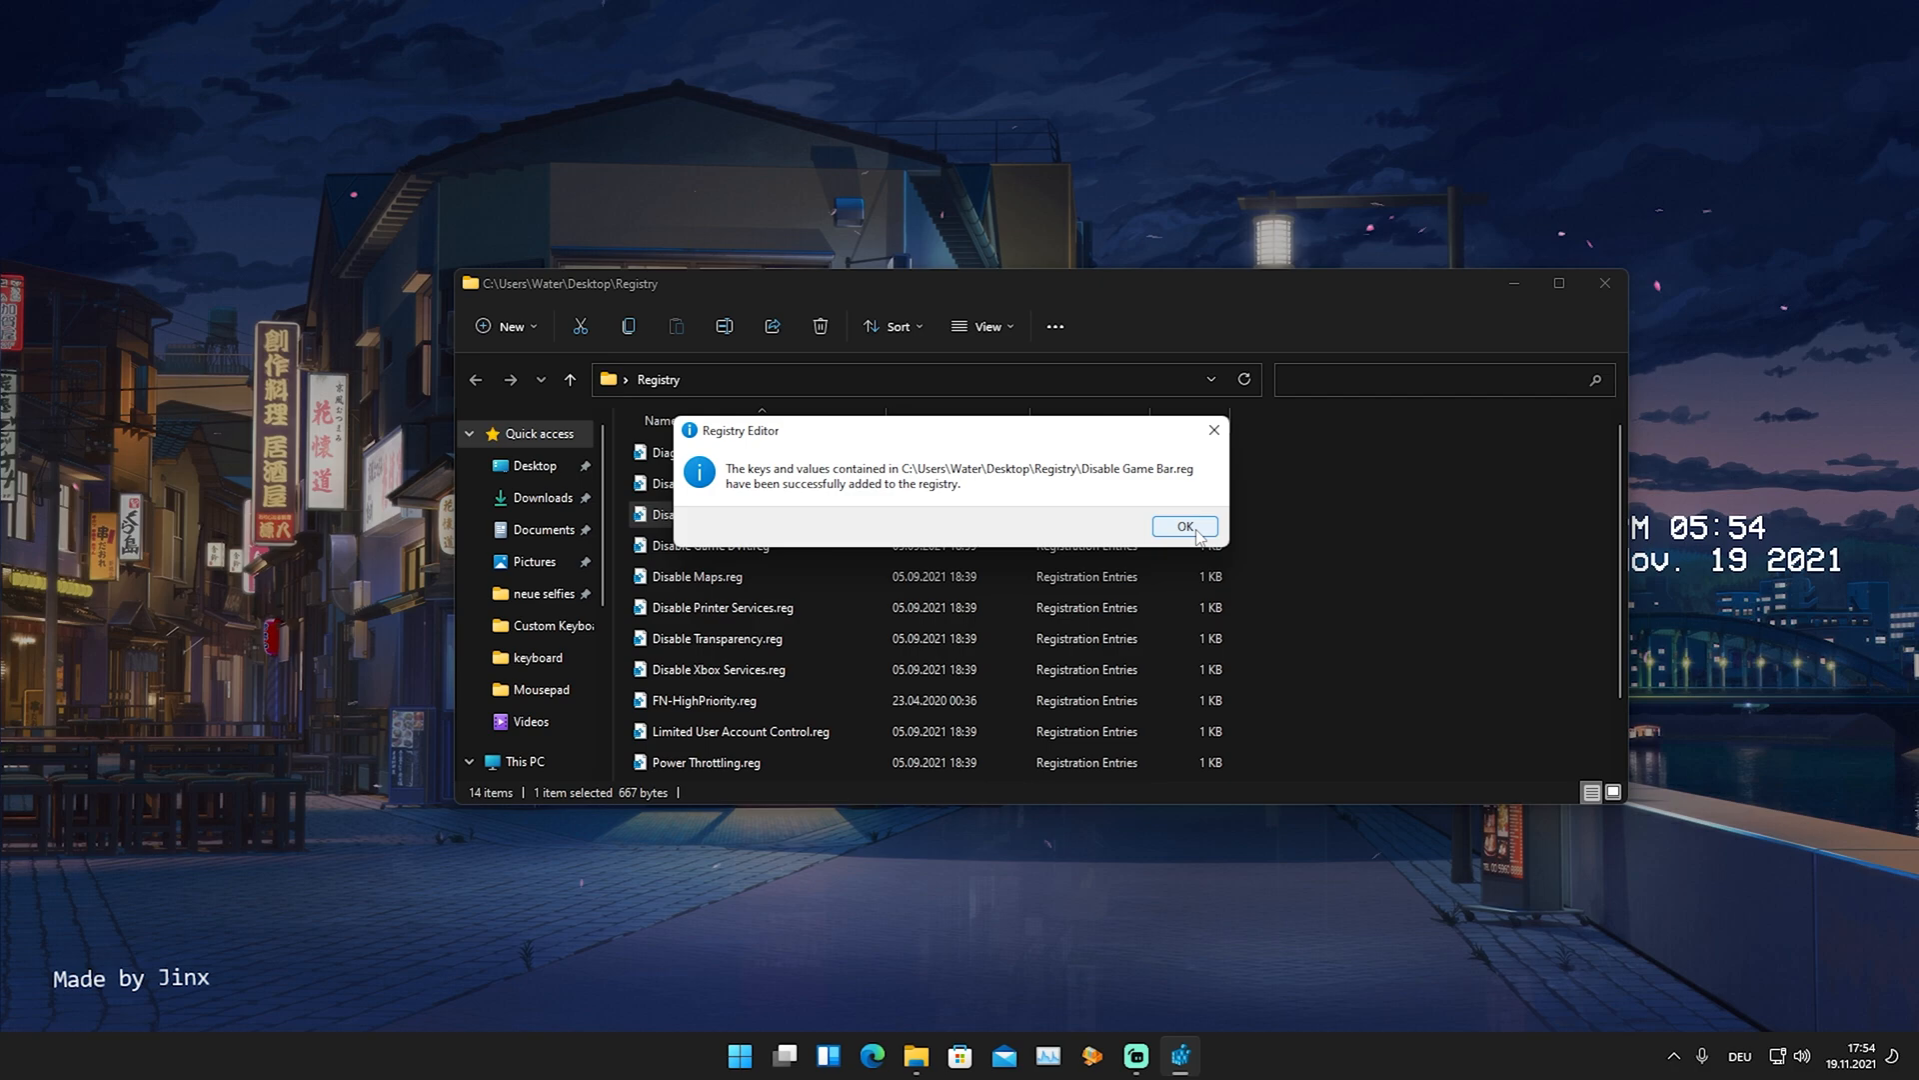
pyautogui.click(1183, 527)
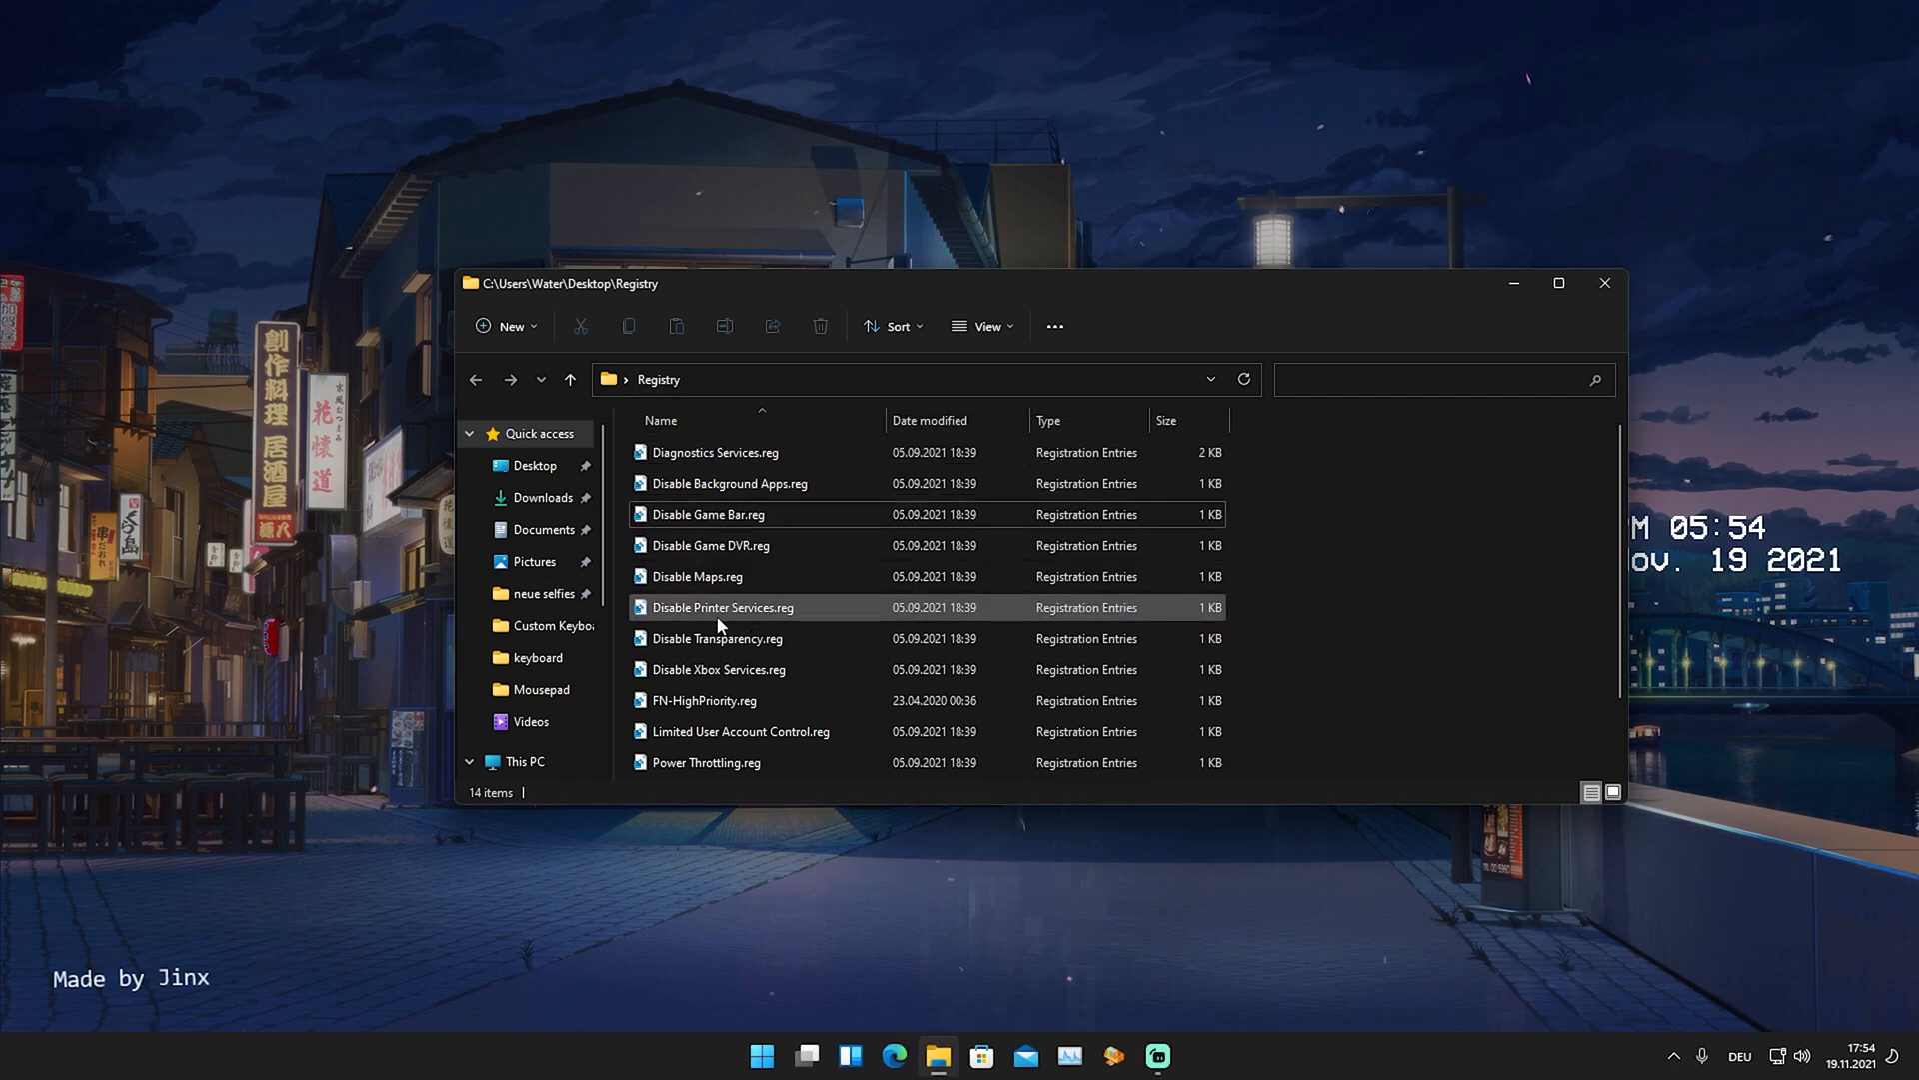
pyautogui.moveTo(653, 551)
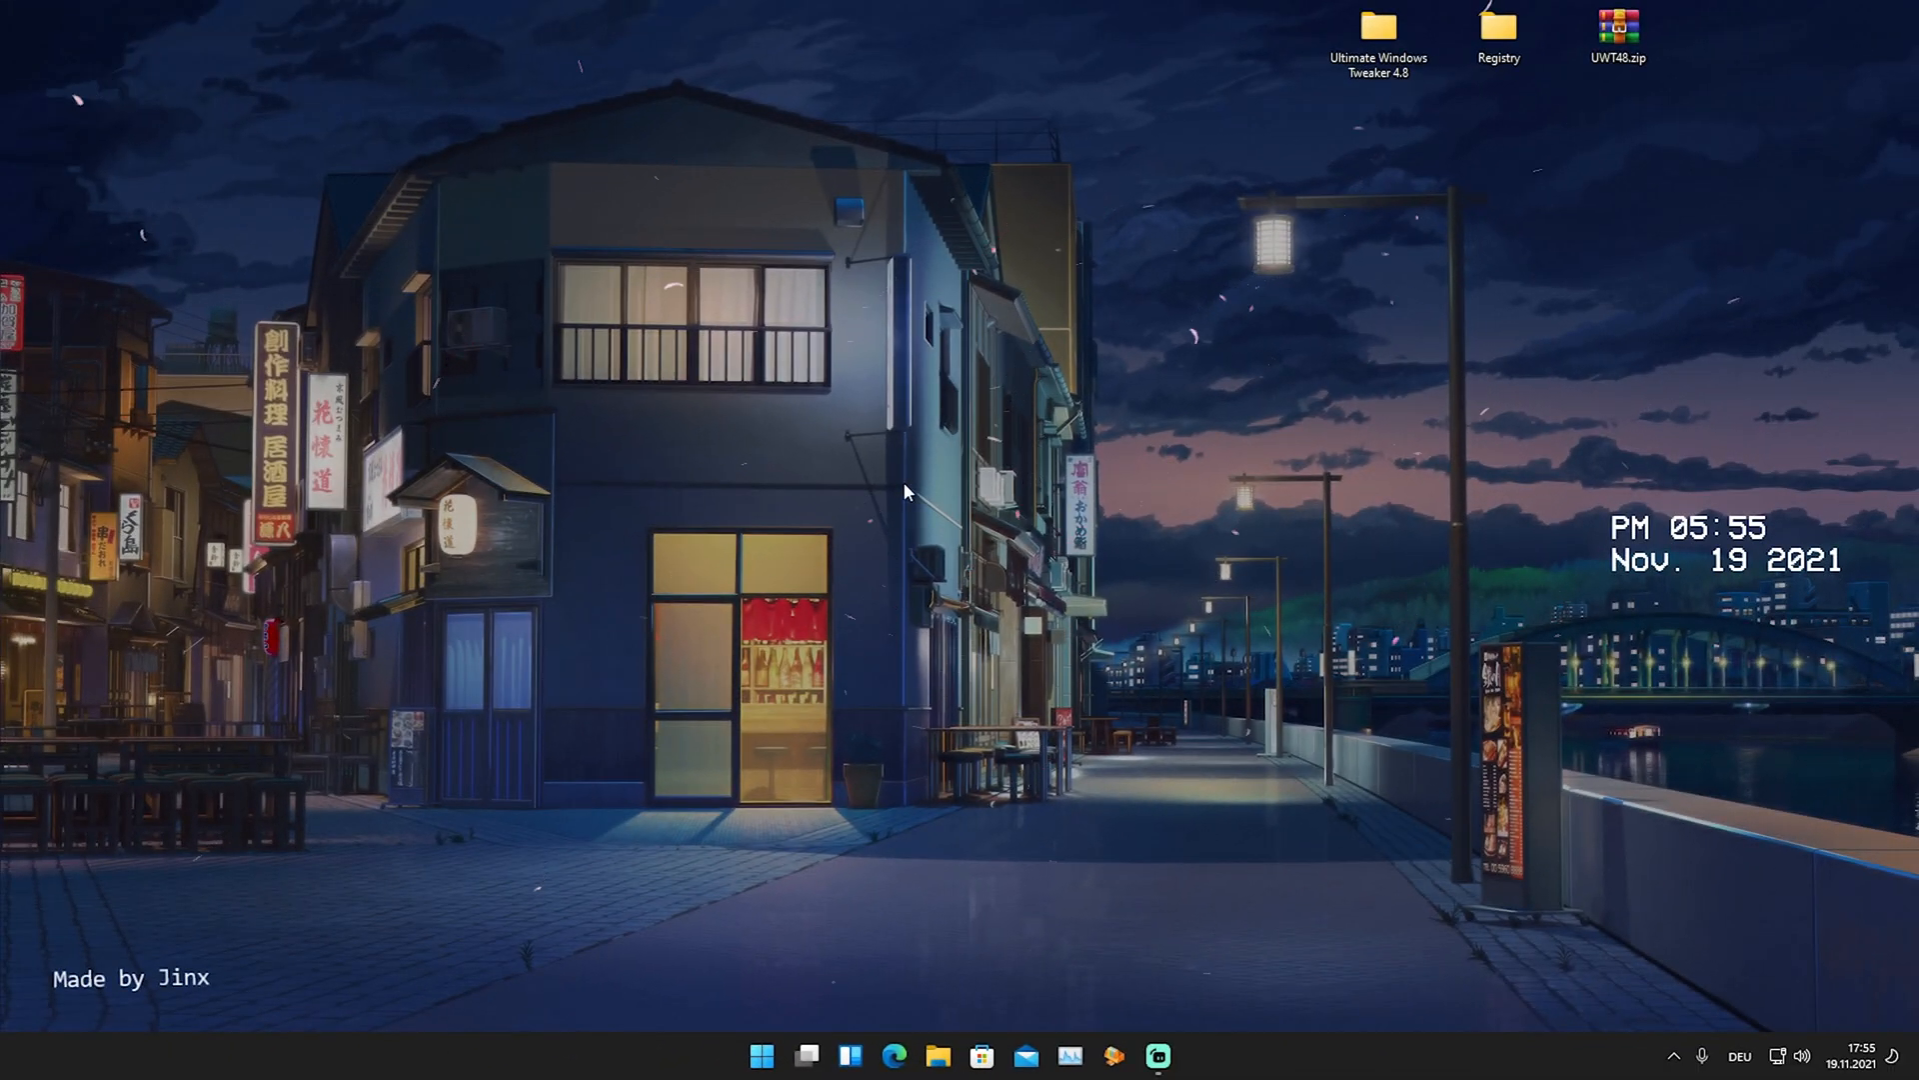
pyautogui.moveTo(911, 551)
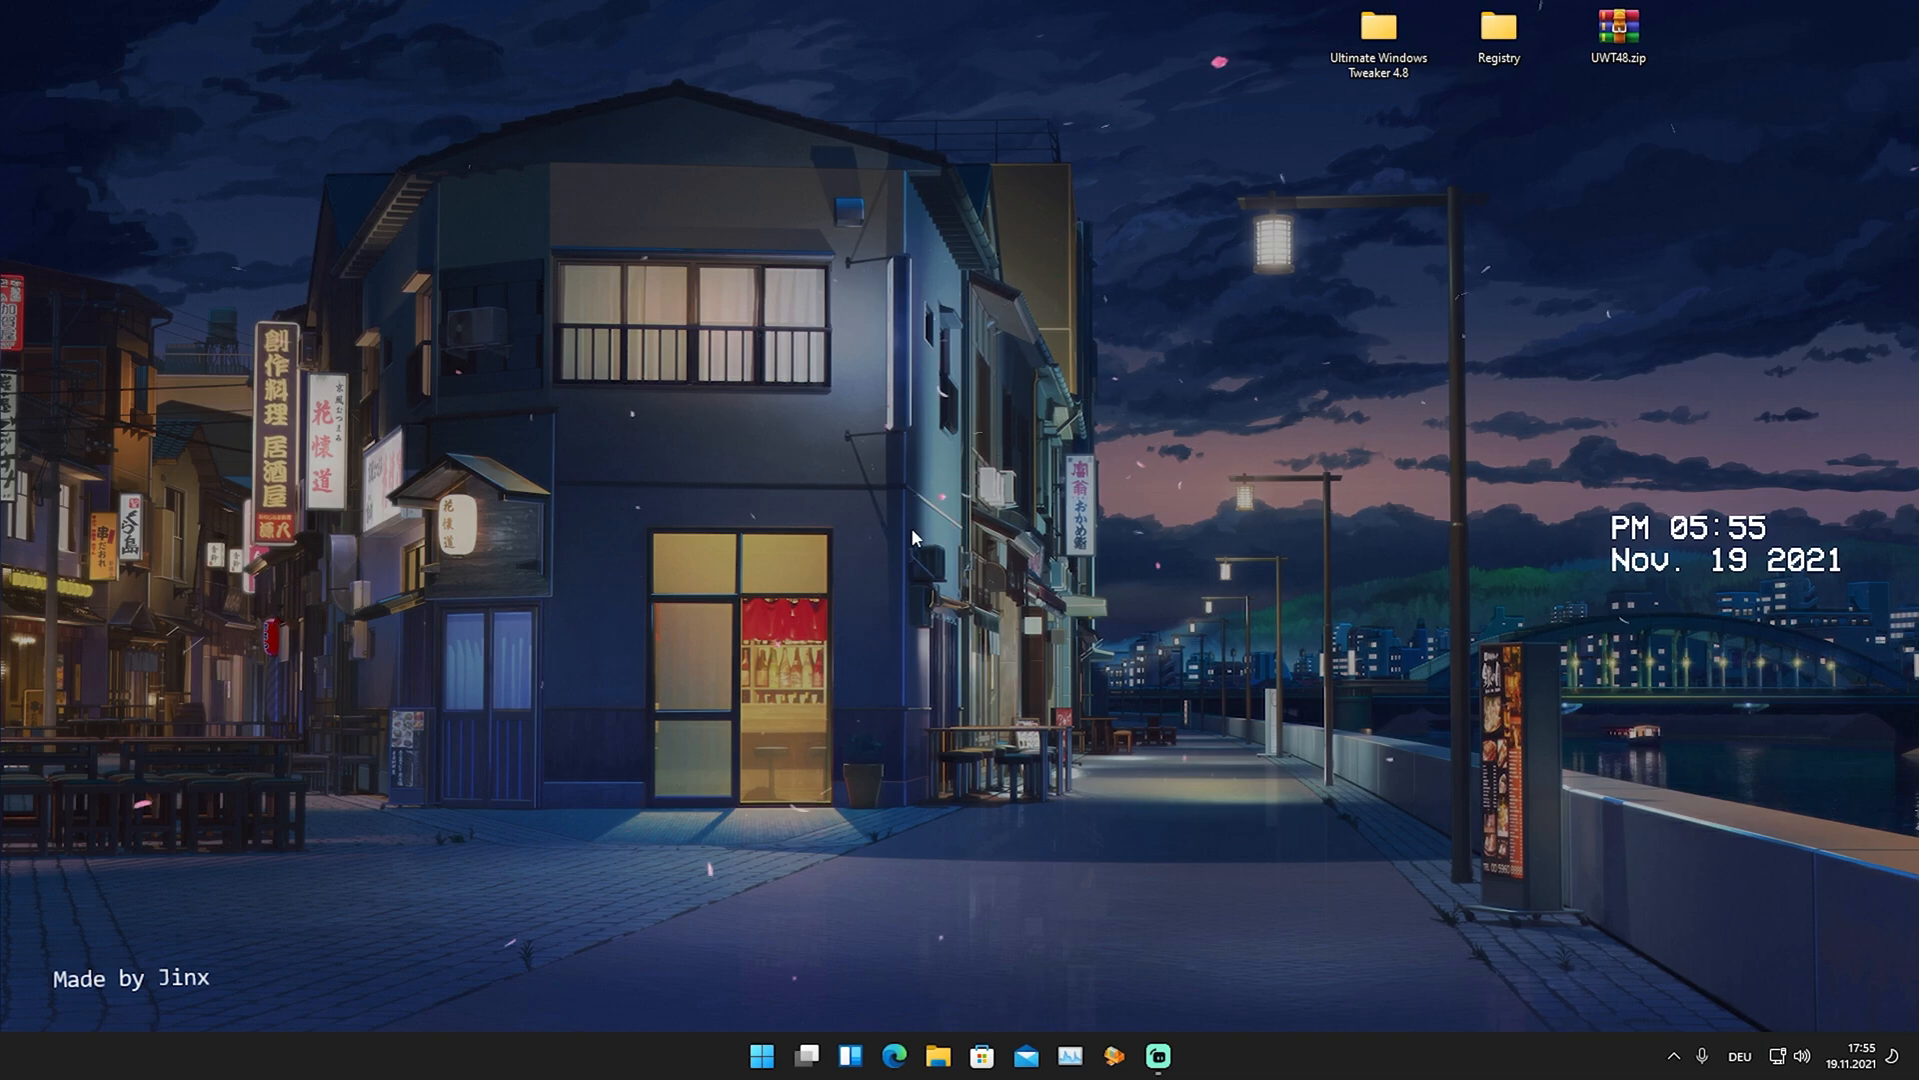
# Find the Game Mode settings page via 'game mo' search, leaving Game Mode off.
pyautogui.click(760, 1056)
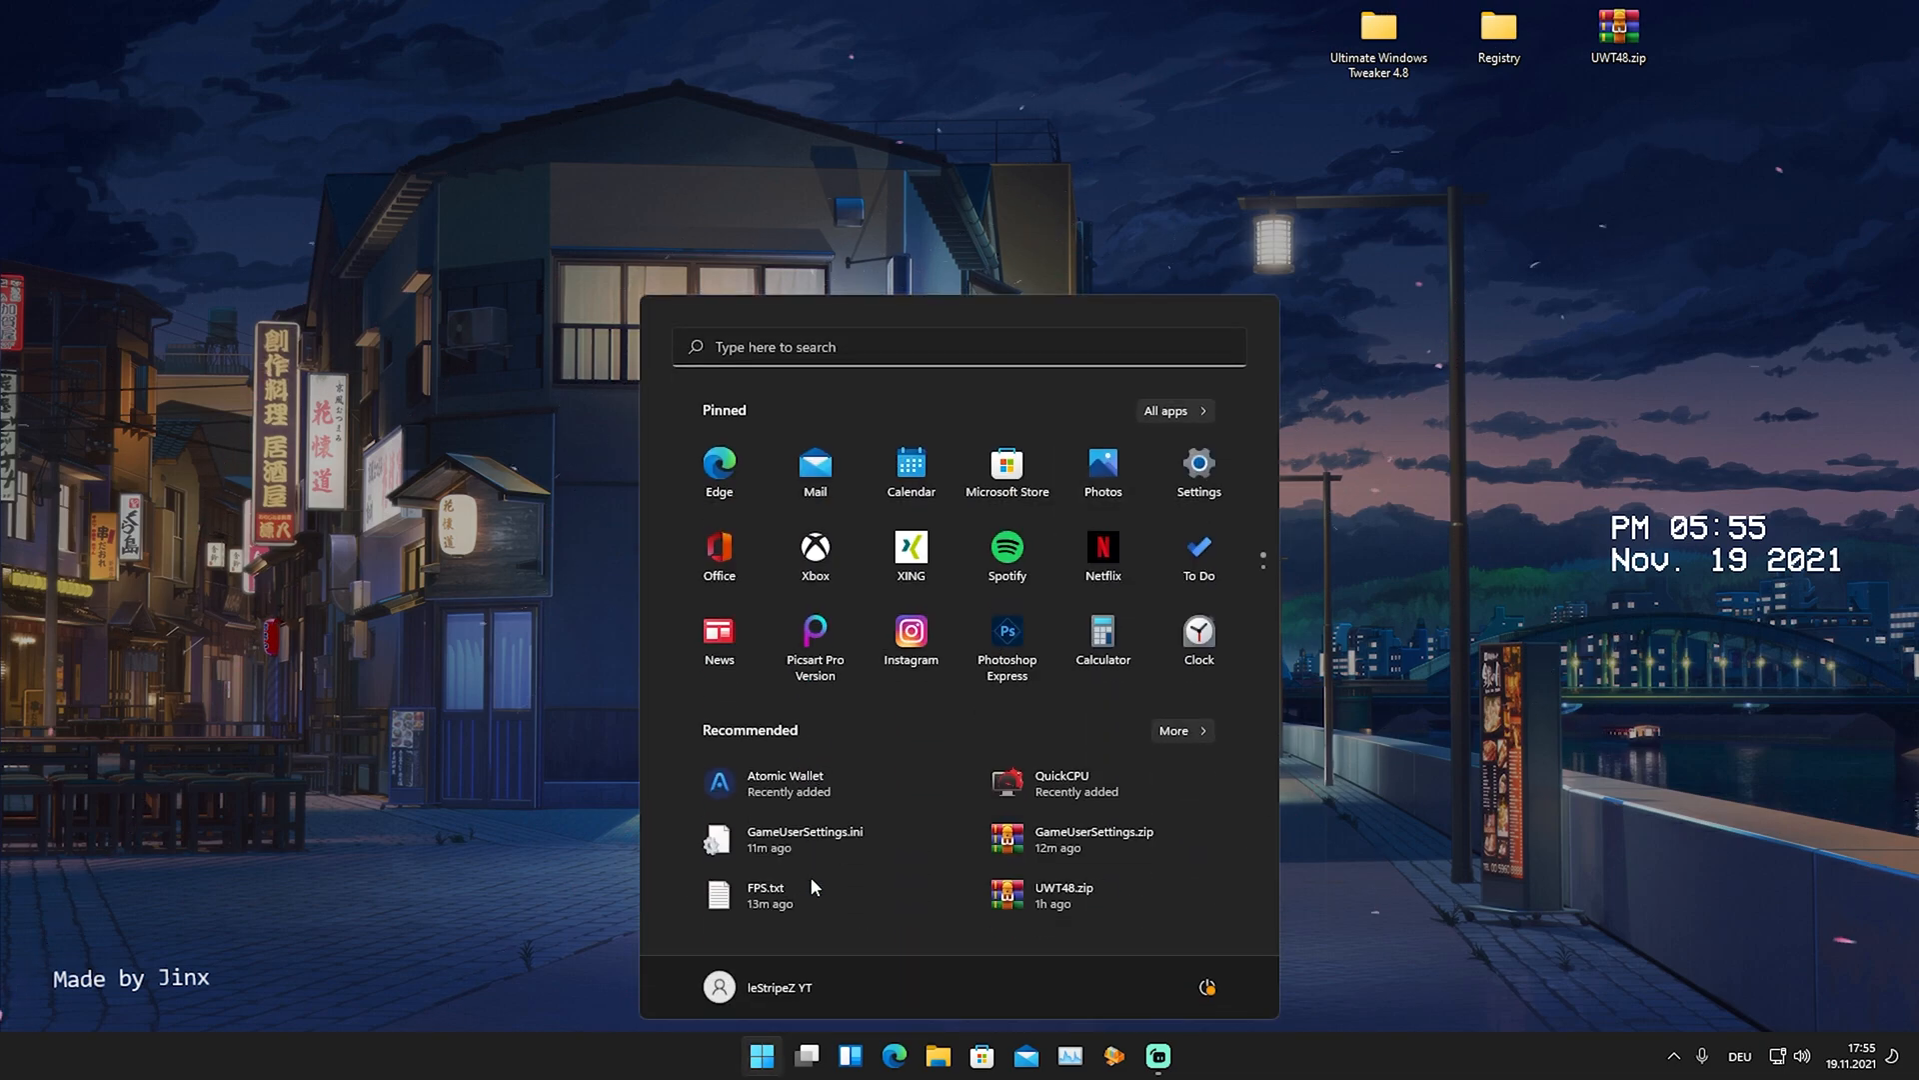
pyautogui.write('game mo')
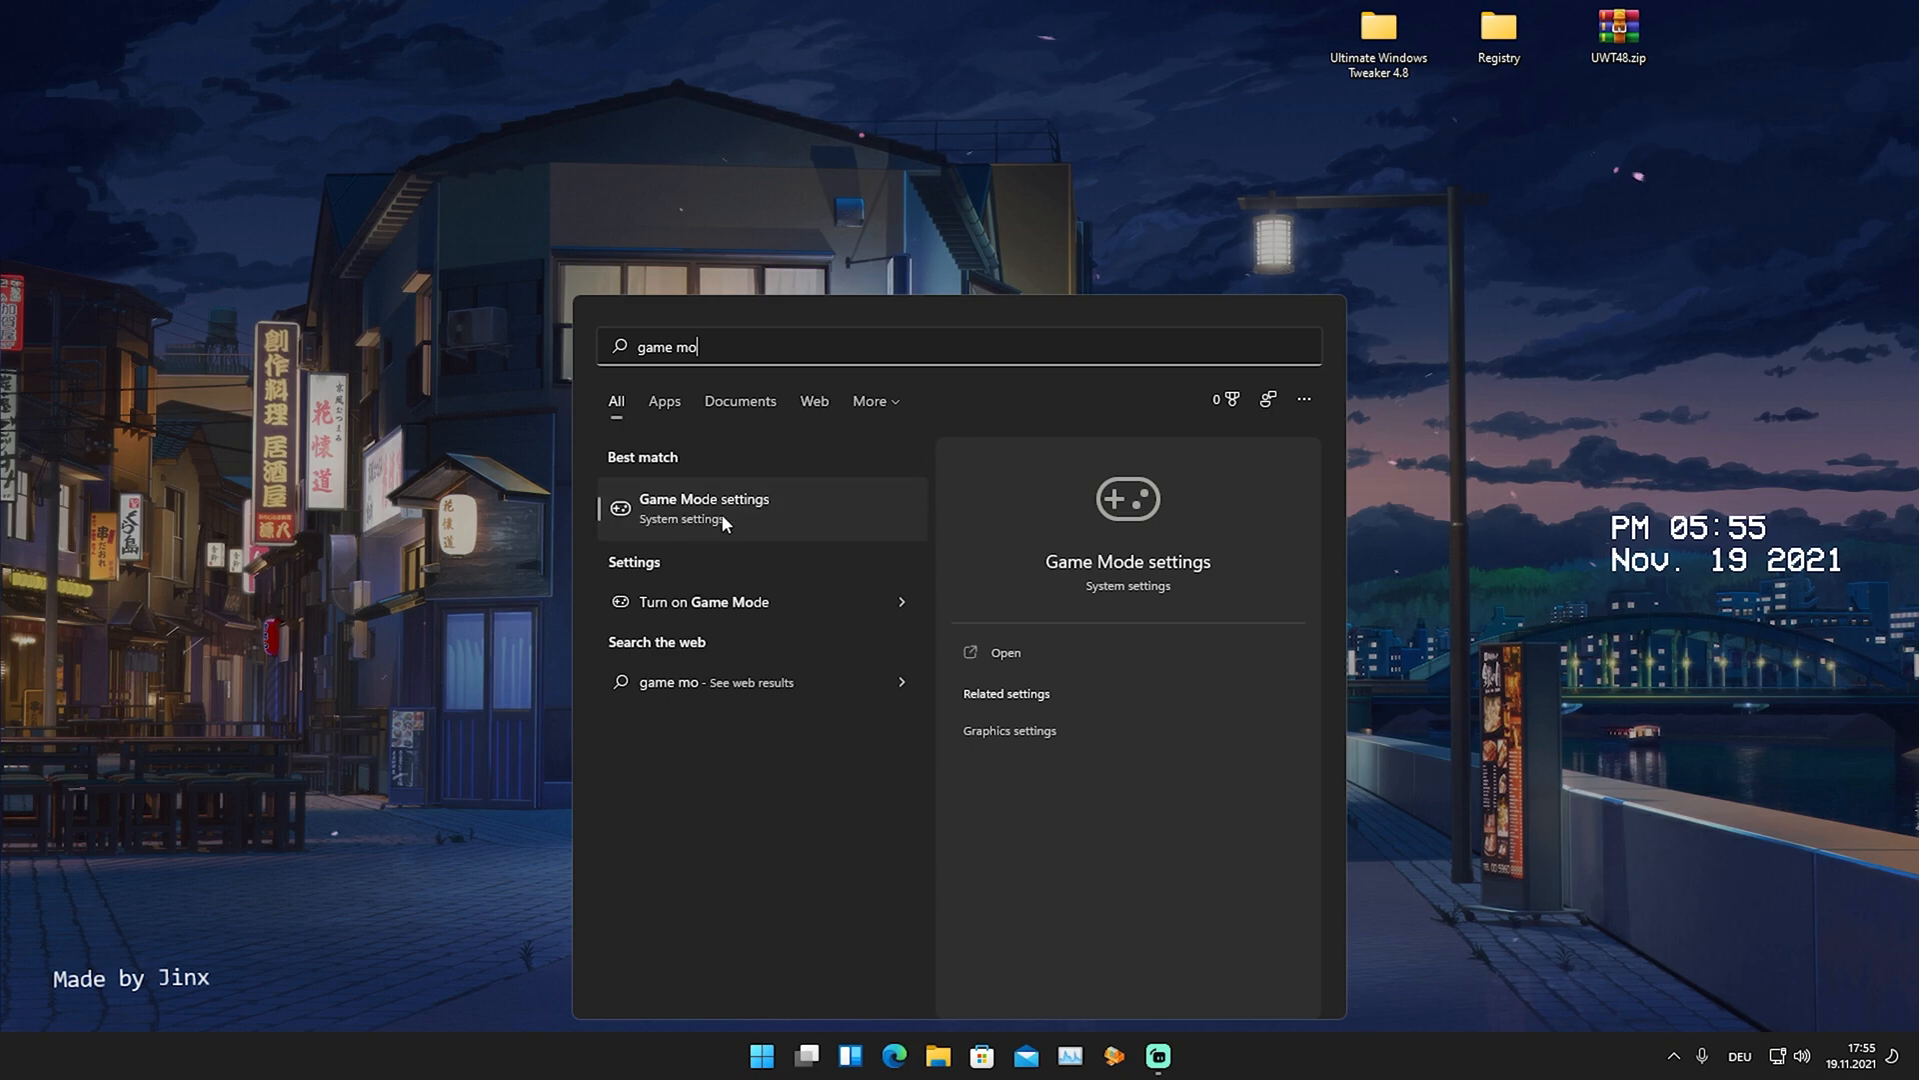
pyautogui.click(704, 507)
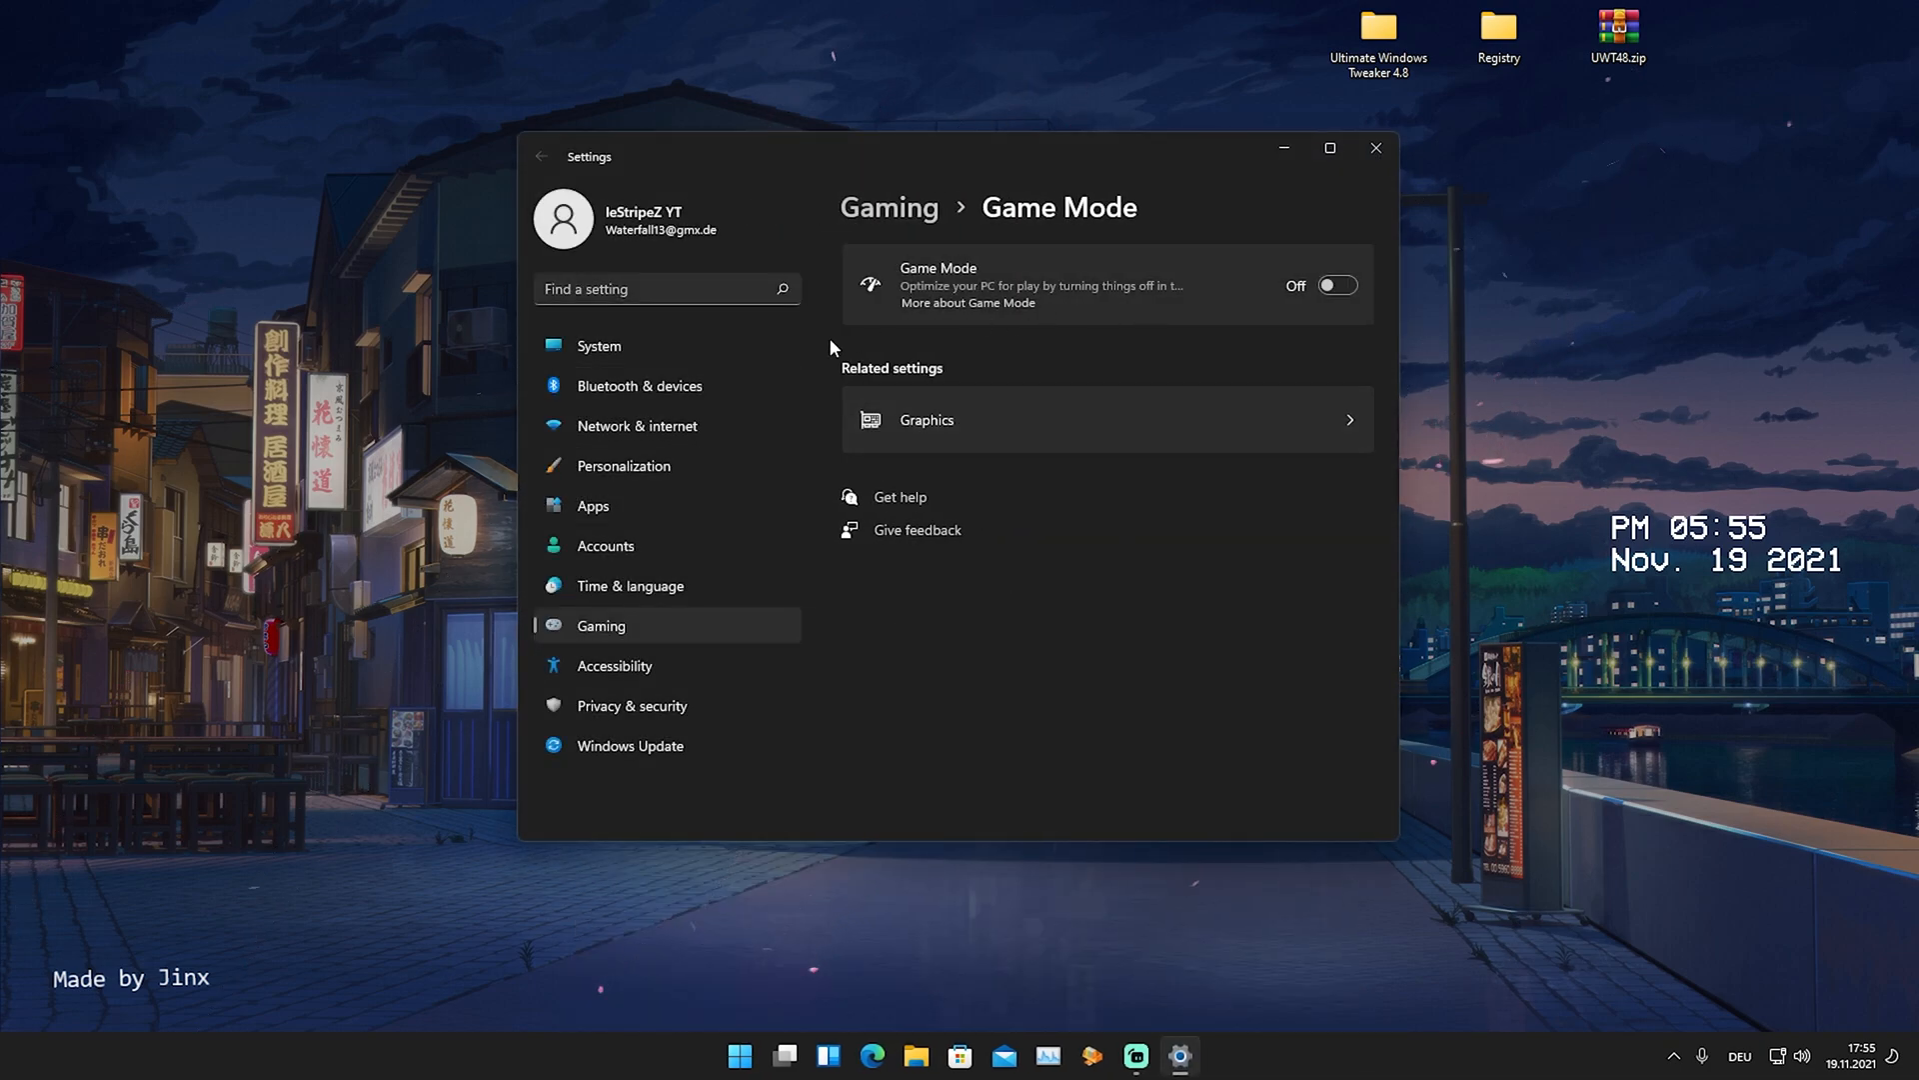
pyautogui.moveTo(1081, 324)
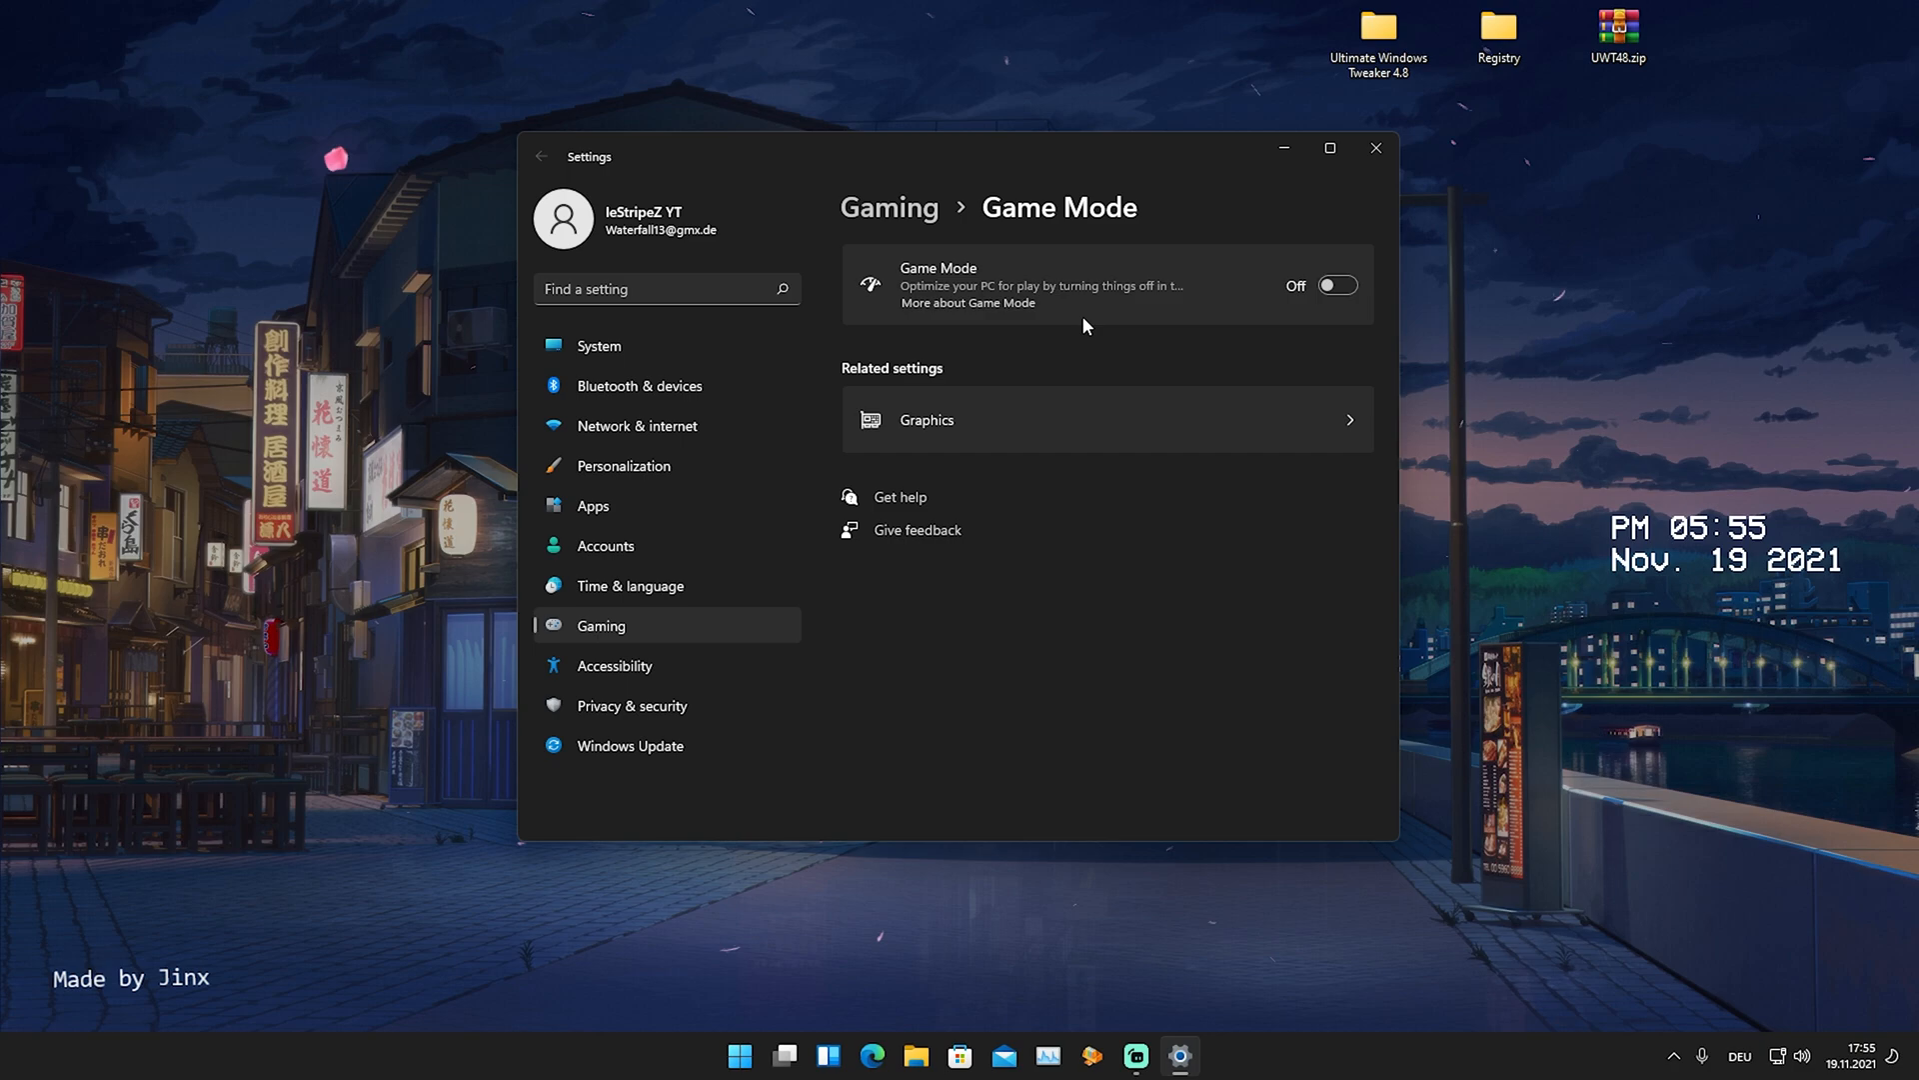
pyautogui.moveTo(1285, 315)
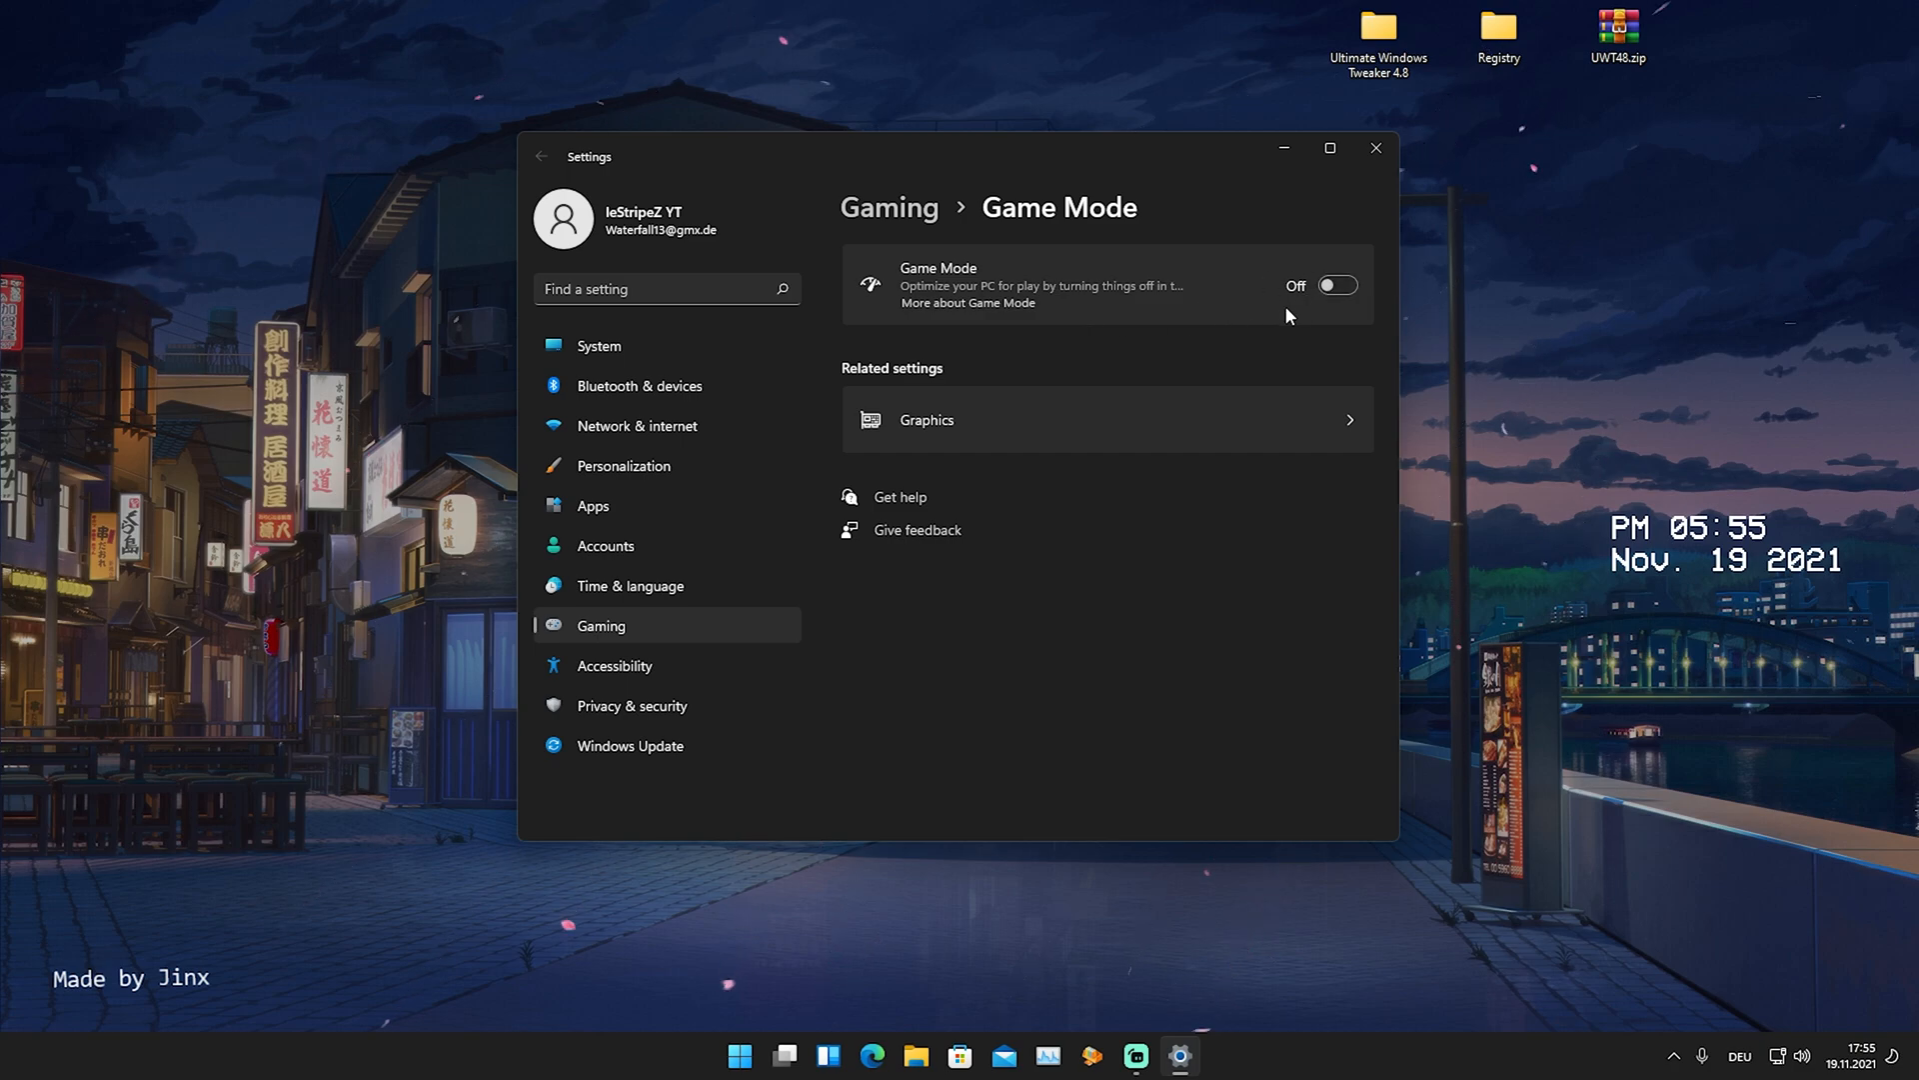
pyautogui.moveTo(1217, 321)
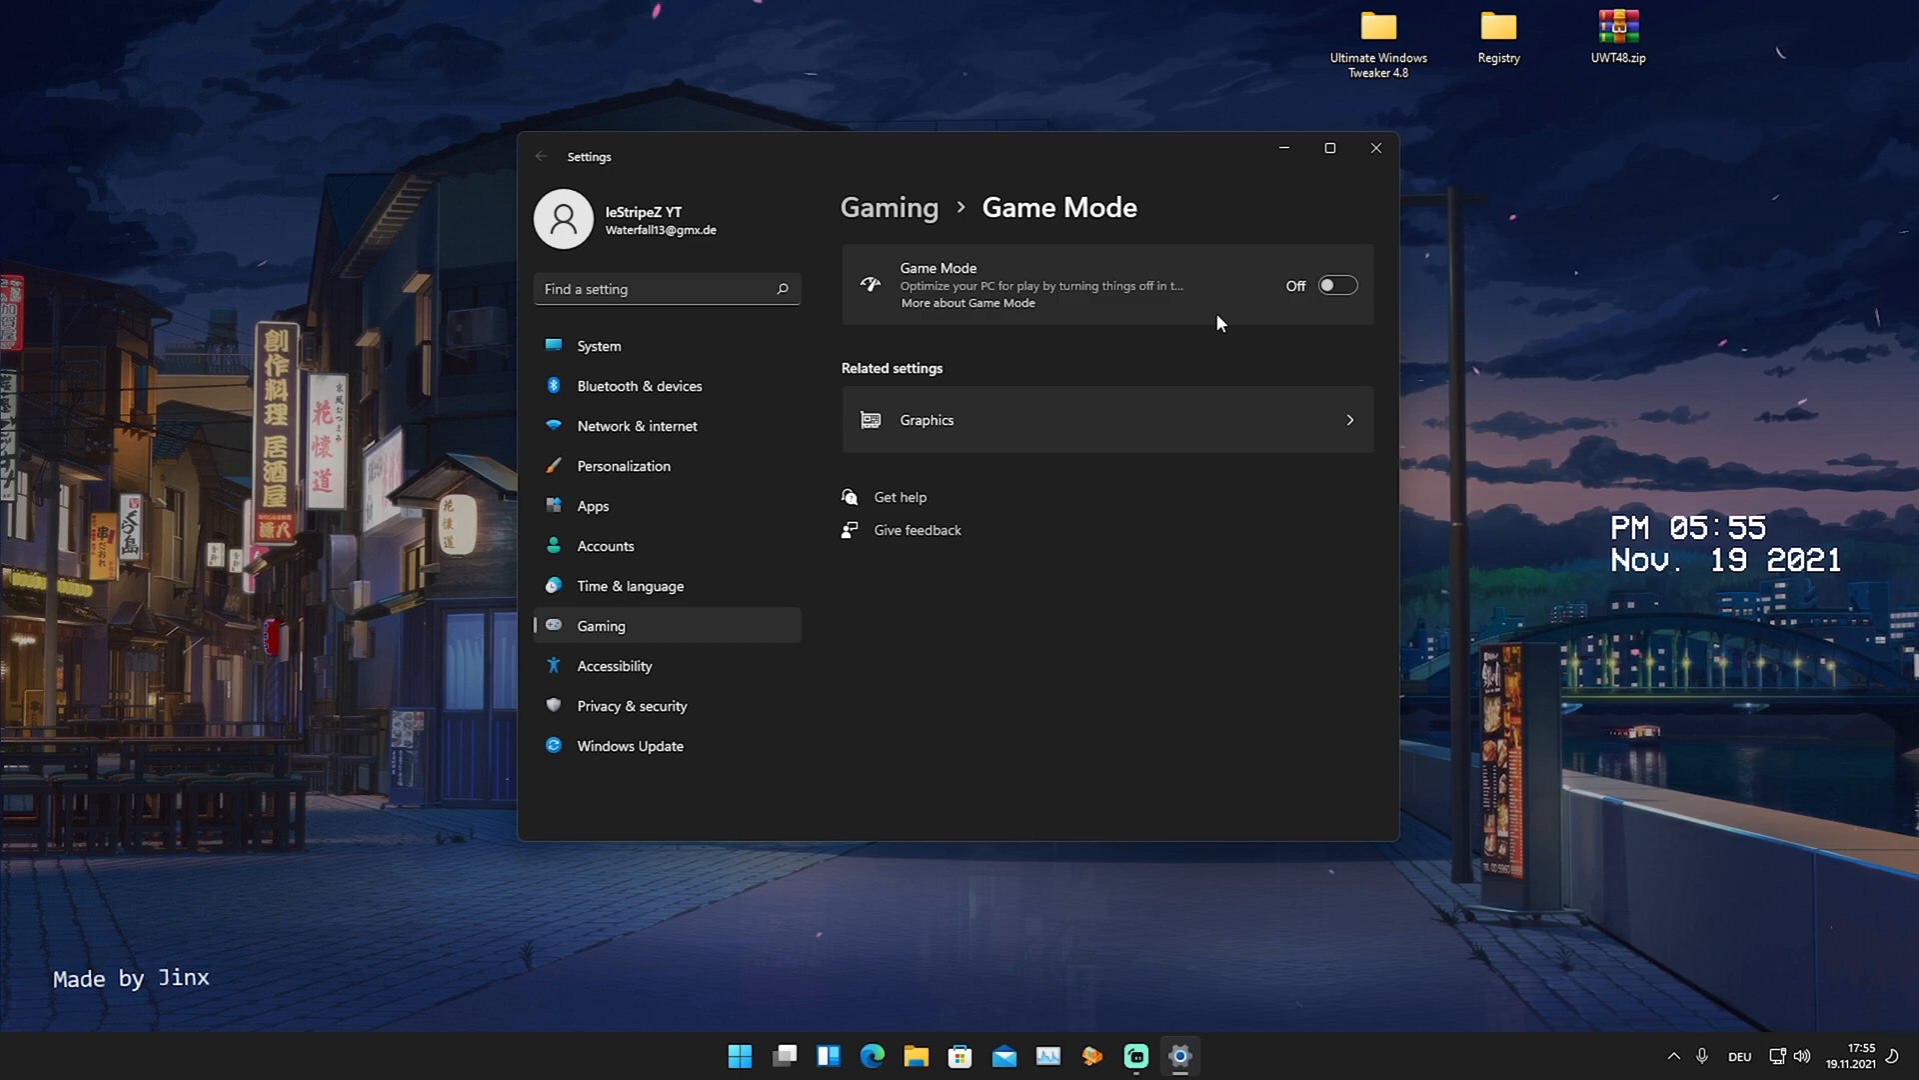
pyautogui.moveTo(1077, 274)
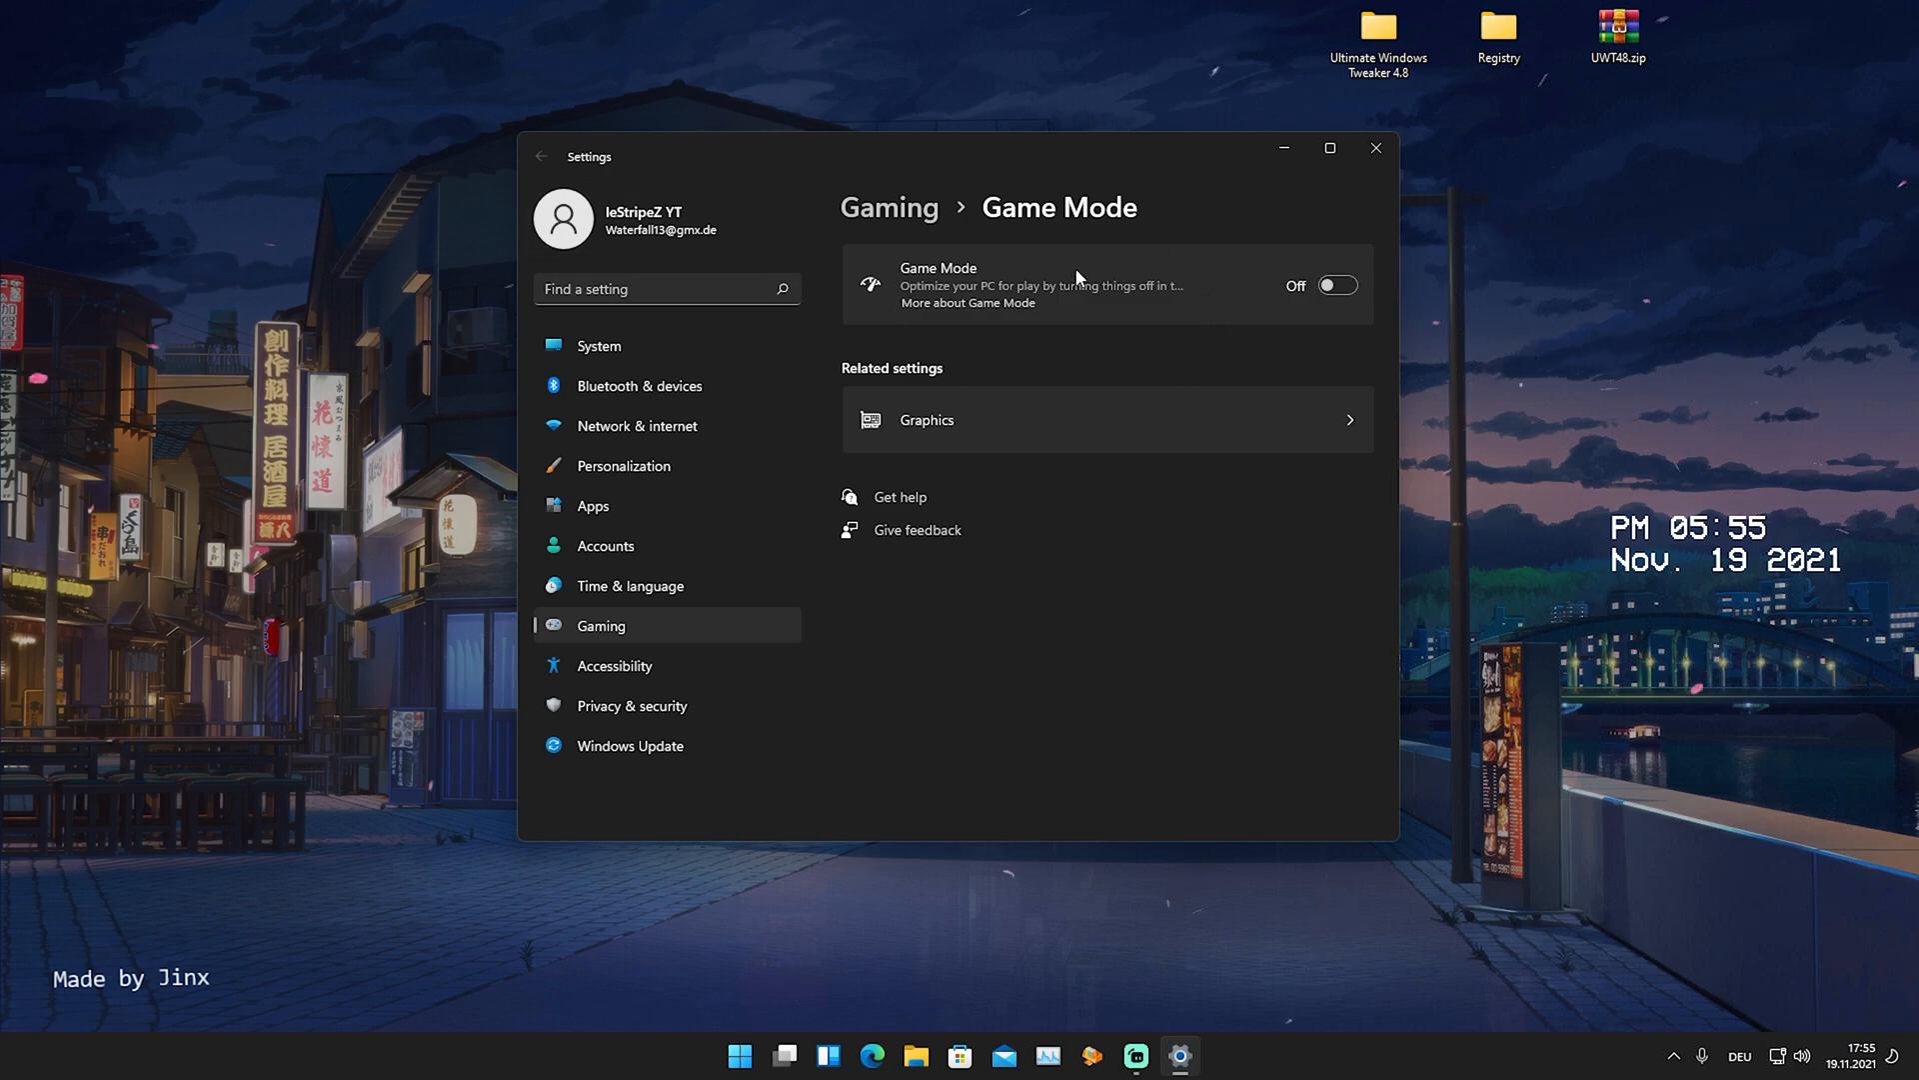
pyautogui.moveTo(955, 340)
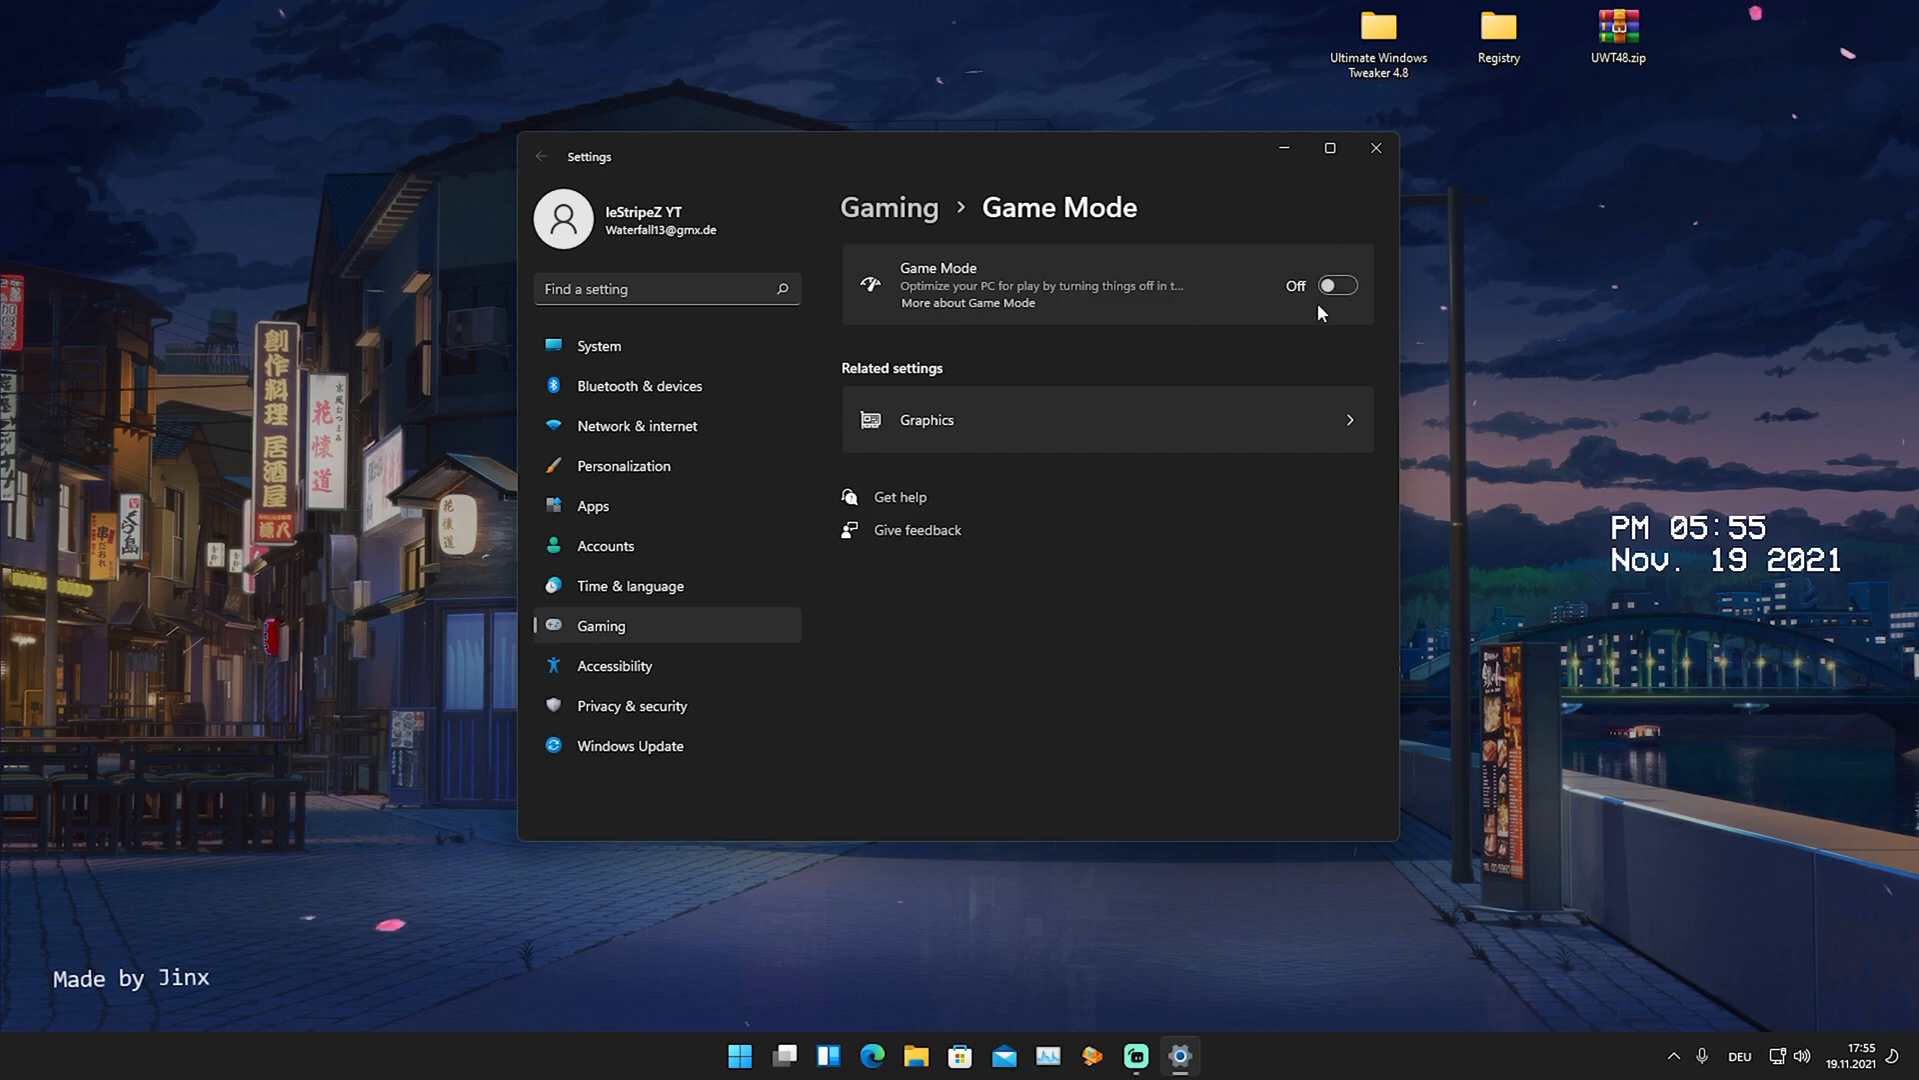
pyautogui.moveTo(926, 419)
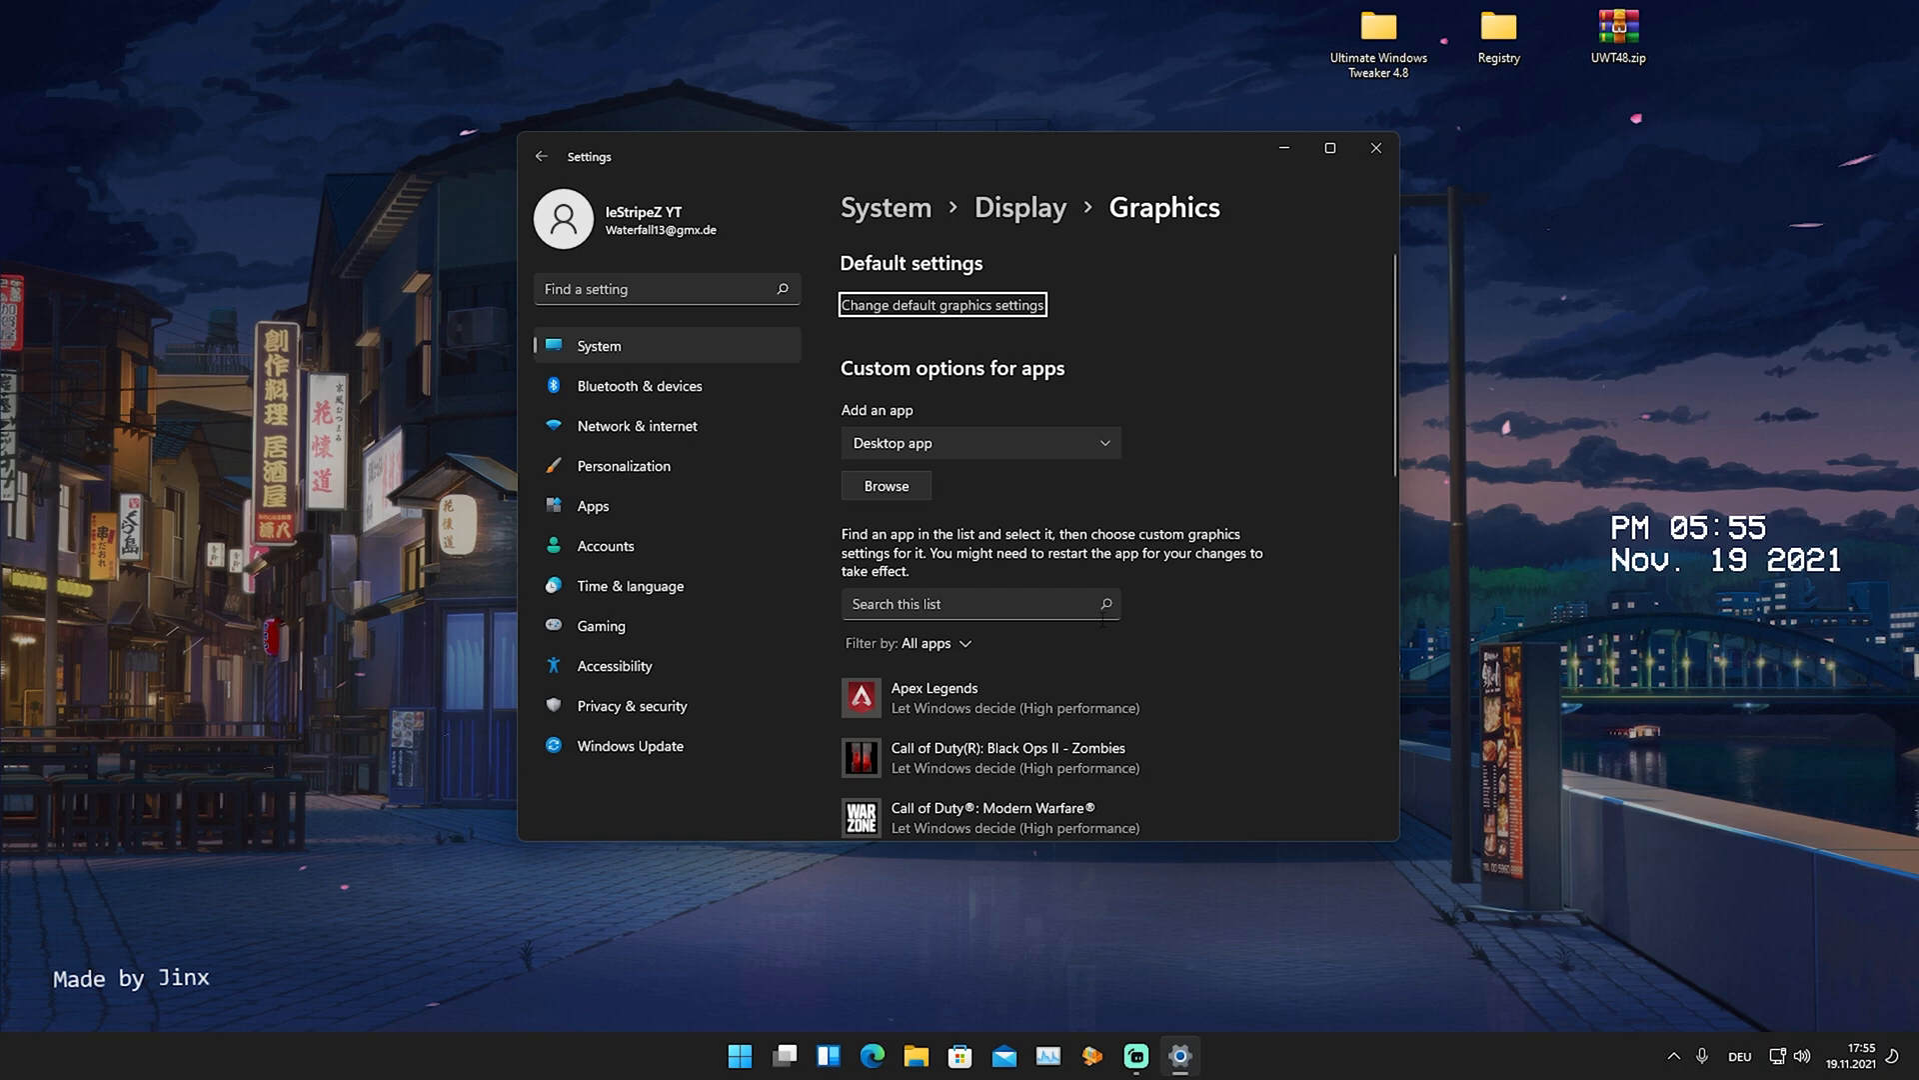
# Browse for a desktop app from Fortnite's Win64 folder on the Graphics page.
pyautogui.scroll(-3)
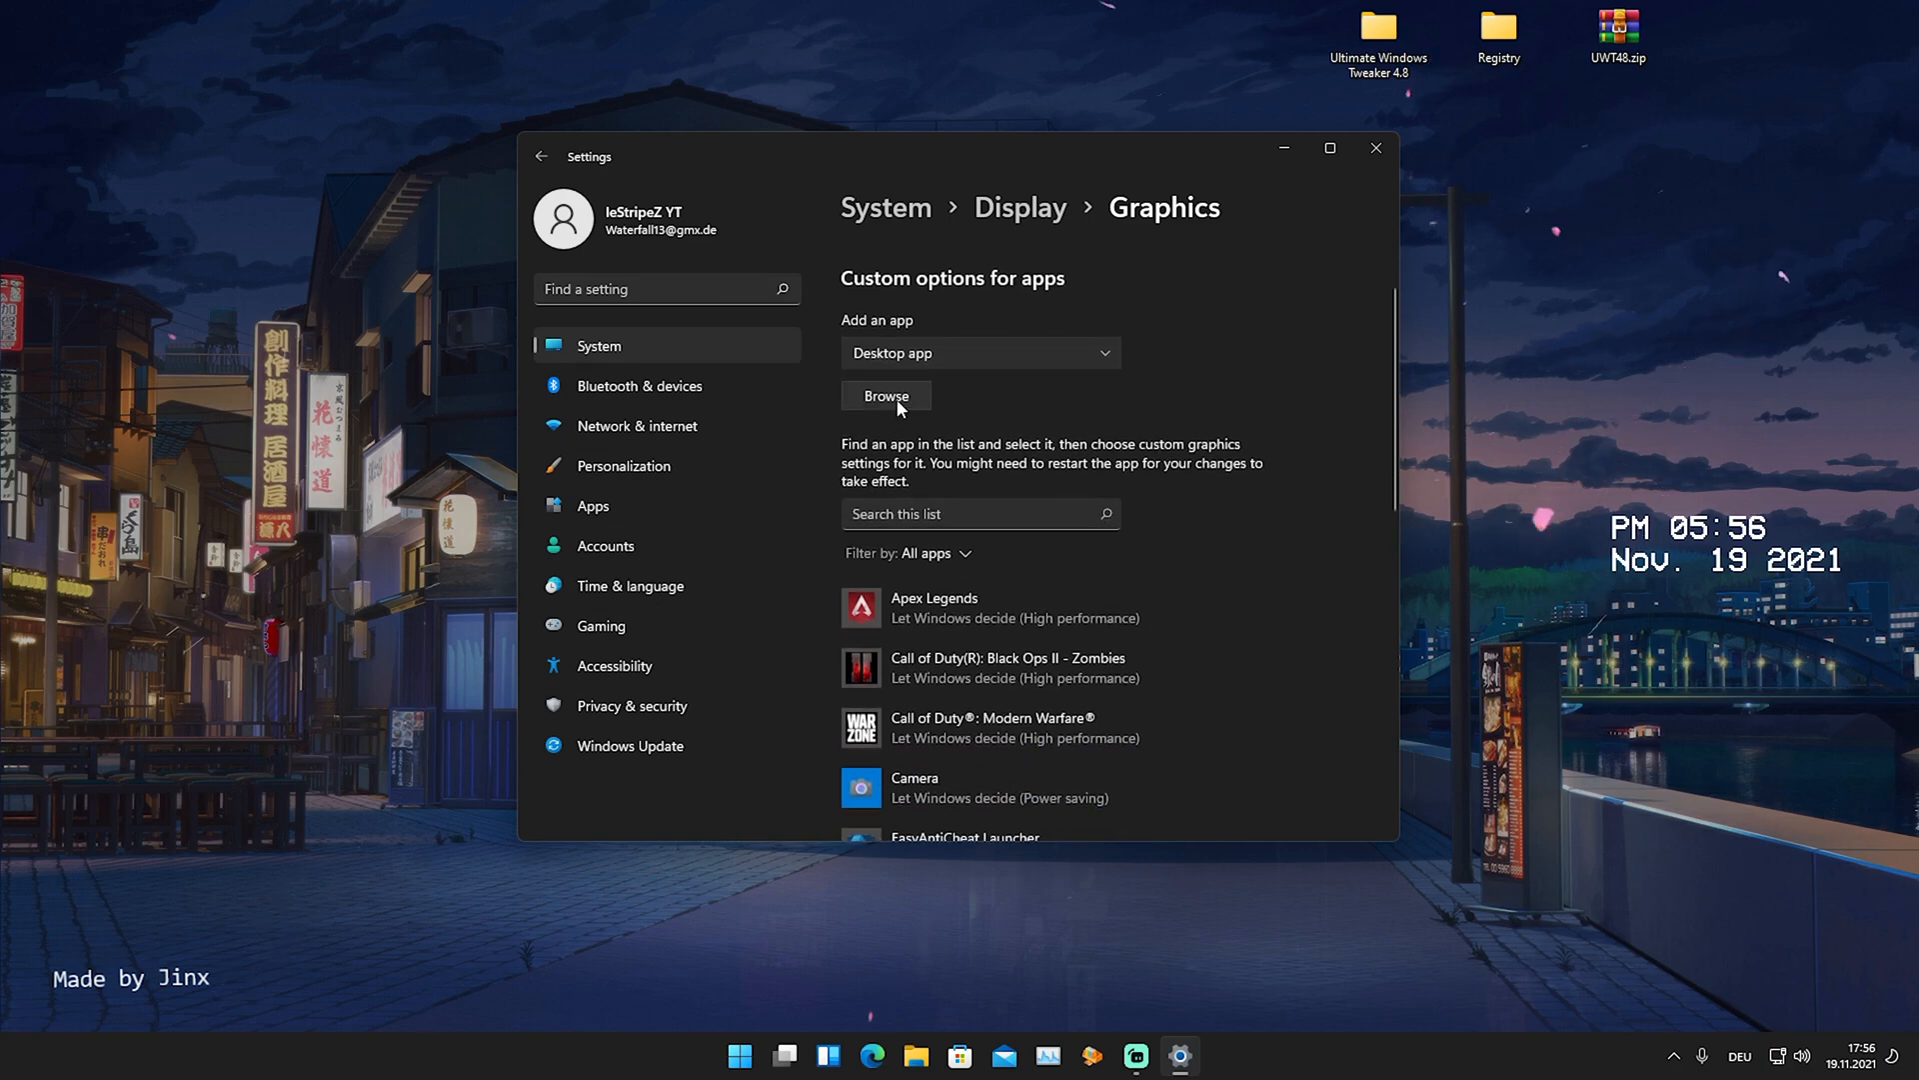
pyautogui.scroll(-3)
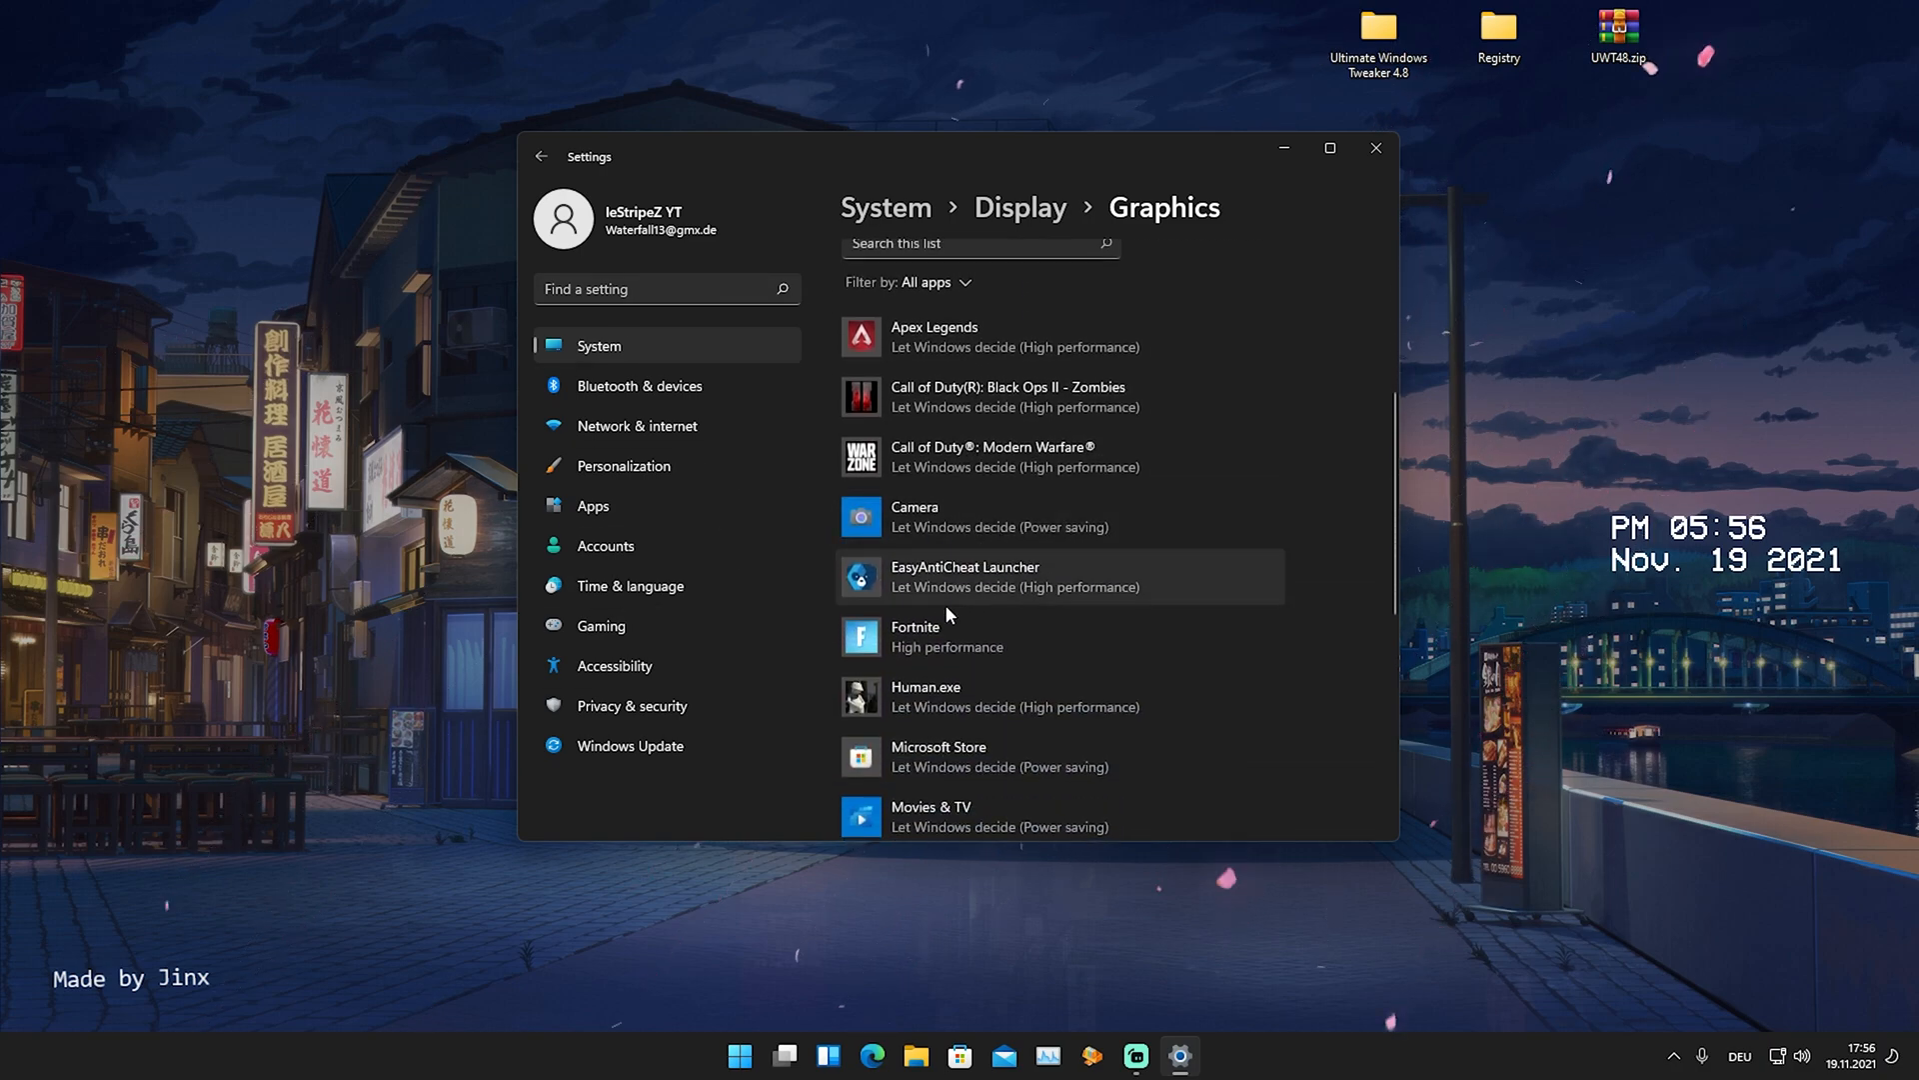
pyautogui.scroll(3)
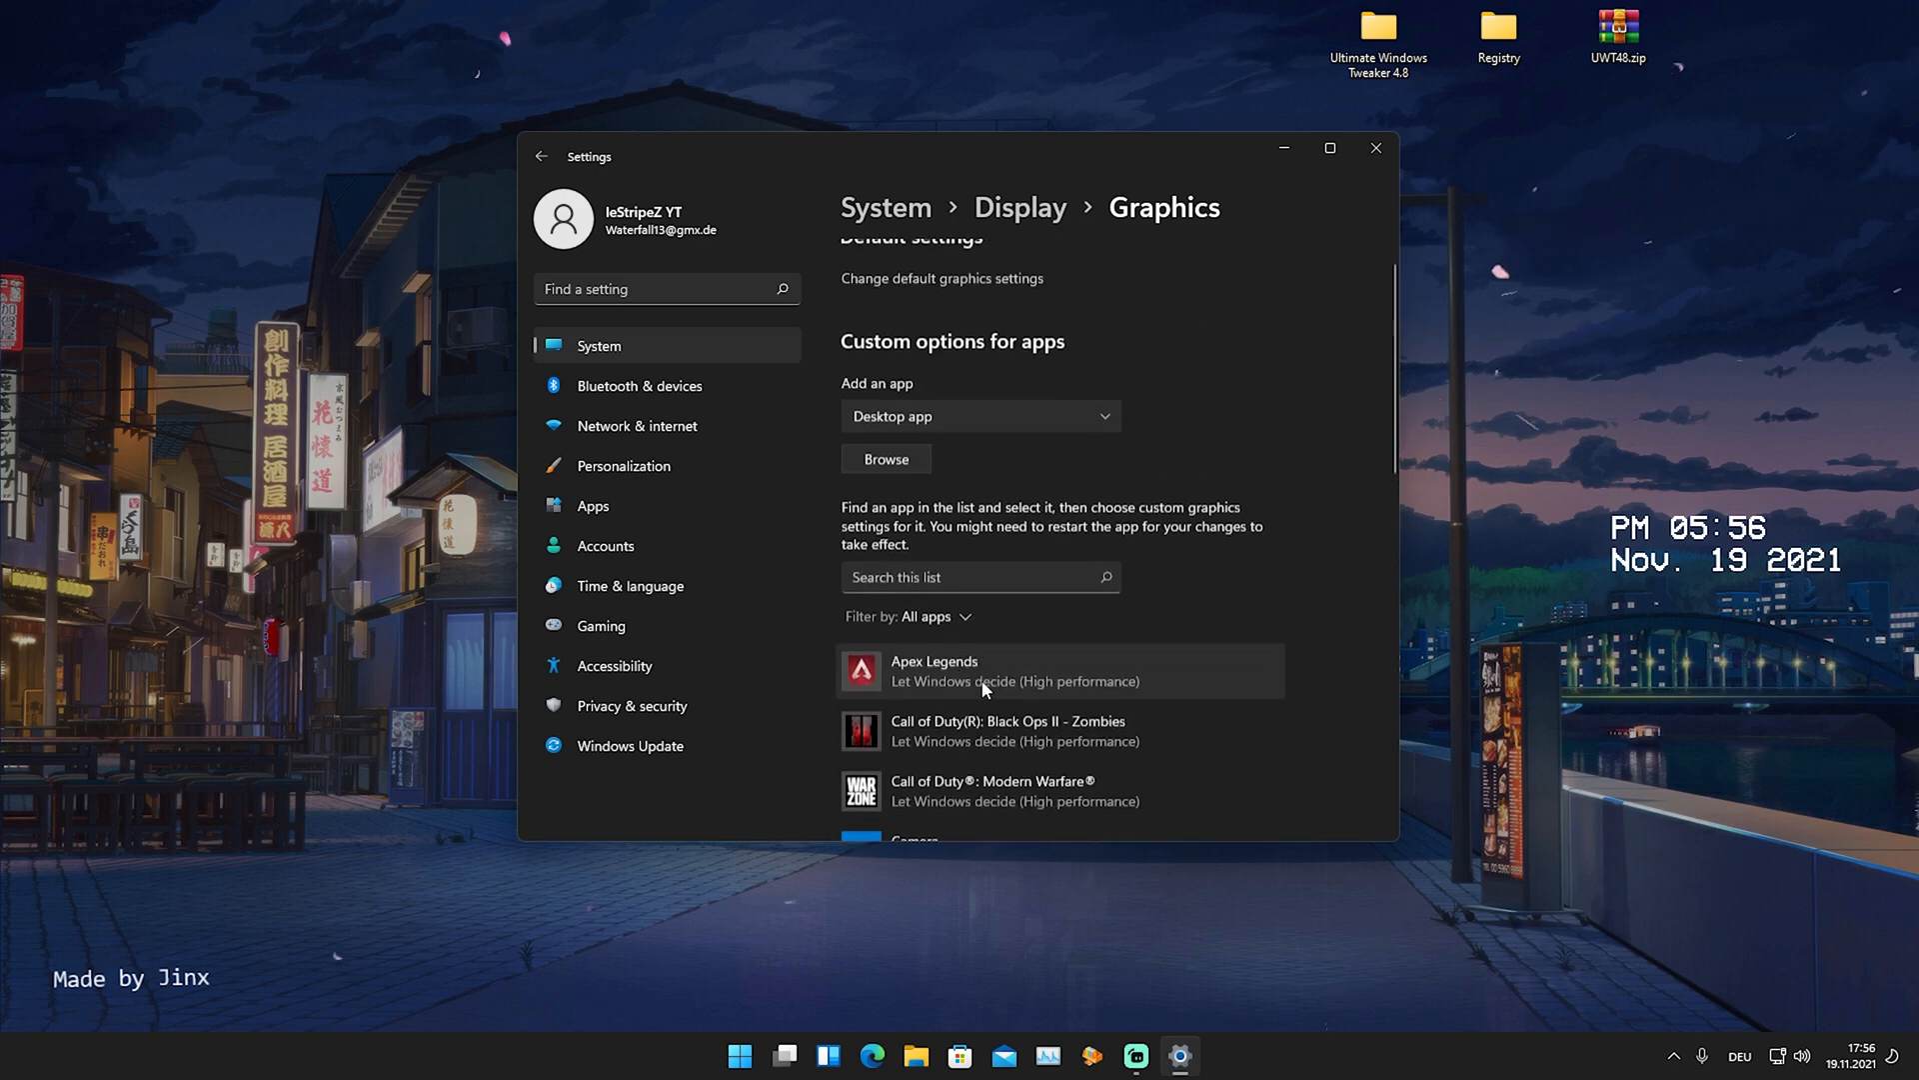
pyautogui.click(885, 457)
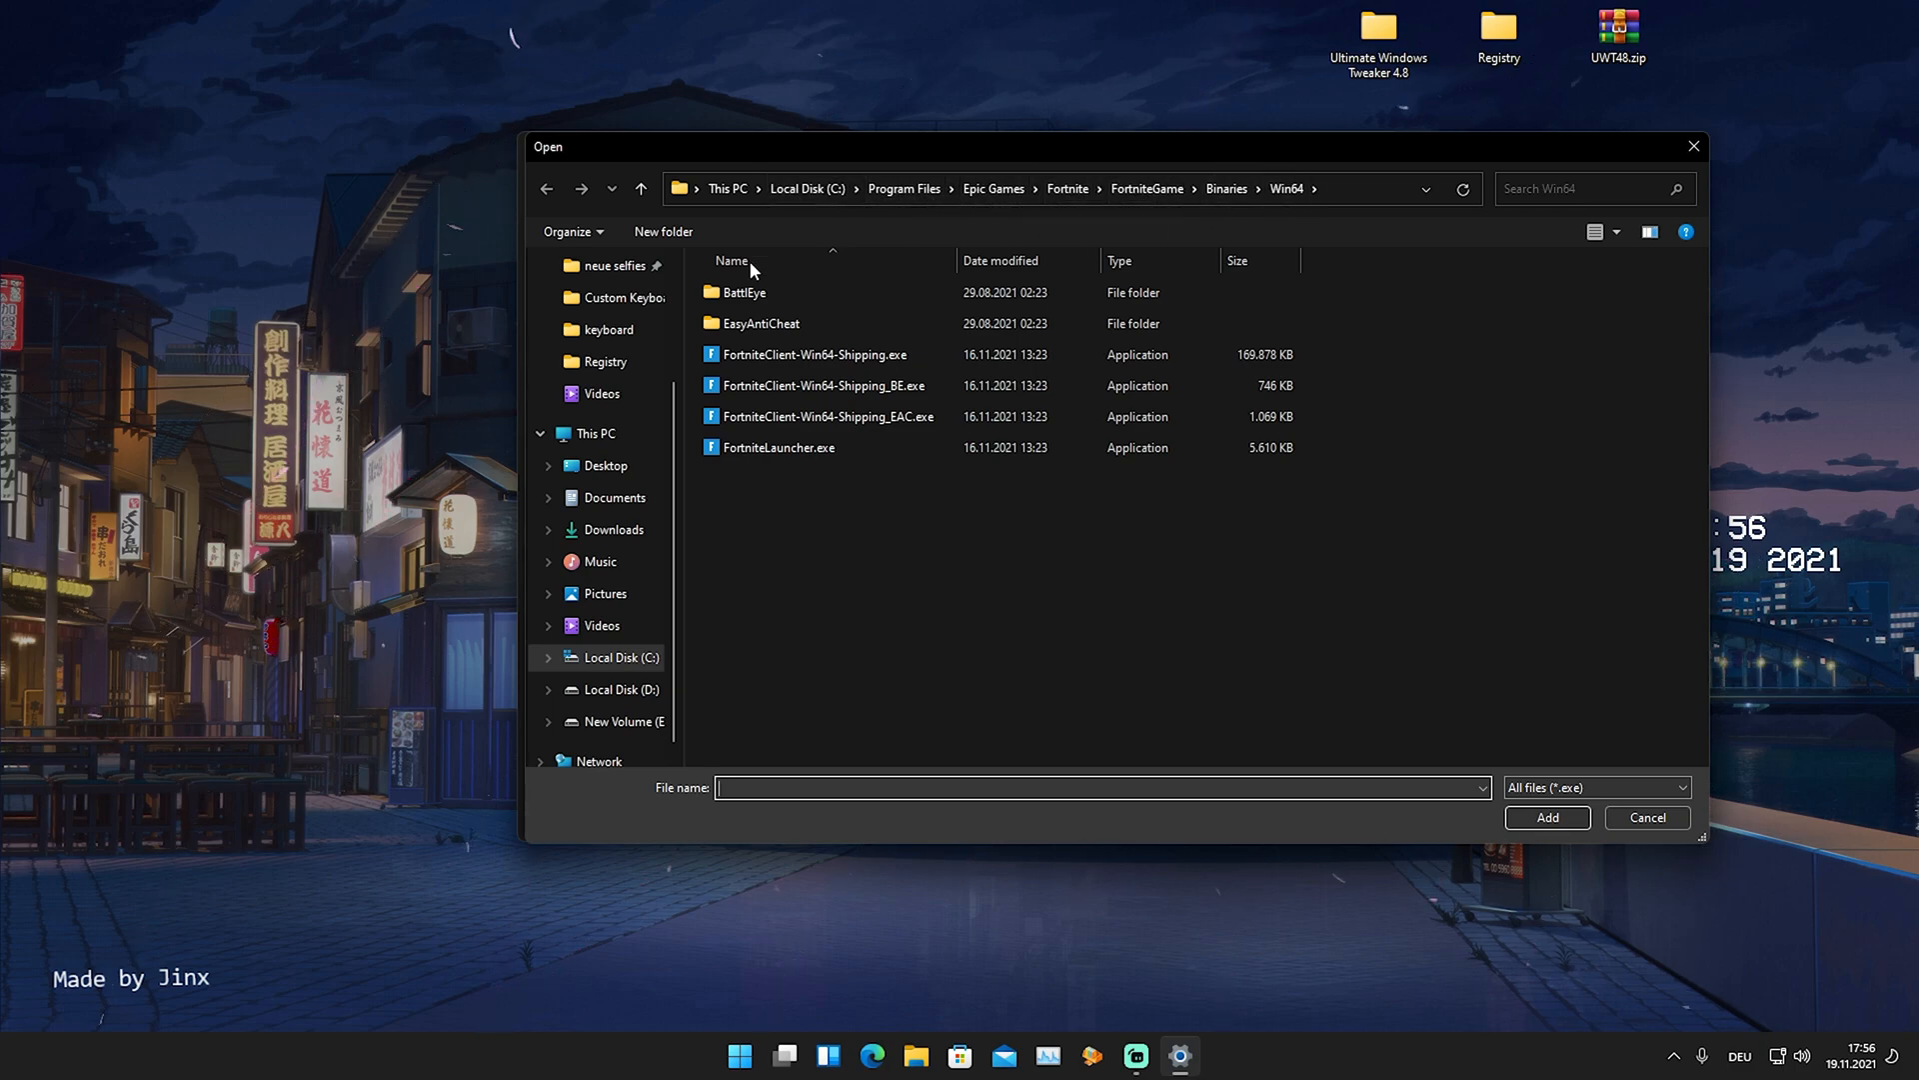
# Add FortniteClient-Win64-Shipping.exe to the graphics app list.
pyautogui.click(813, 354)
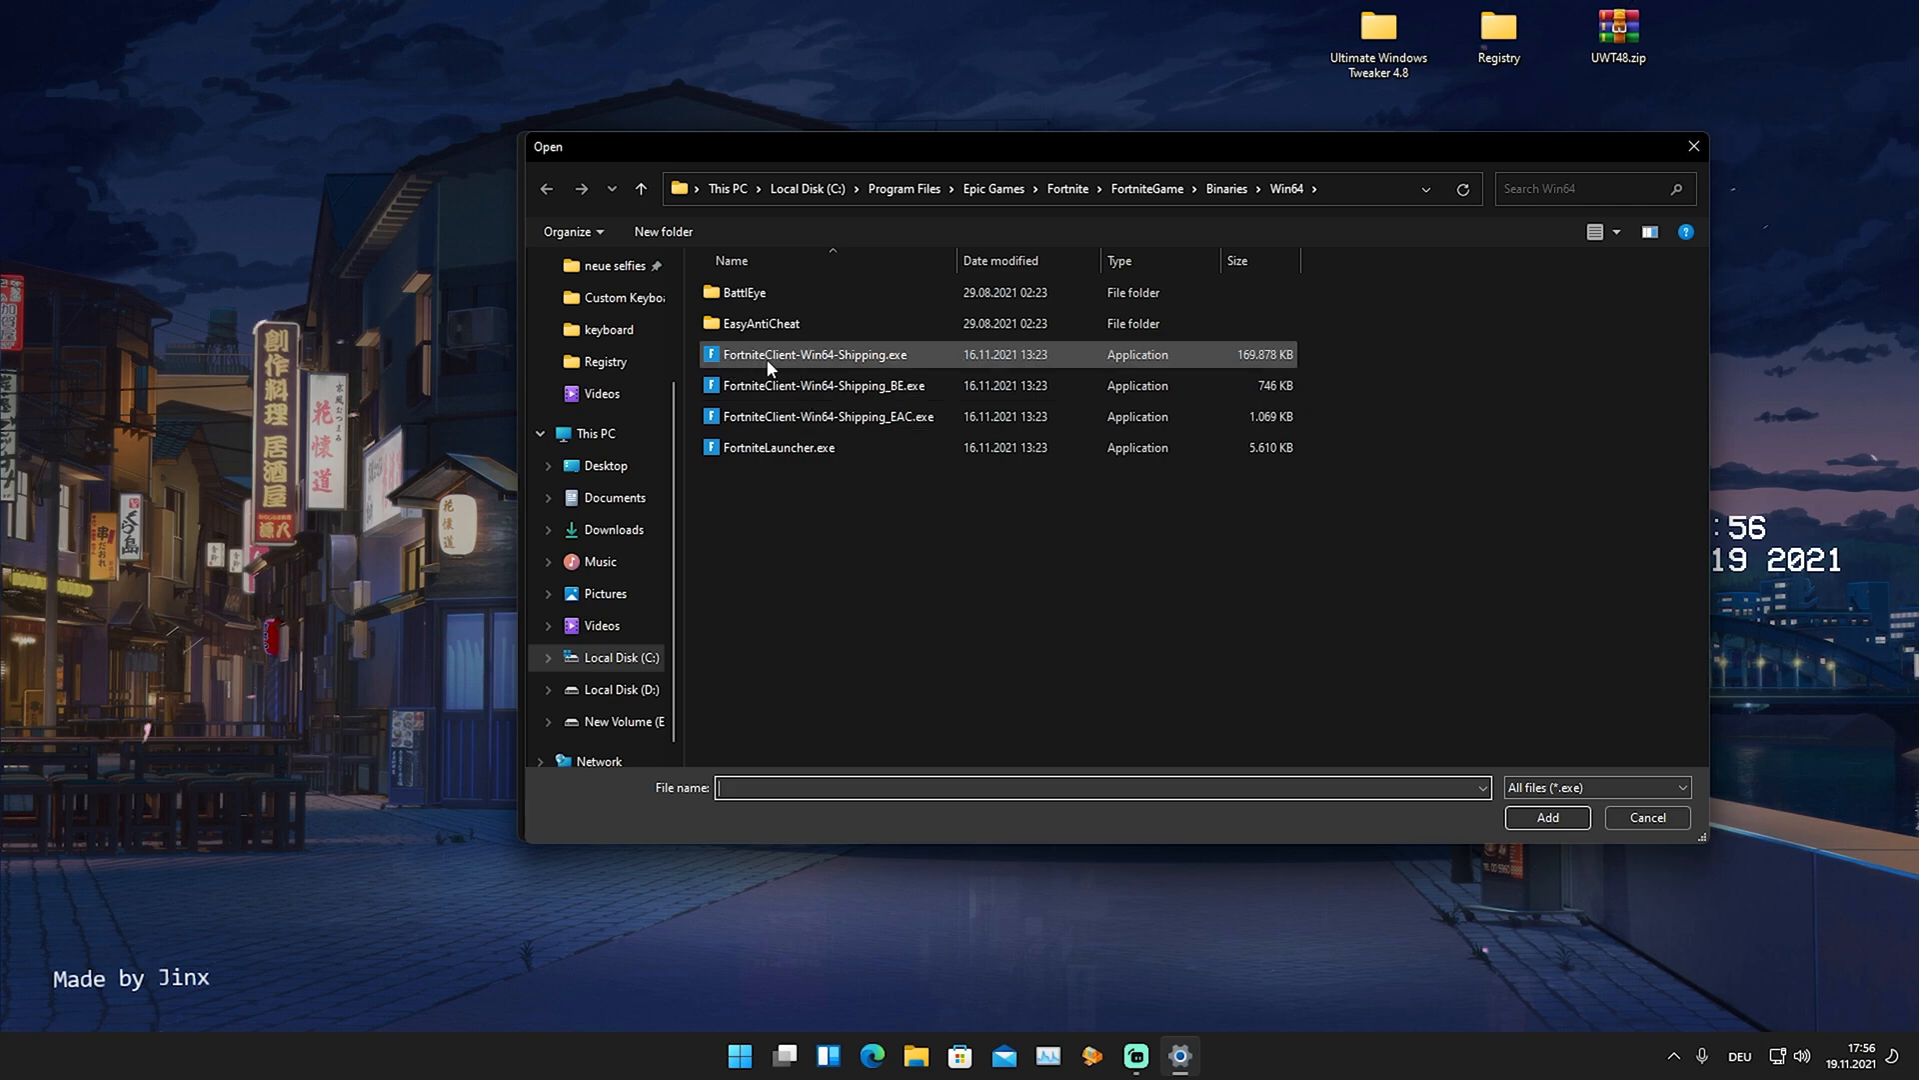
pyautogui.moveTo(822, 364)
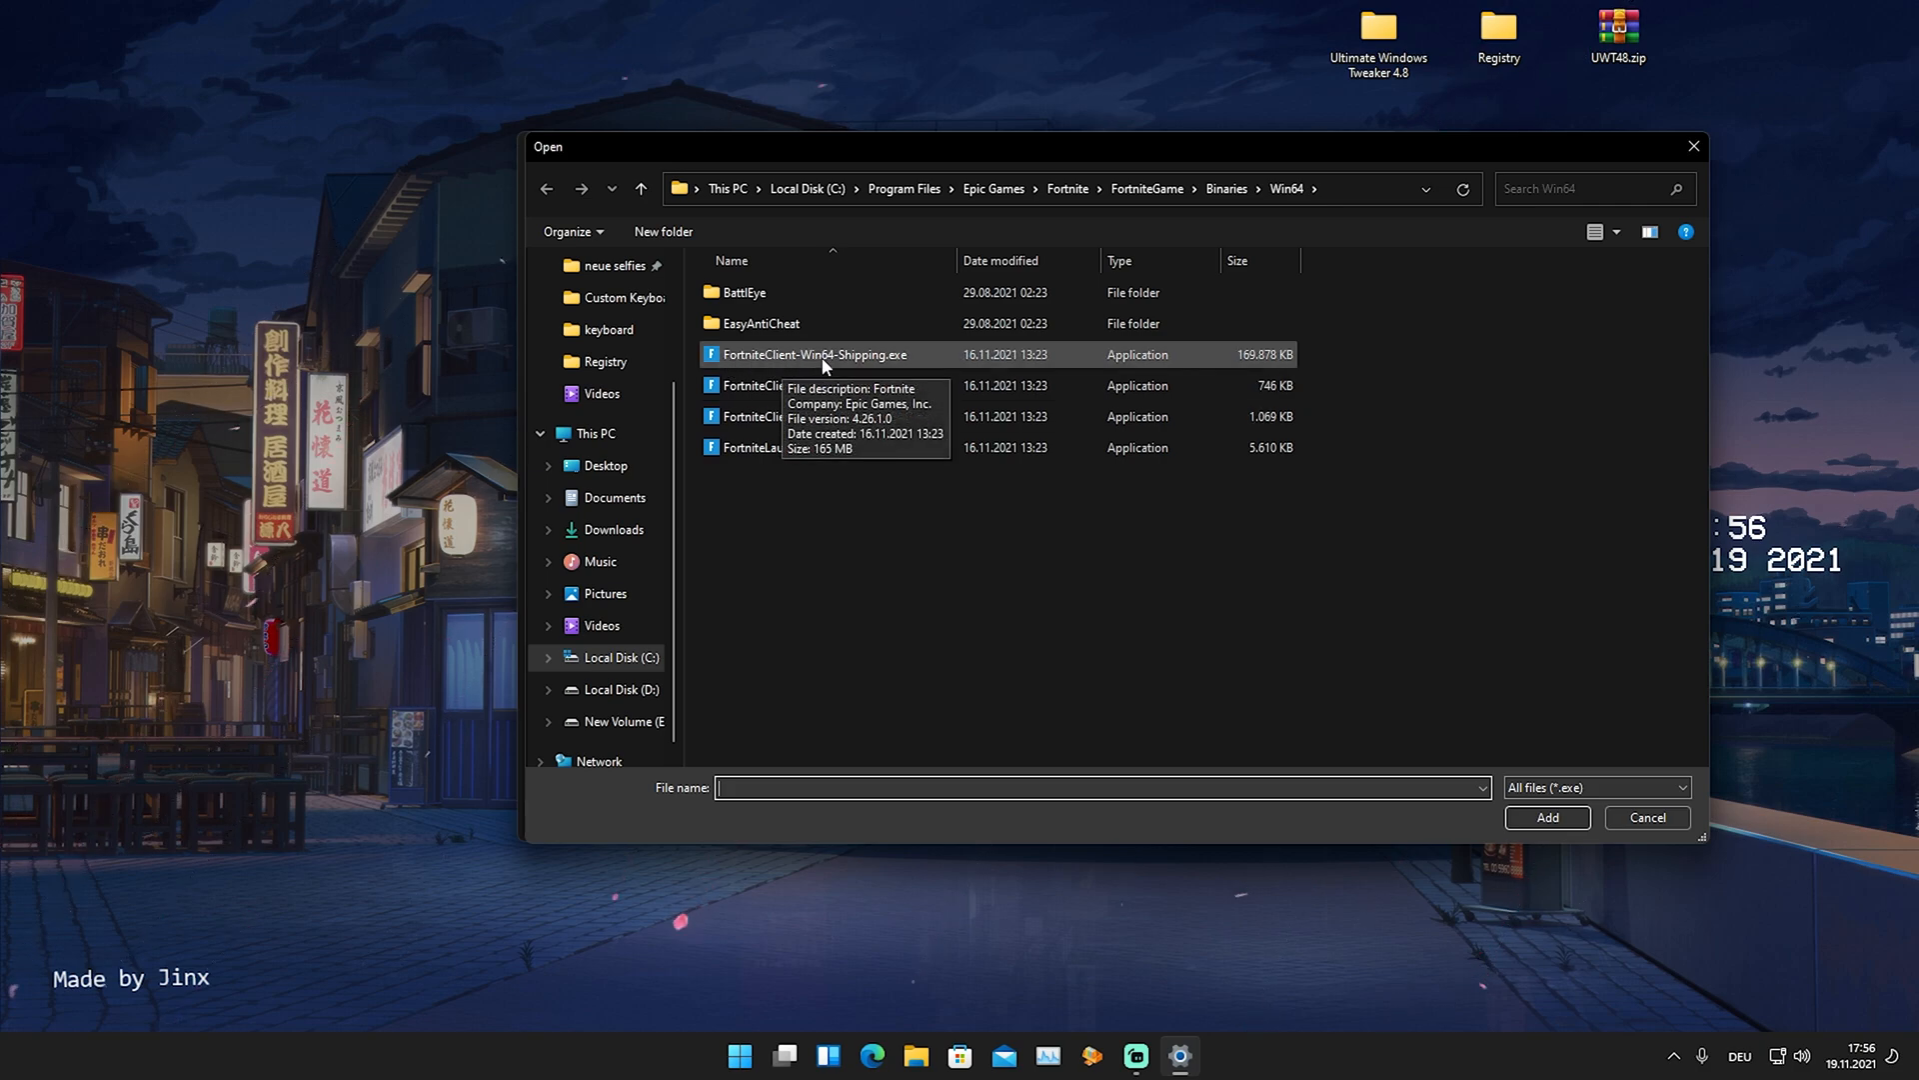
pyautogui.click(814, 354)
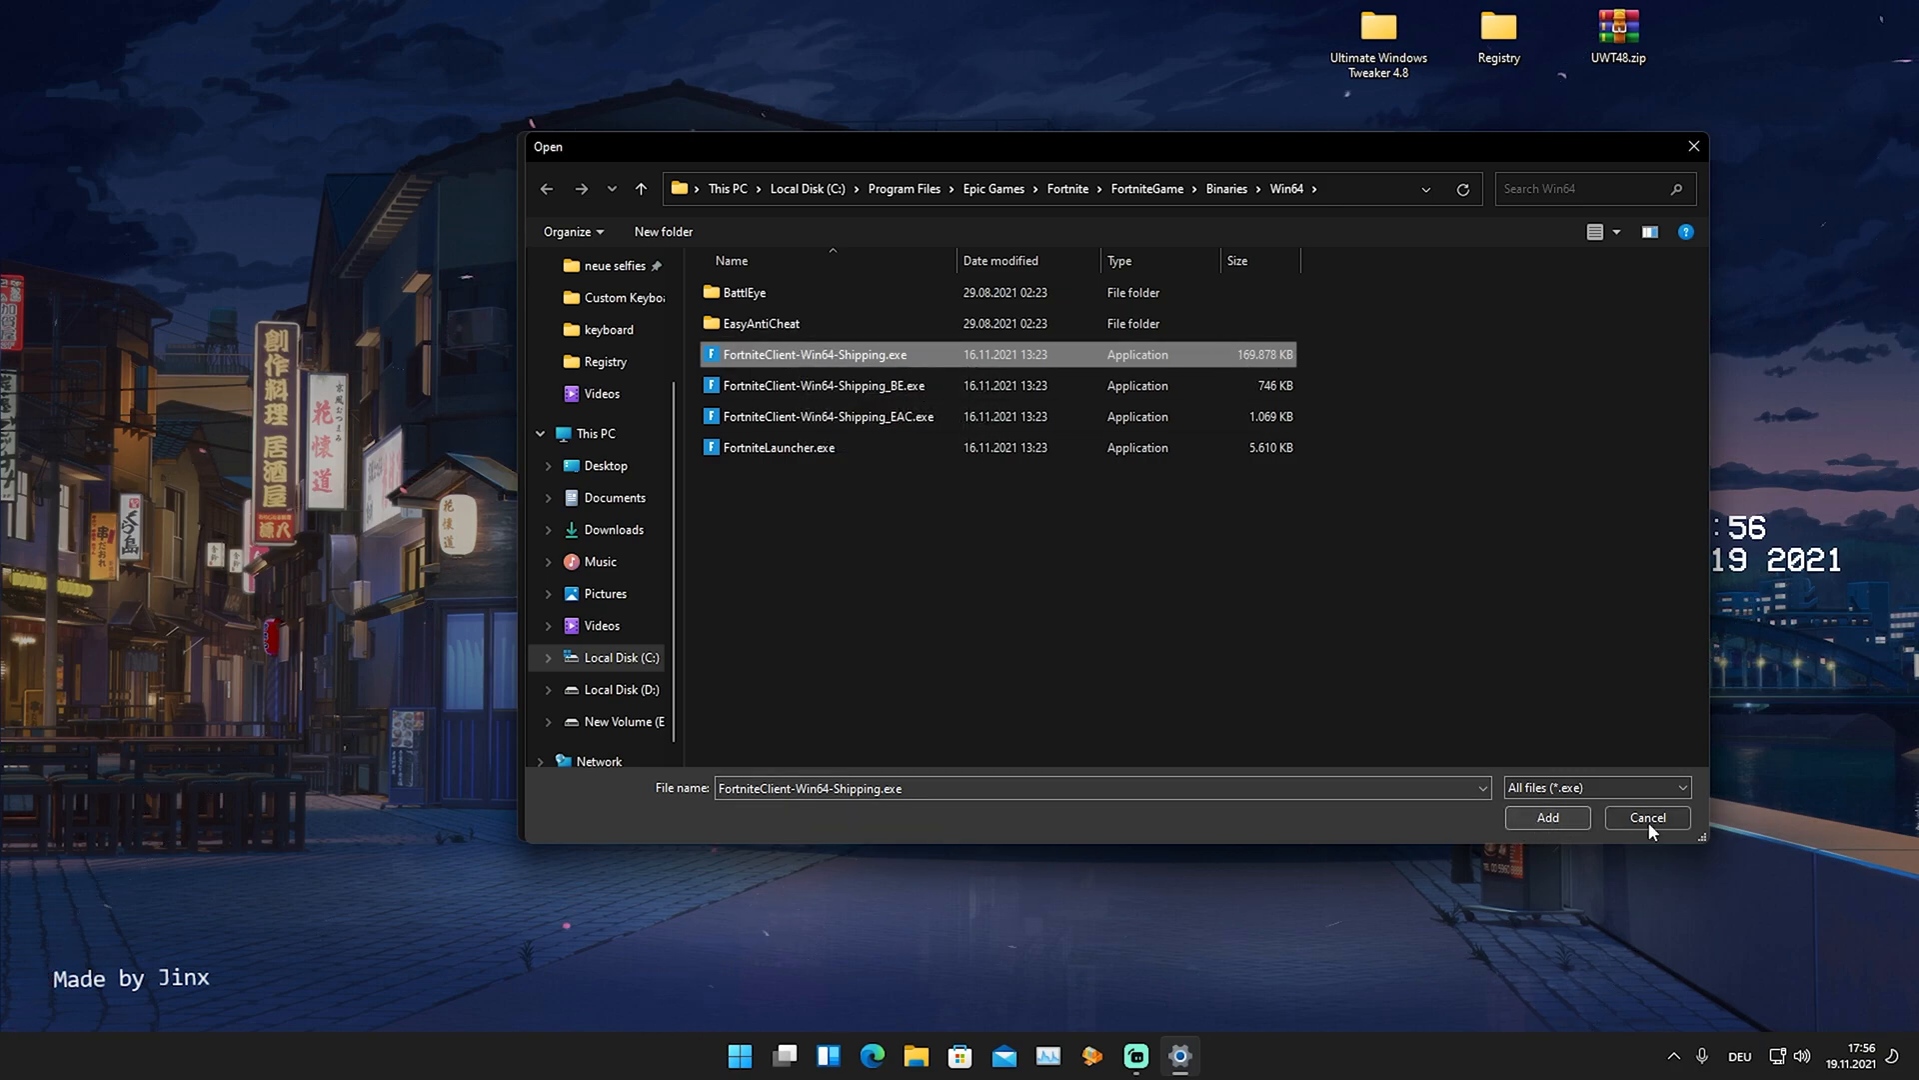
pyautogui.click(1546, 818)
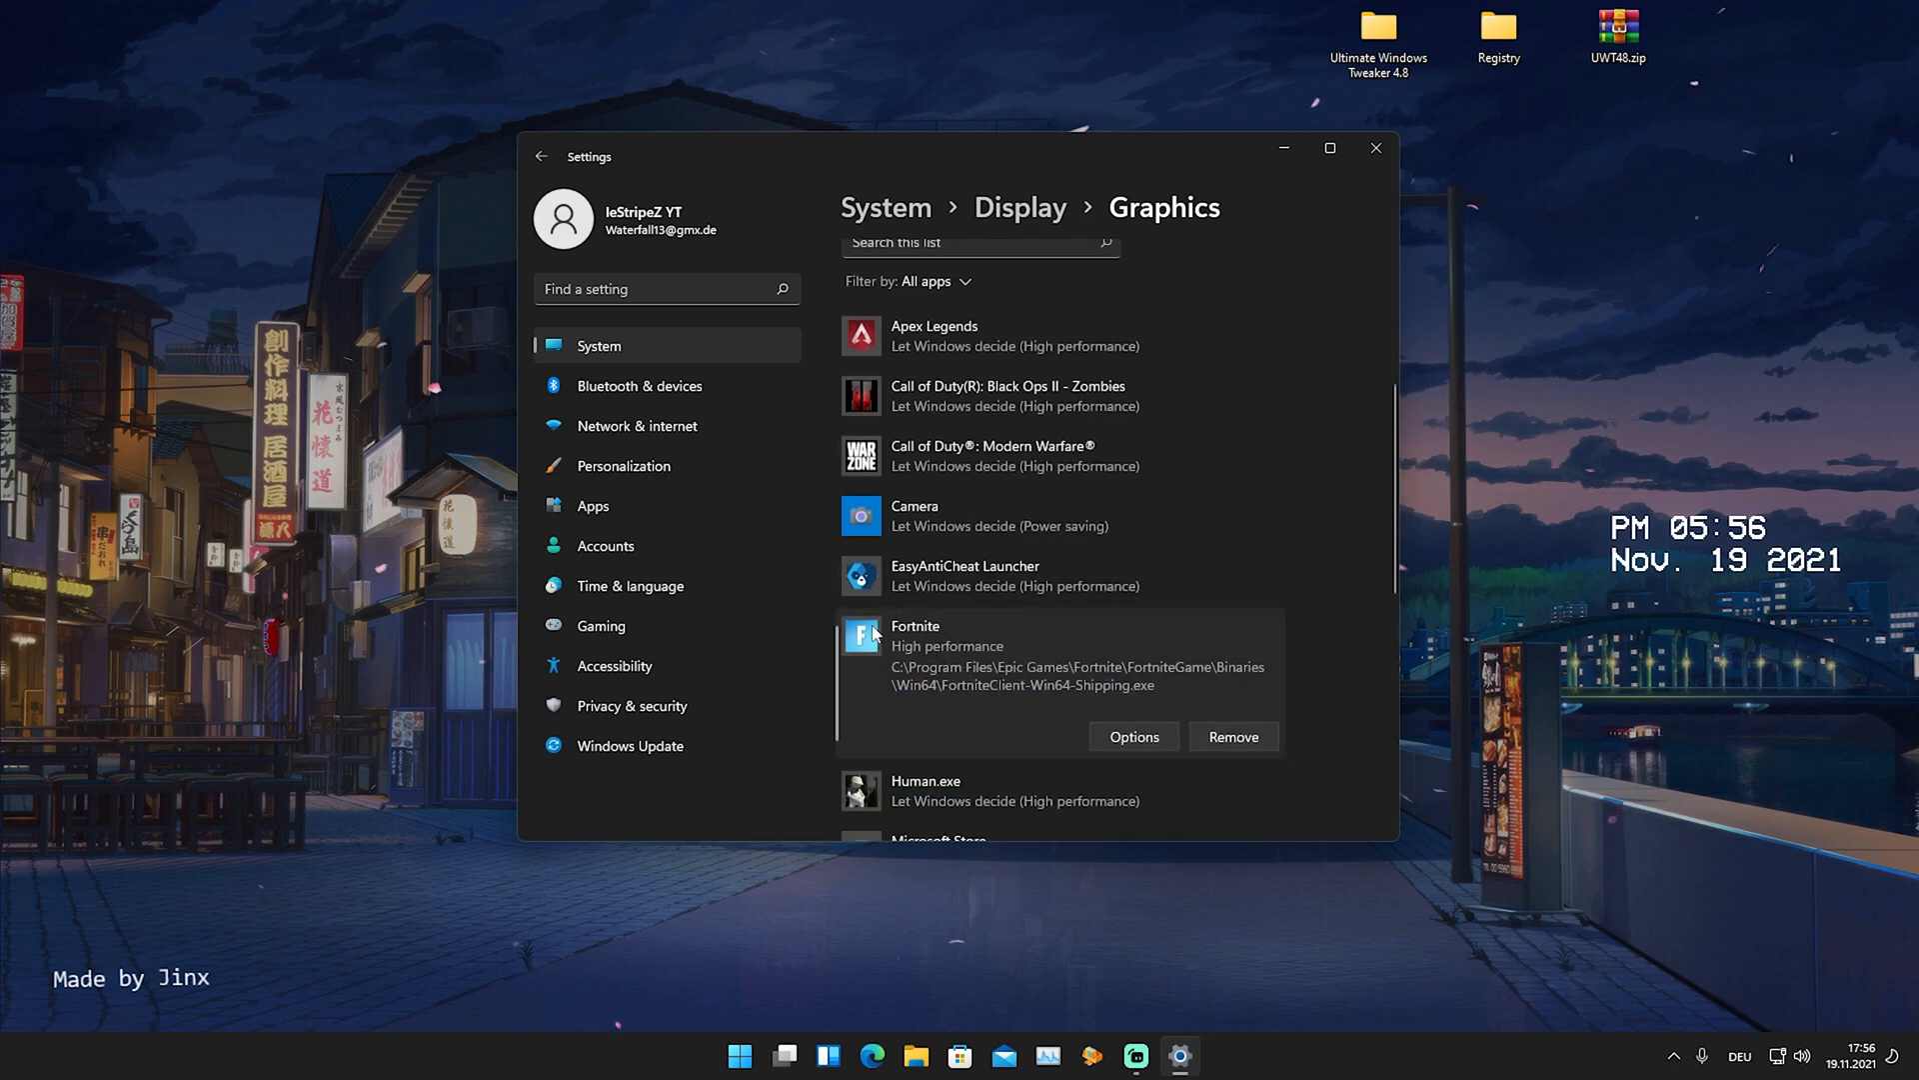
# Set Fortnite's graphics preference to High performance and save.
pyautogui.click(1132, 736)
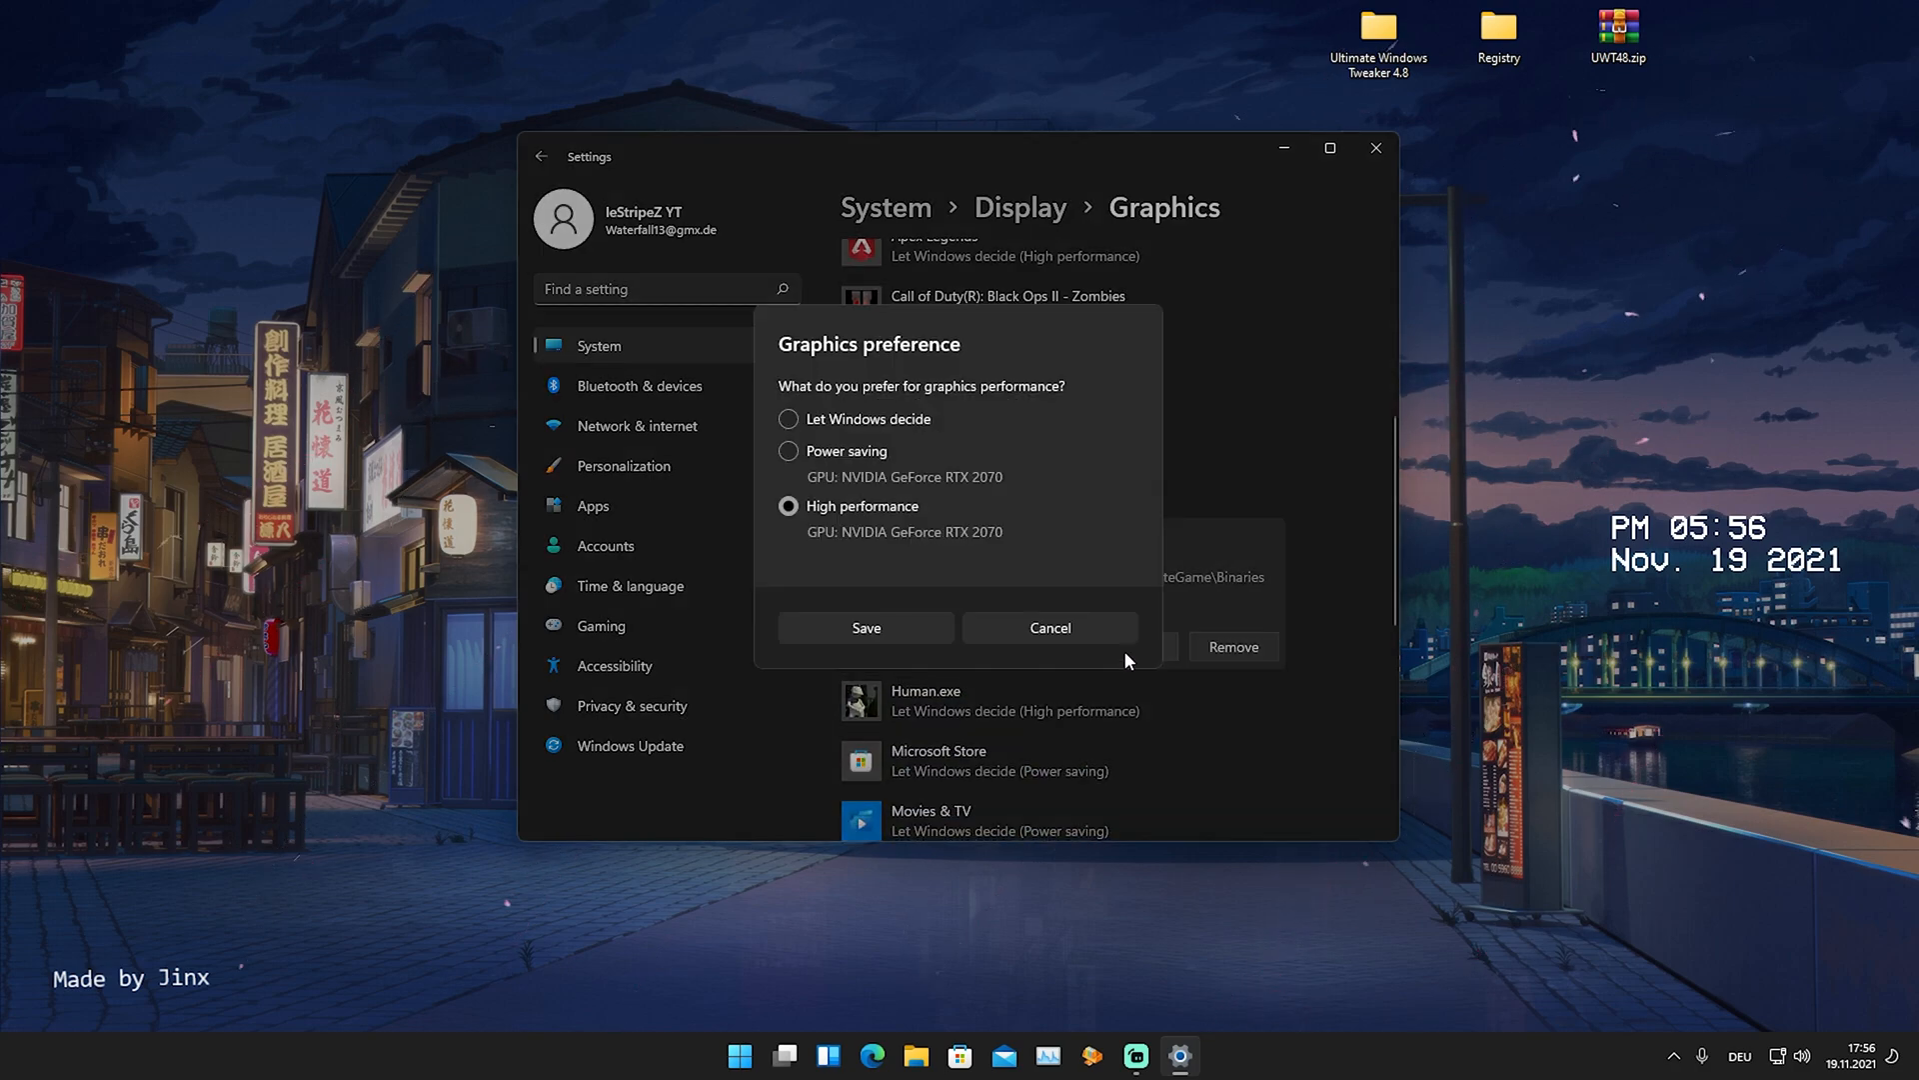
pyautogui.moveTo(795, 360)
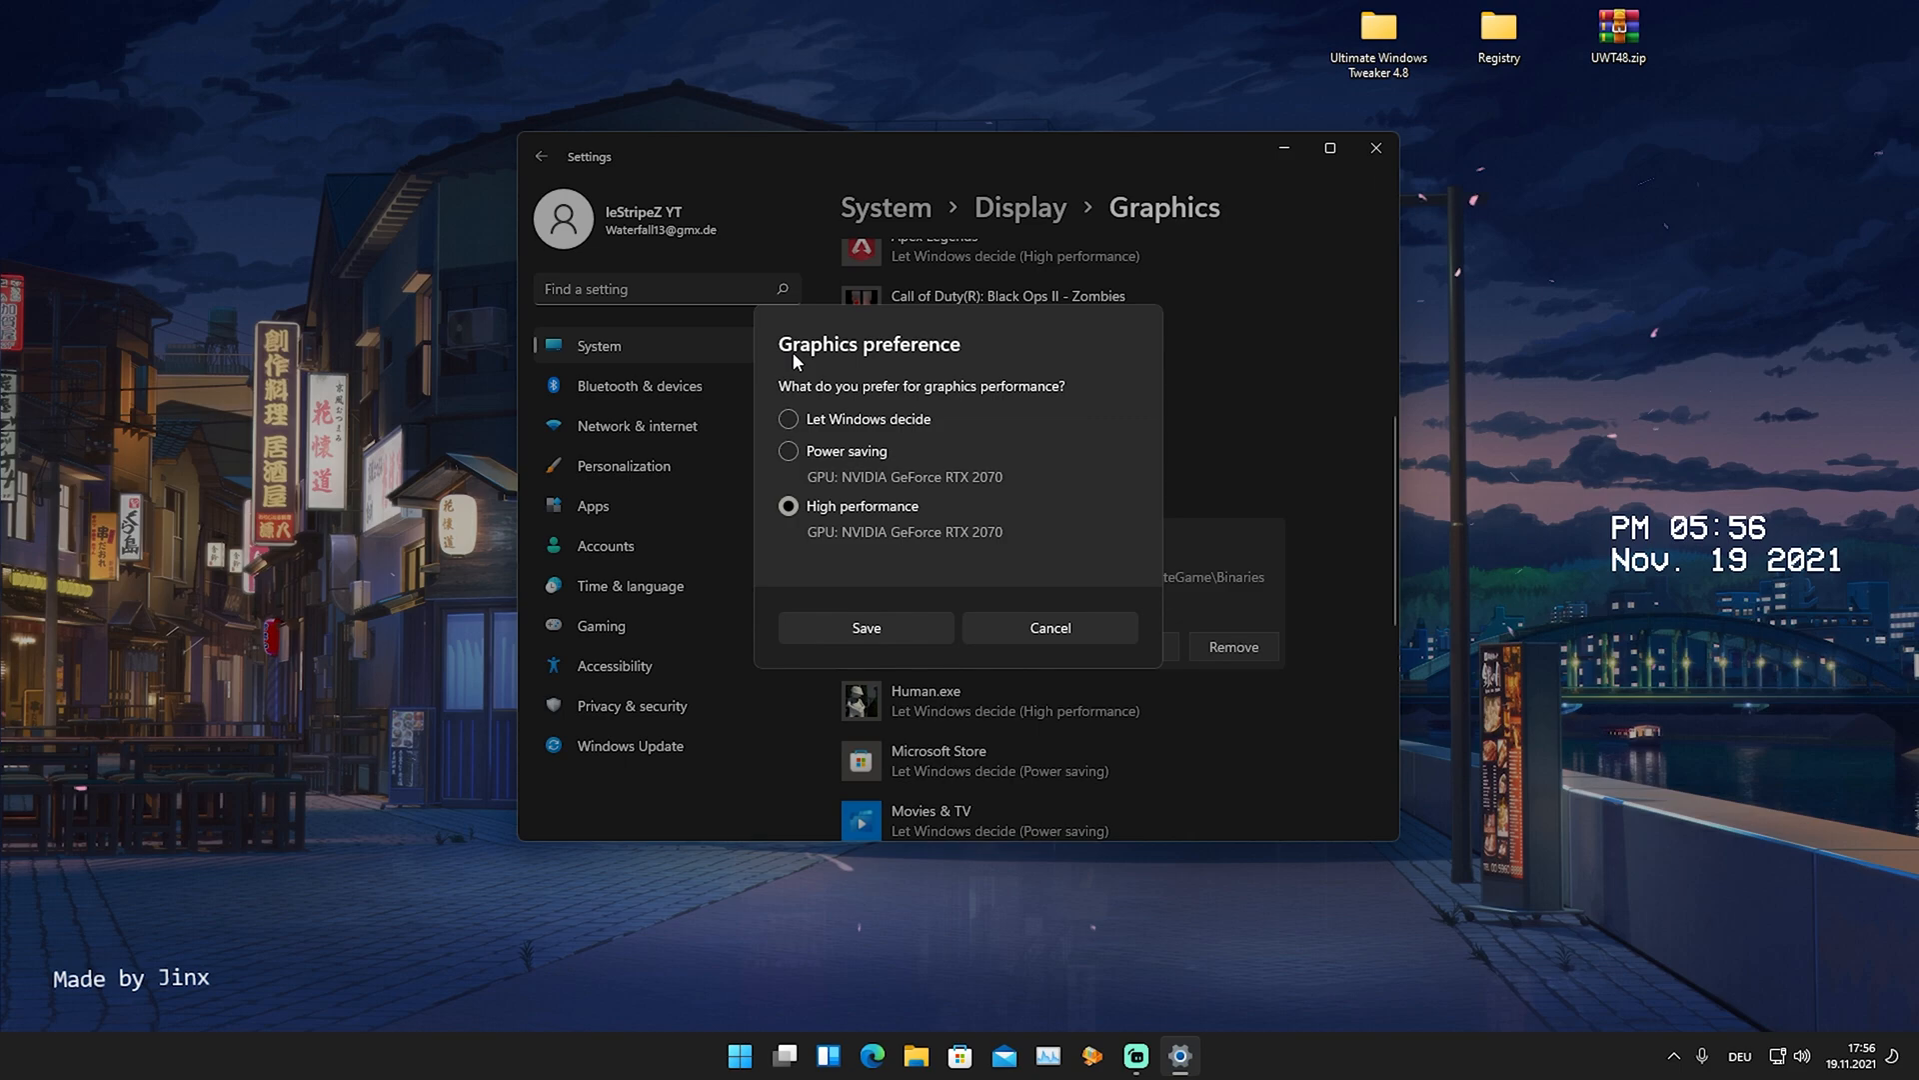
pyautogui.moveTo(943, 416)
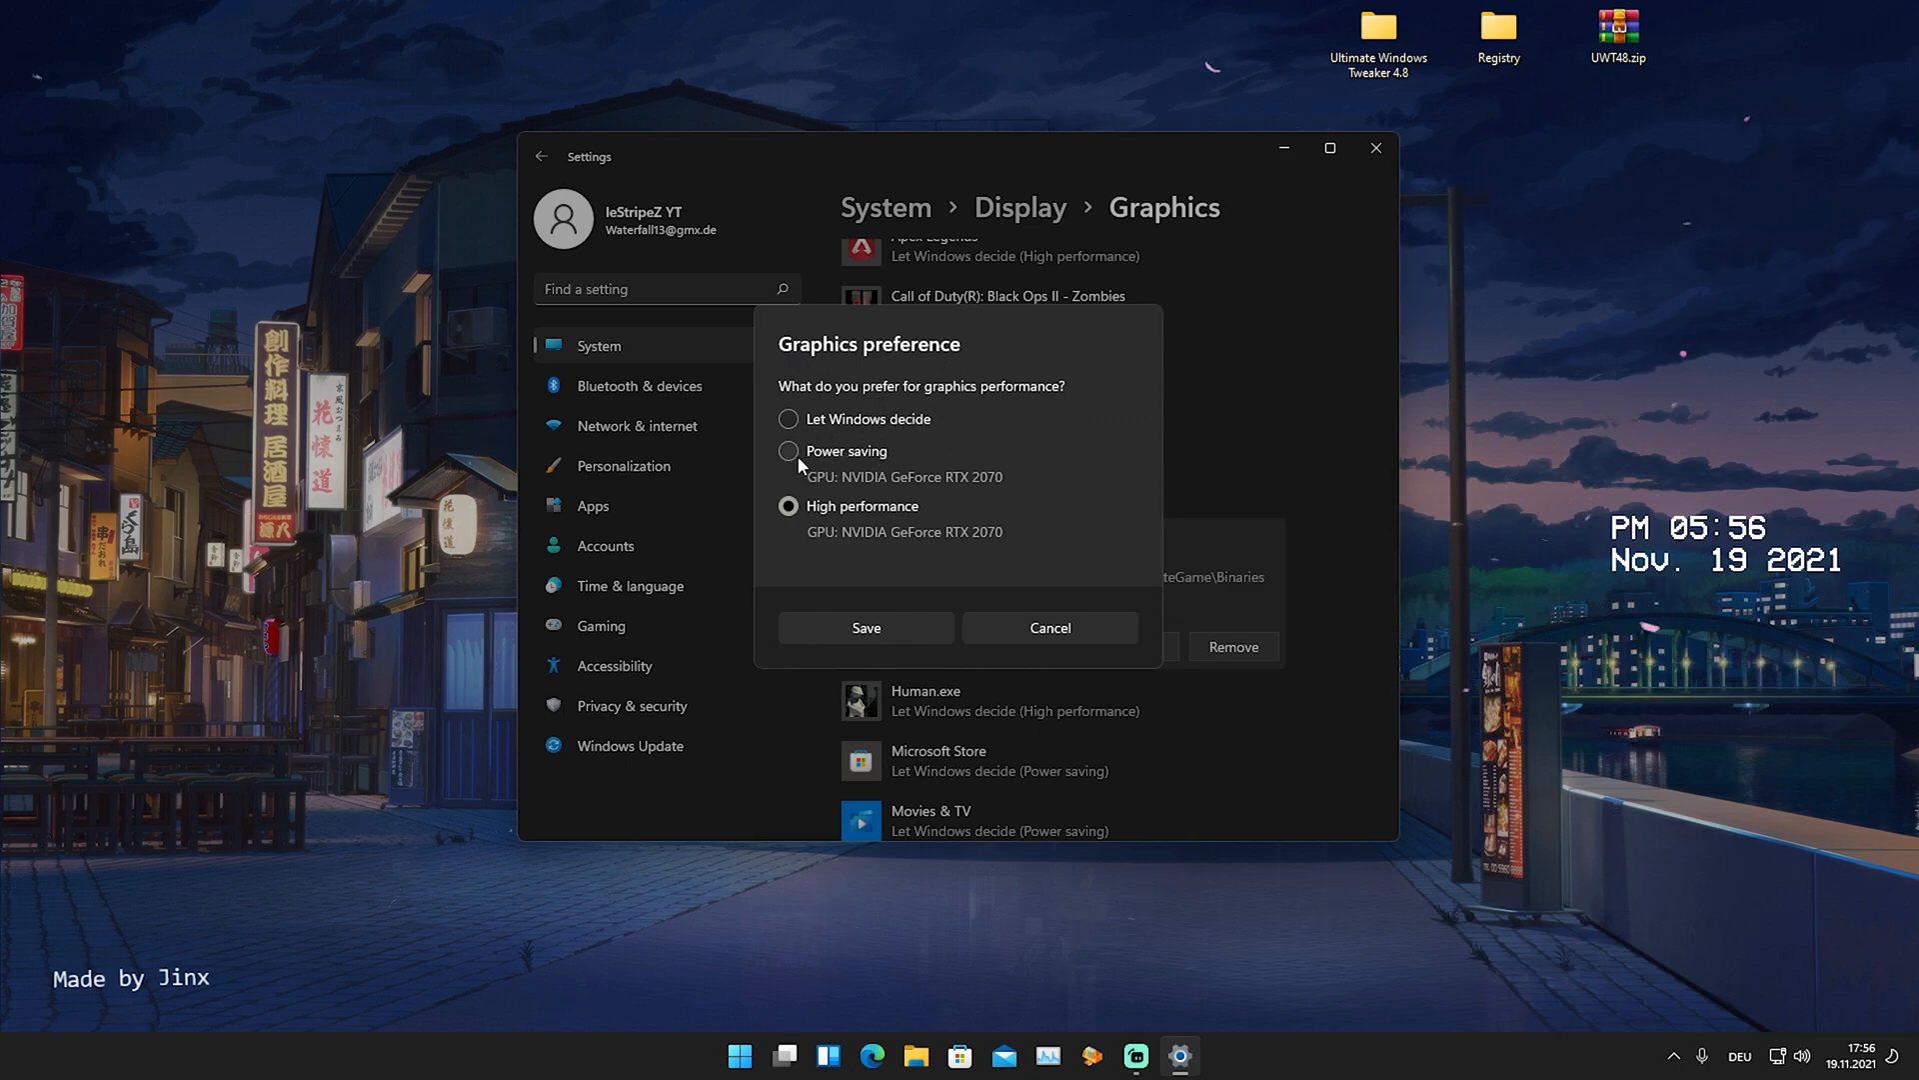
pyautogui.moveTo(769, 561)
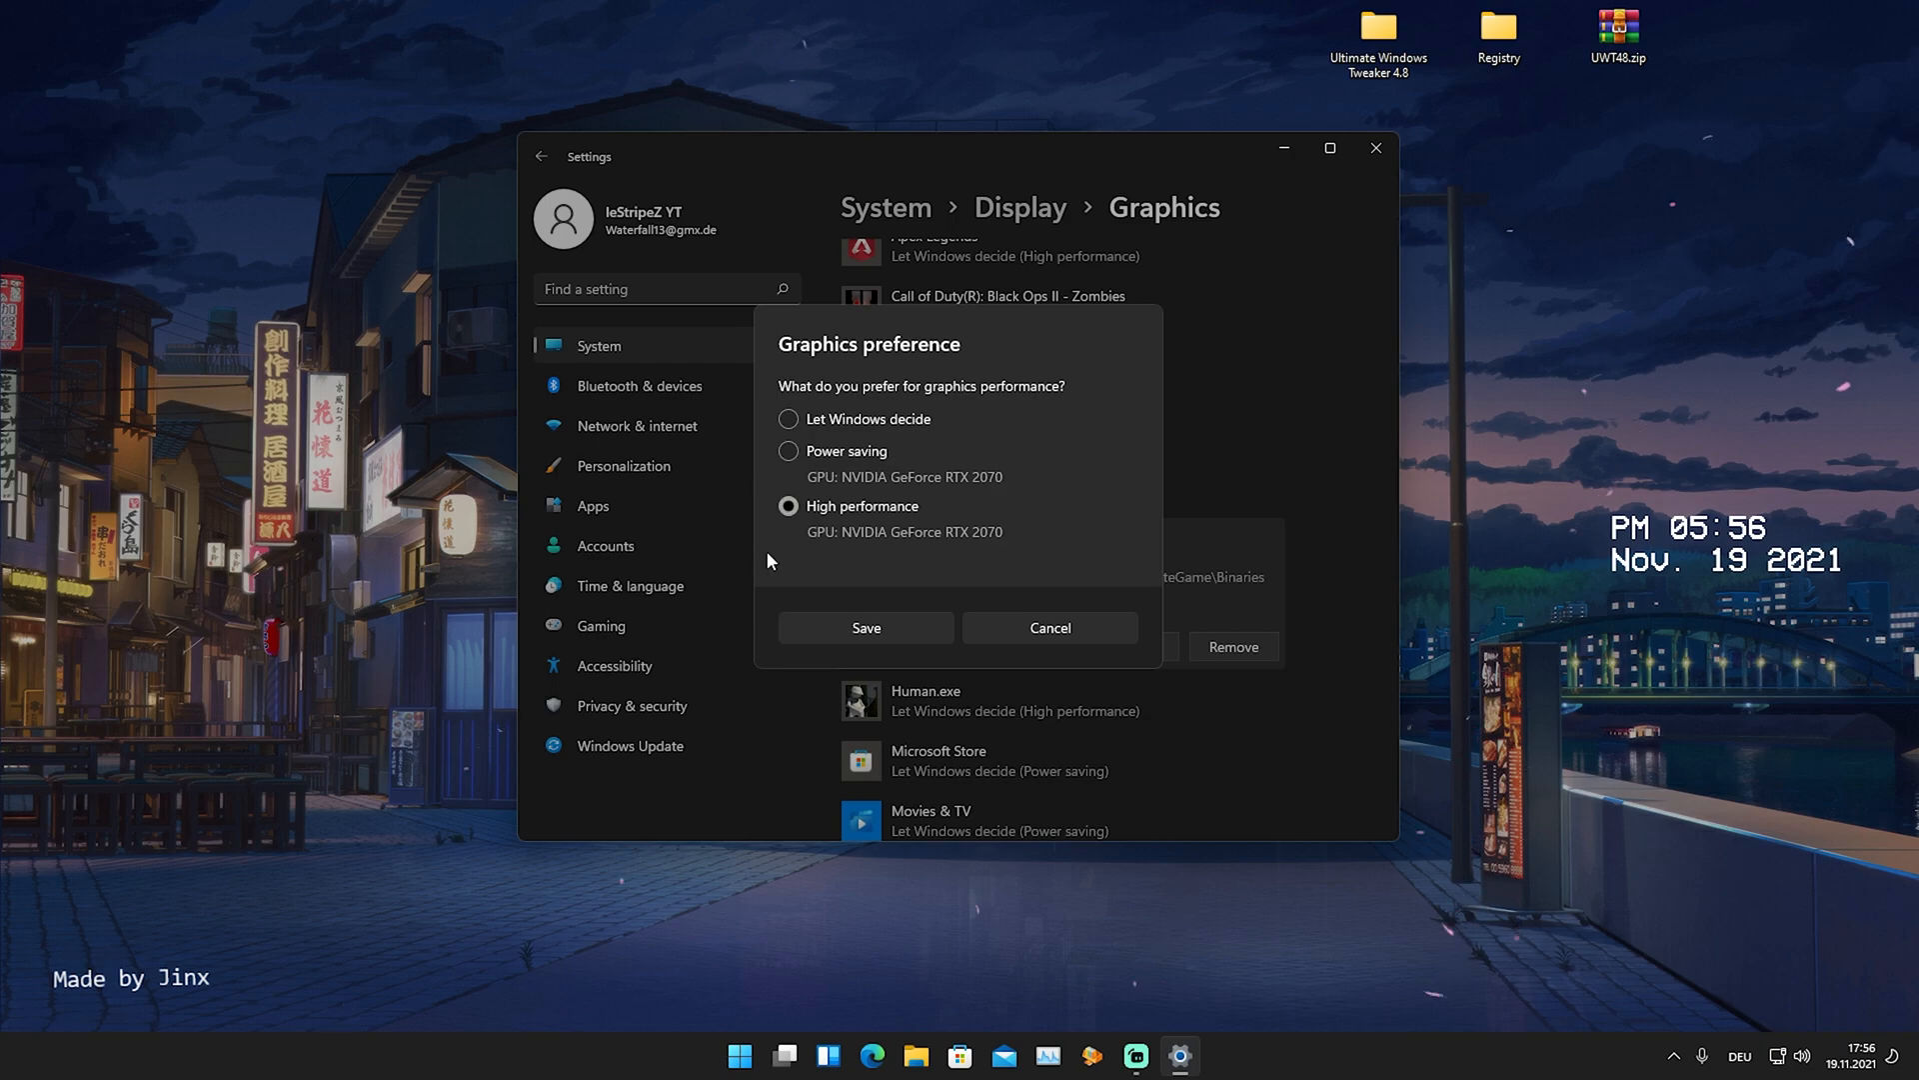
pyautogui.moveTo(1013, 541)
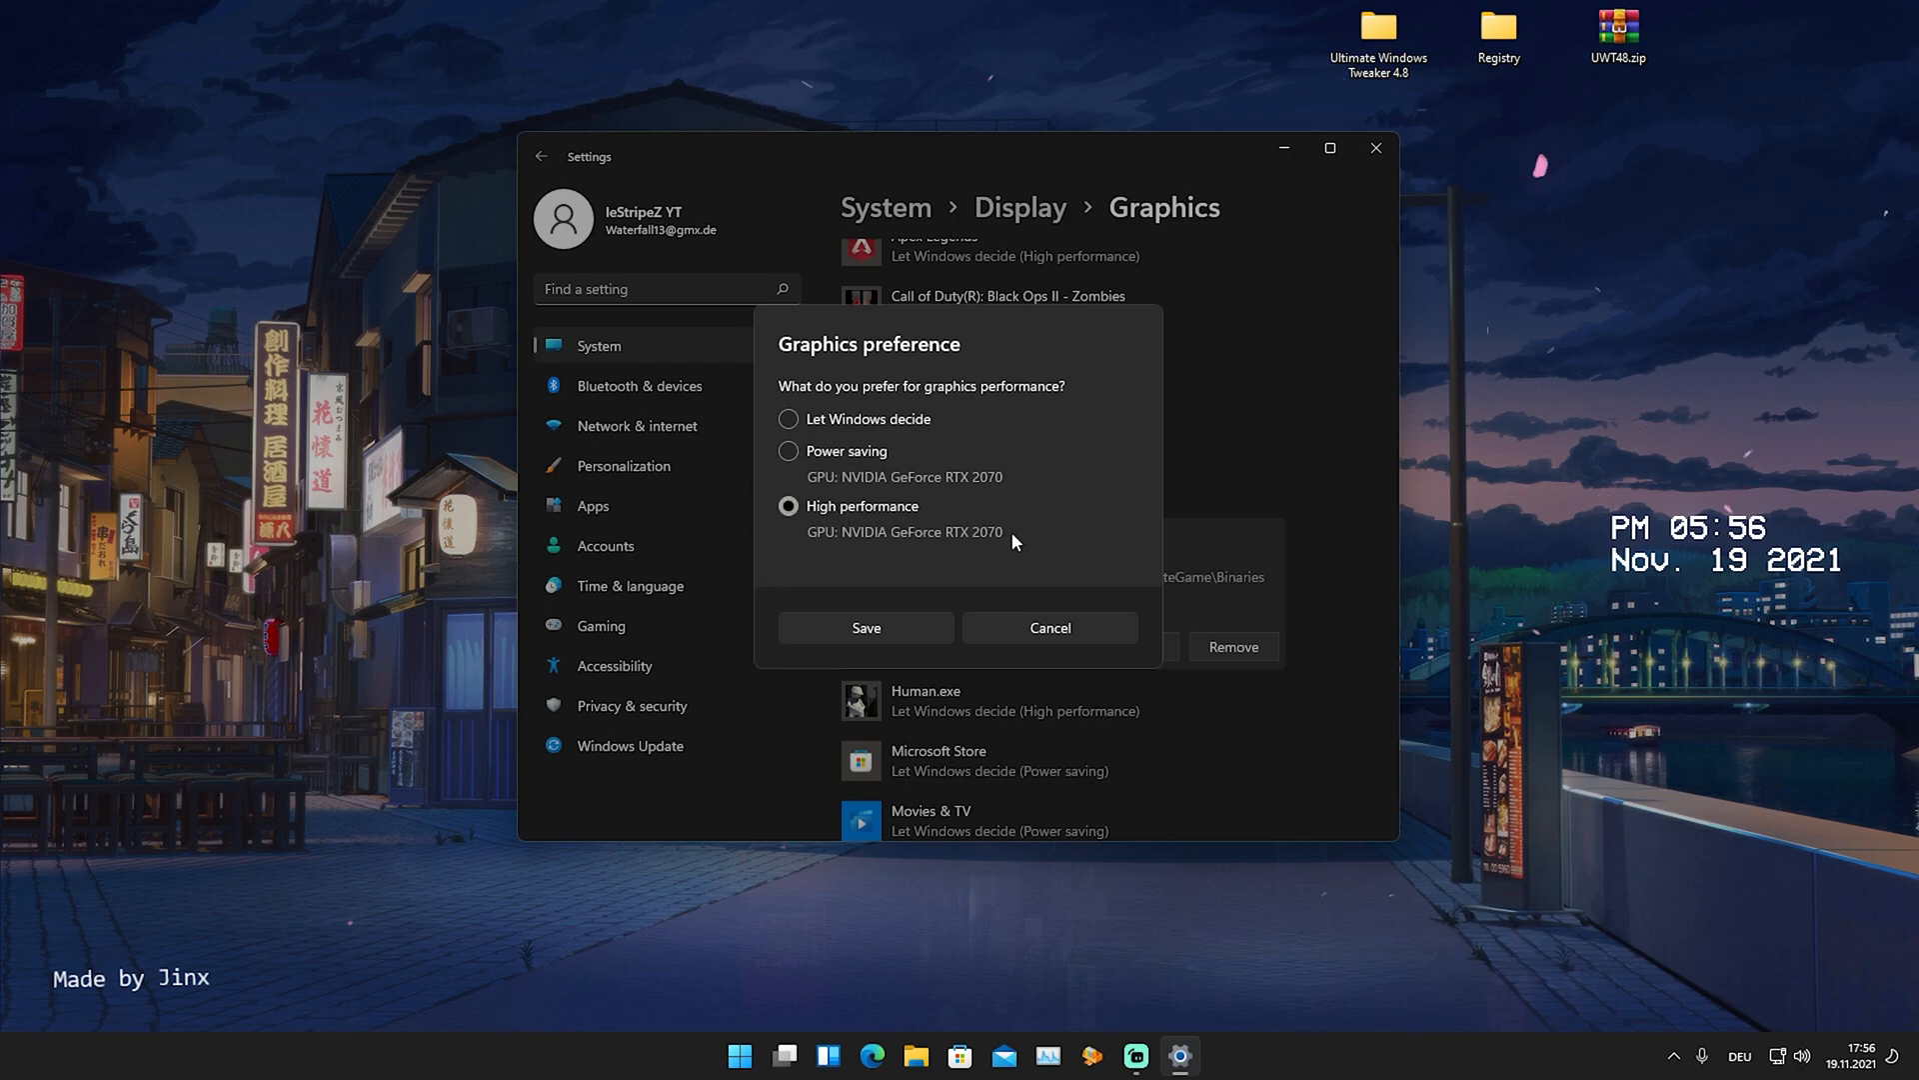
pyautogui.moveTo(911, 563)
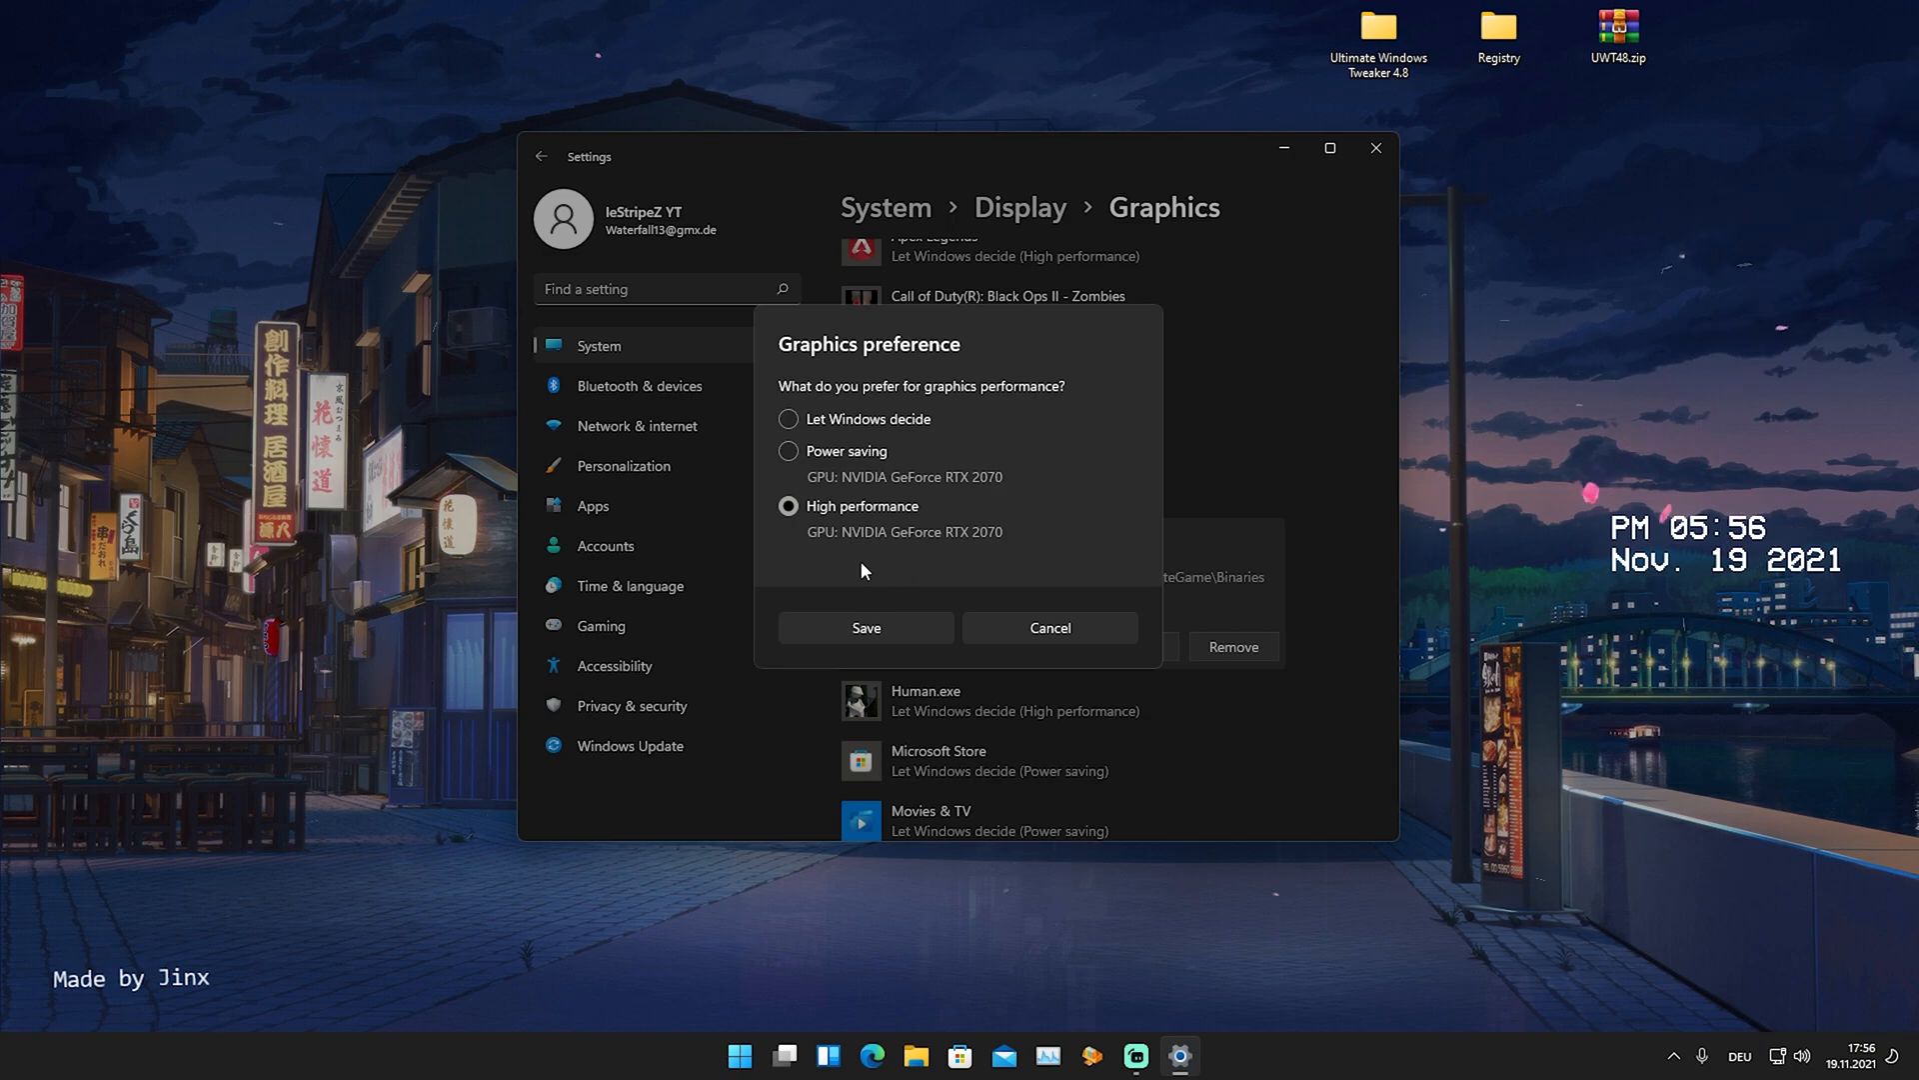
pyautogui.moveTo(732, 527)
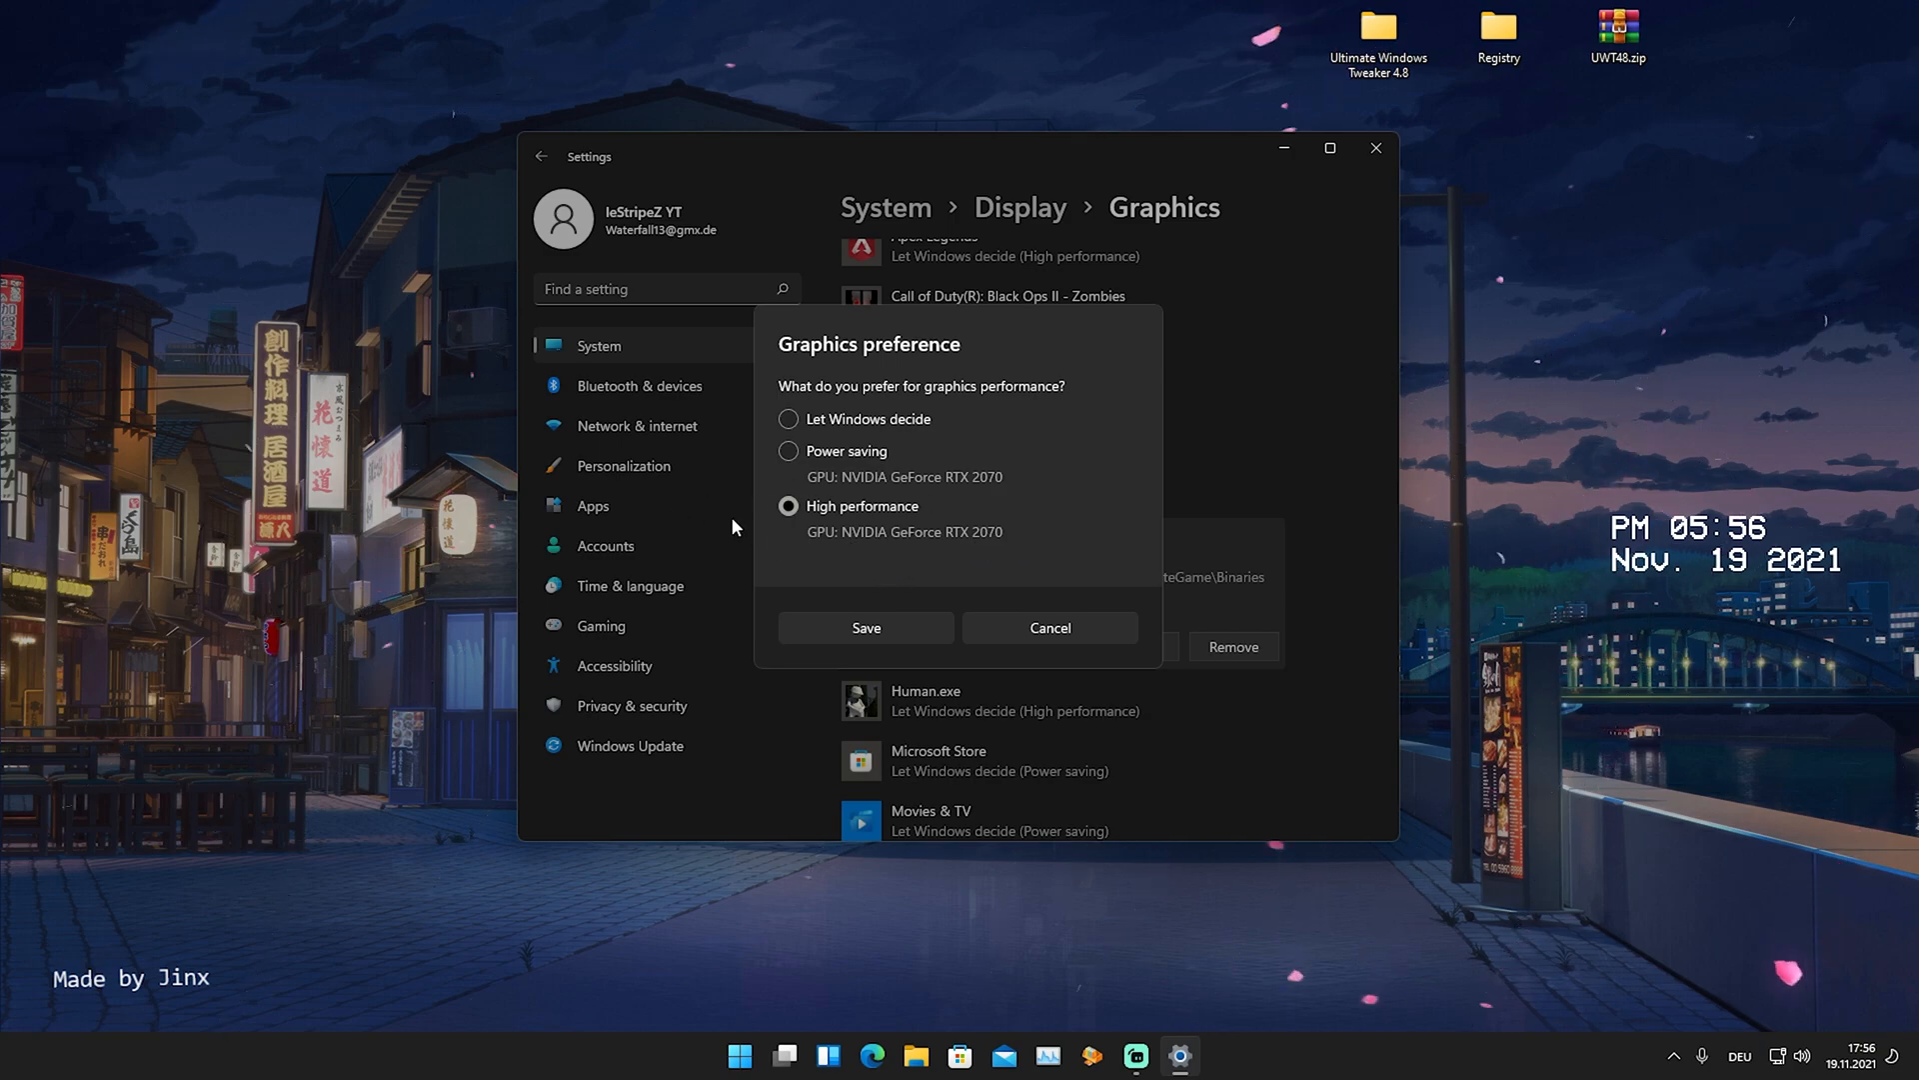
pyautogui.click(866, 627)
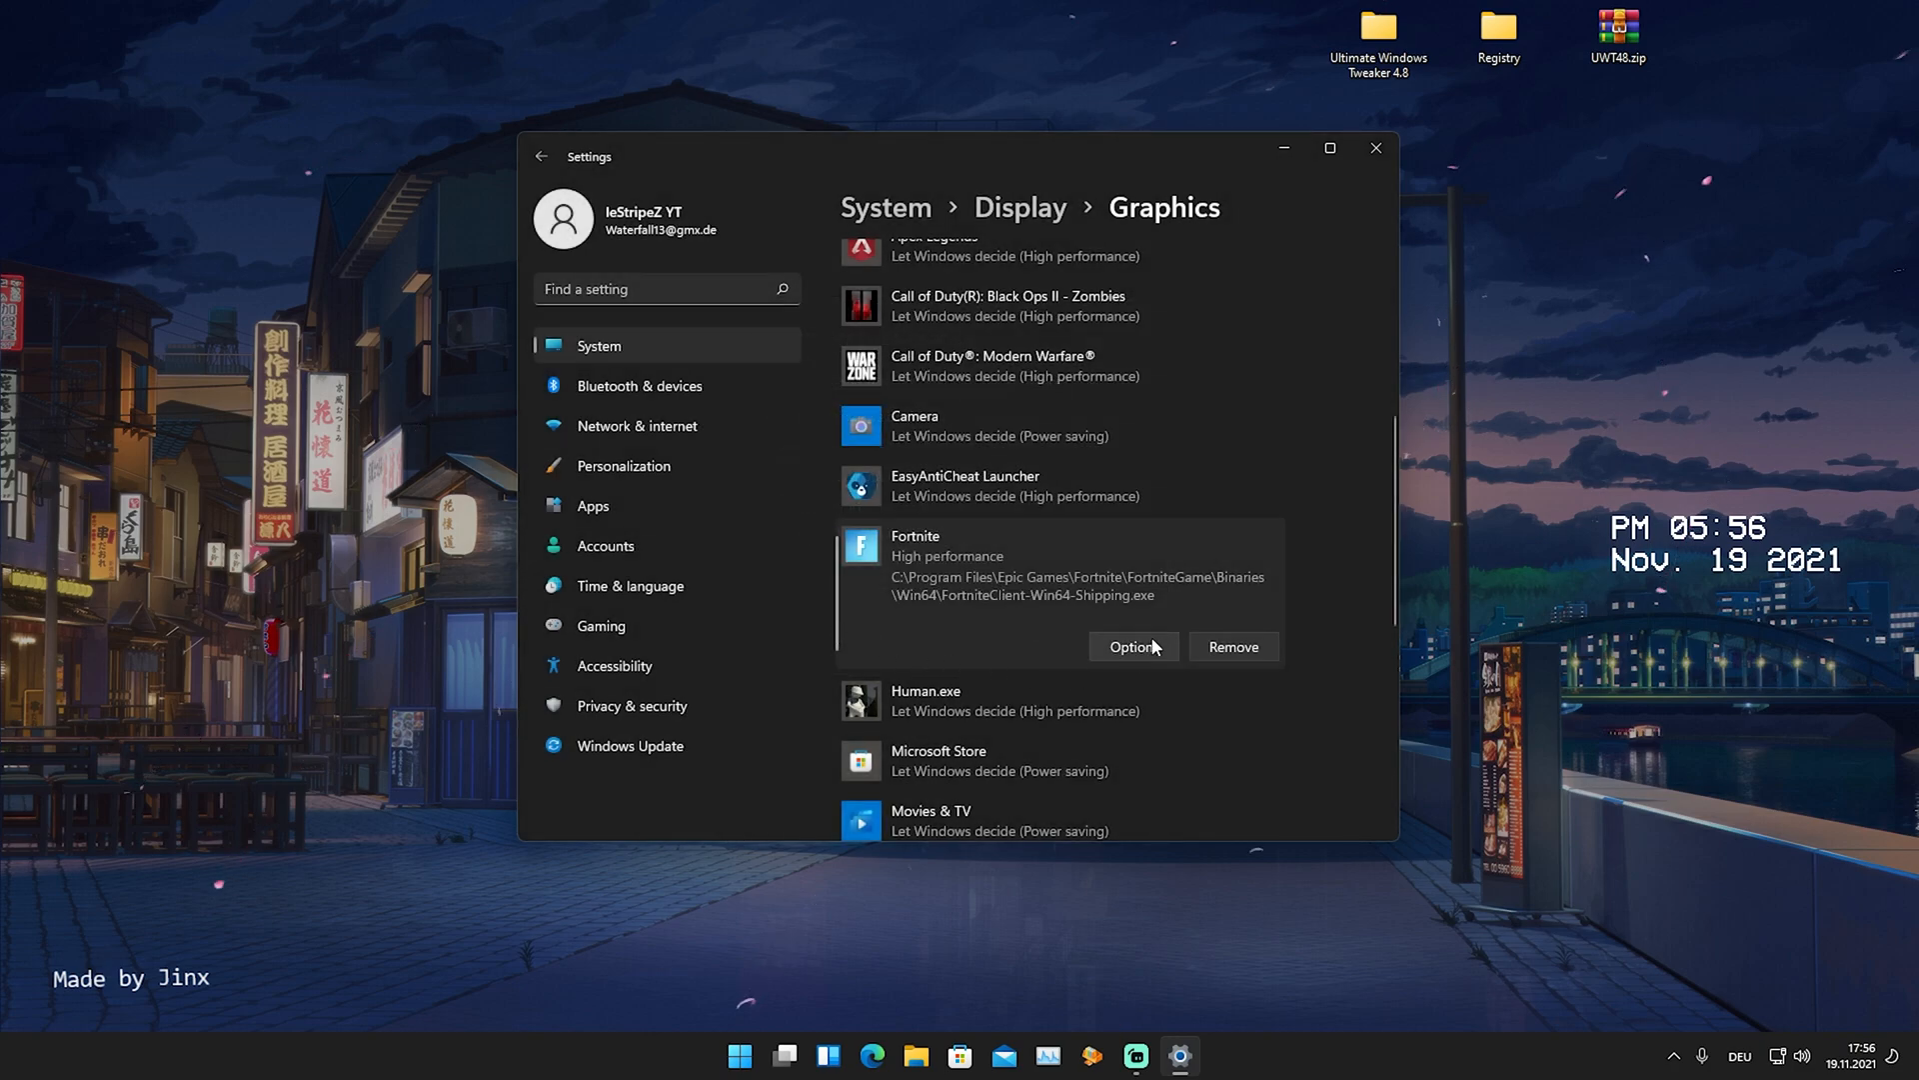
pyautogui.scroll(3)
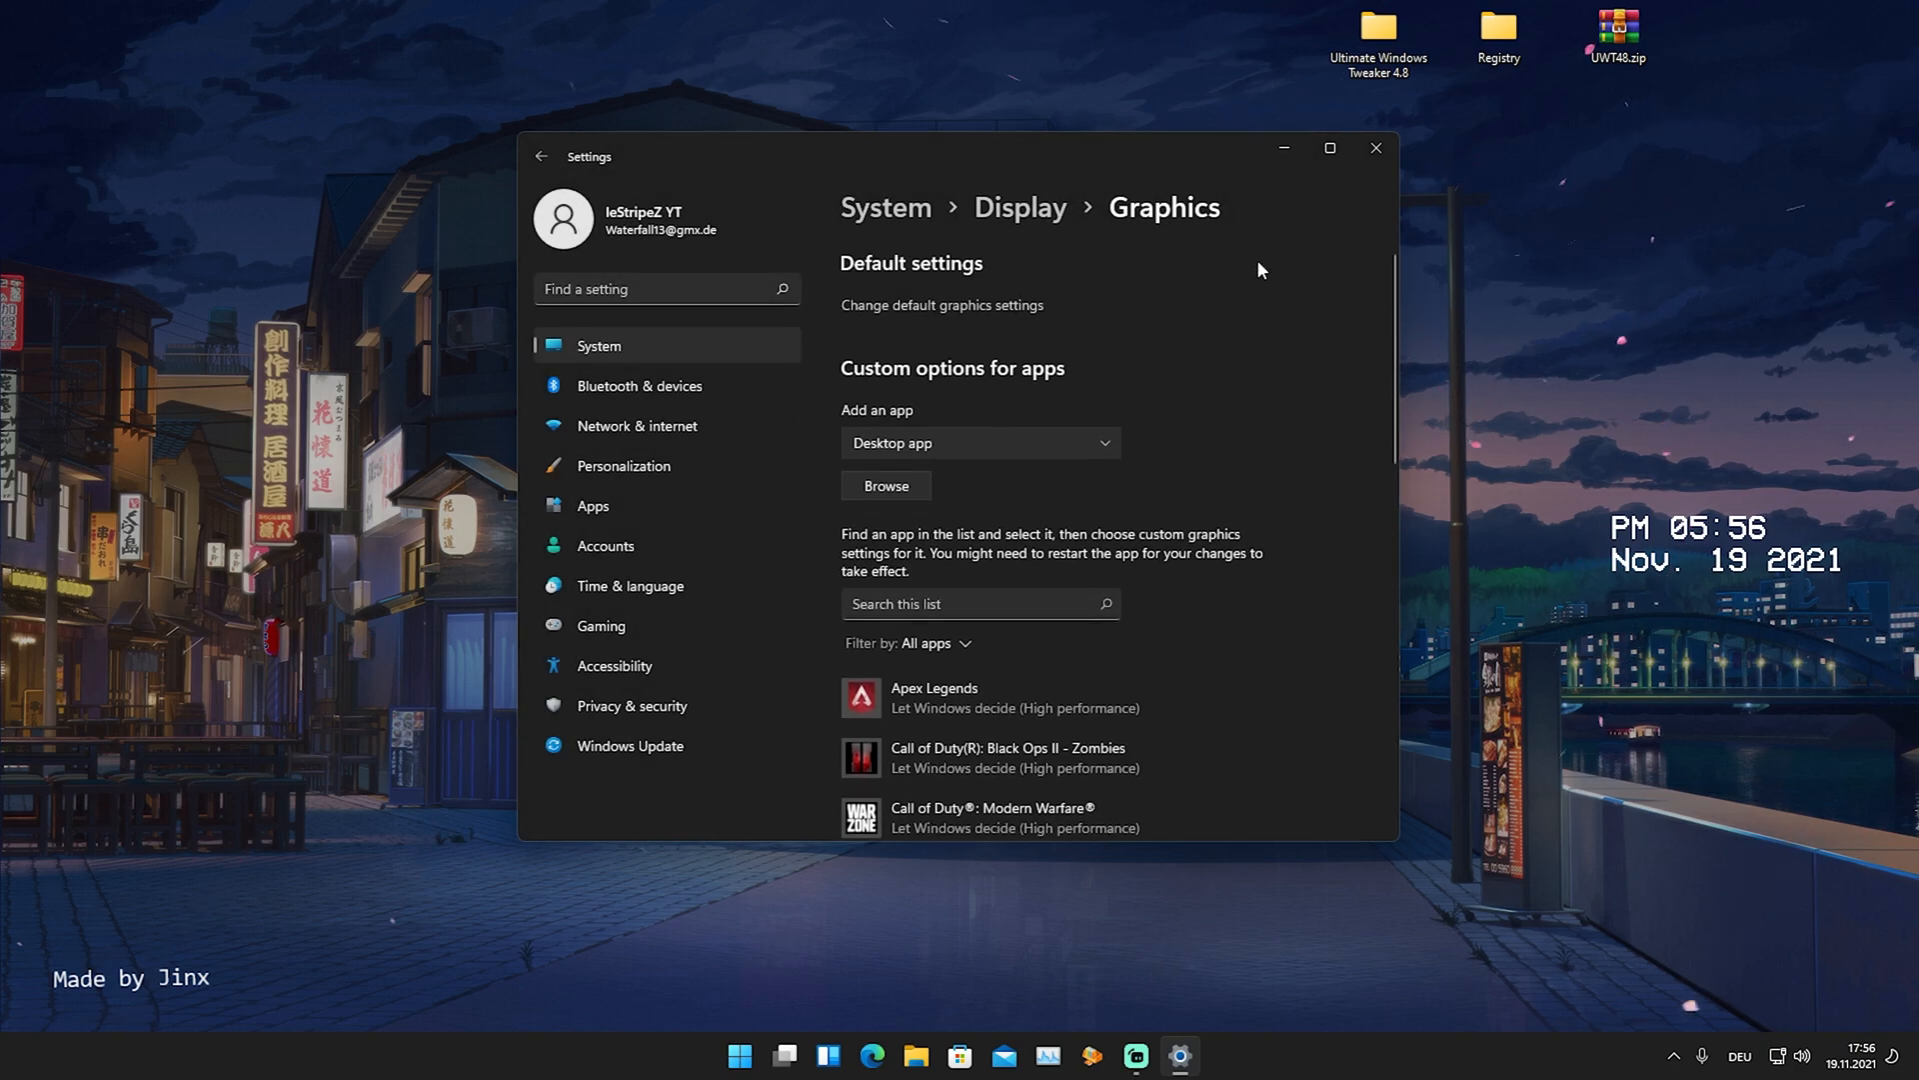